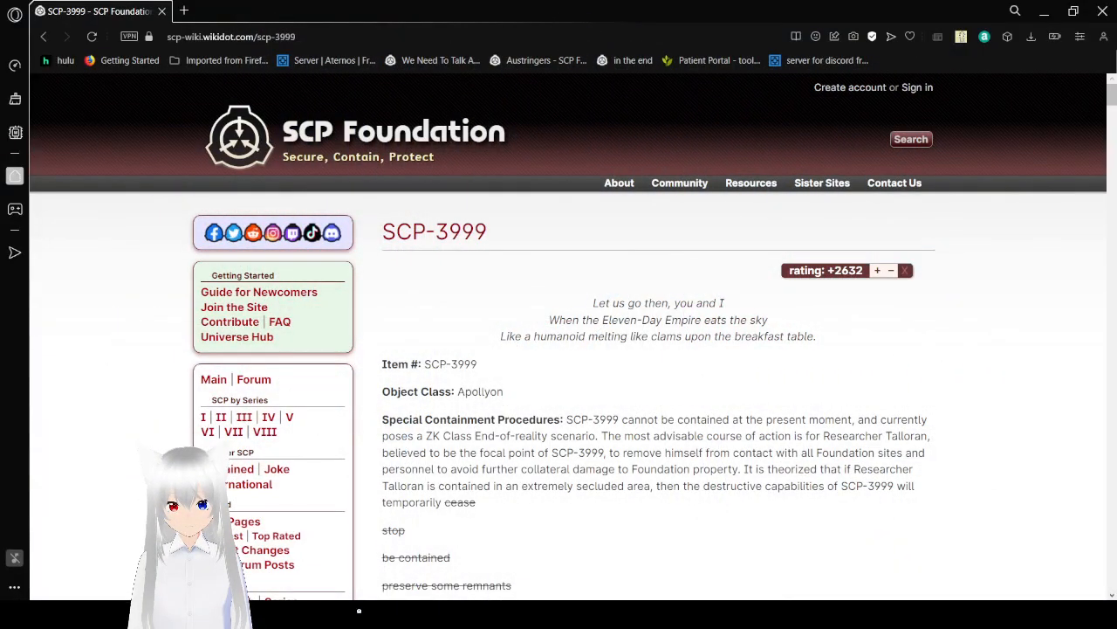
mouse_move(967, 395)
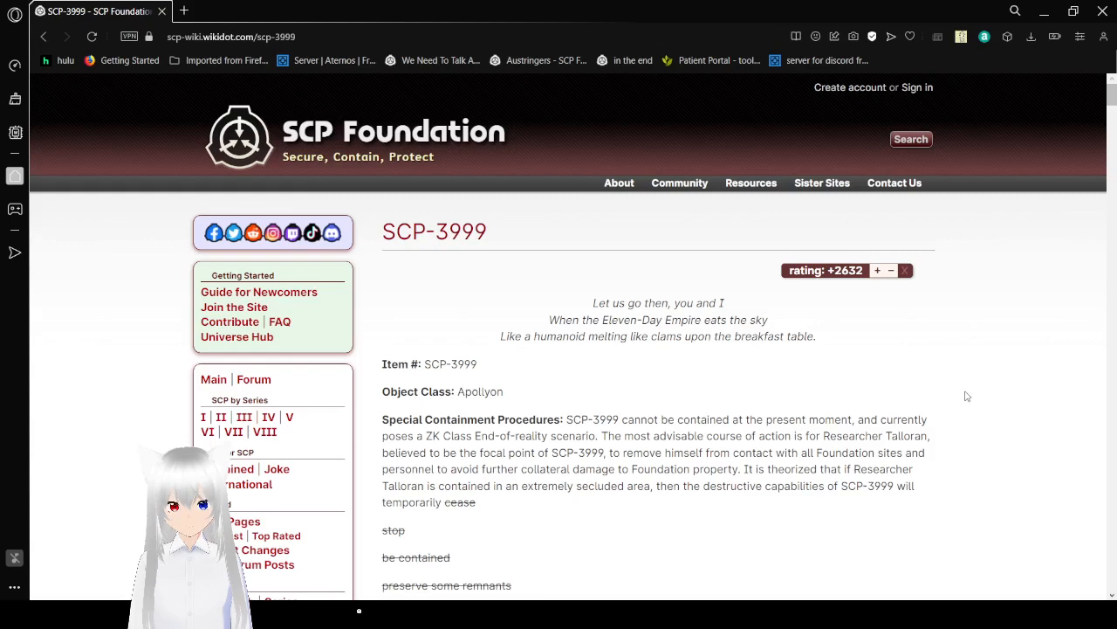
mouse_move(975, 430)
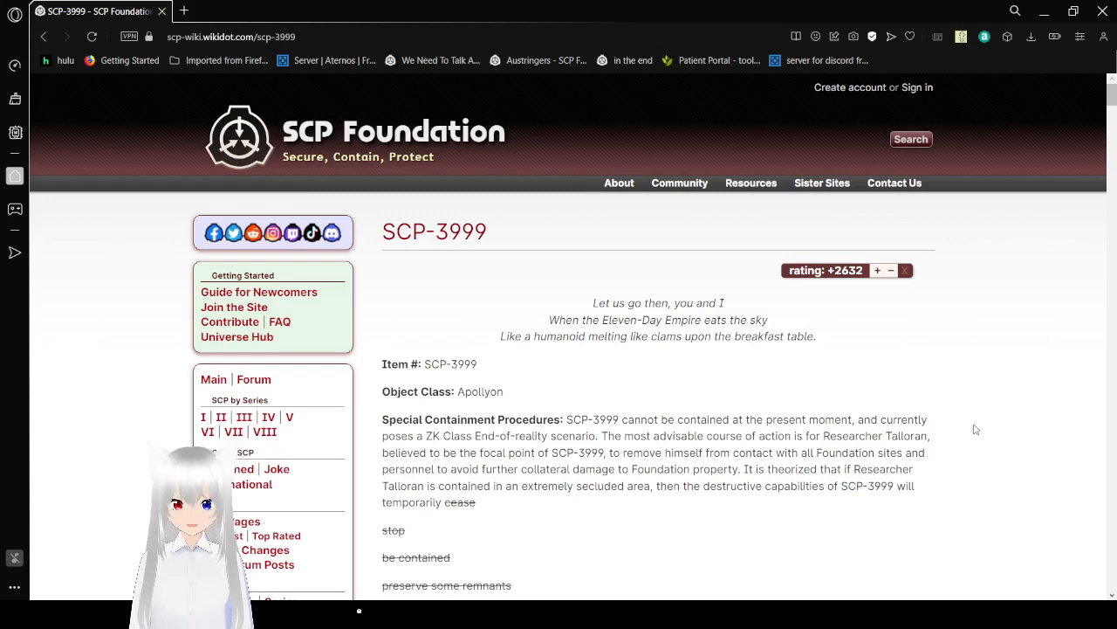
mouse_move(1002, 436)
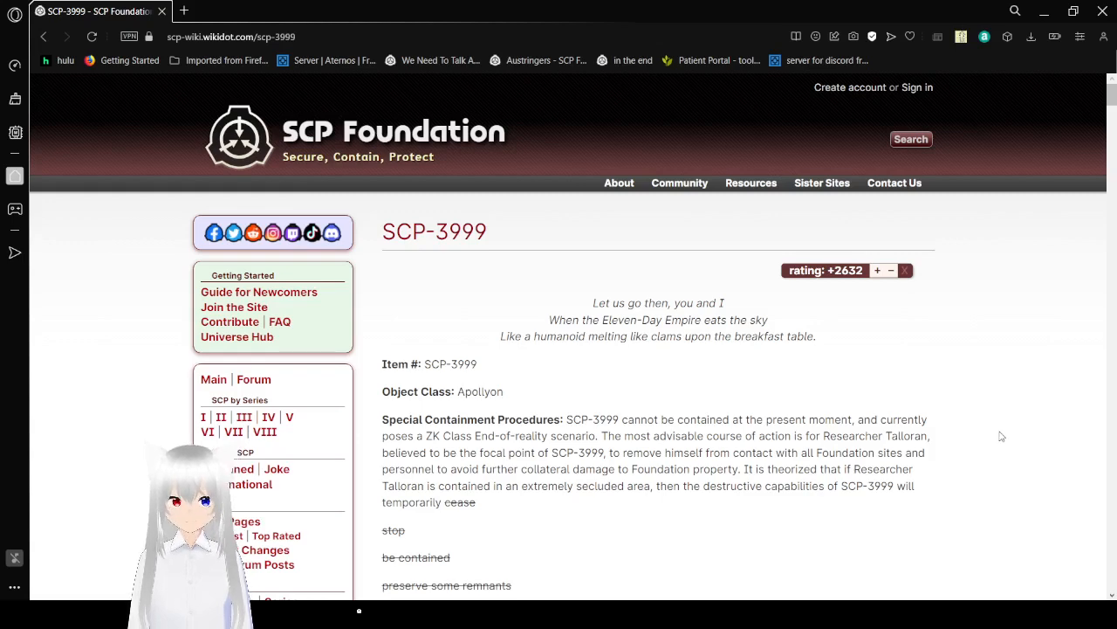
Step: Scroll past the Special Containment Procedures to the struck-through lines and next paragraph
scroll("down", 3)
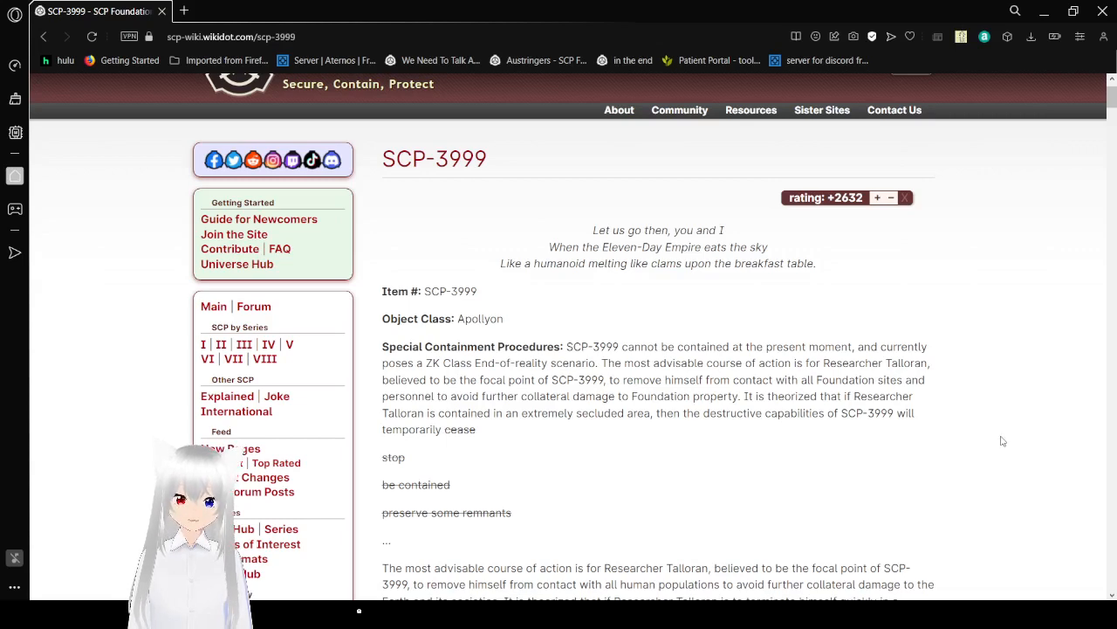
Step: Scroll to the rewritten procedures on human and animal populations and Talloran's family
scroll("down", 3)
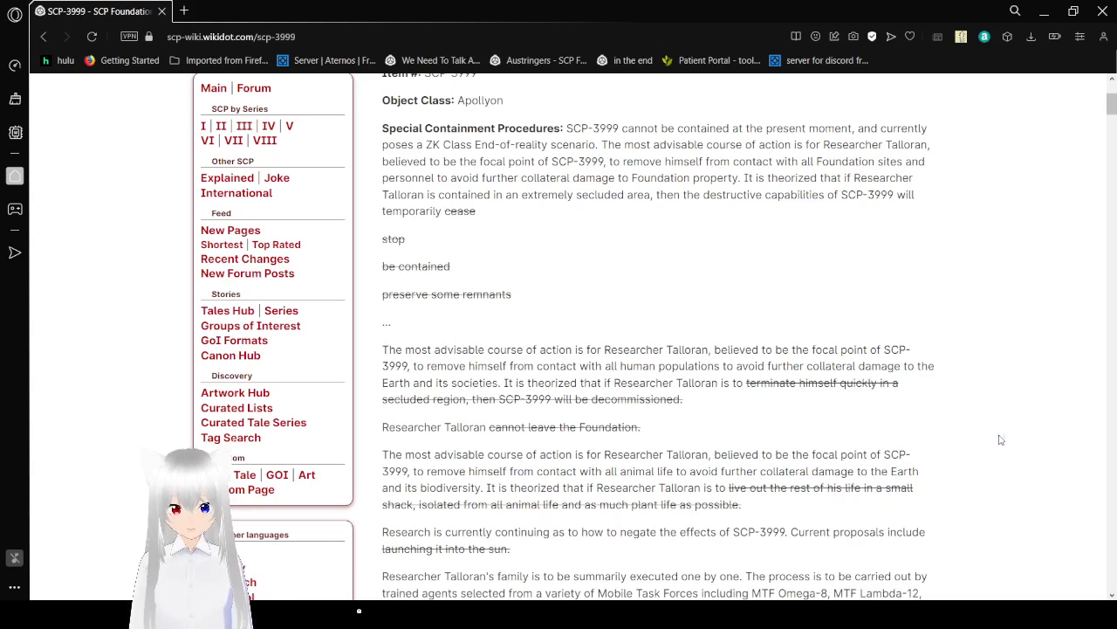
Step: Scroll through the executions of Talloran's parents, sister and colleagues to the granite pedestal paragraph
scroll("down", 3)
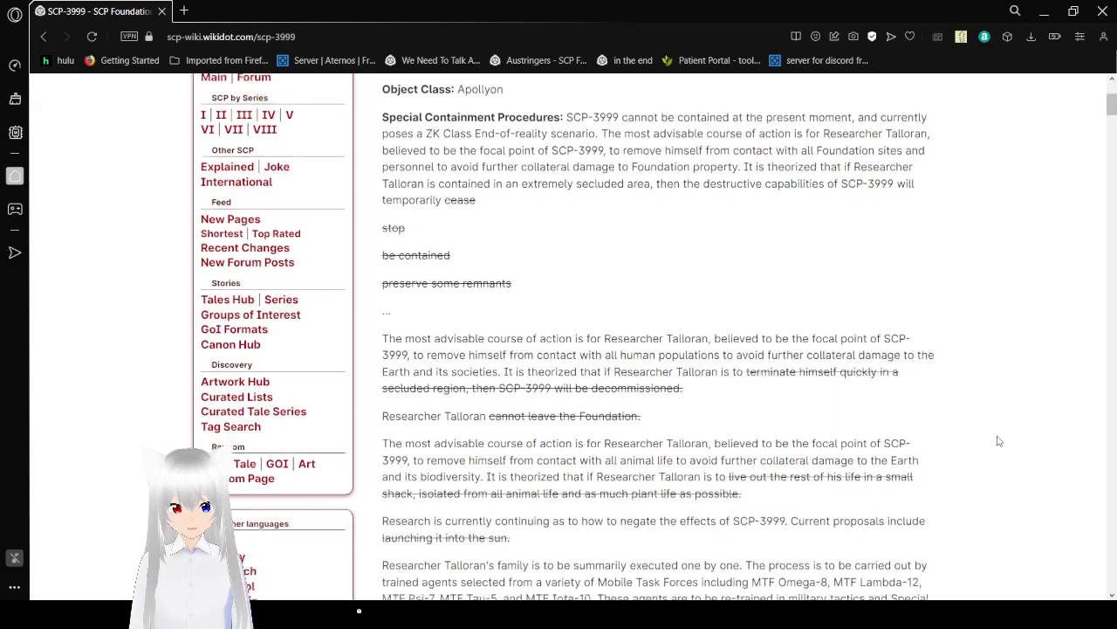
scroll("down", 3)
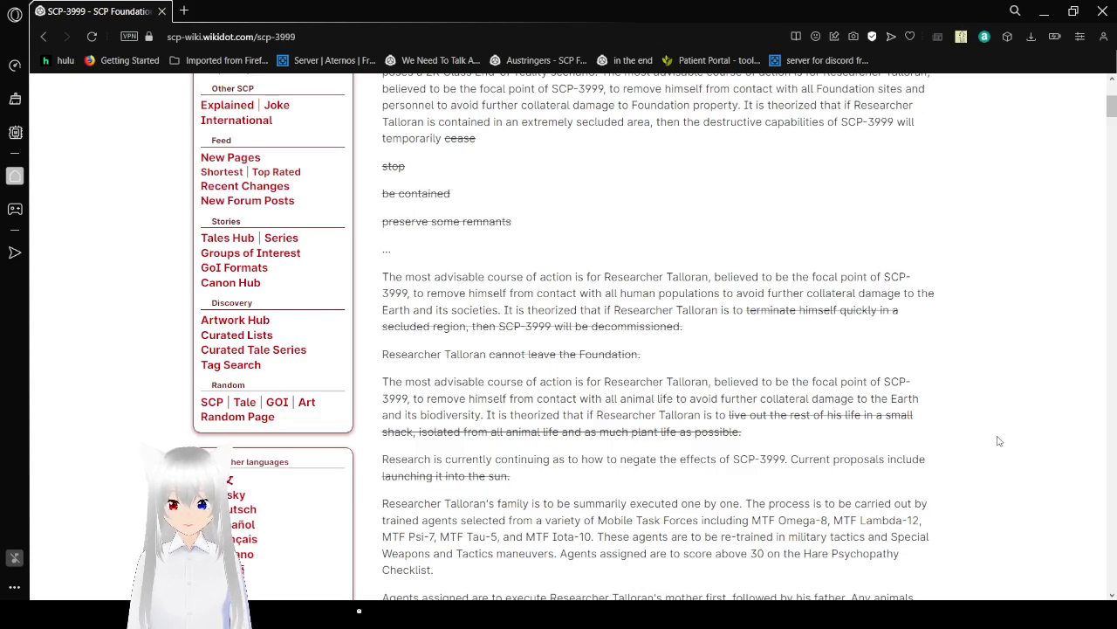
scroll("down", 3)
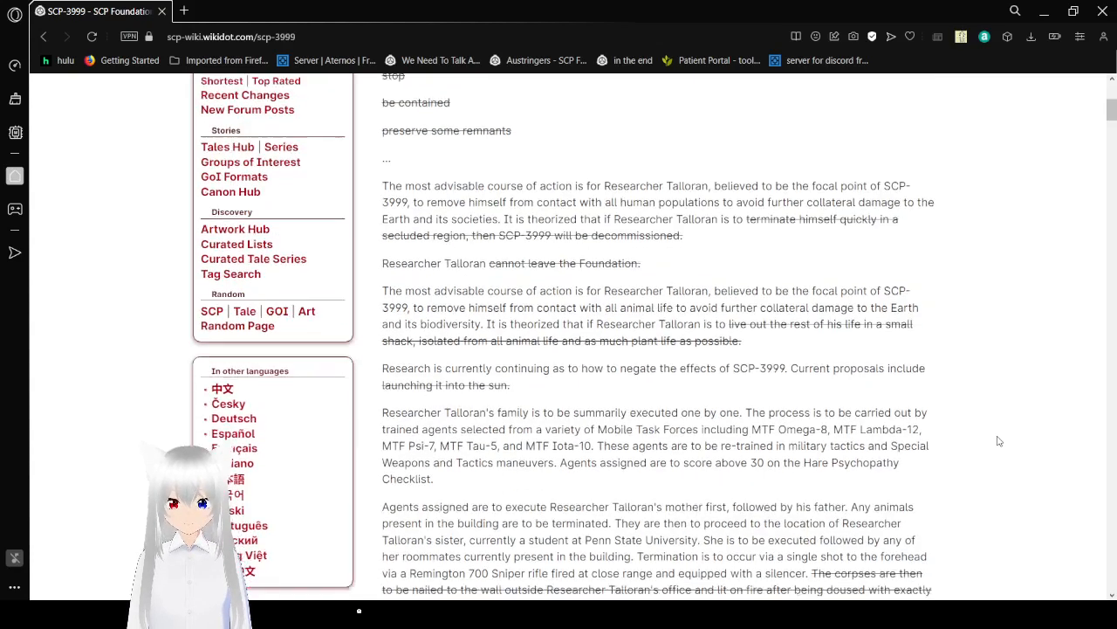
scroll("down", 3)
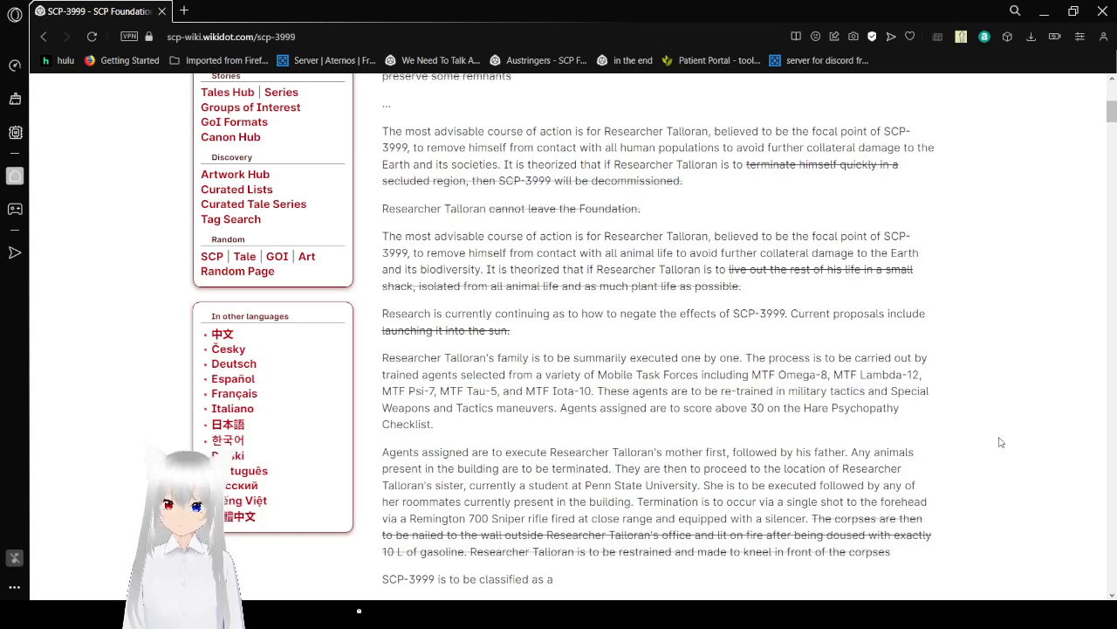
scroll("down", 3)
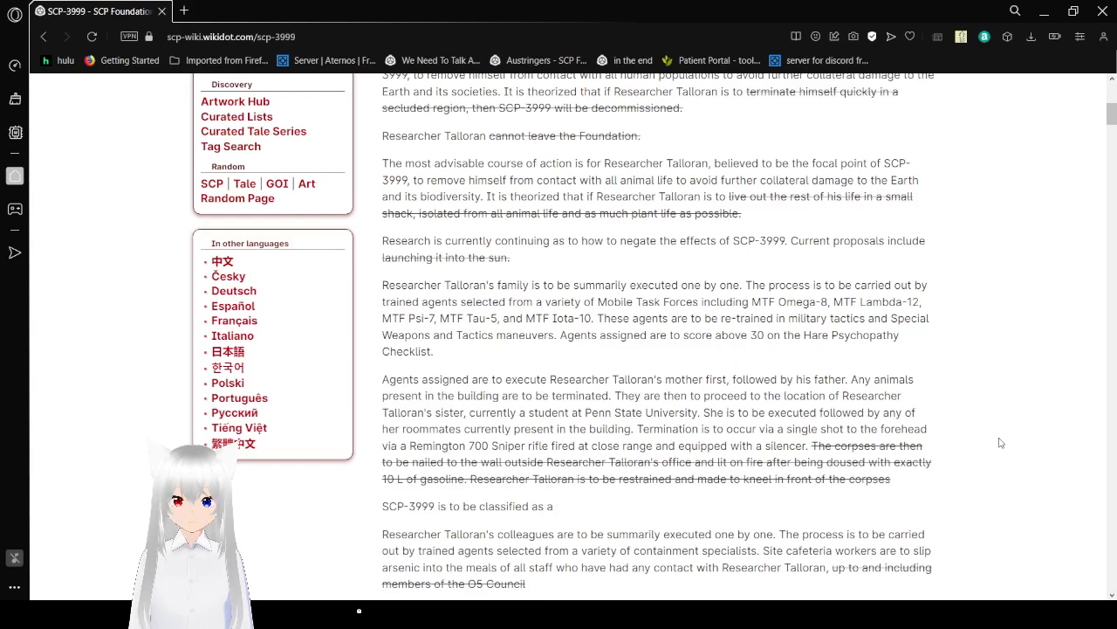
scroll("down", 3)
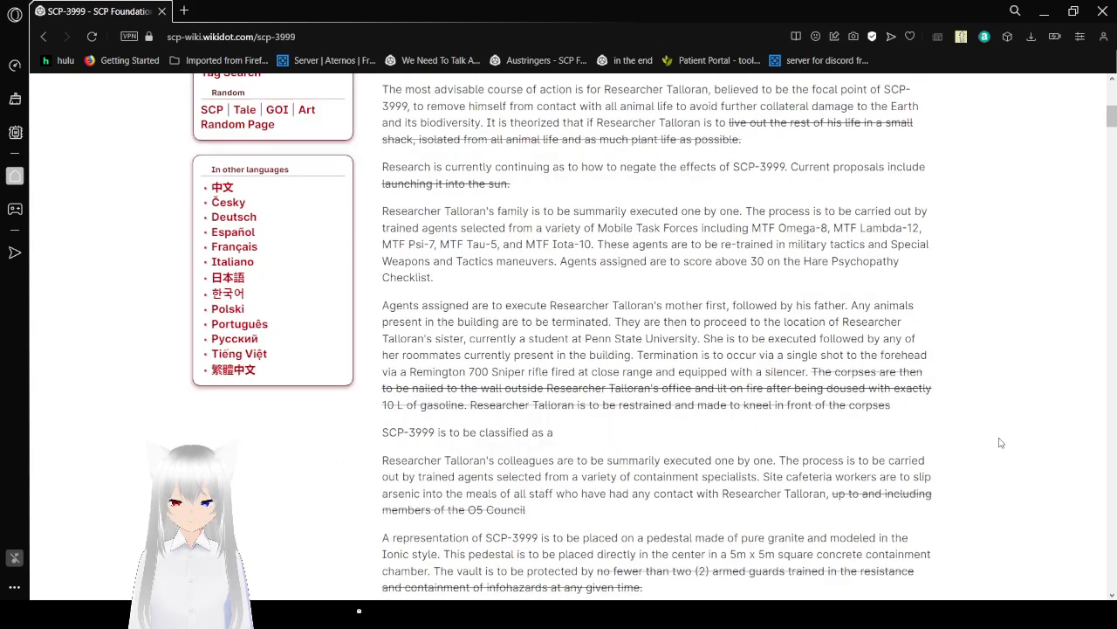
Step: Scroll to the struck 'cannot be contained' line, the Serpent's Hand gift and SCP-2432 containment
scroll("down", 3)
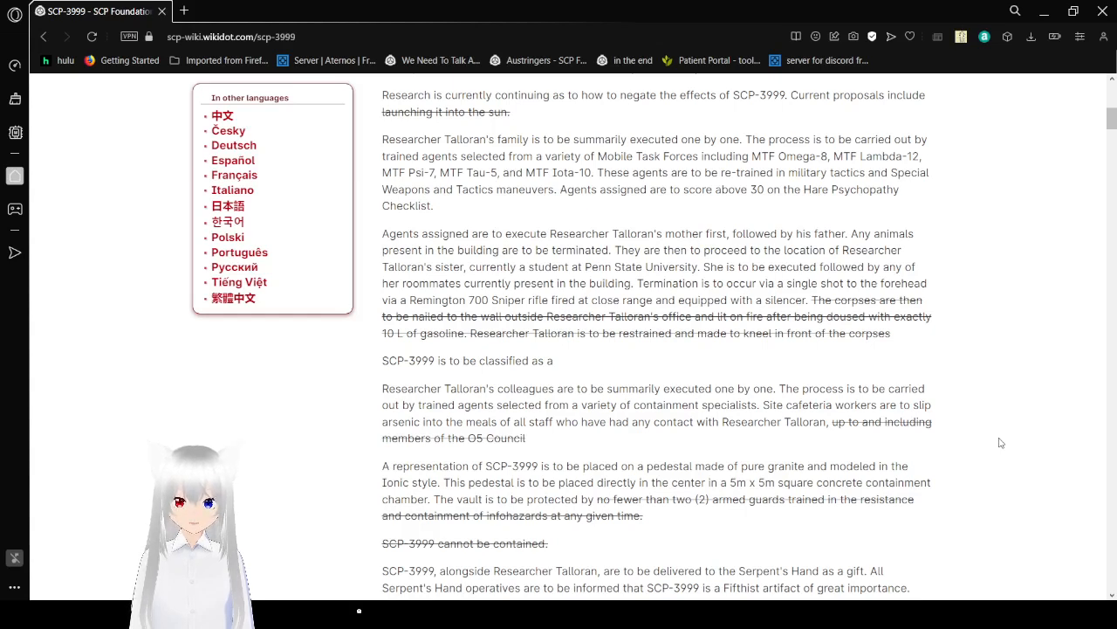
scroll("down", 3)
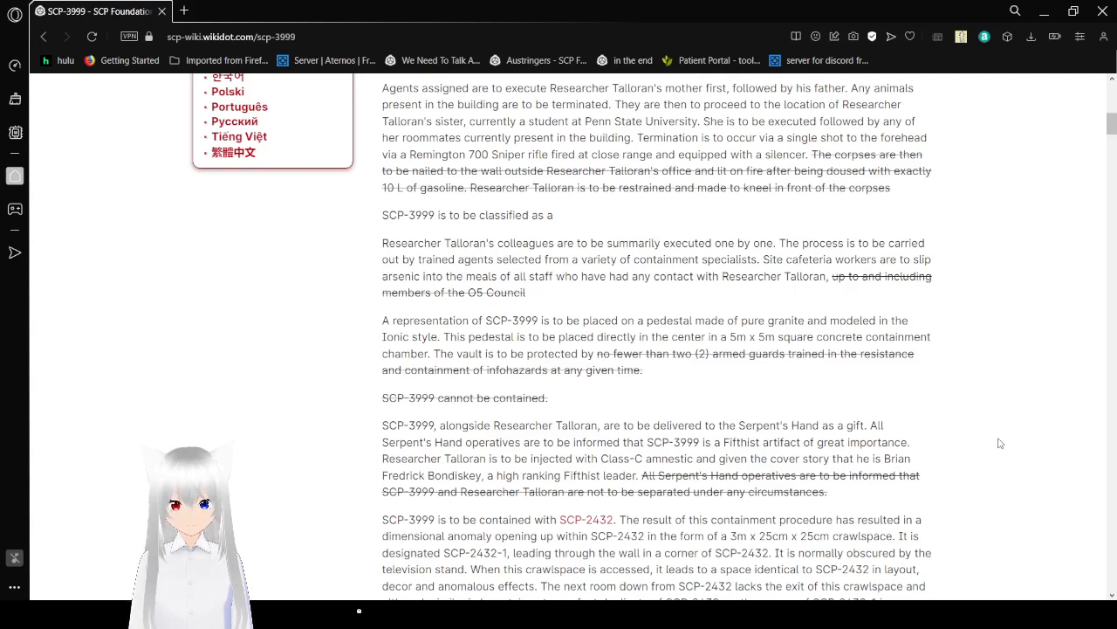
Step: Scroll to SCP-2432-1's steel interior and the door leading to SCP-2432-Prime
scroll("down", 3)
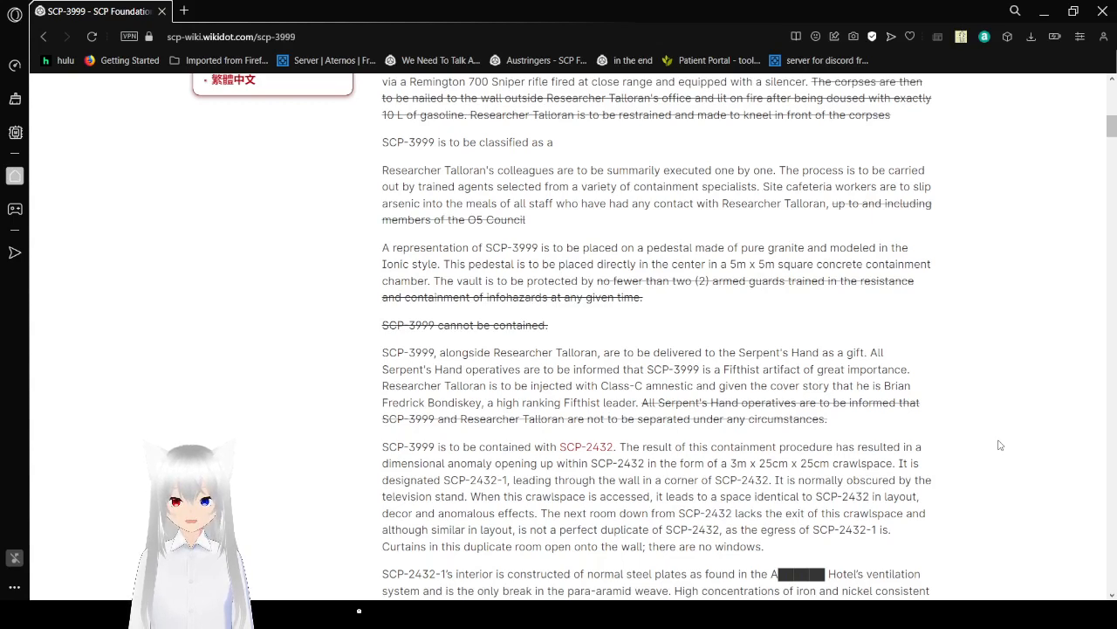
scroll("down", 3)
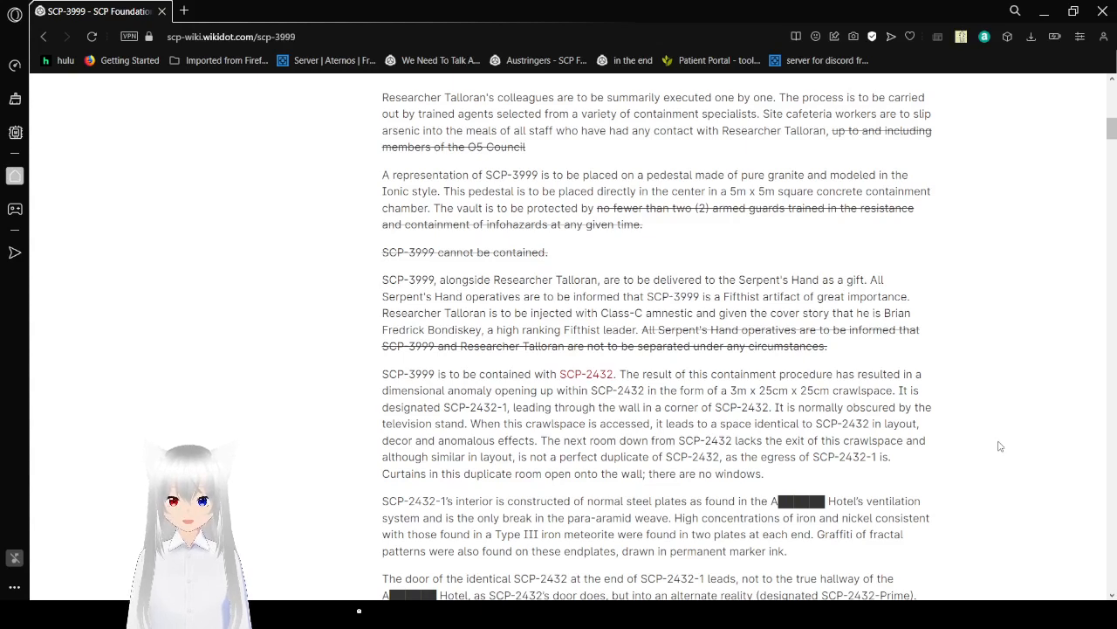
scroll("down", 3)
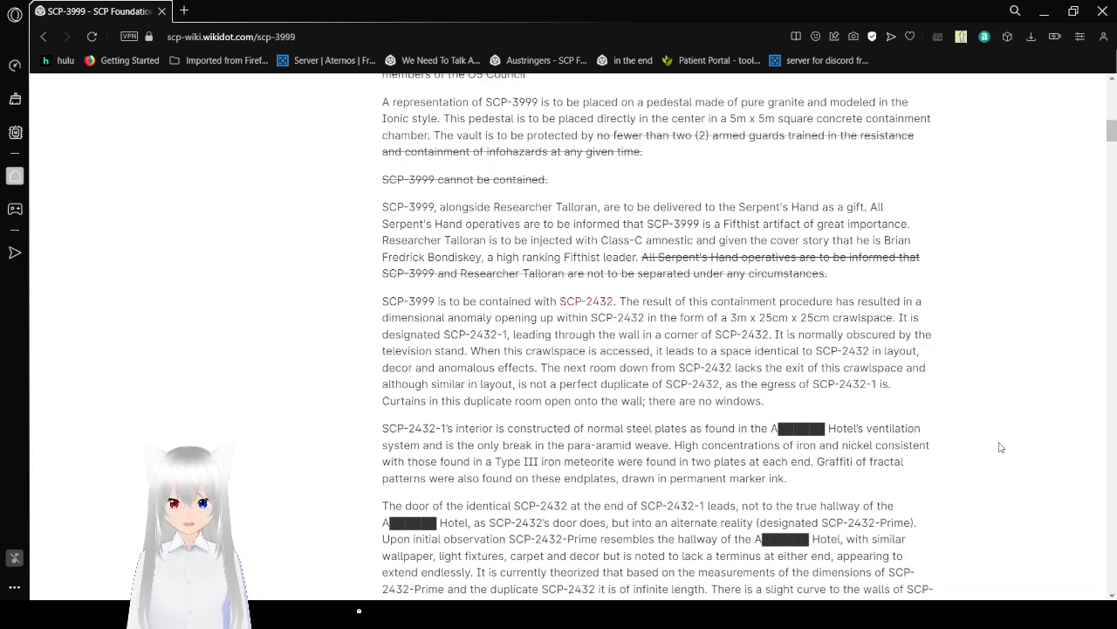
scroll("down", 3)
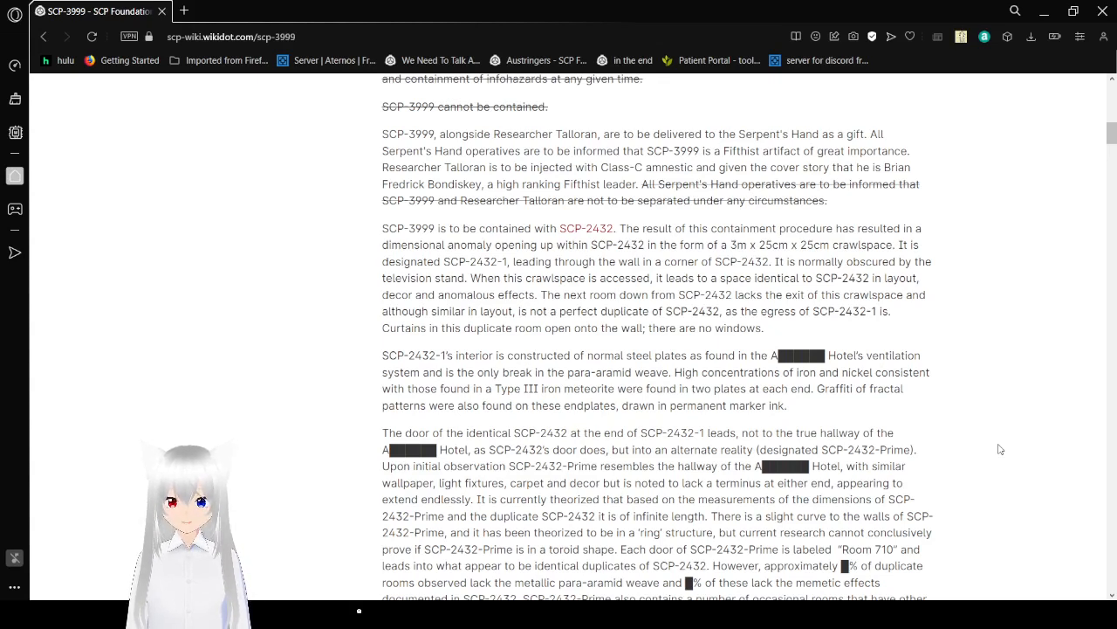
scroll("down", 3)
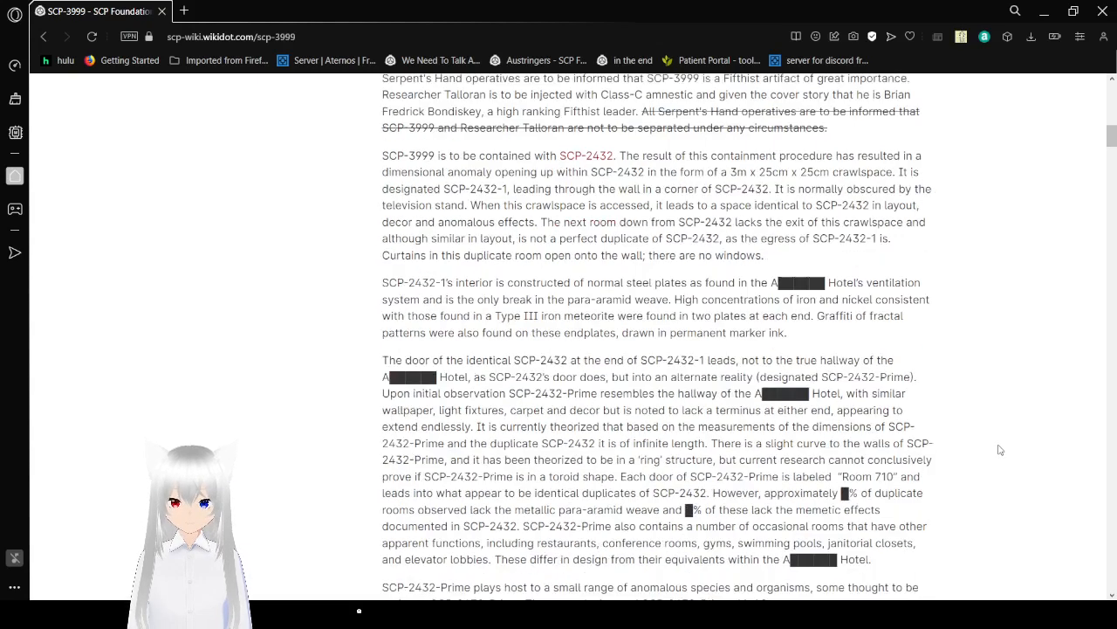
scroll("down", 3)
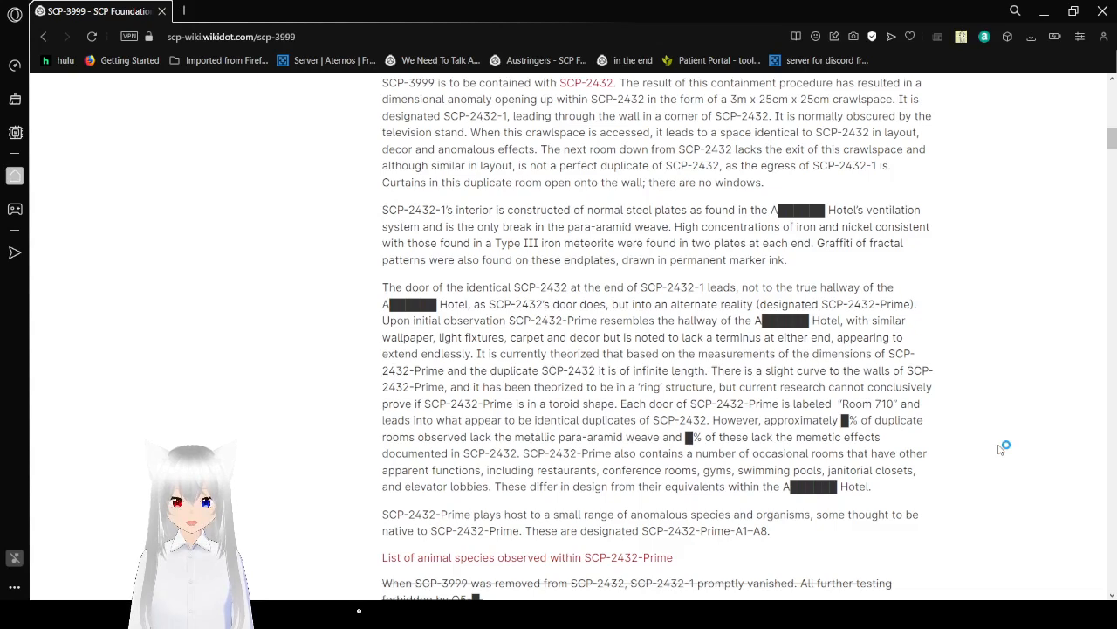
mouse_move(1000, 451)
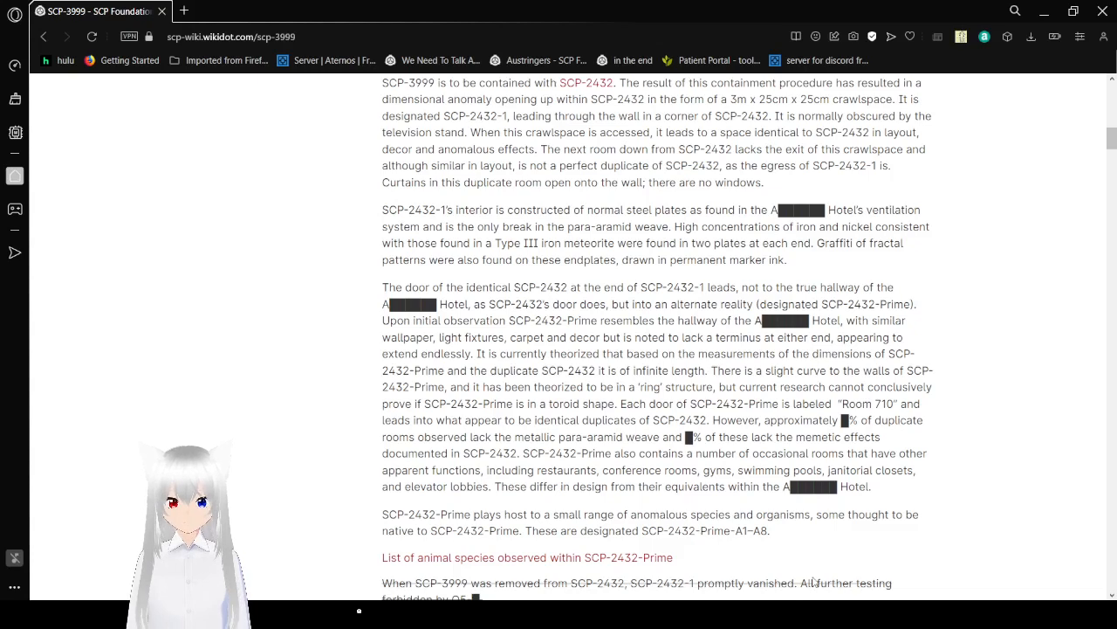
mouse_move(744, 566)
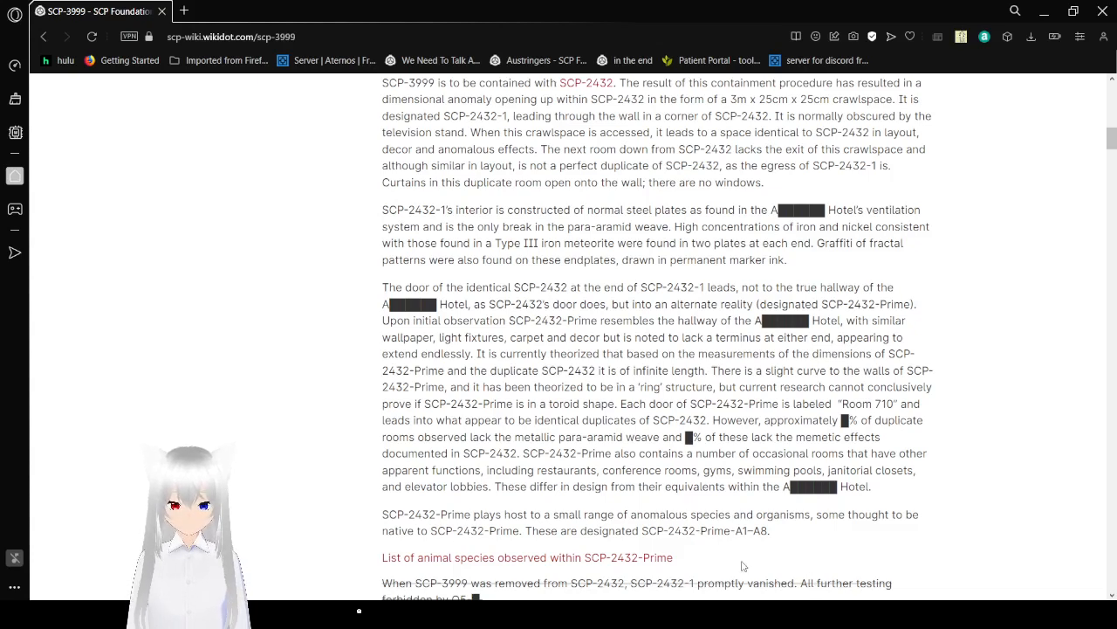
mouse_move(1044, 353)
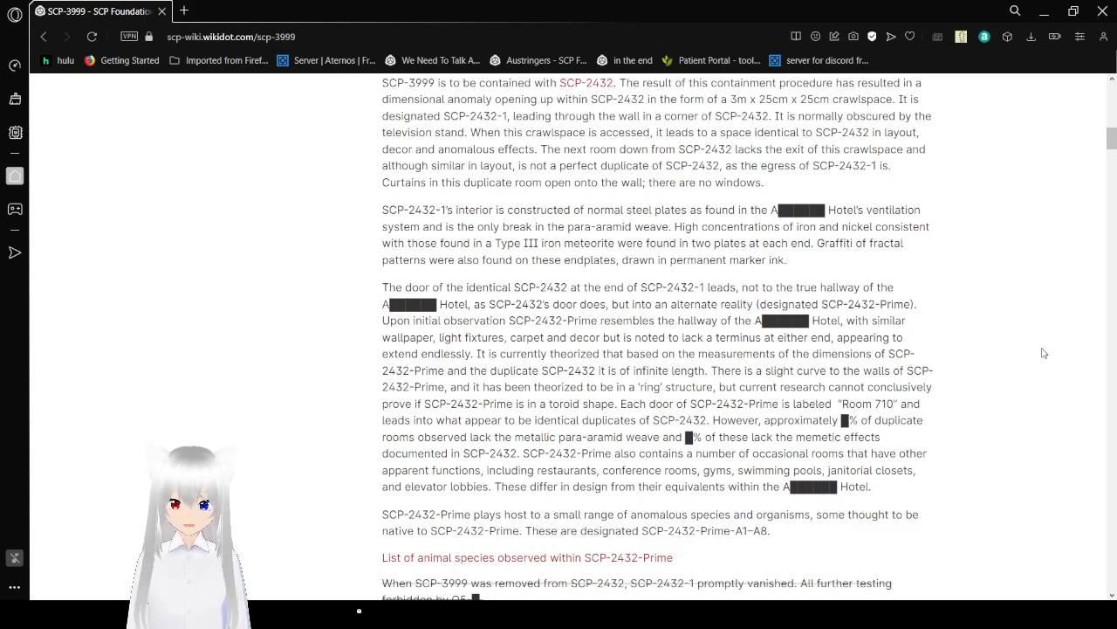
scroll("down", 3)
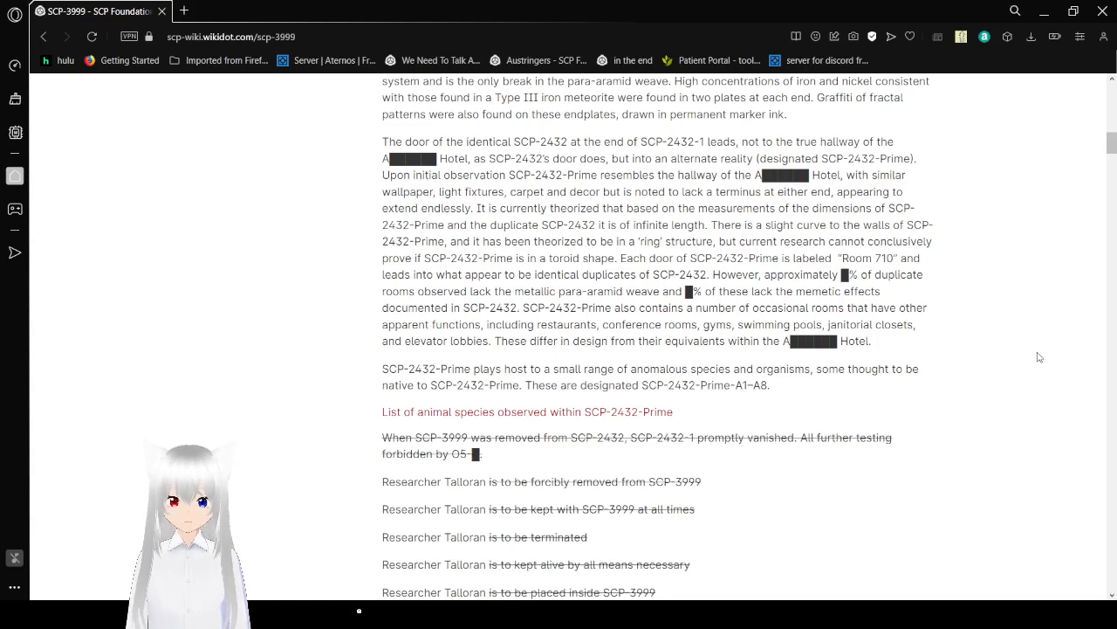
scroll("down", 3)
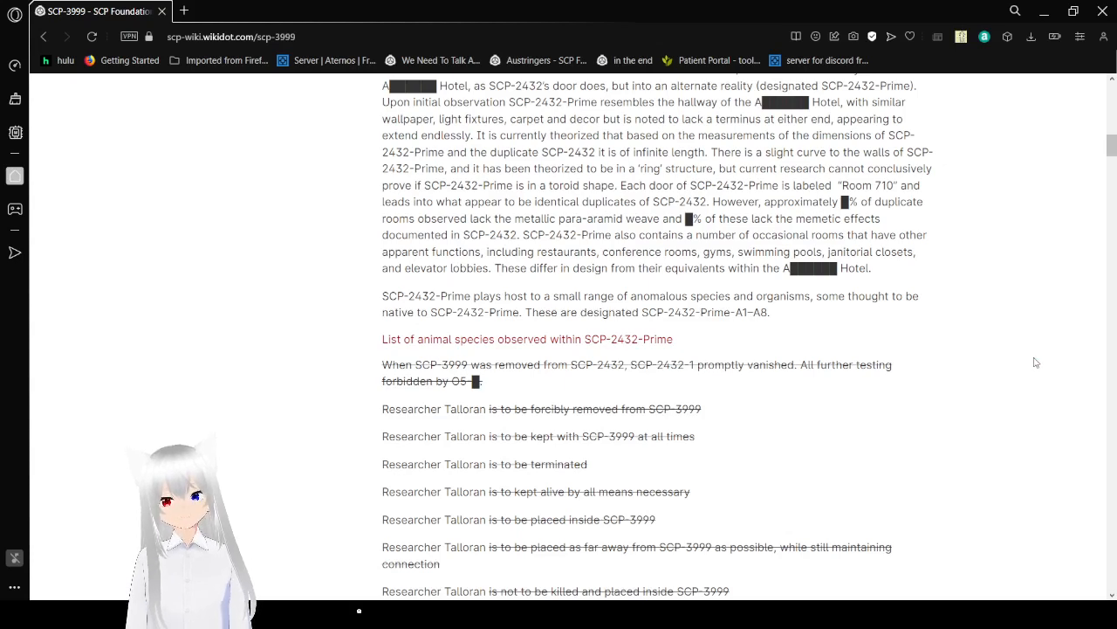
scroll("down", 3)
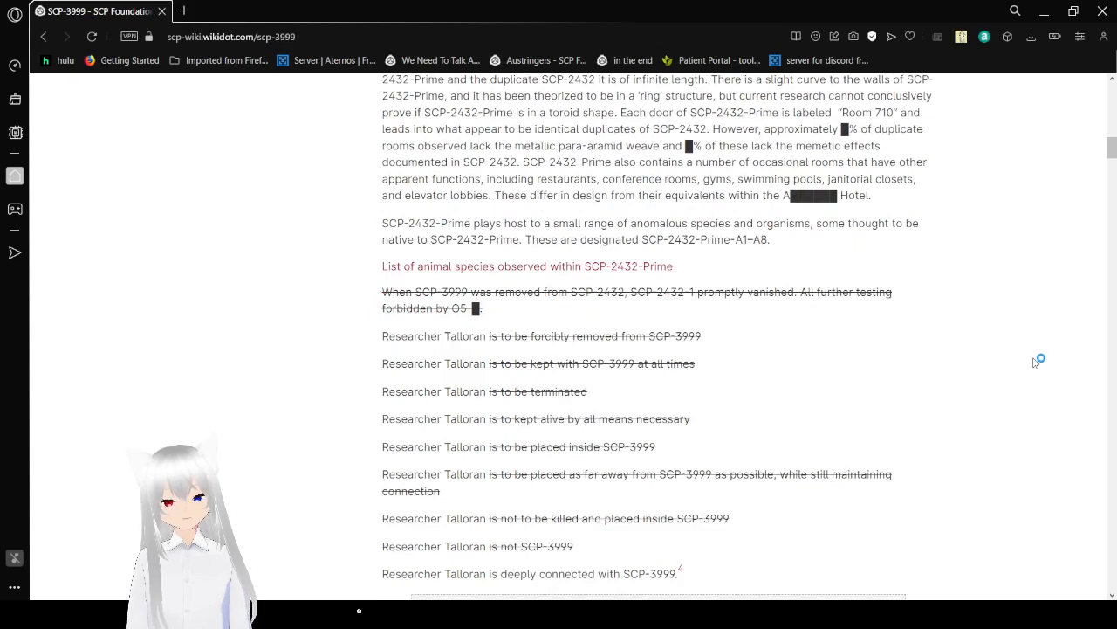
mouse_move(1037, 362)
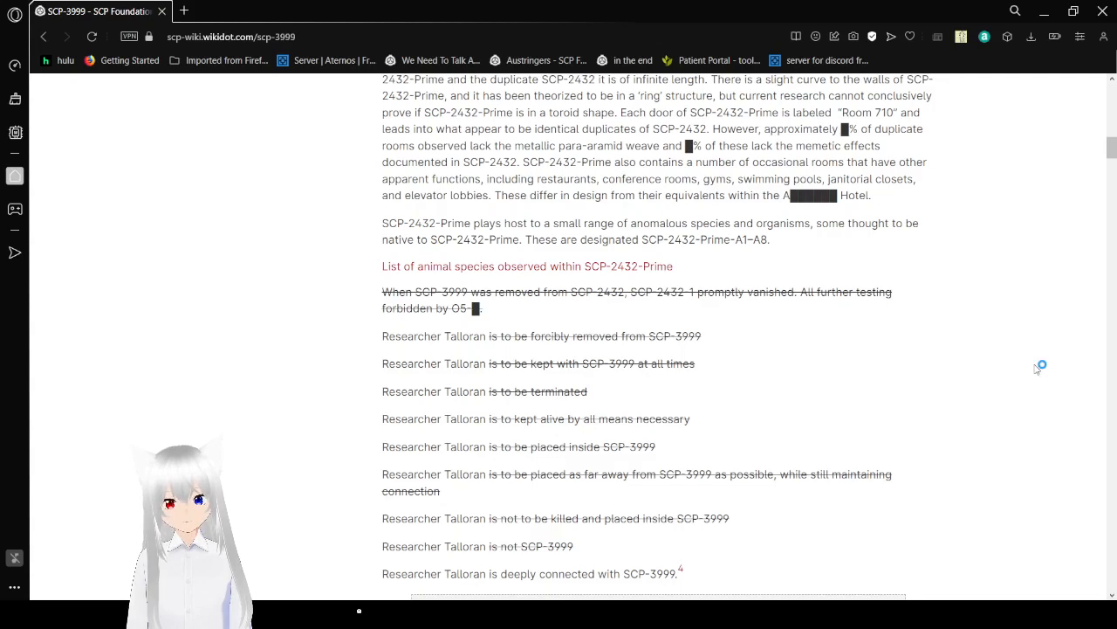
scroll("down", 3)
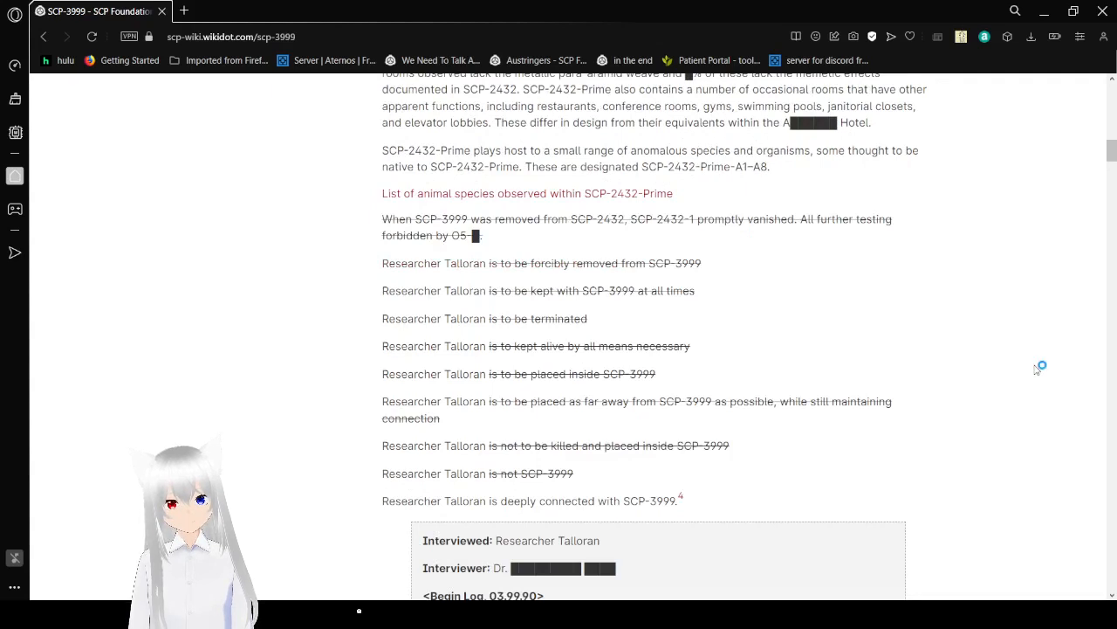
mouse_move(1034, 374)
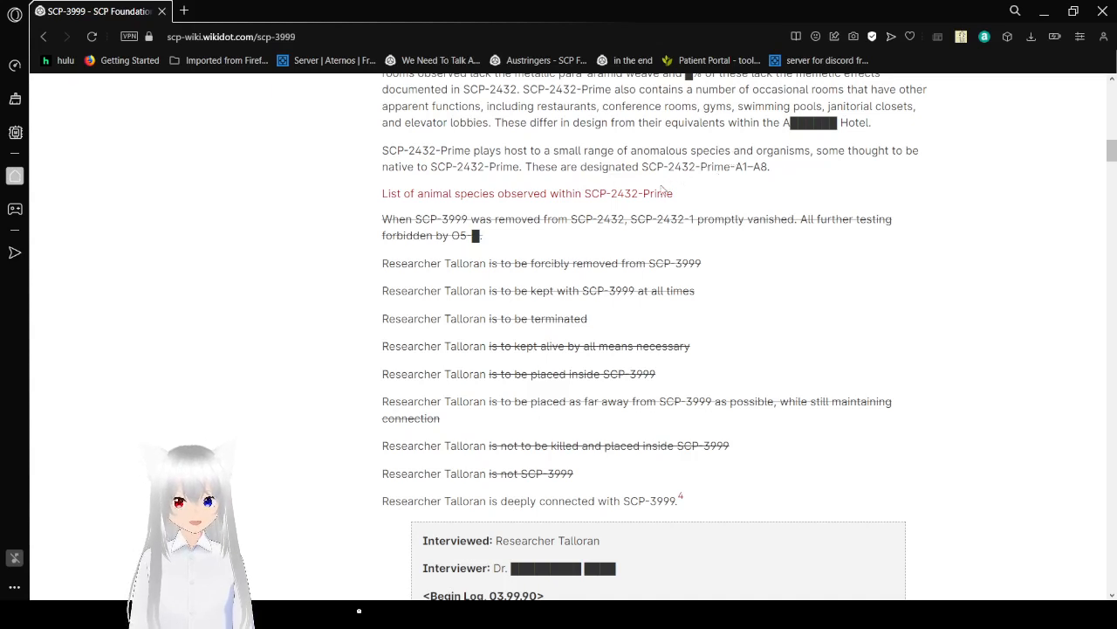
mouse_move(667, 201)
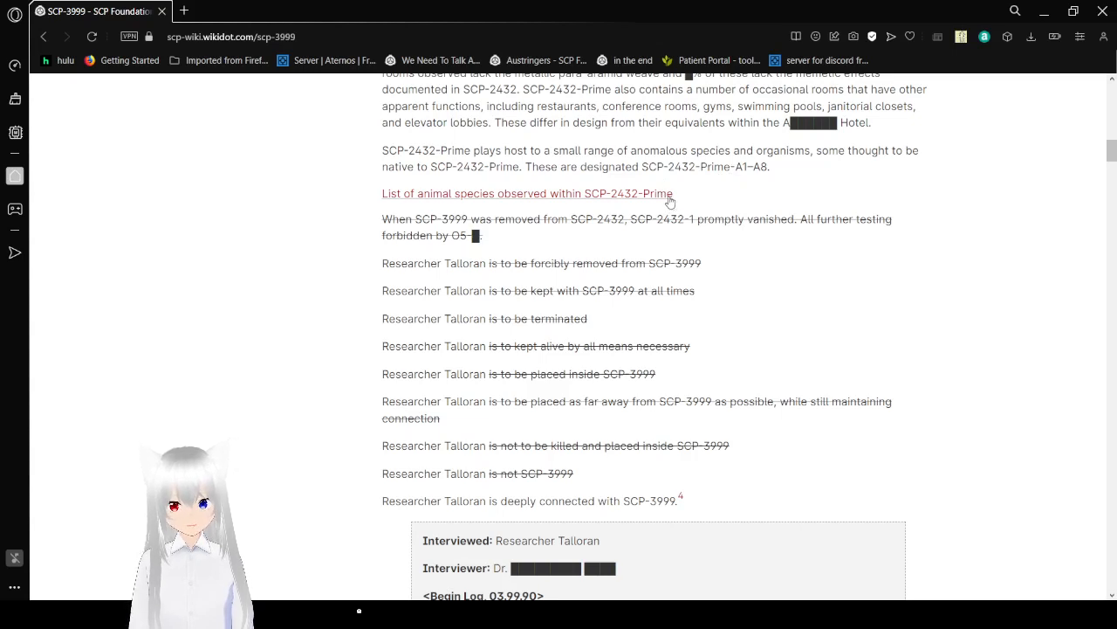
Step: Expand the 'List of animal species observed within SCP-2432-Prime' and scroll its Endemic Species table
left_click(527, 192)
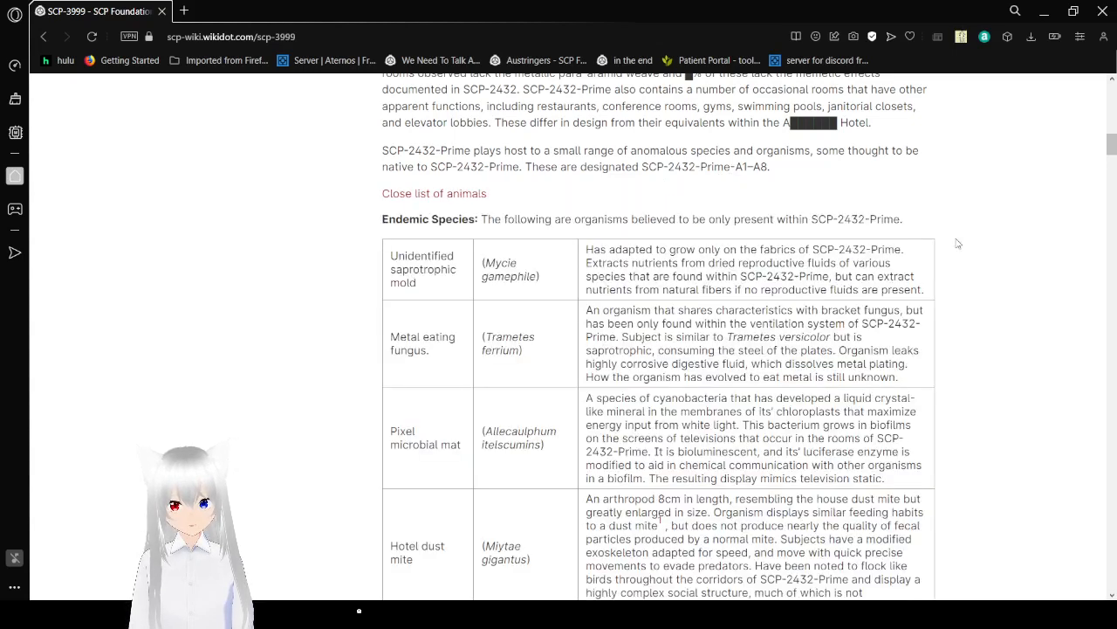
scroll("down", 3)
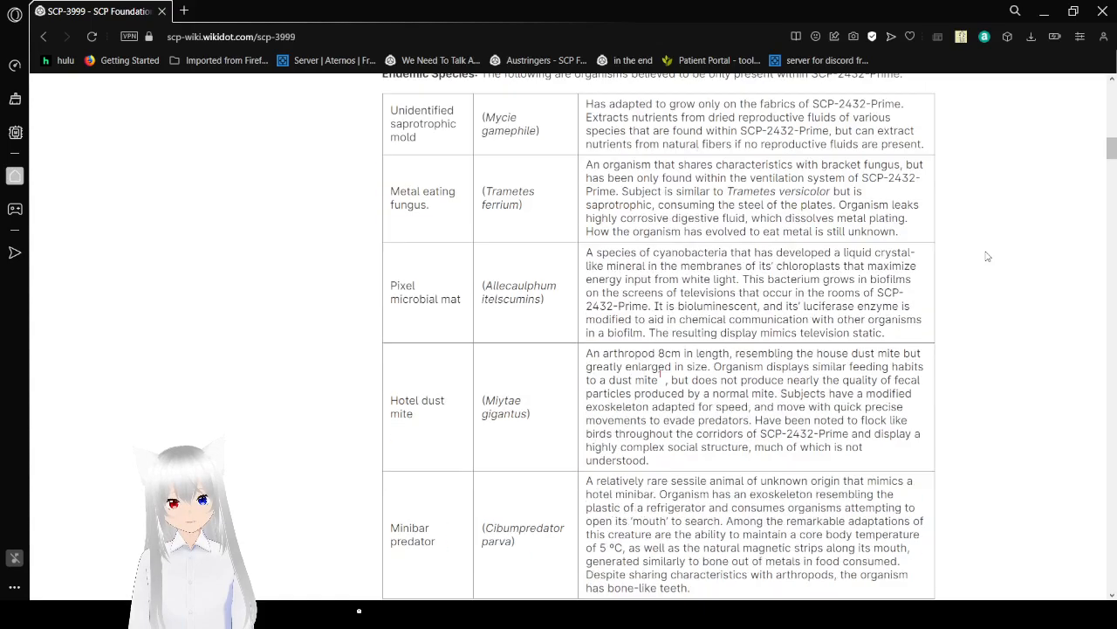
scroll("up", 3)
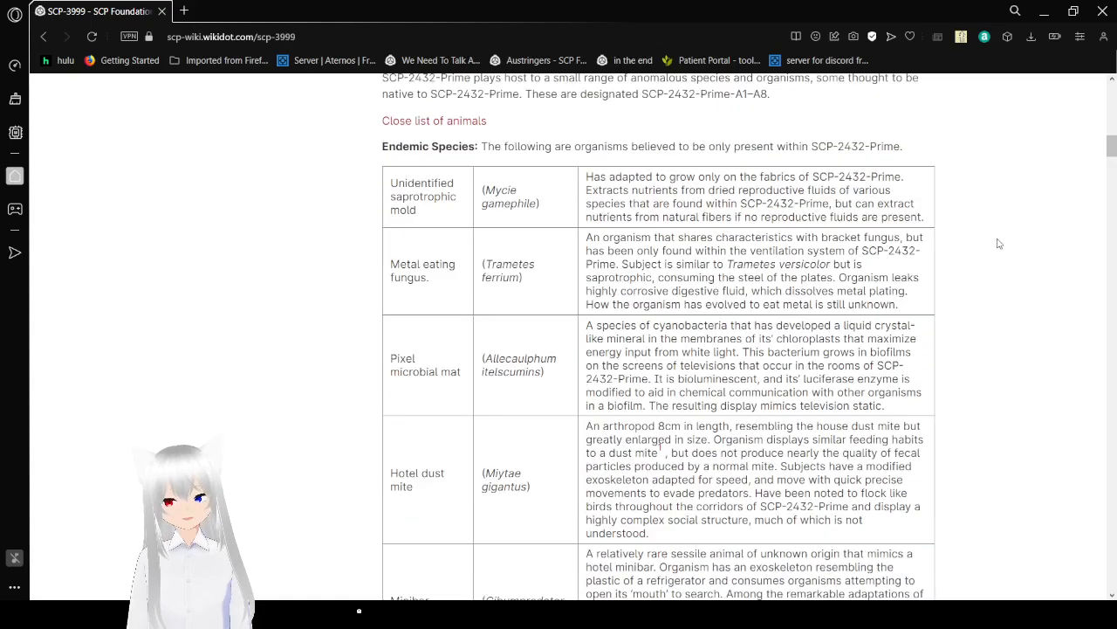
mouse_move(939, 244)
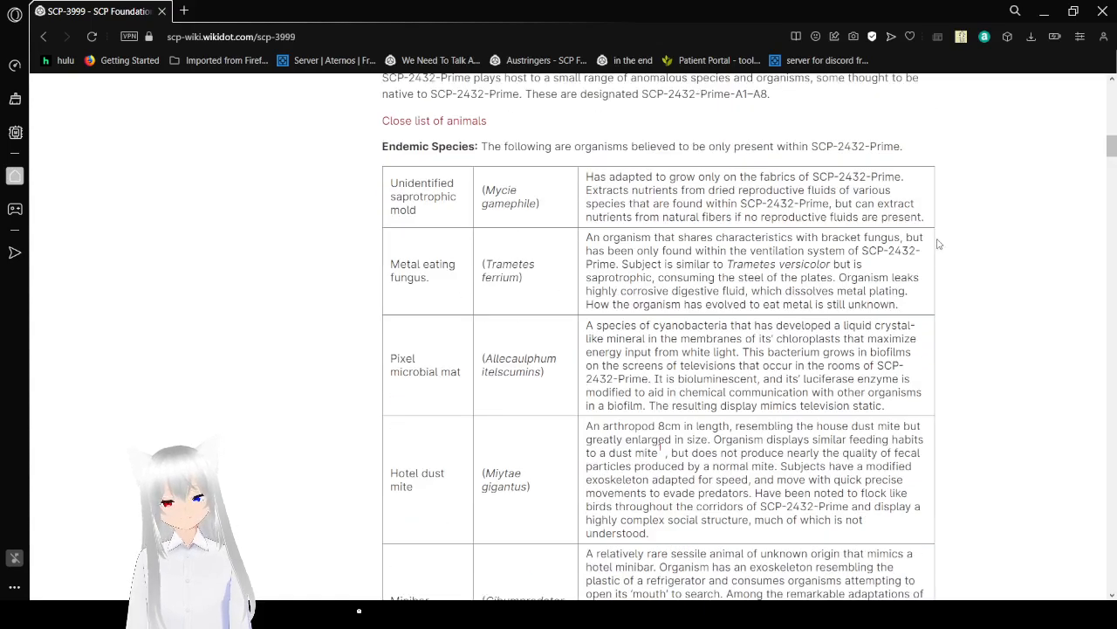
scroll("down", 3)
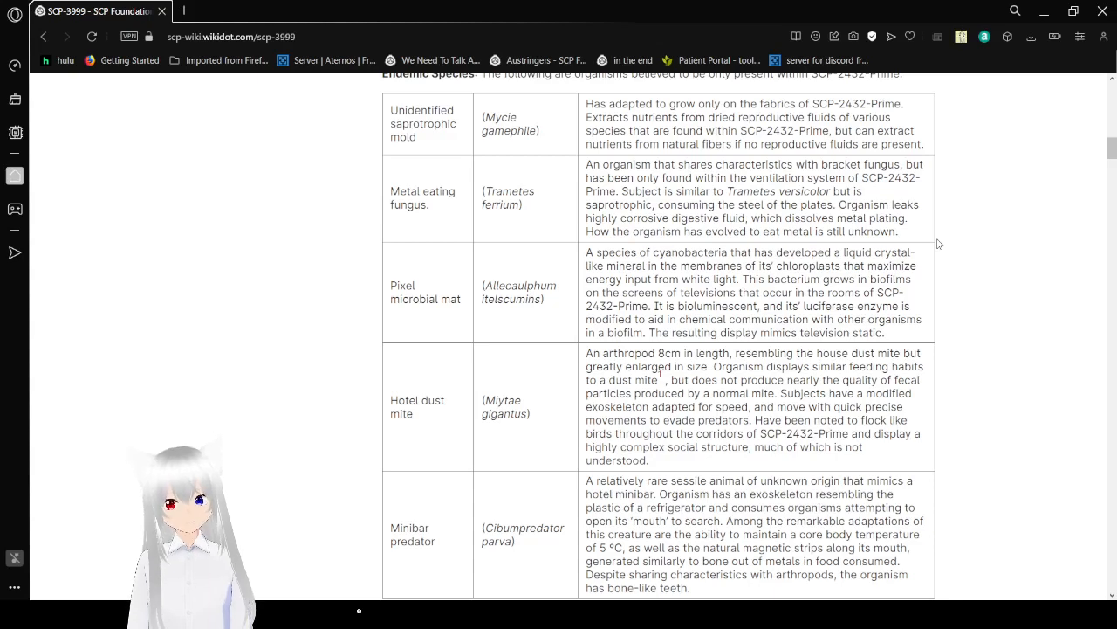
scroll("up", 3)
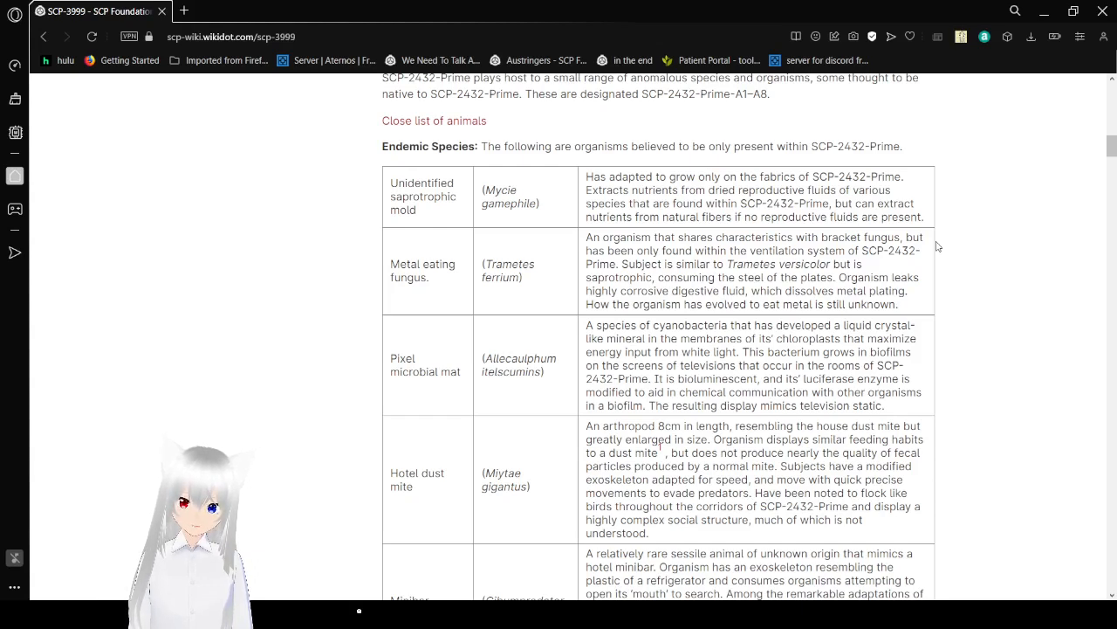
scroll("down", 3)
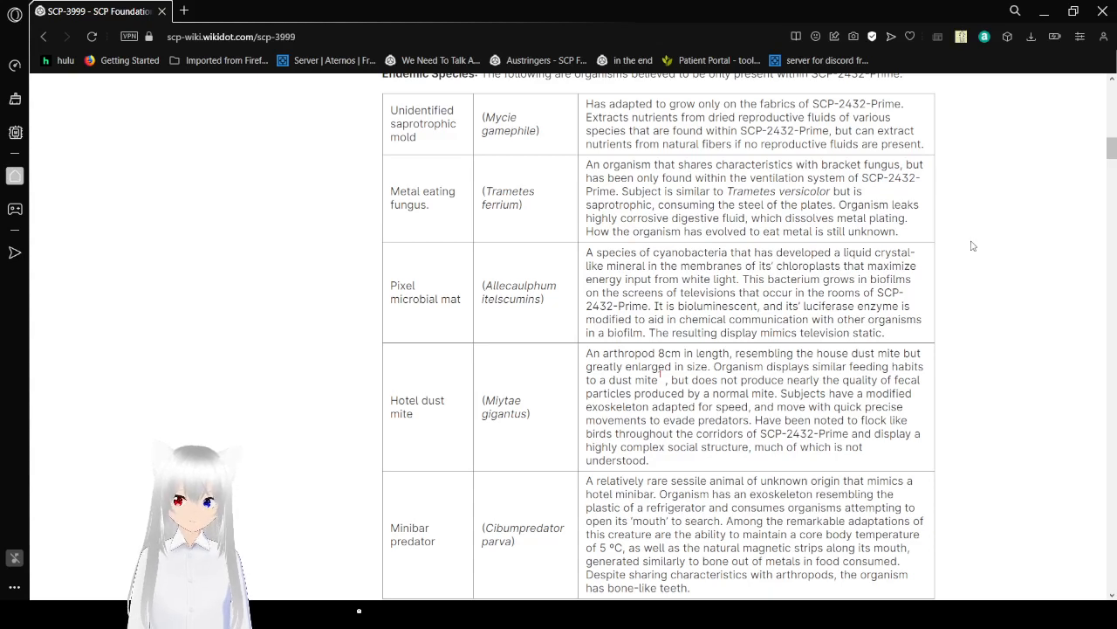
scroll("down", 3)
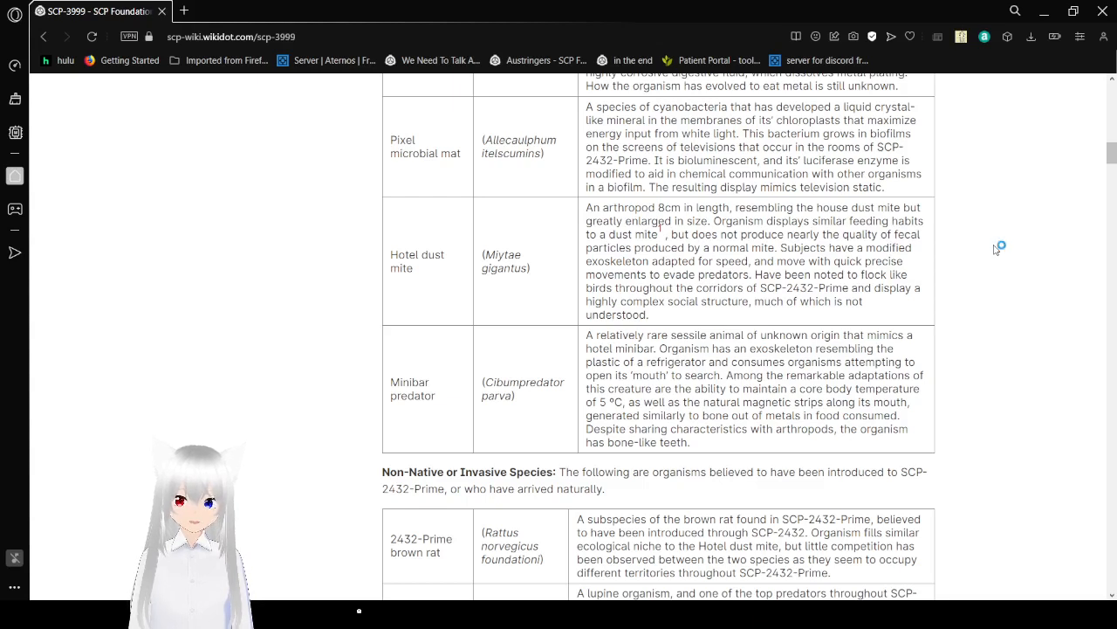
mouse_move(995, 250)
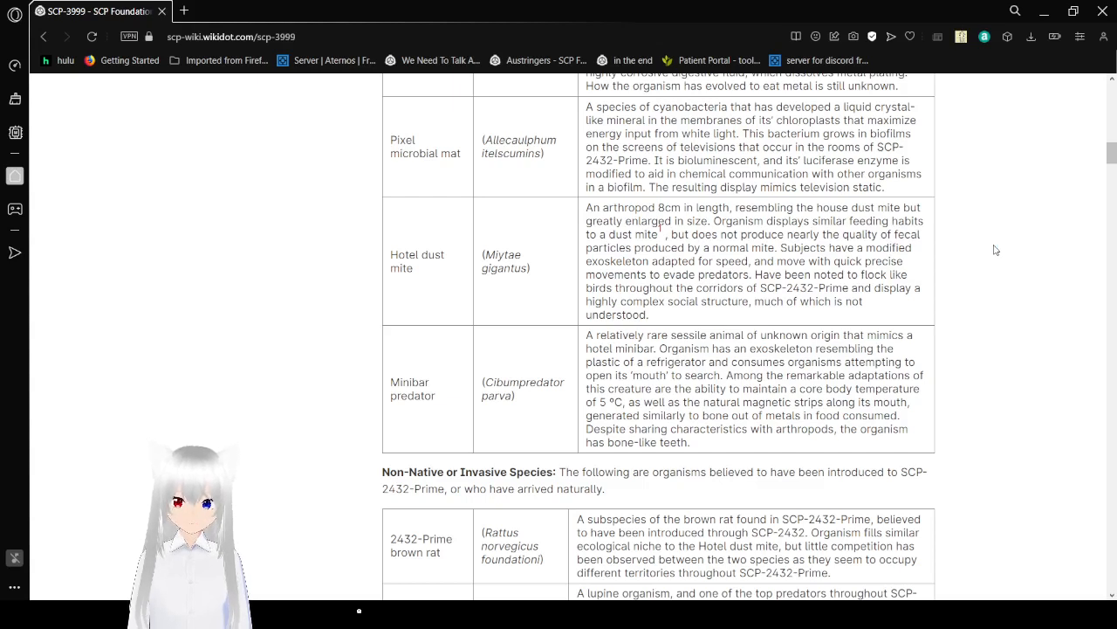
mouse_move(999, 248)
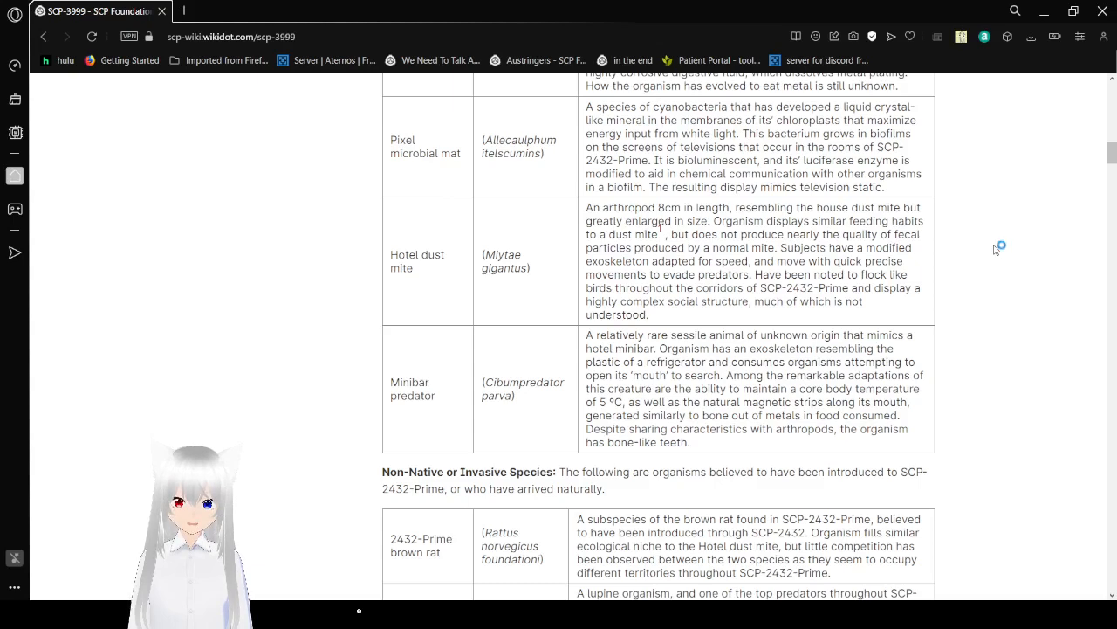
scroll("down", 3)
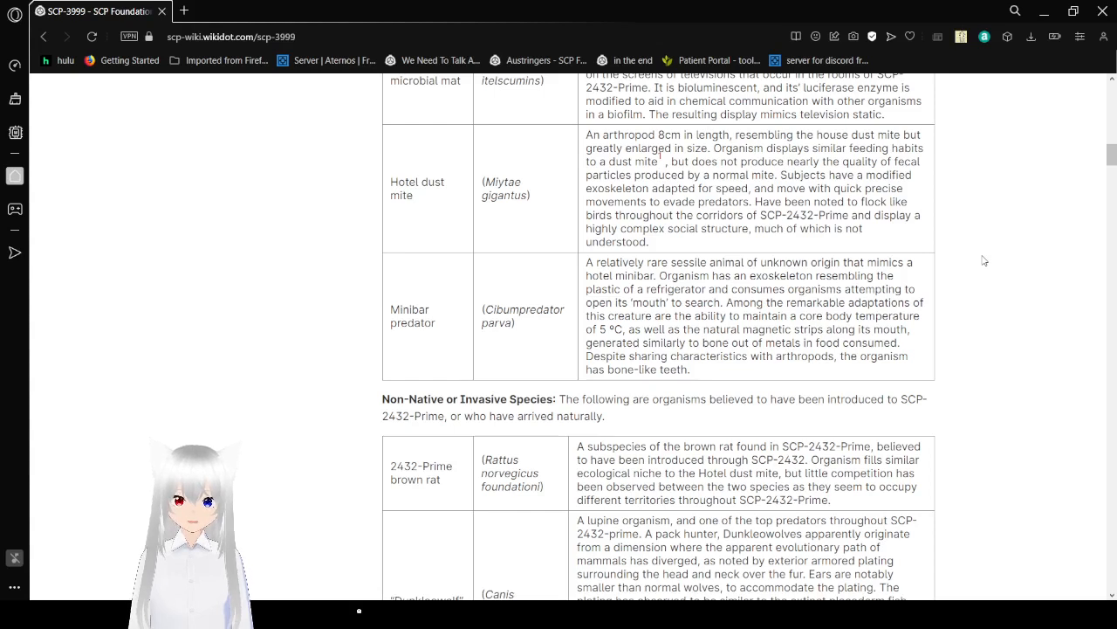
mouse_move(660, 161)
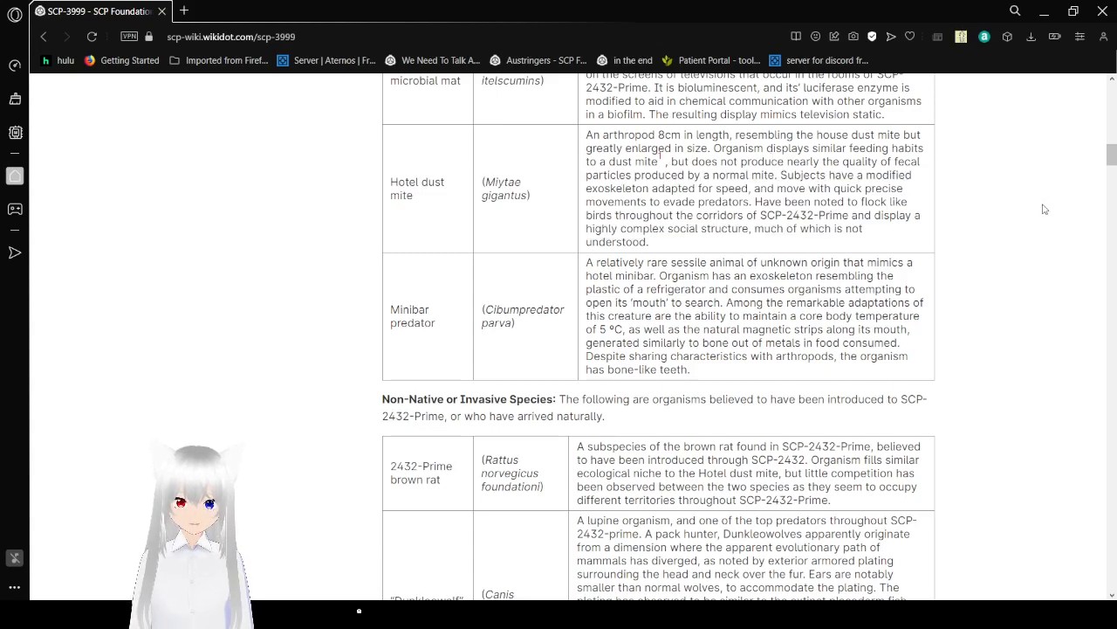
Step: Scroll past the Minibar predator into the Non-Native Species table from brown rat to Lizard-like animal
scroll("down", 3)
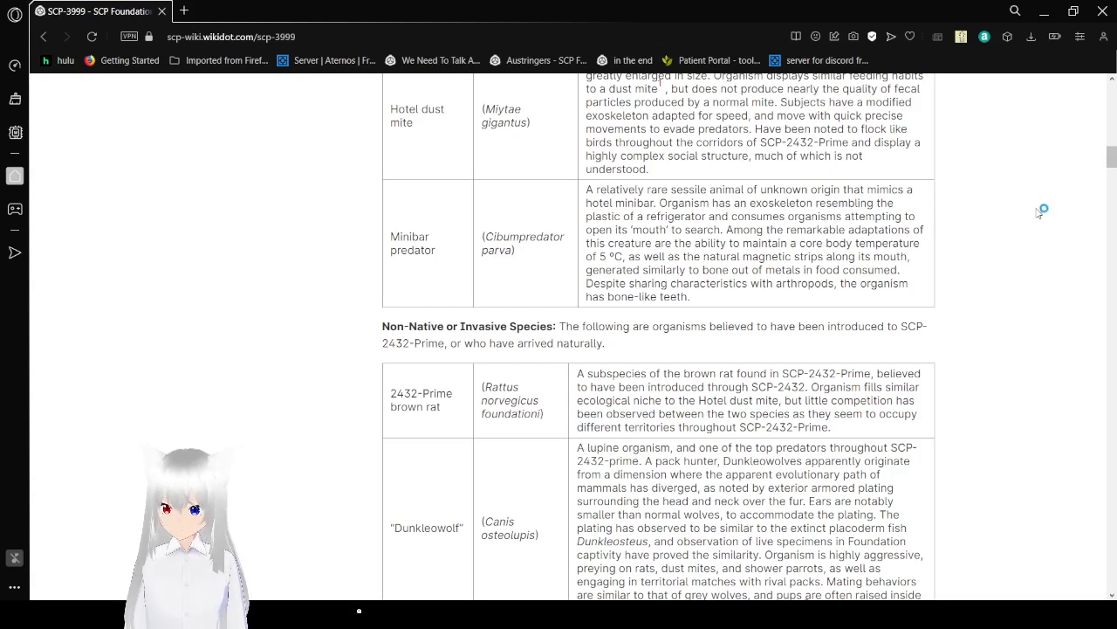
mouse_move(1037, 213)
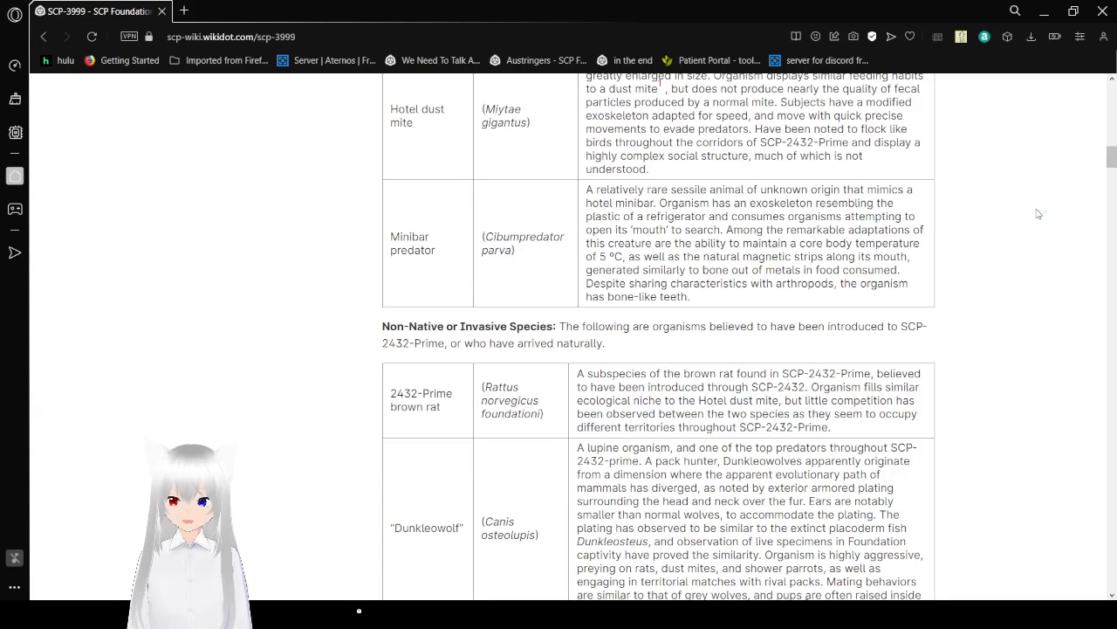
scroll("down", 3)
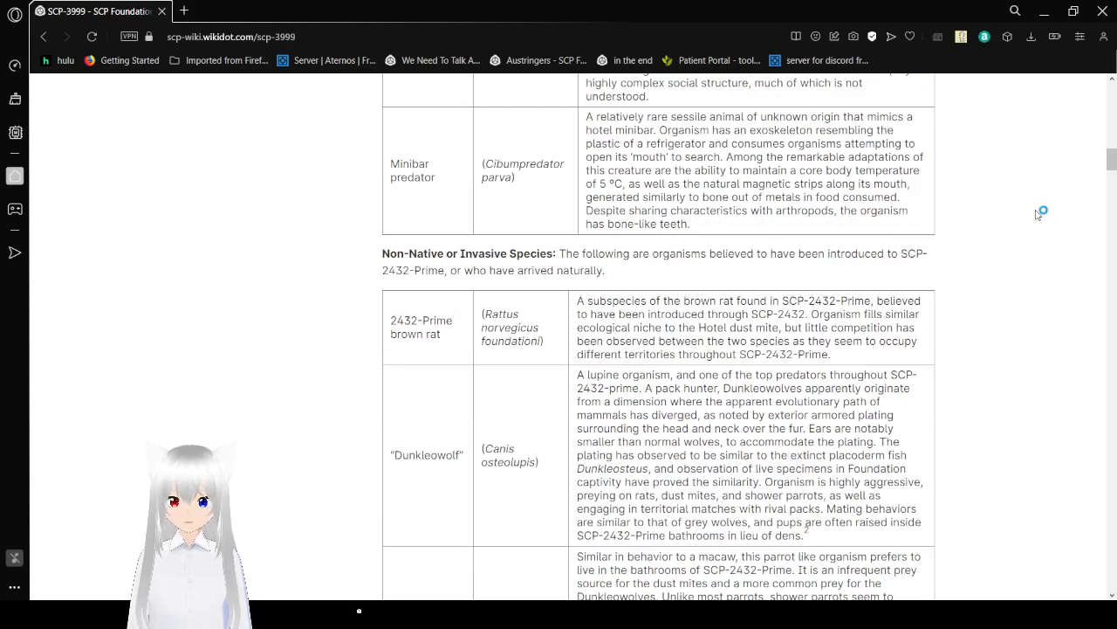
mouse_move(1037, 215)
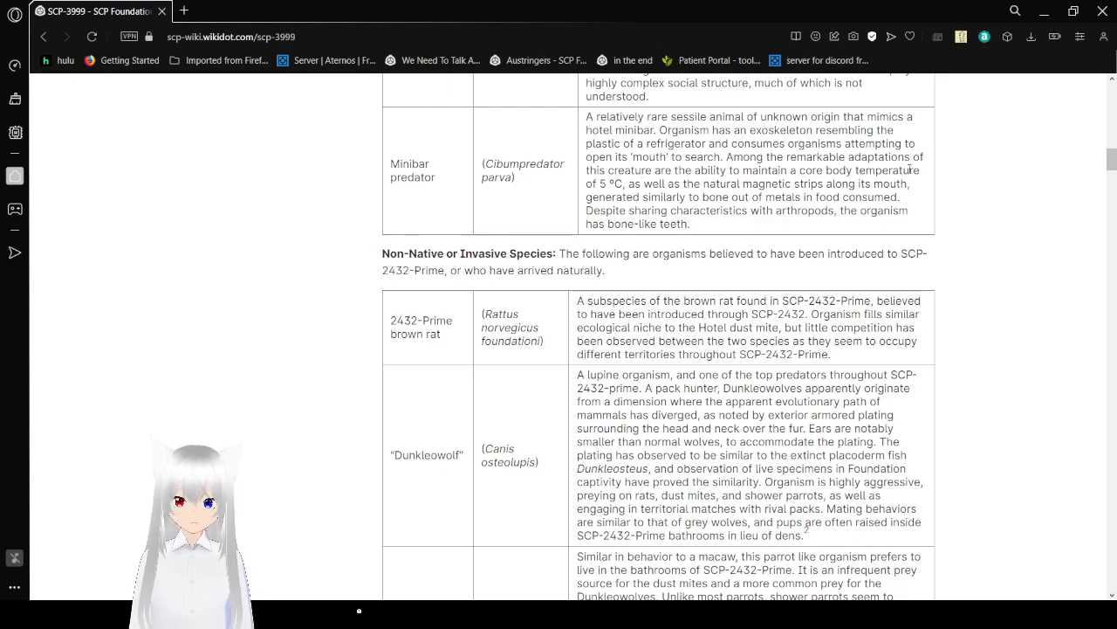
mouse_move(772, 231)
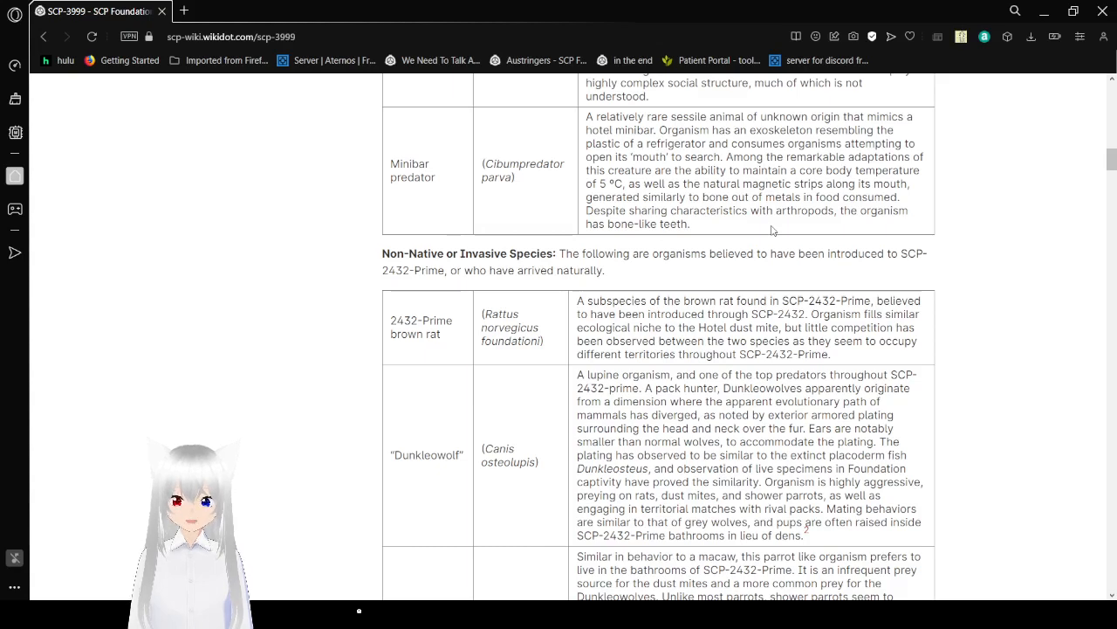
mouse_move(978, 244)
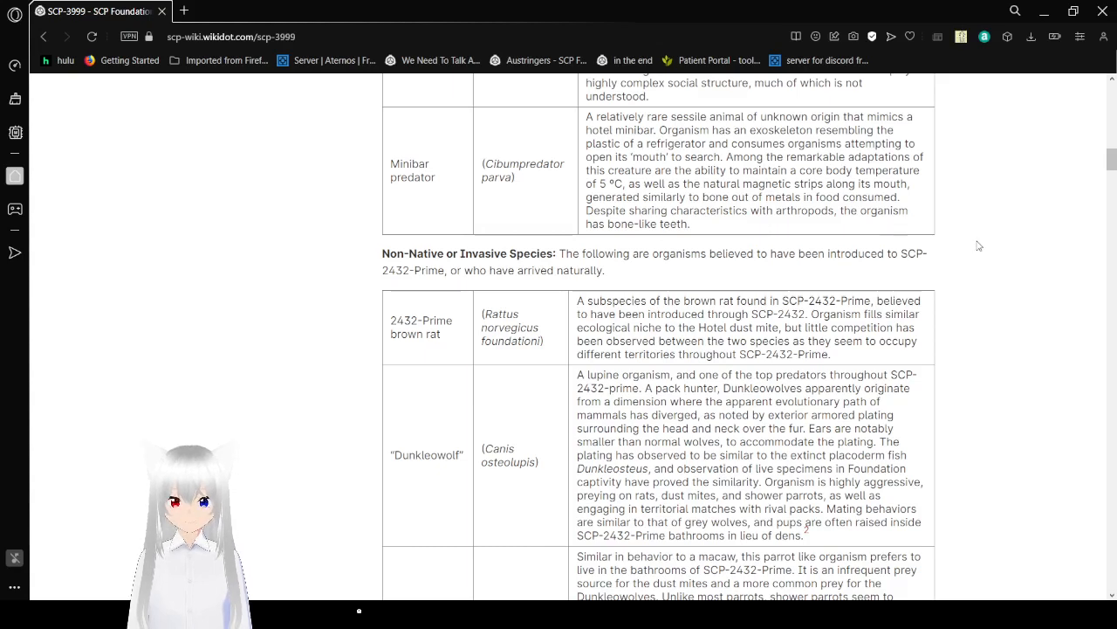
scroll("down", 3)
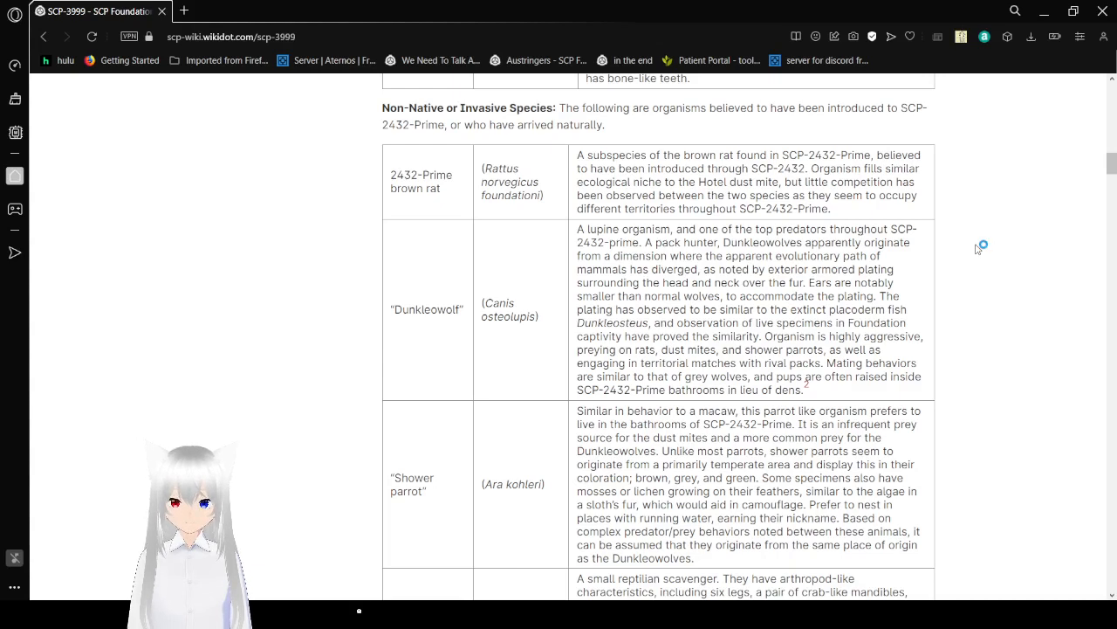
mouse_move(978, 251)
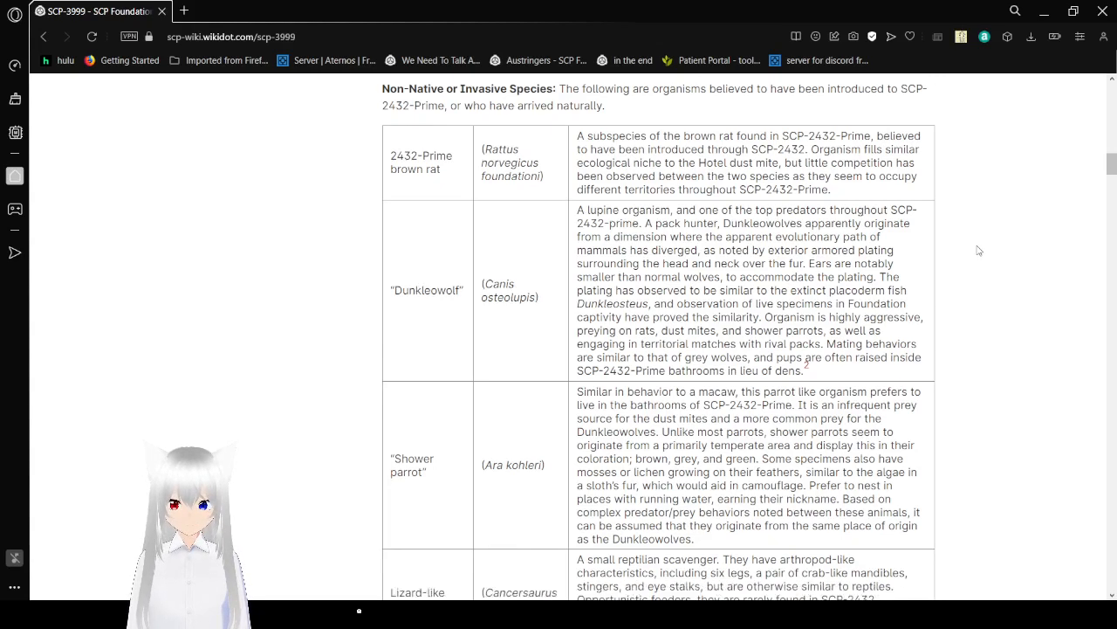
scroll("down", 3)
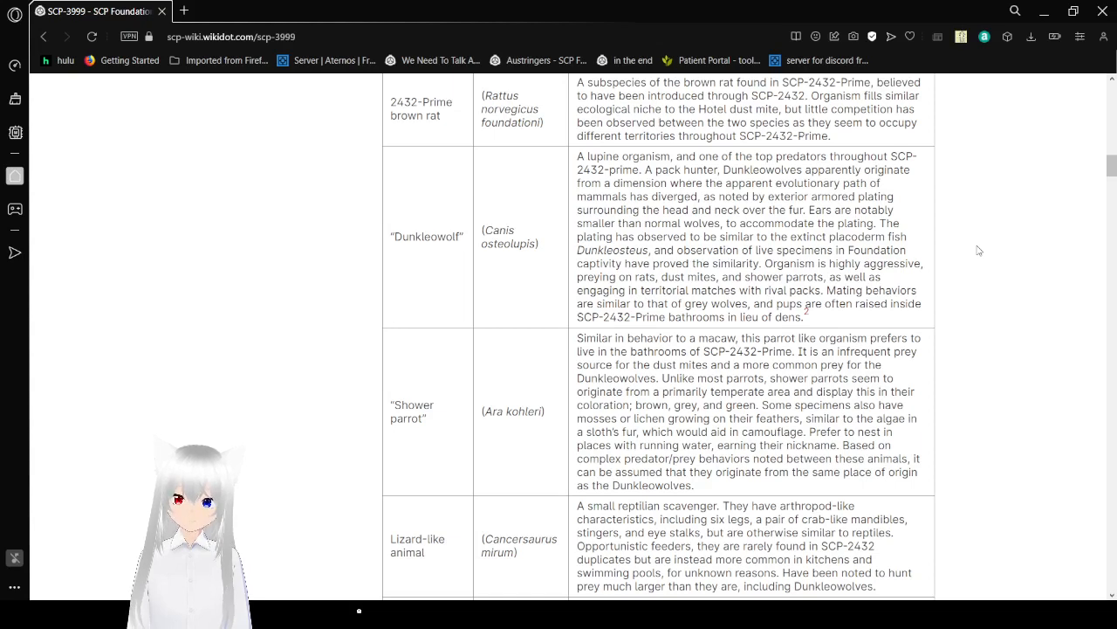
Step: Scroll past the Shower parrot and Lizard-like animal rows until the Behemoth entry appears
scroll("down", 3)
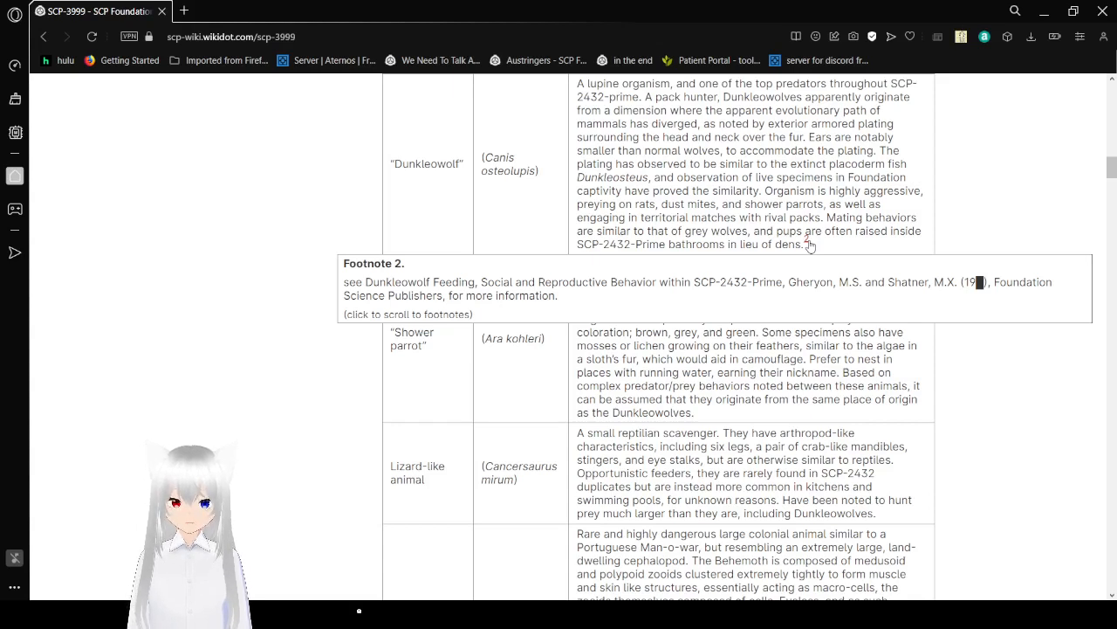
scroll("down", 3)
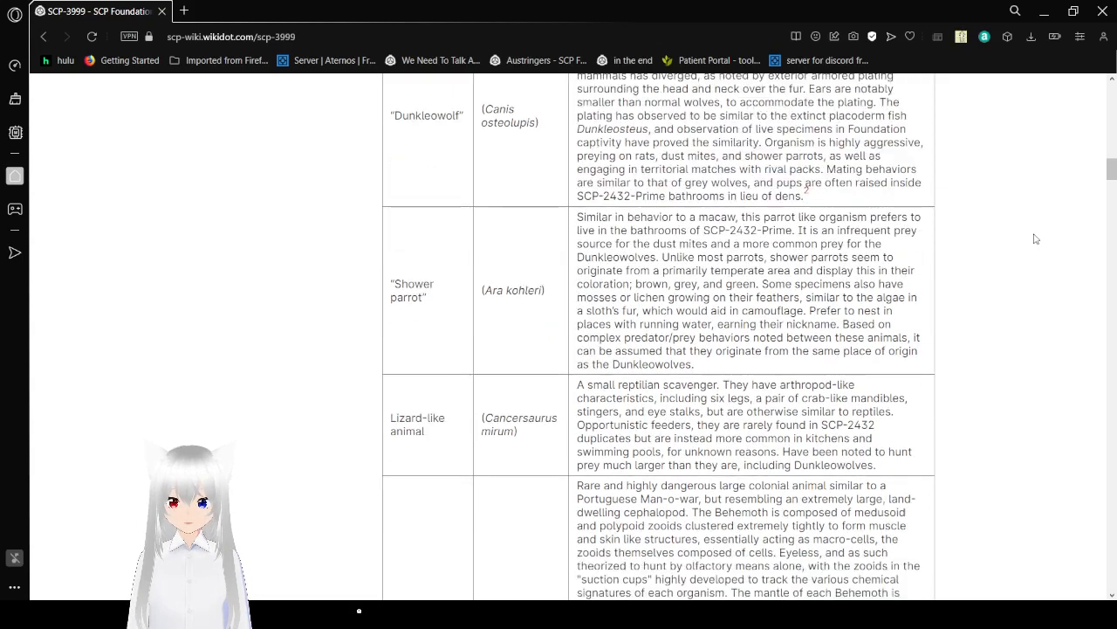
scroll("down", 3)
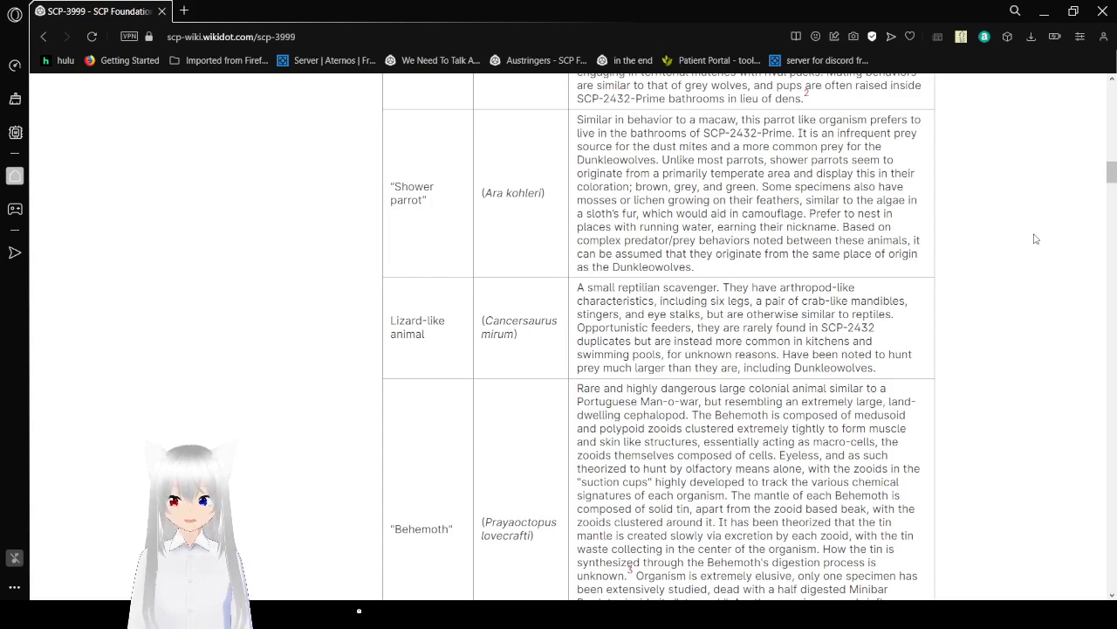
Step: Scroll past the Behemoth row to the Other Species heading and camouflaged primate entry
scroll("down", 3)
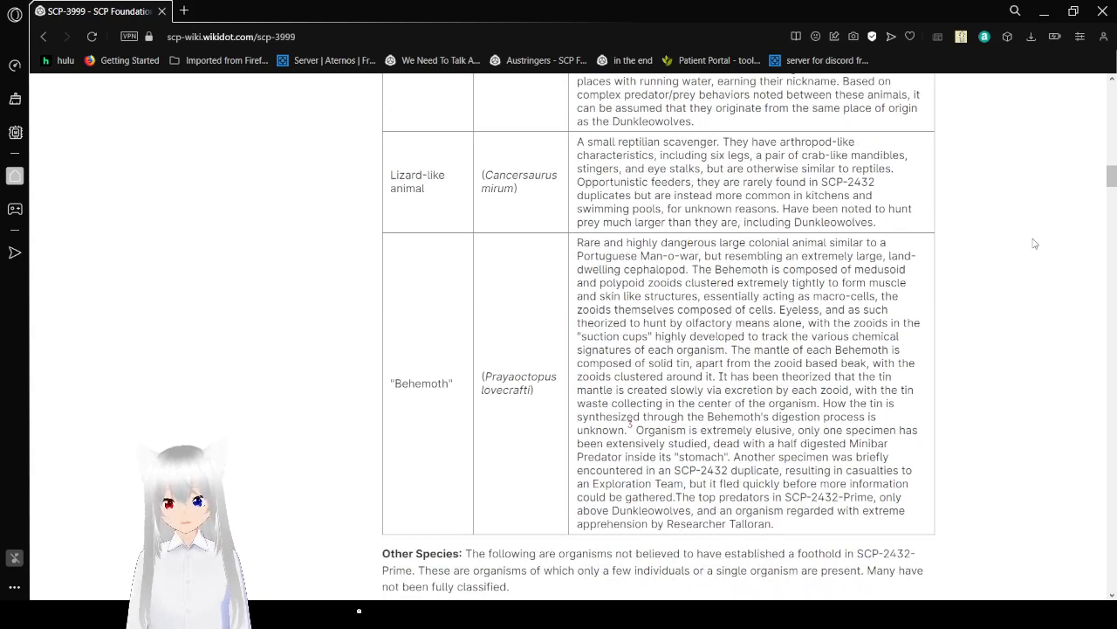
mouse_move(1041, 245)
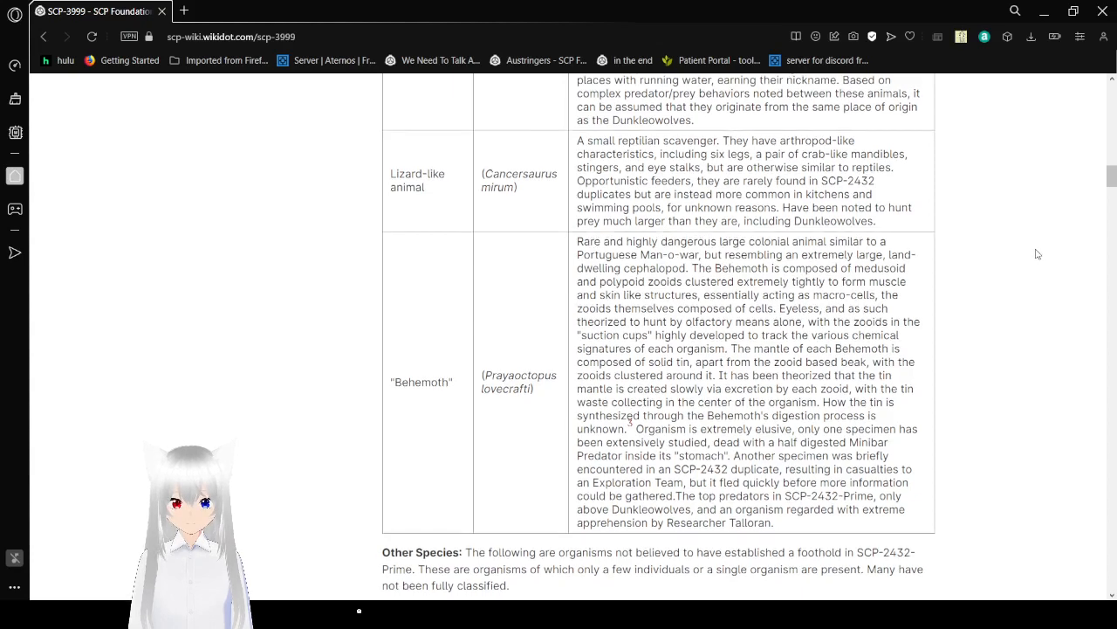
scroll("down", 3)
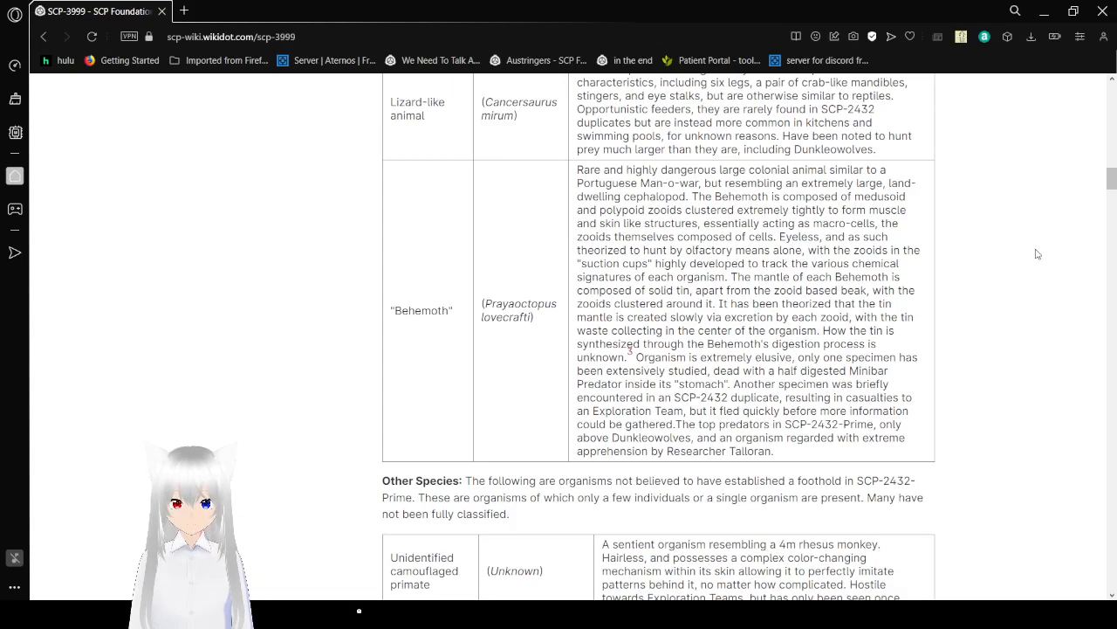
Step: Scroll down through the Other Species table entries
scroll("down", 3)
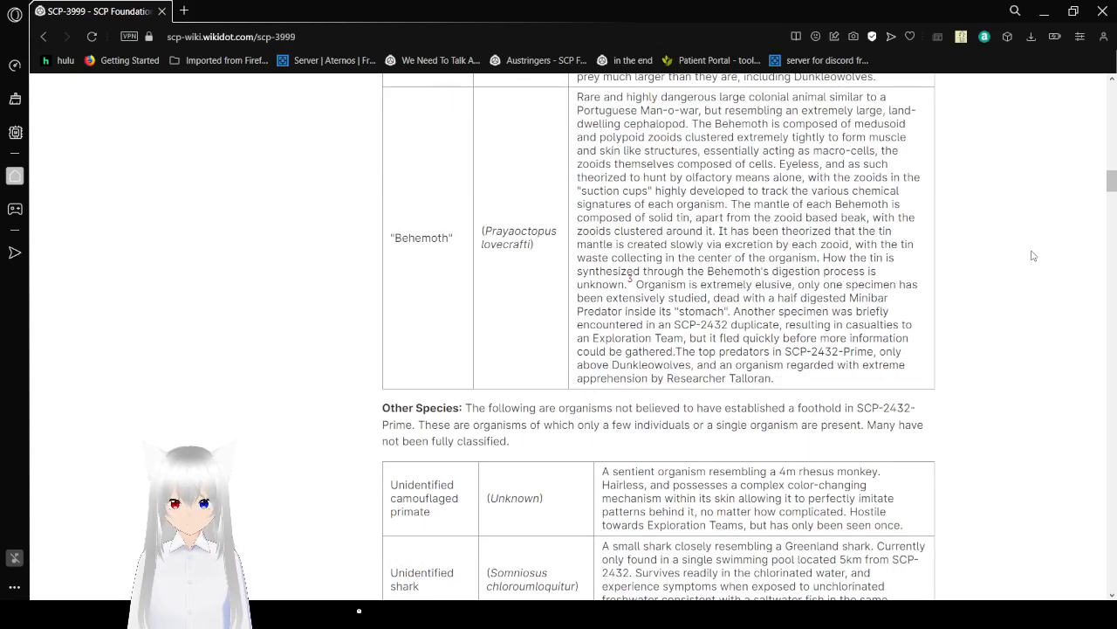
scroll("down", 3)
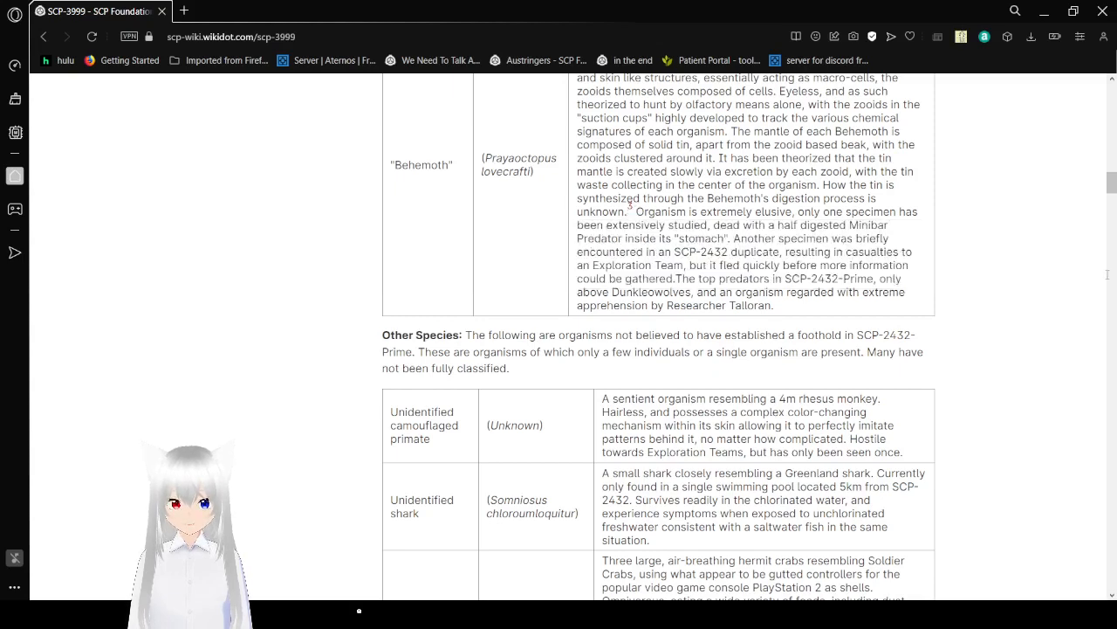
scroll("down", 3)
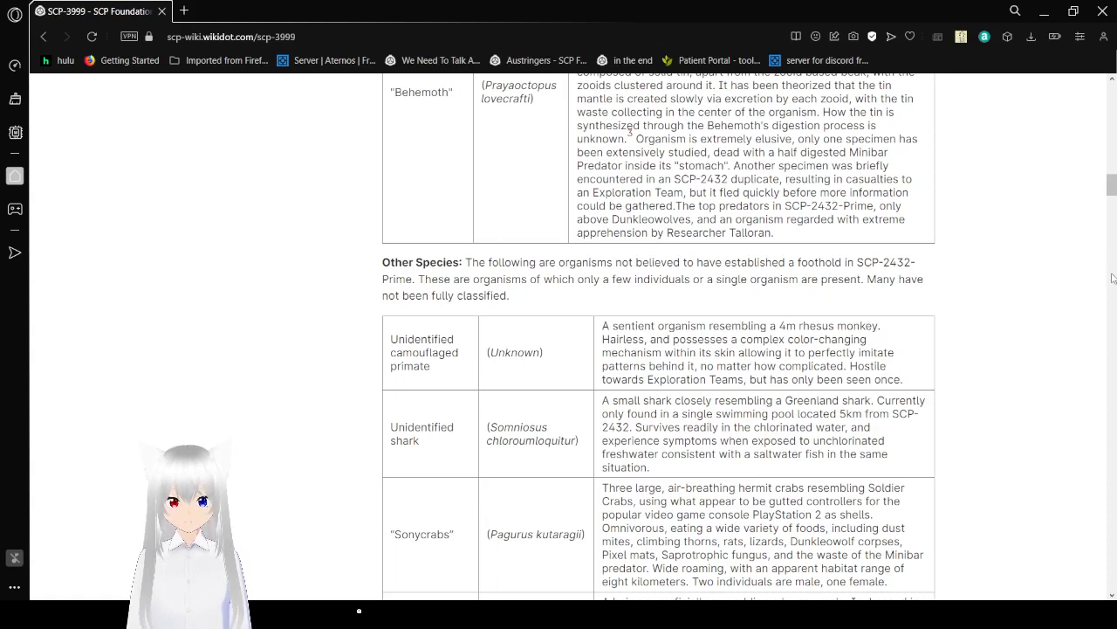
scroll("down", 3)
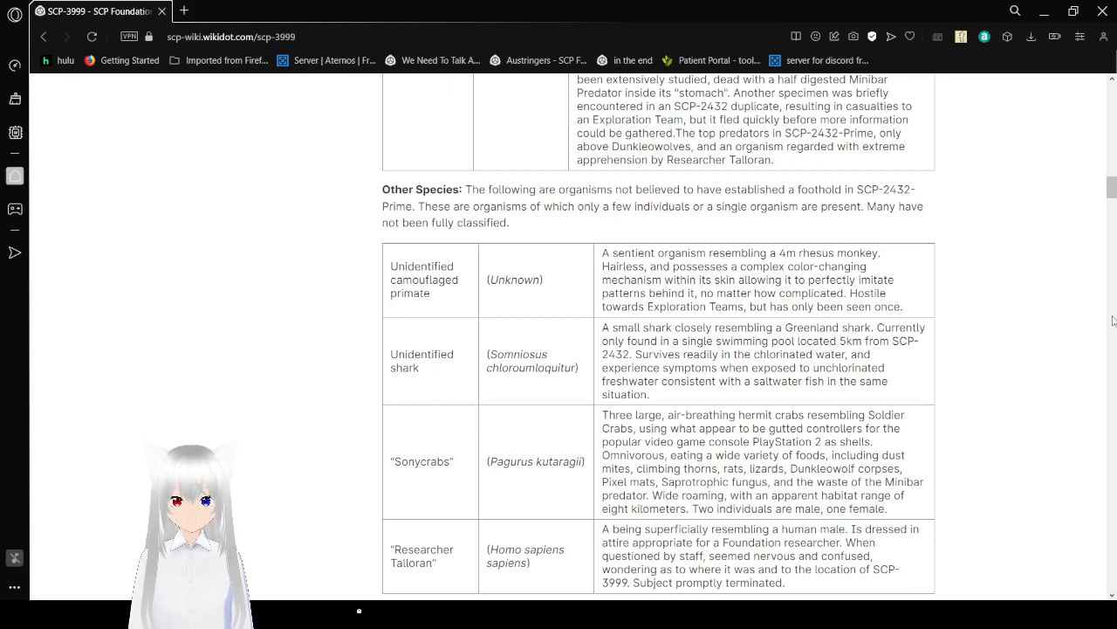
mouse_move(917, 299)
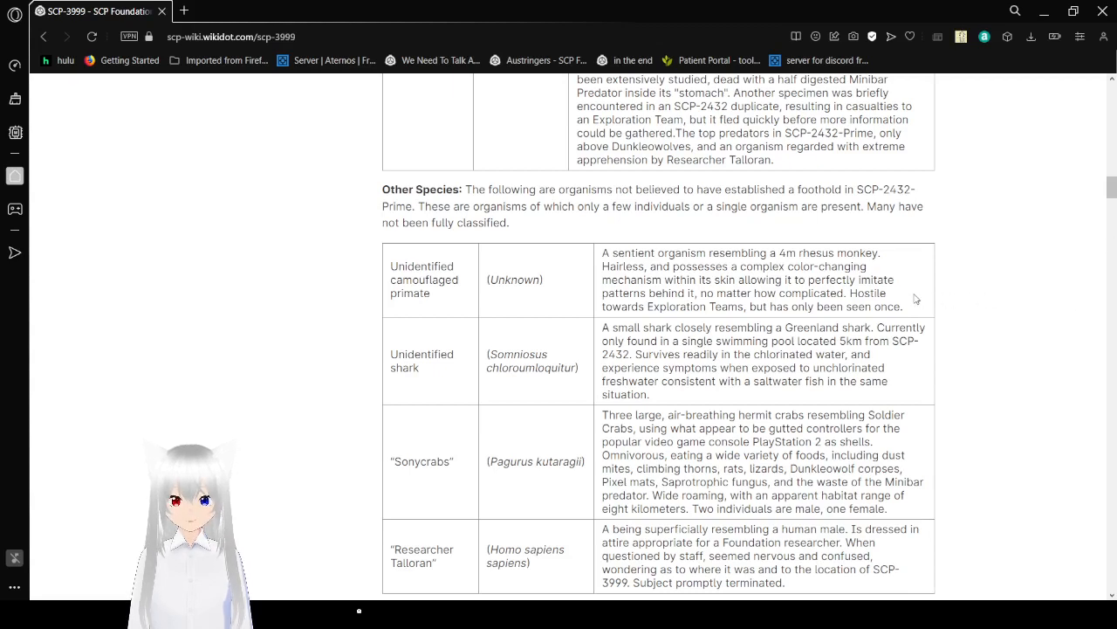
Step: Scroll to the table's Researcher Talloran row and the struck-through orders that follow
scroll("down", 3)
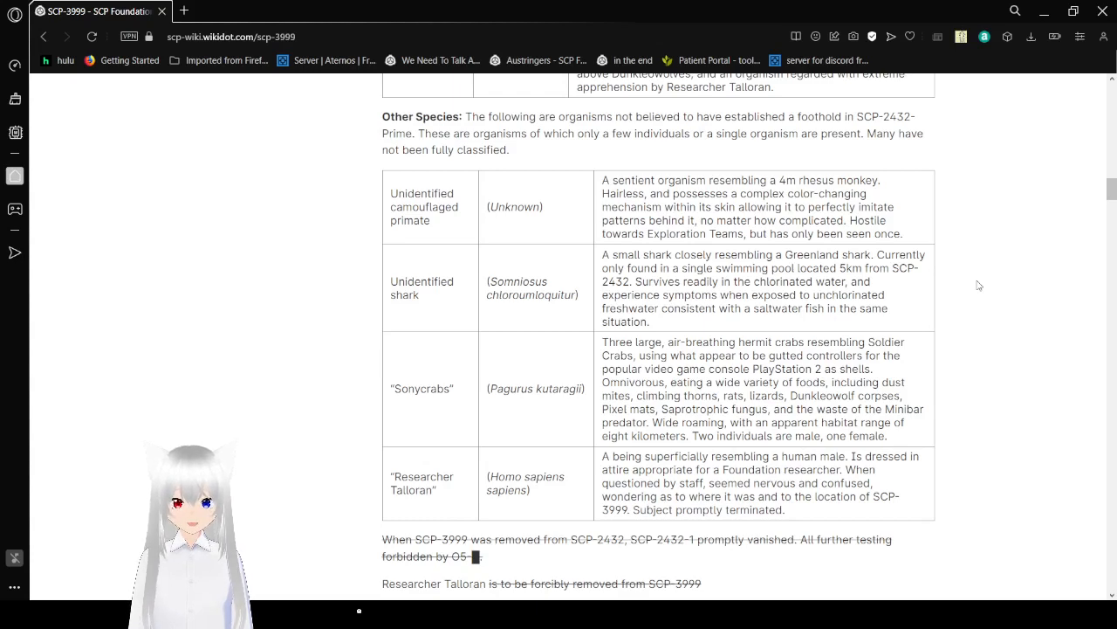
scroll("down", 3)
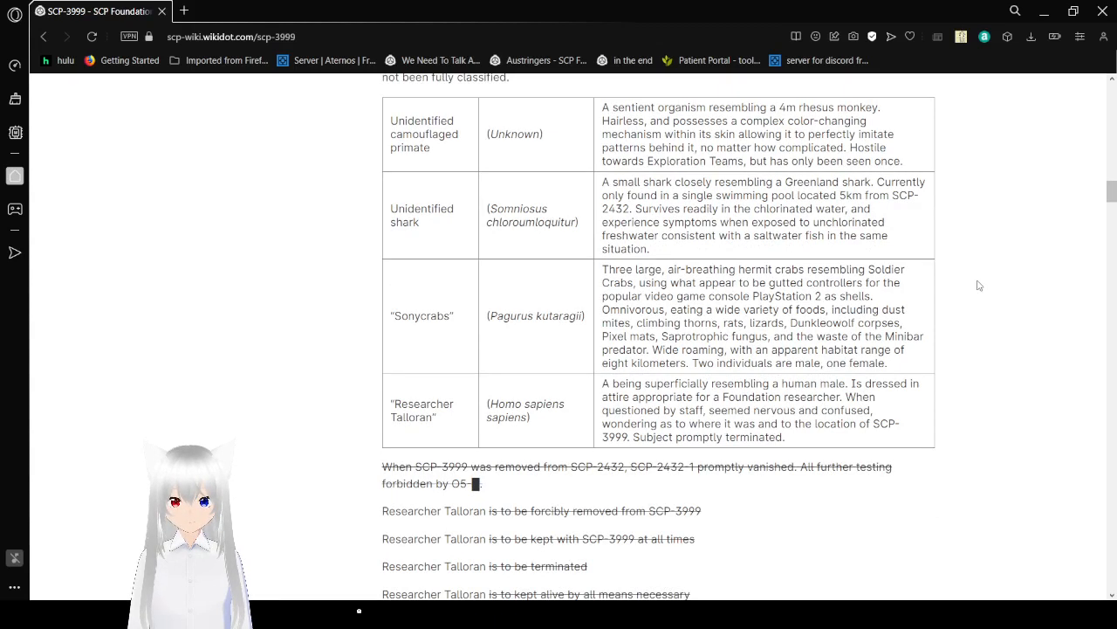
scroll("down", 3)
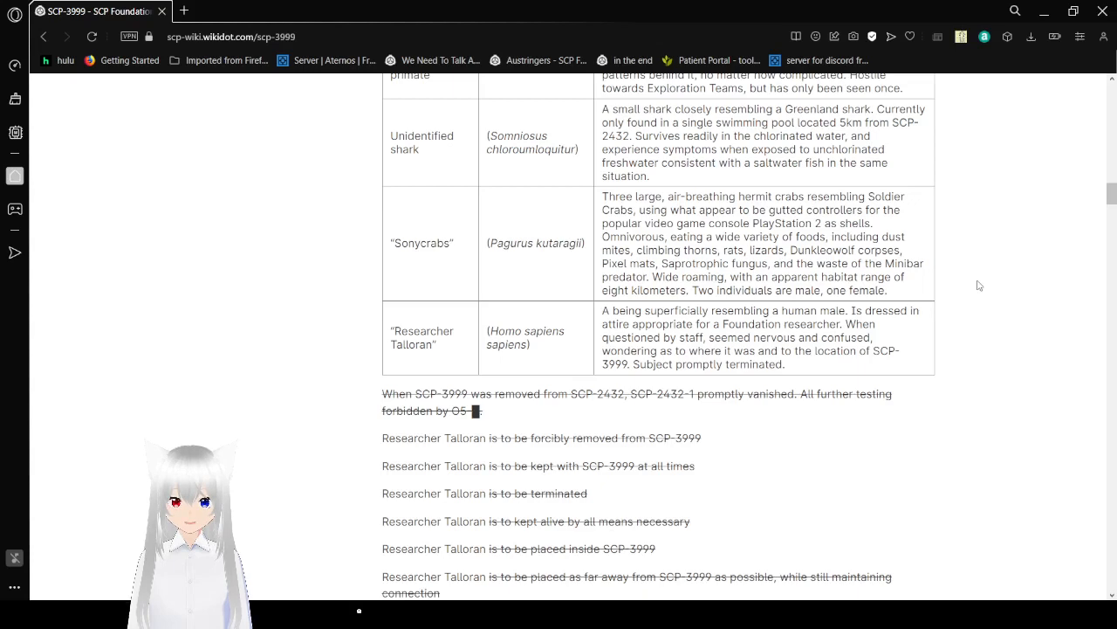
scroll("down", 3)
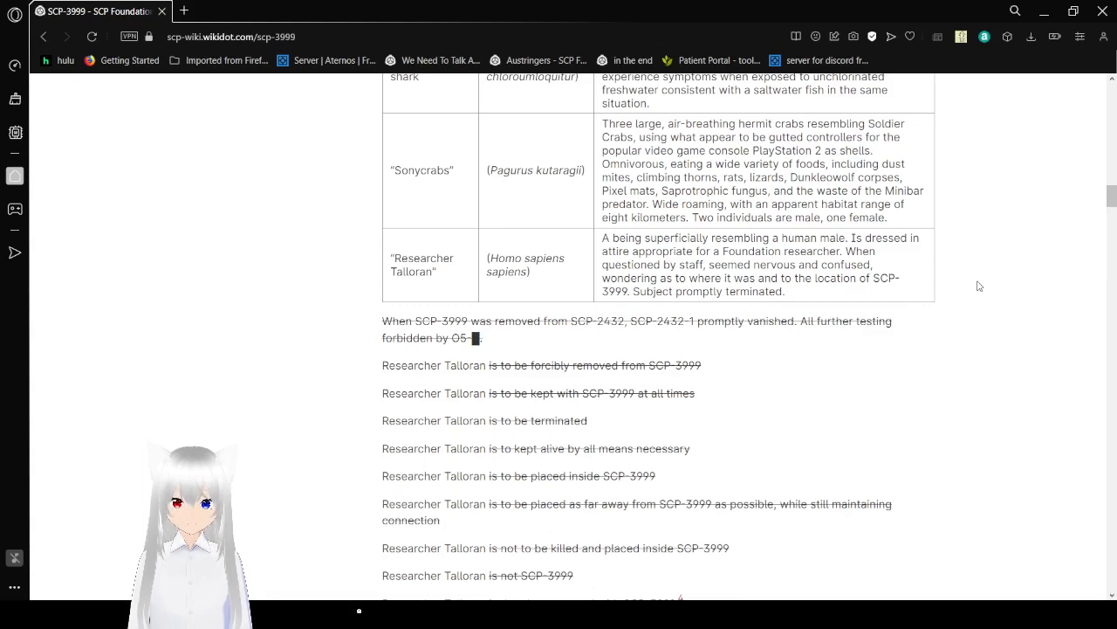
Step: Scroll to the struck-through Talloran lines and footnote 4, reaching the start of his interview
scroll("down", 3)
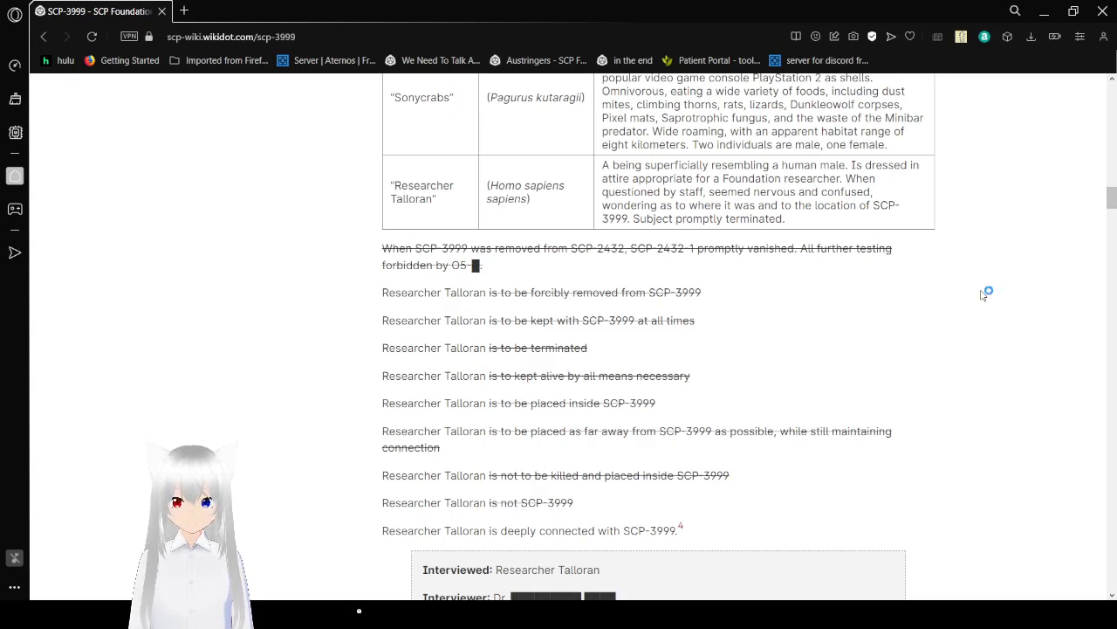
mouse_move(985, 304)
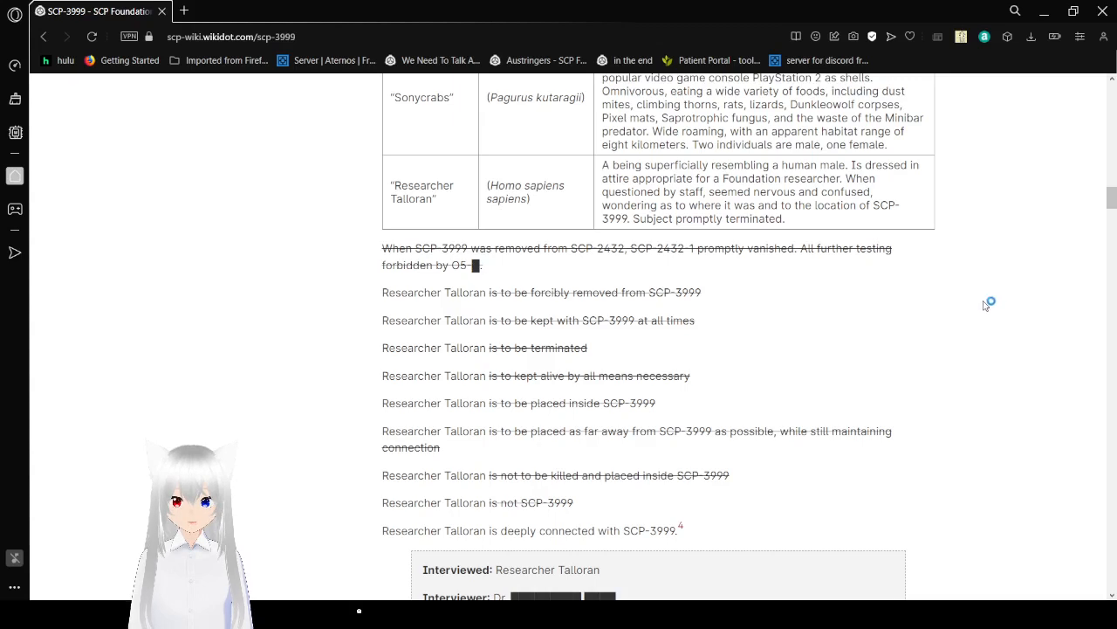
scroll("down", 3)
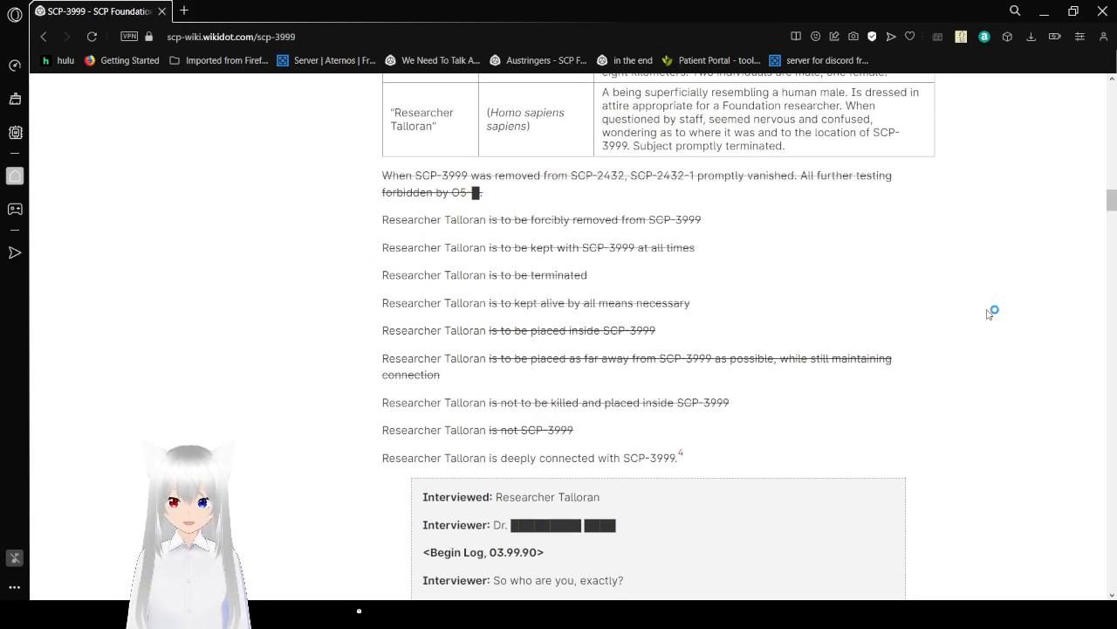
mouse_move(988, 314)
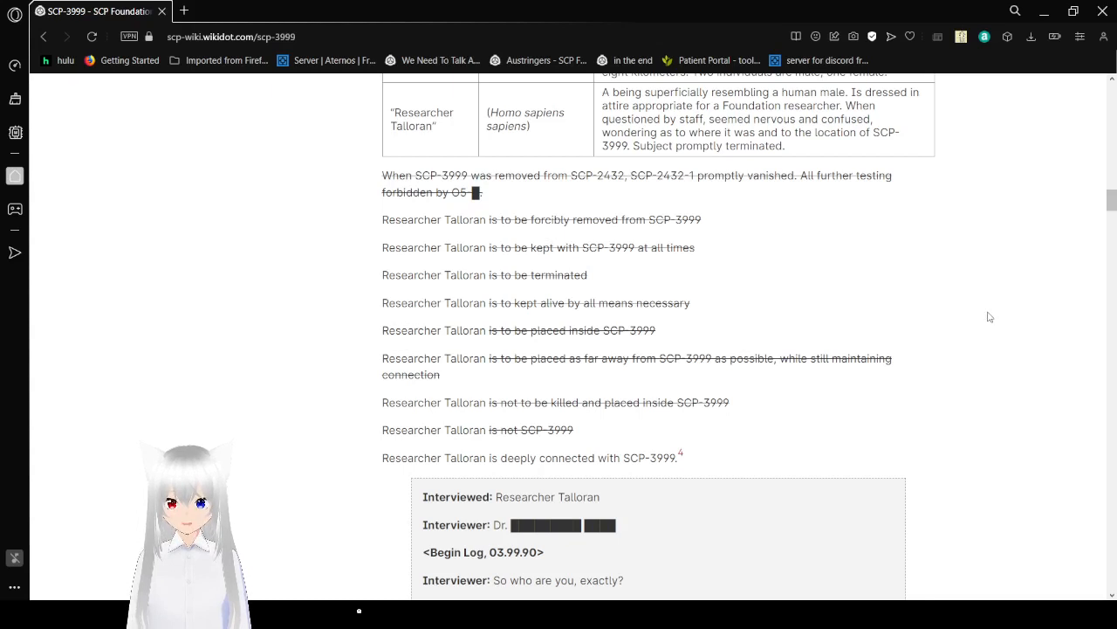
scroll("down", 3)
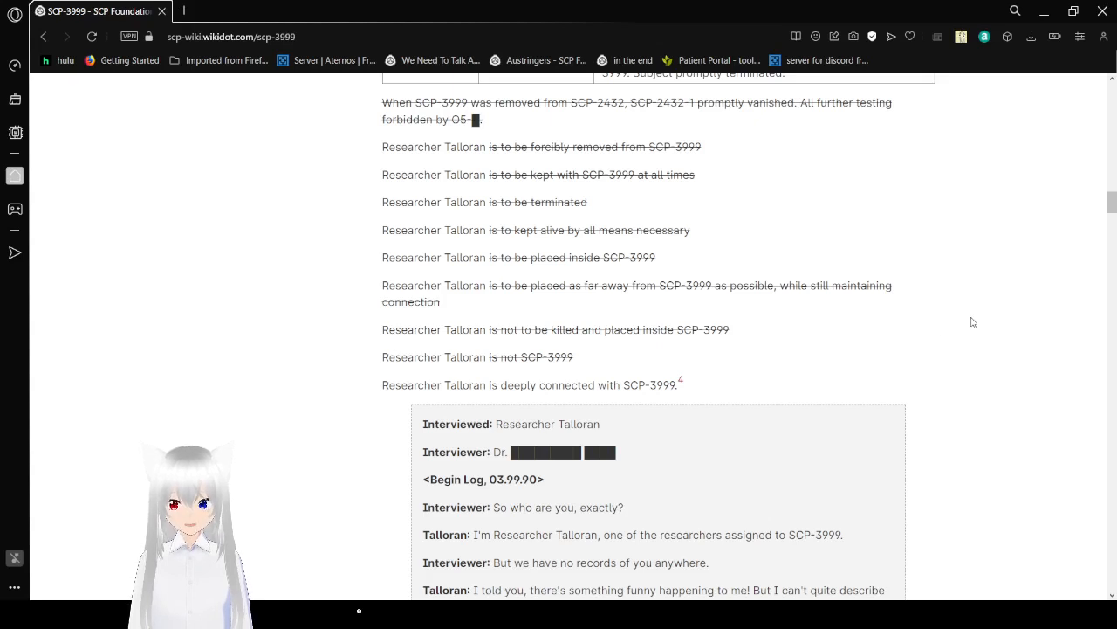
mouse_move(886, 345)
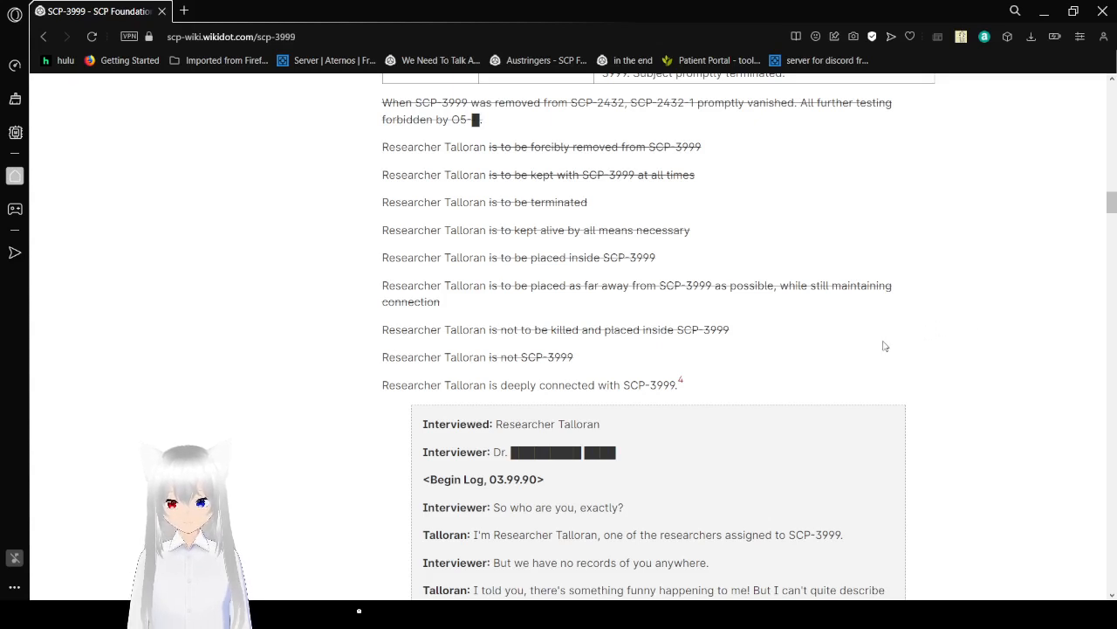
mouse_move(695, 386)
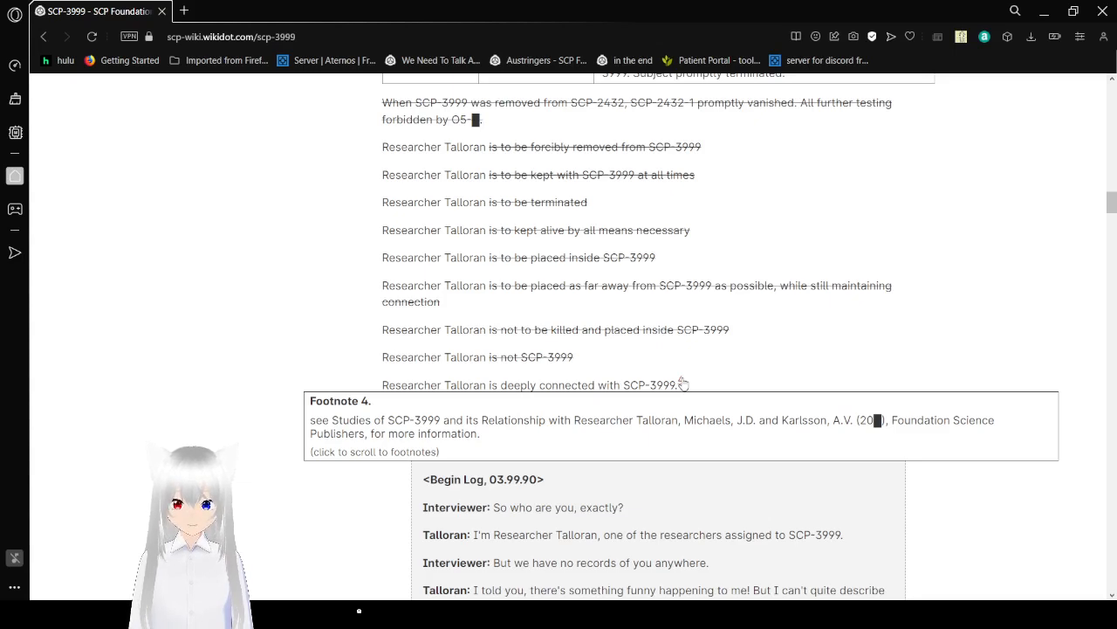
Step: Scroll through the Talloran interview log to its End Log, closing statement and records notice
scroll("down", 3)
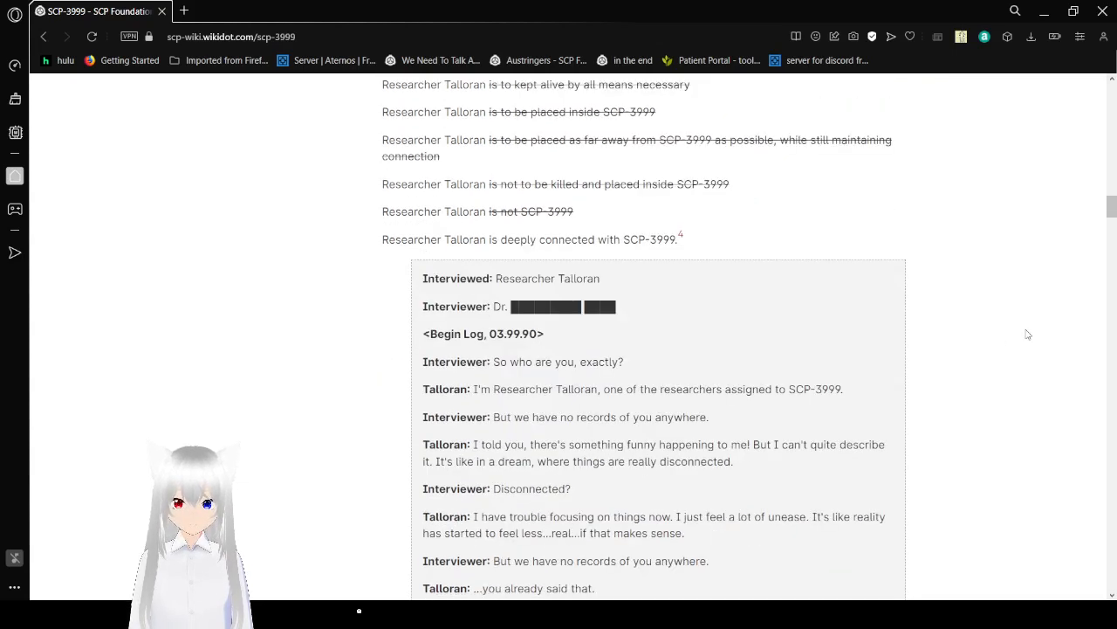
scroll("down", 3)
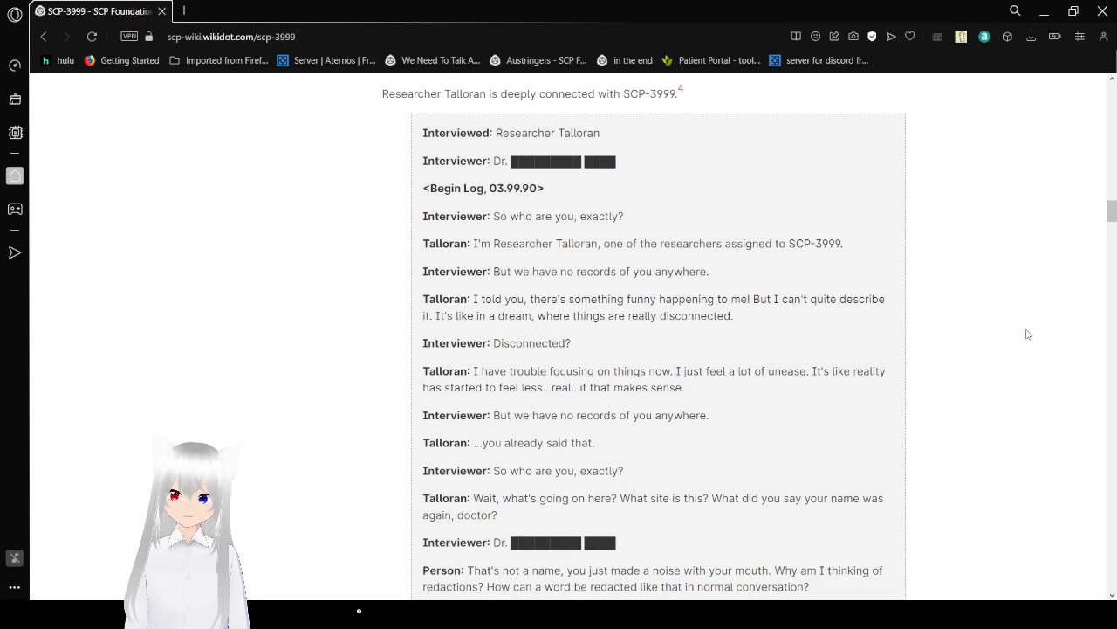
scroll("down", 3)
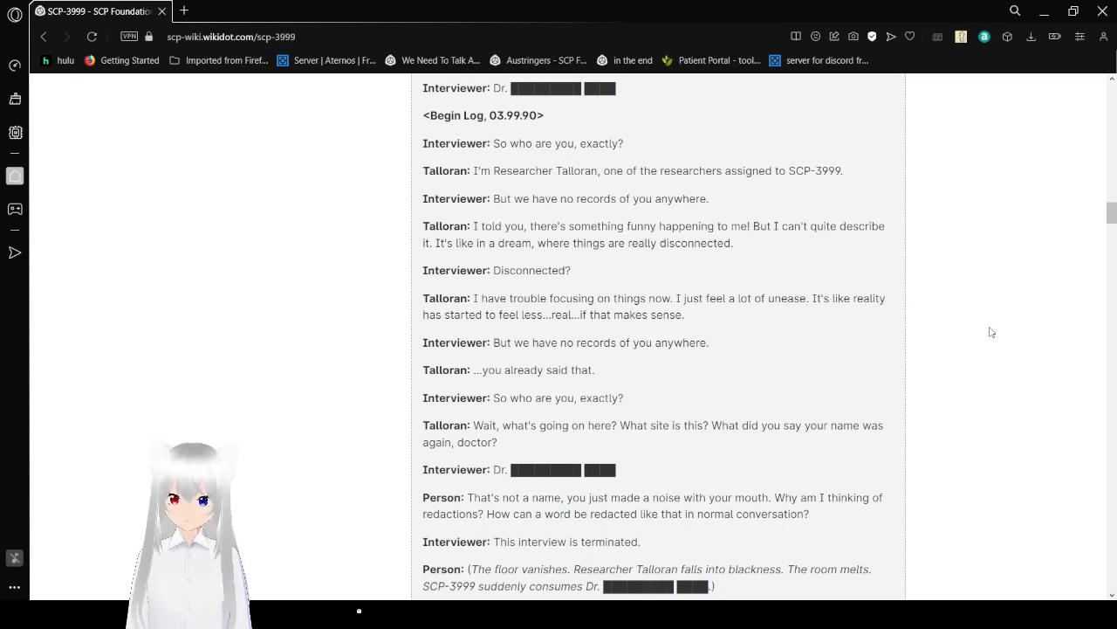
mouse_move(986, 339)
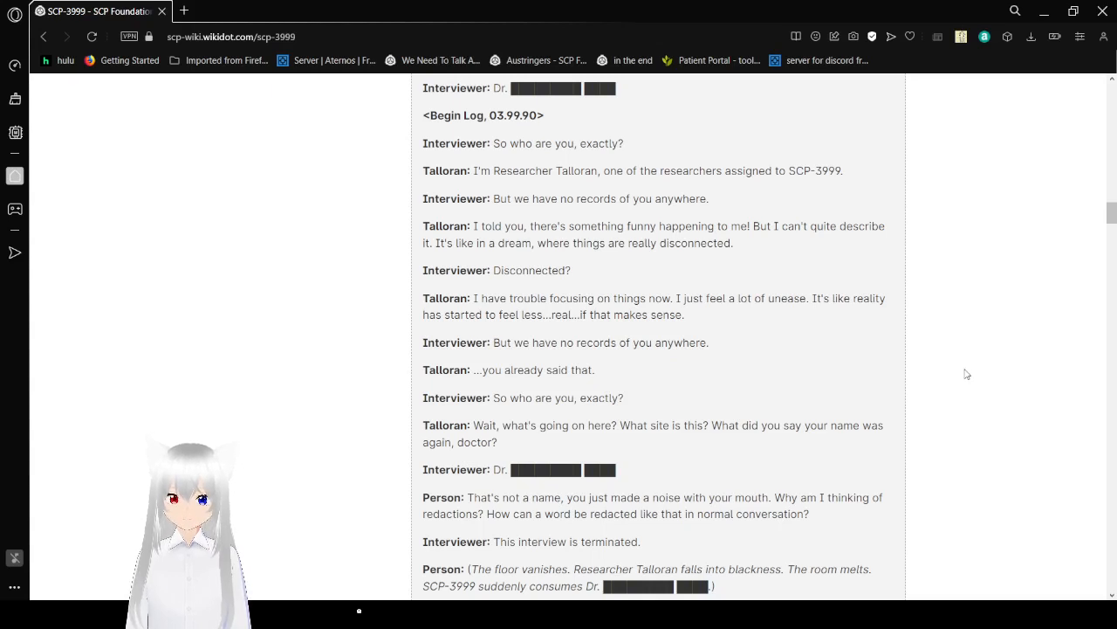
scroll("down", 3)
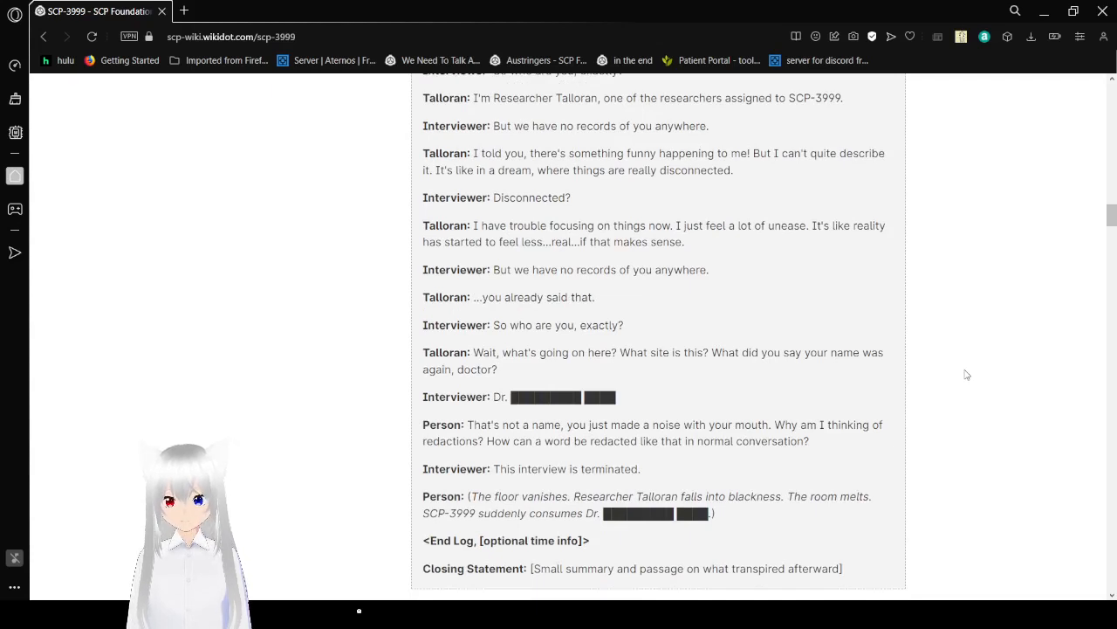
scroll("down", 3)
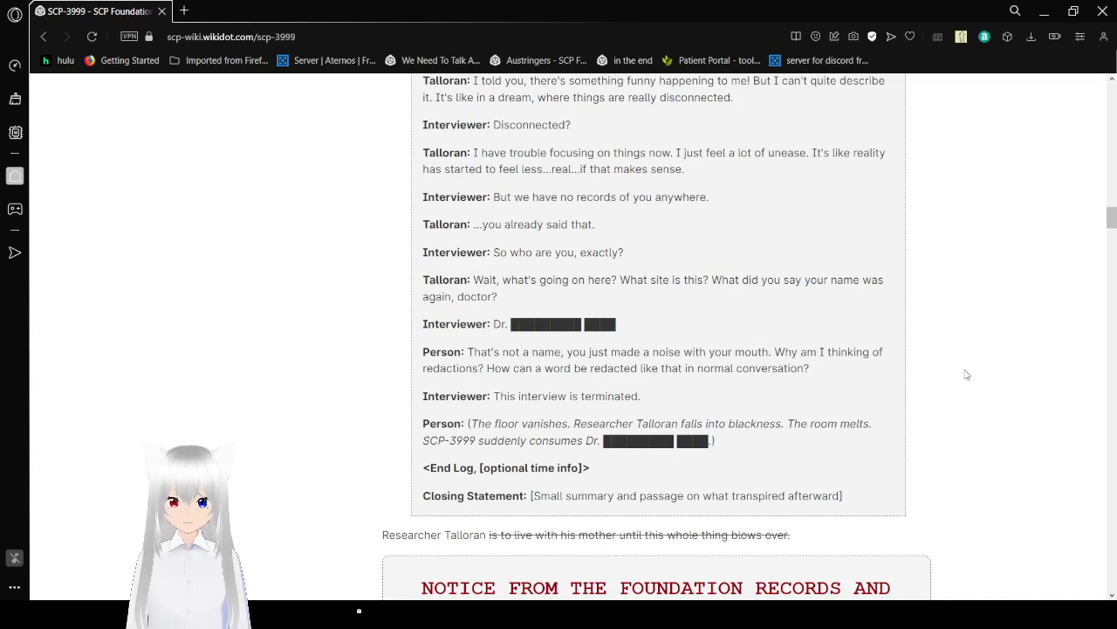
Step: Scroll past the infohazard notice through the struck 'SCP-3999 is dead' lines to the Remington paragraph
scroll("down", 3)
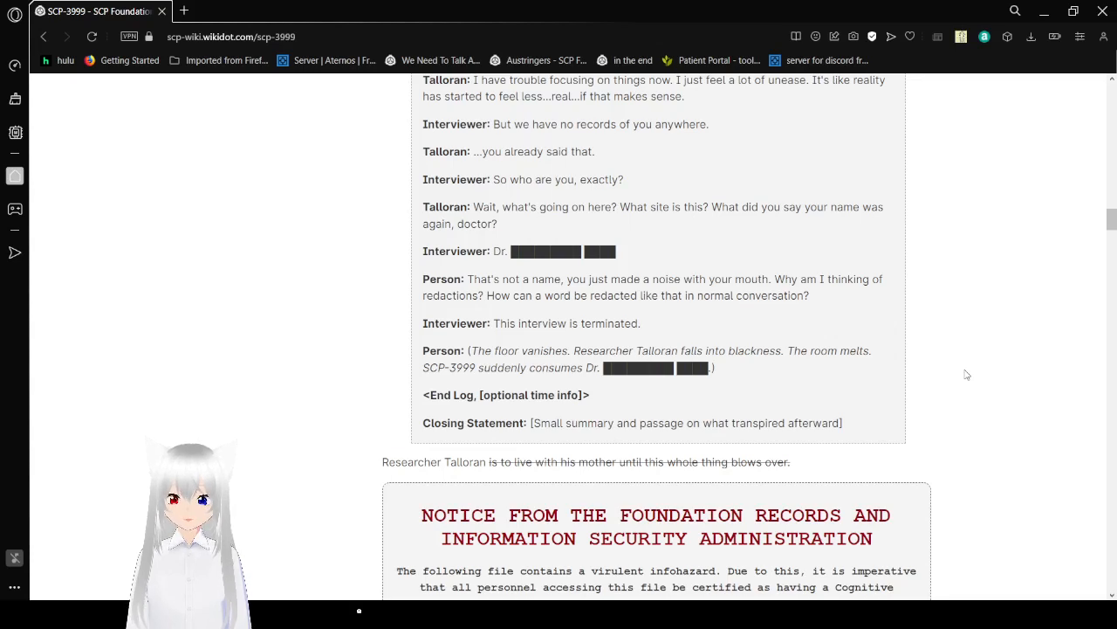
scroll("down", 3)
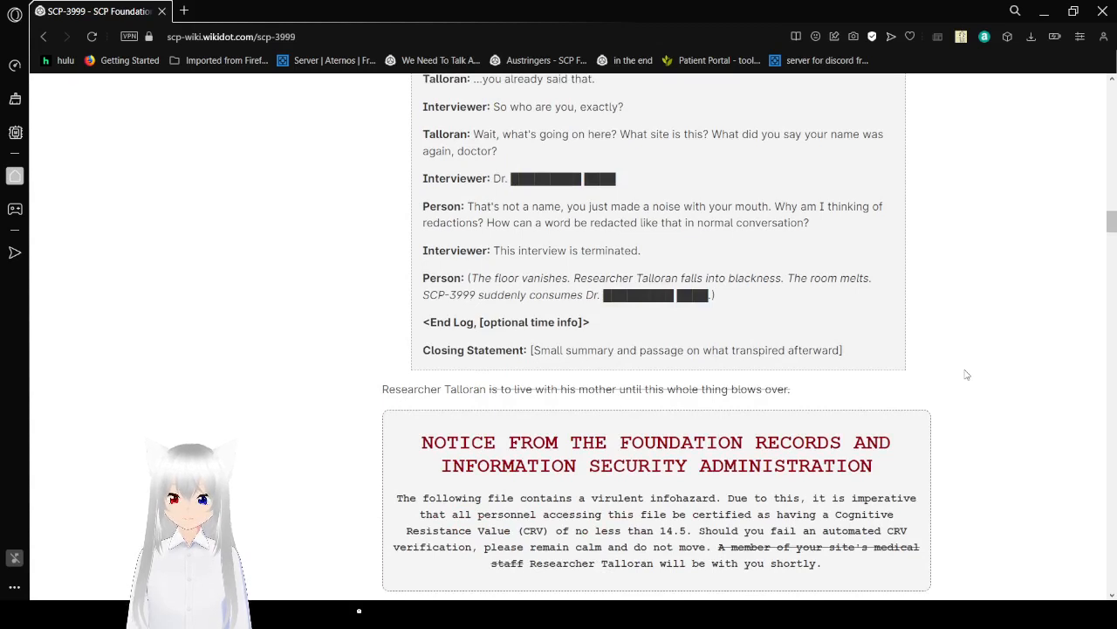
scroll("down", 3)
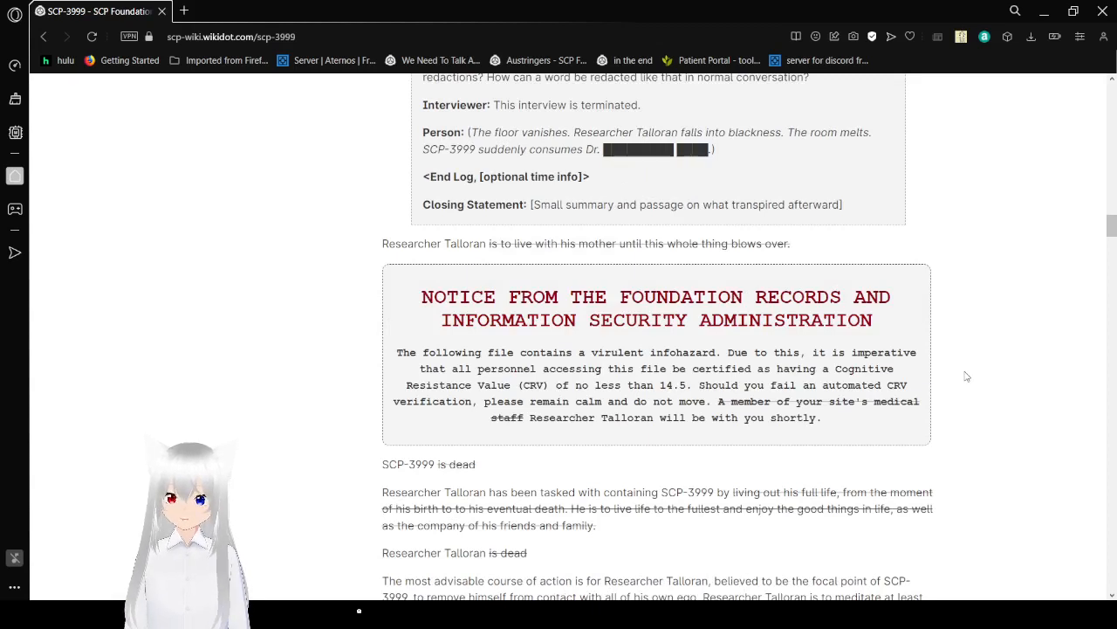
scroll("down", 3)
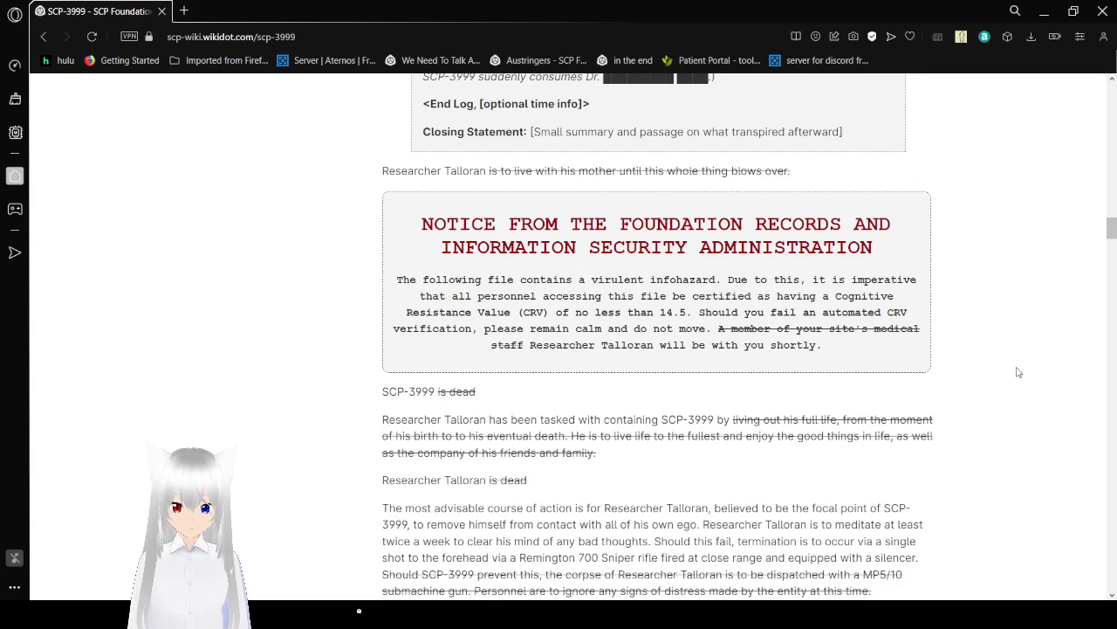
scroll("down", 3)
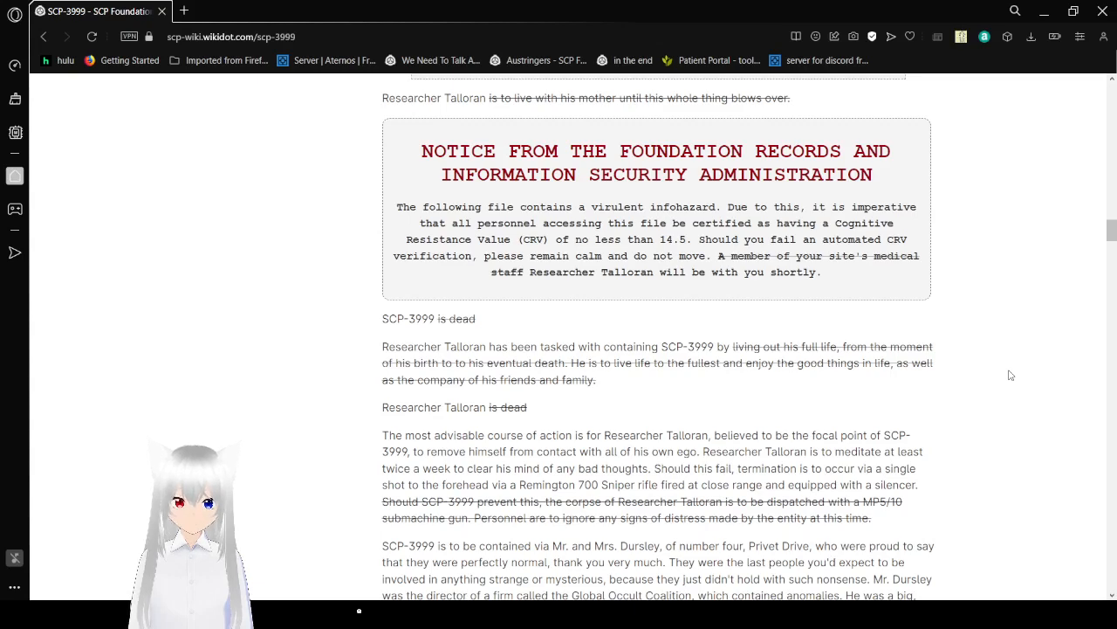
mouse_move(1017, 375)
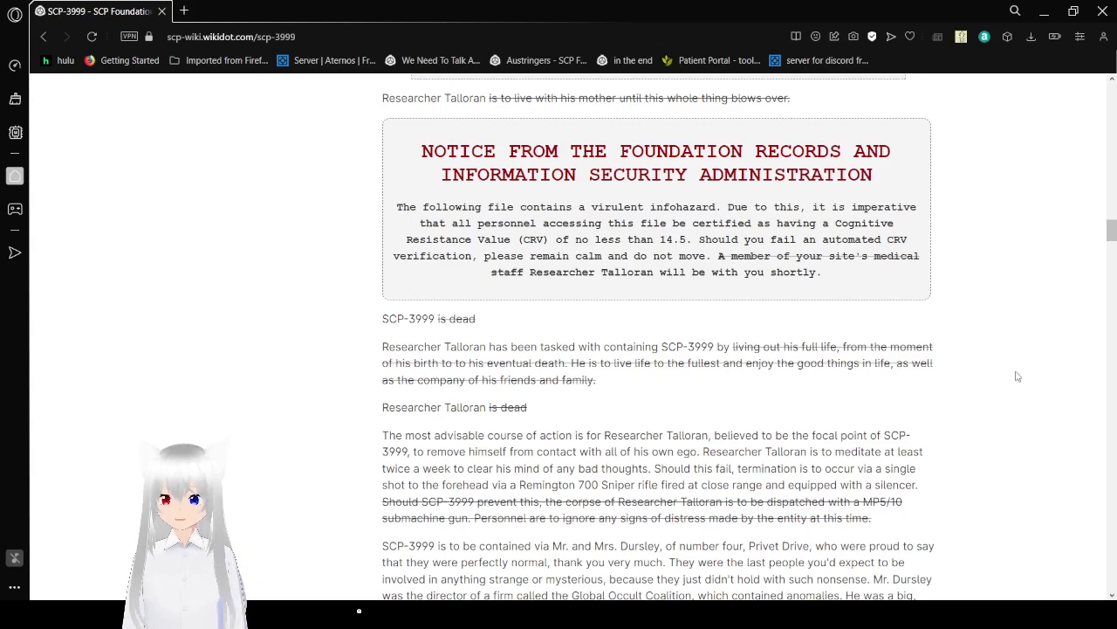
Step: Scroll through the Dursley and Starburst candies paragraphs, rechecking a passage on the way
scroll("down", 3)
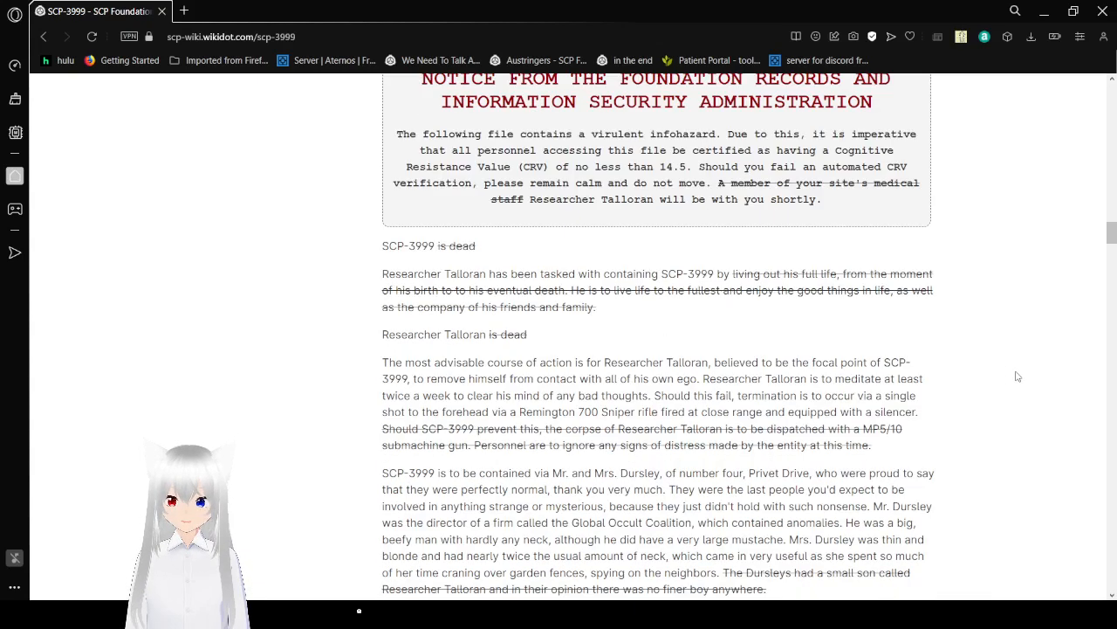
scroll("down", 3)
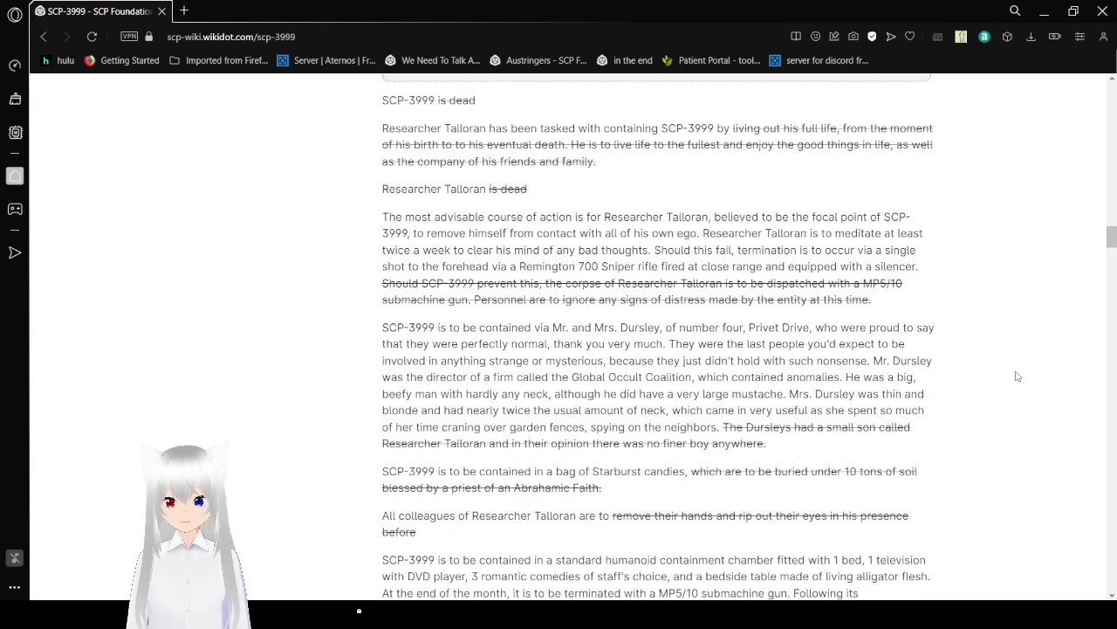
scroll("down", 3)
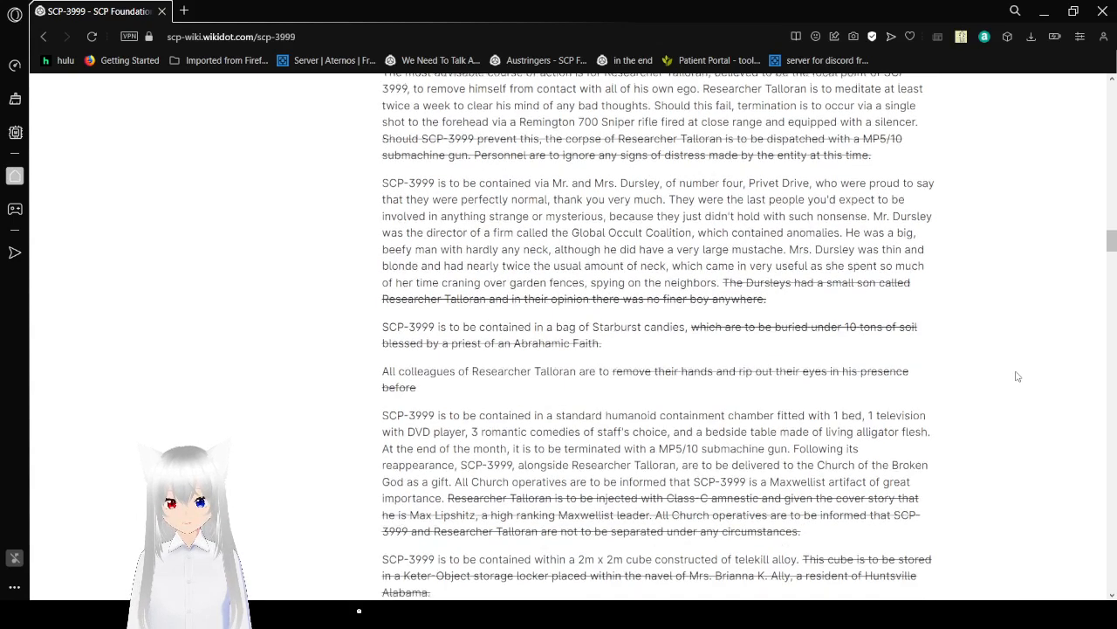
scroll("up", 3)
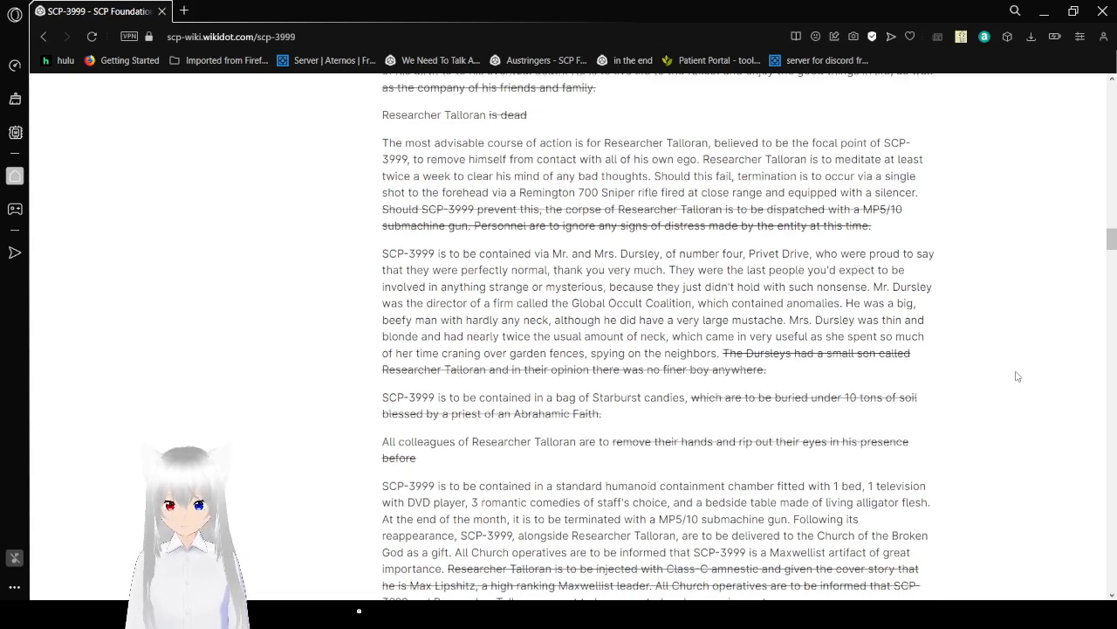
scroll("down", 3)
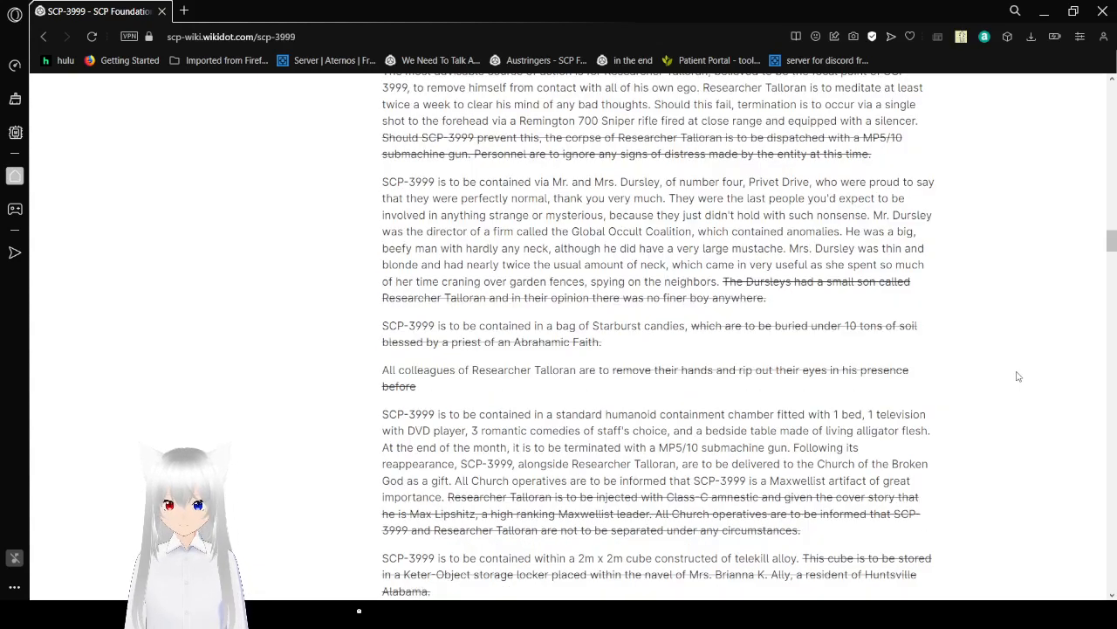
scroll("down", 3)
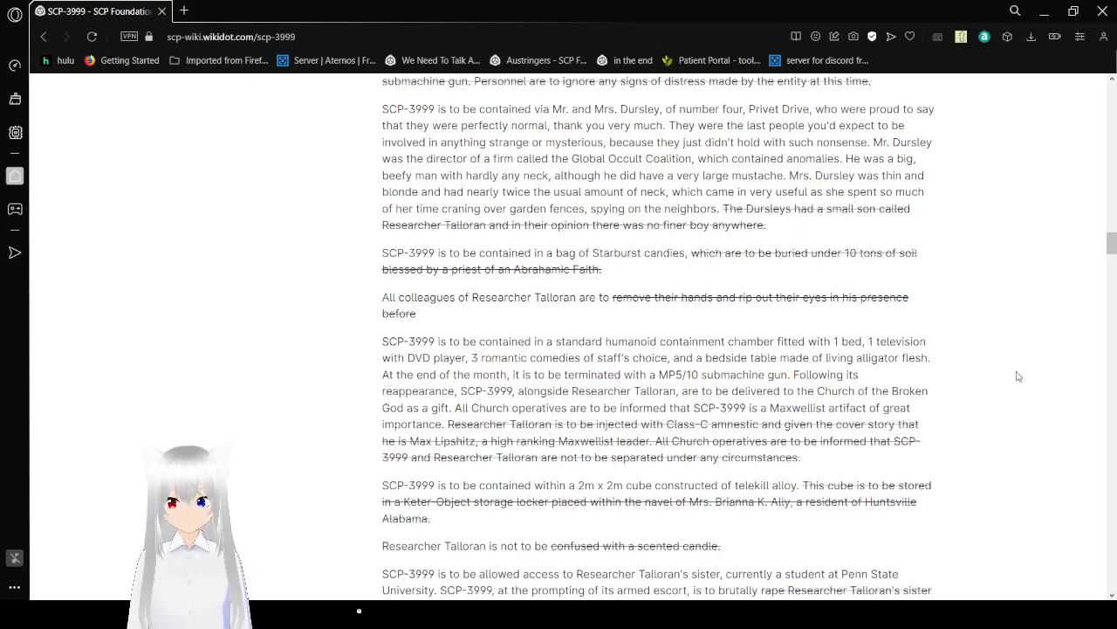
Step: Scroll on through the telekill cube and Patton Oswalt paragraphs to the second records notice
scroll("down", 3)
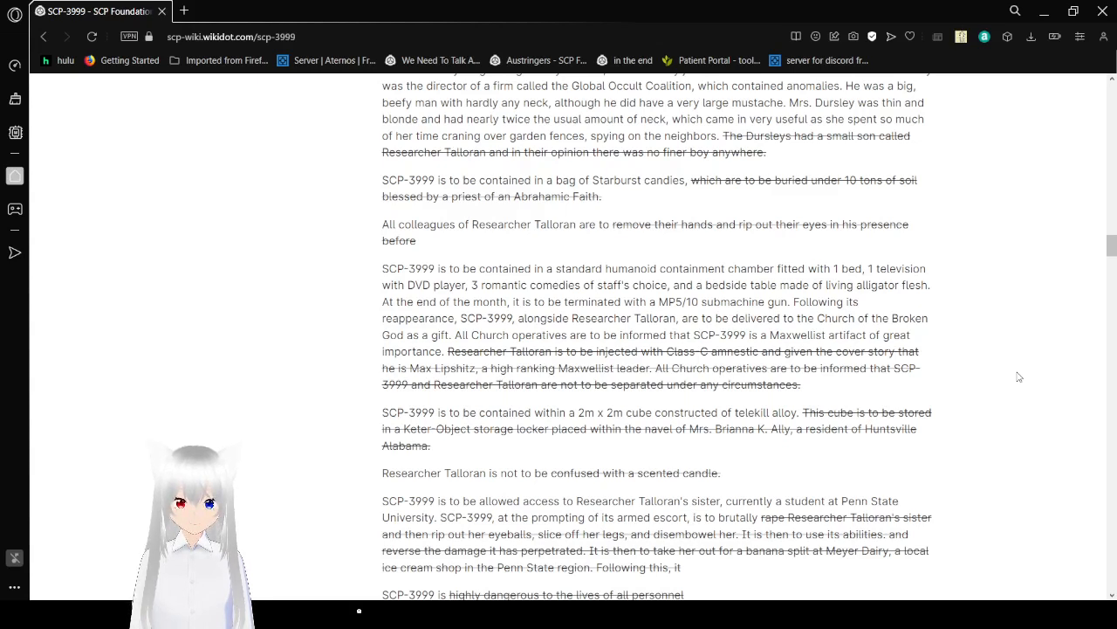
scroll("down", 3)
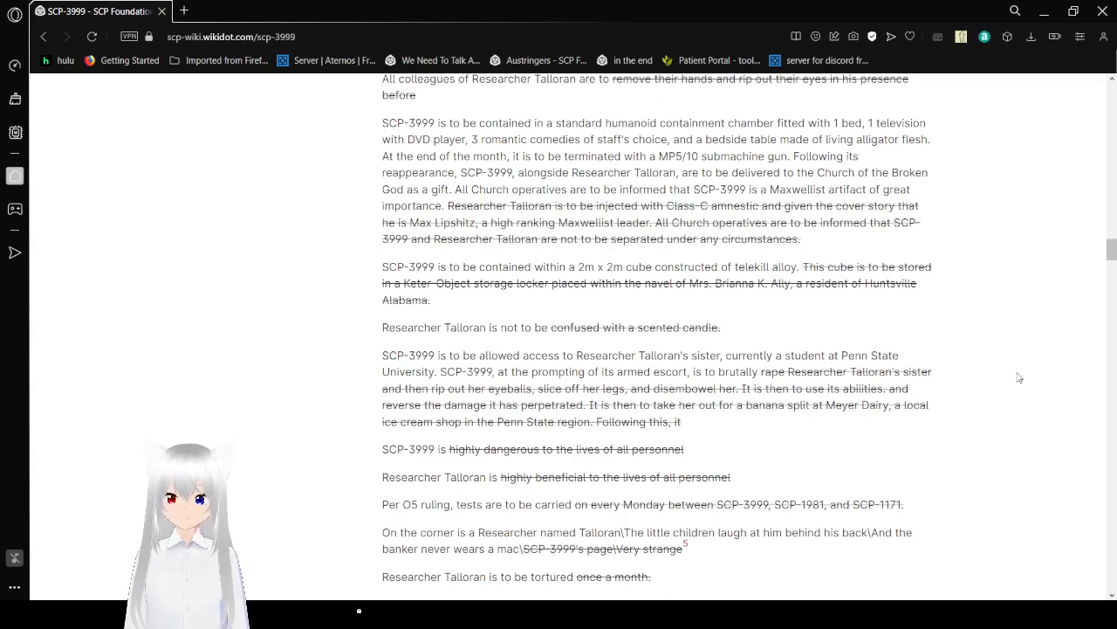
scroll("down", 3)
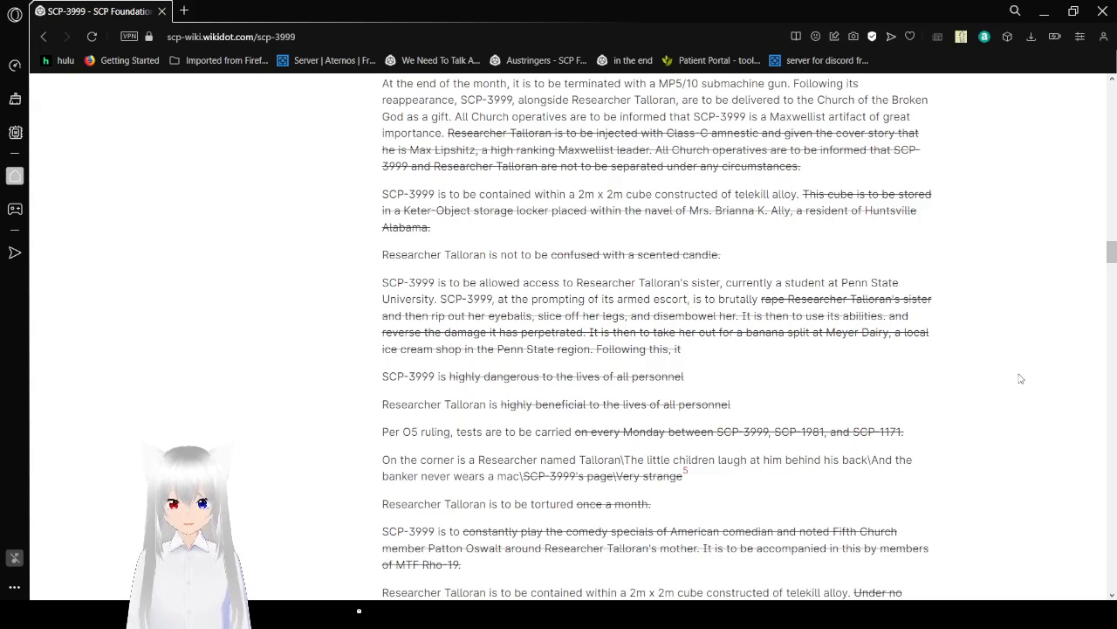
scroll("down", 3)
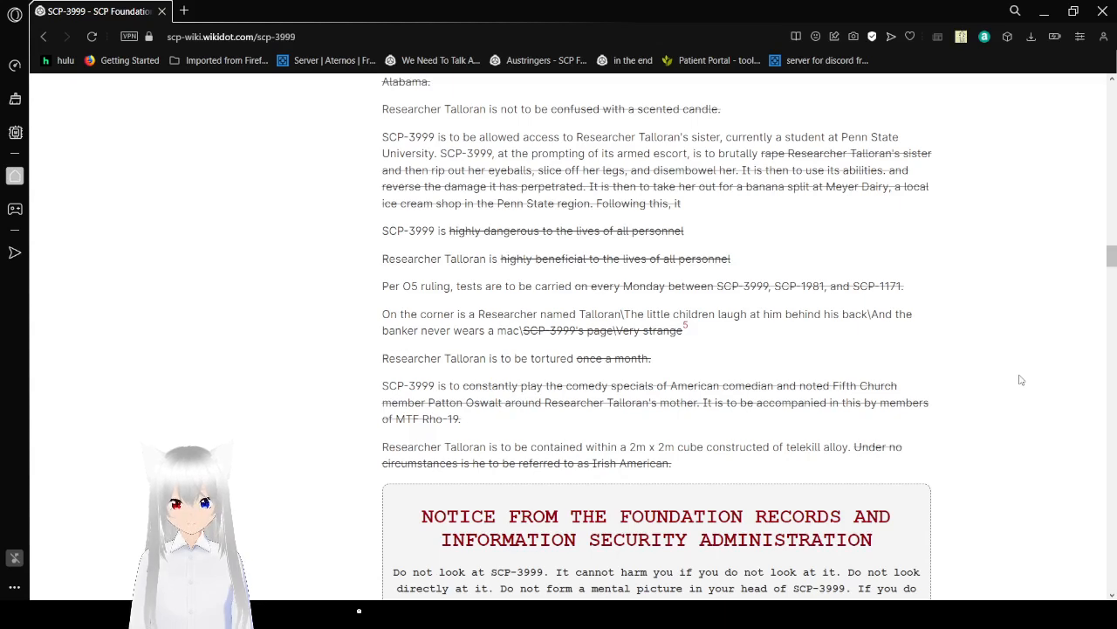
Step: Scroll past the second records notice into the INT. CONTAINMENT CHAMBER - NIGHT screenplay scene
scroll("down", 3)
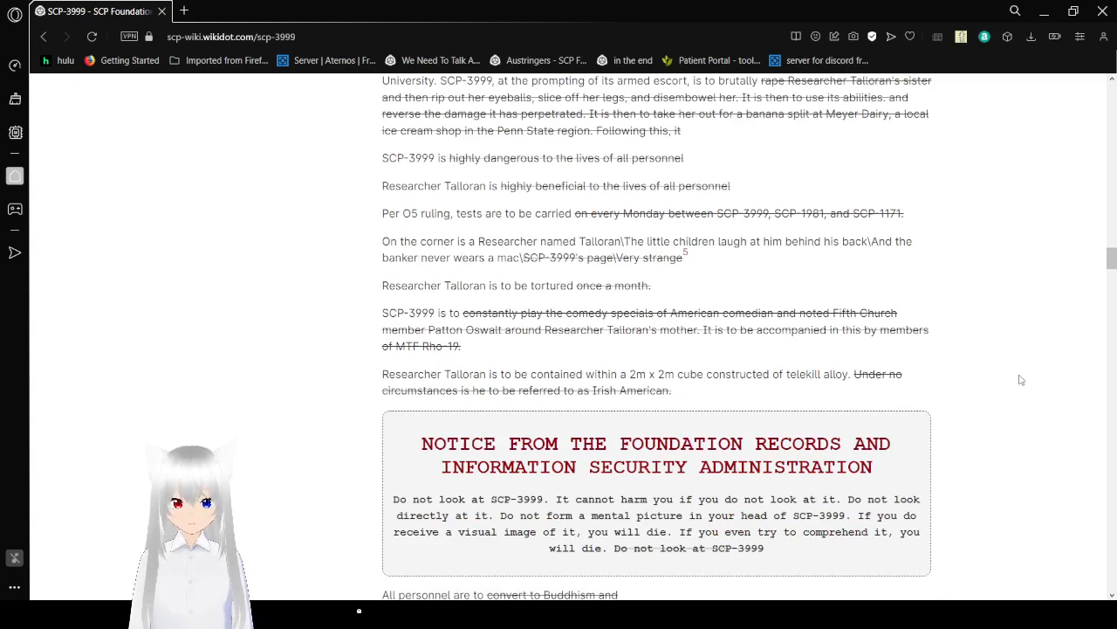
scroll("down", 3)
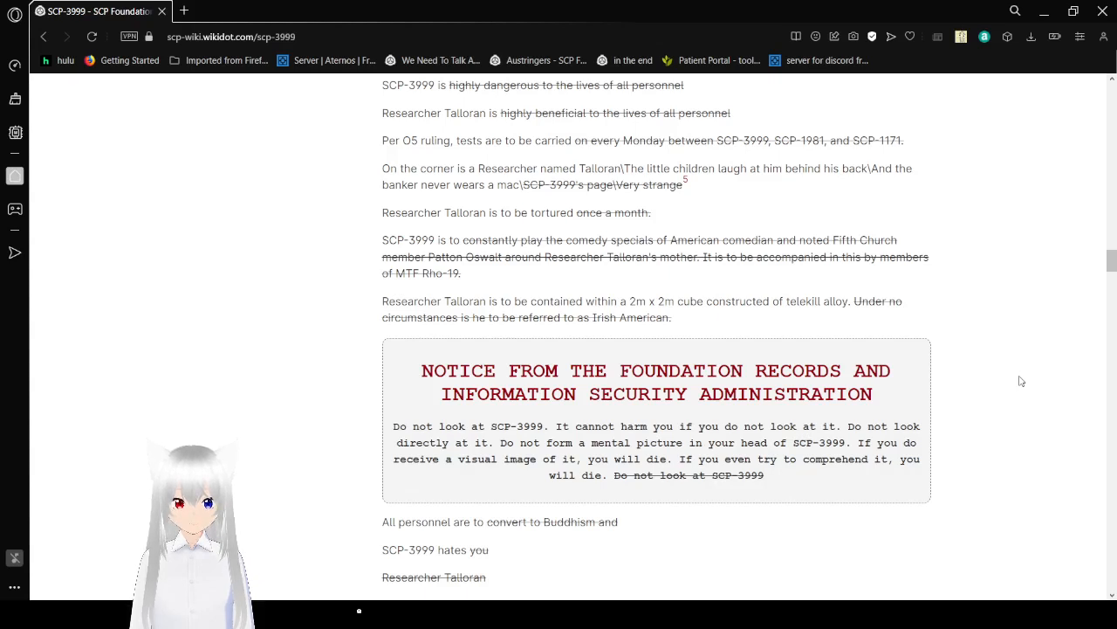
scroll("down", 3)
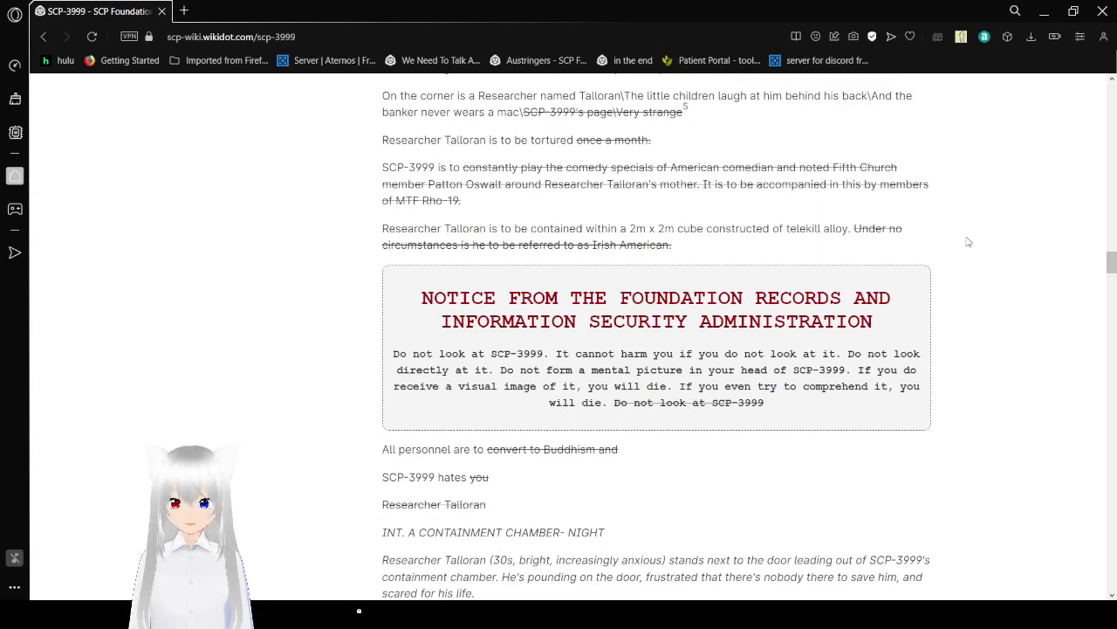
scroll("down", 3)
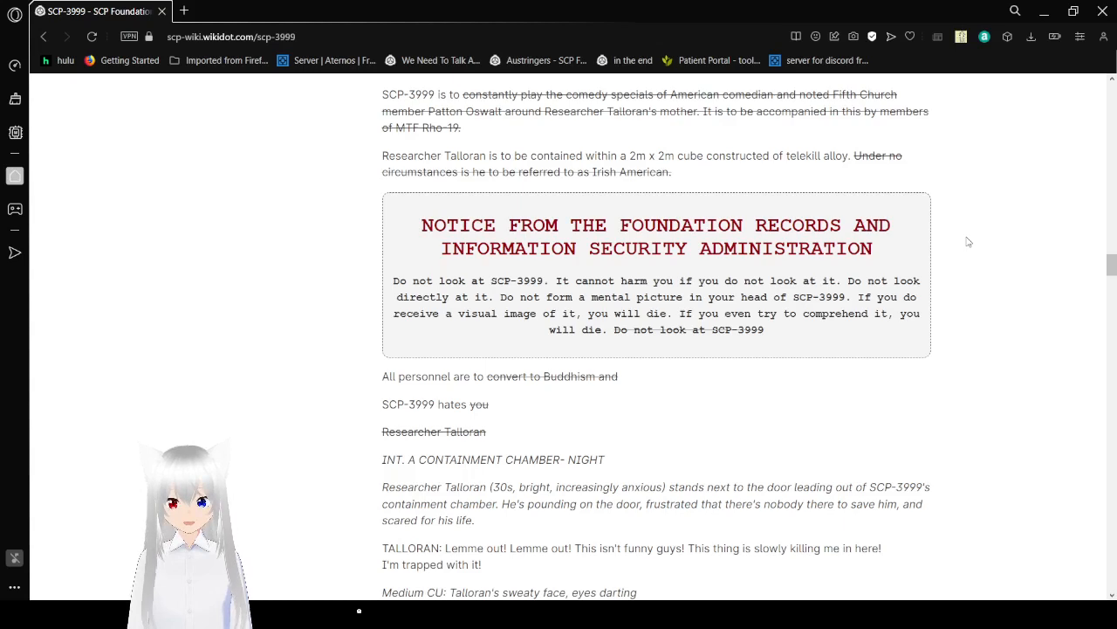
scroll("down", 3)
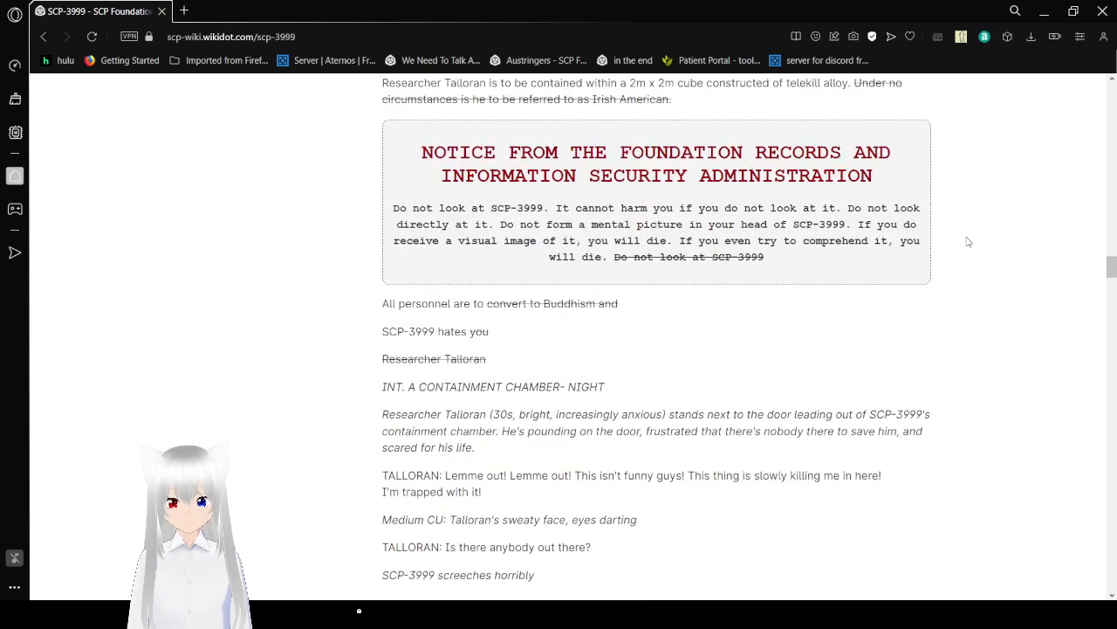
mouse_move(1013, 241)
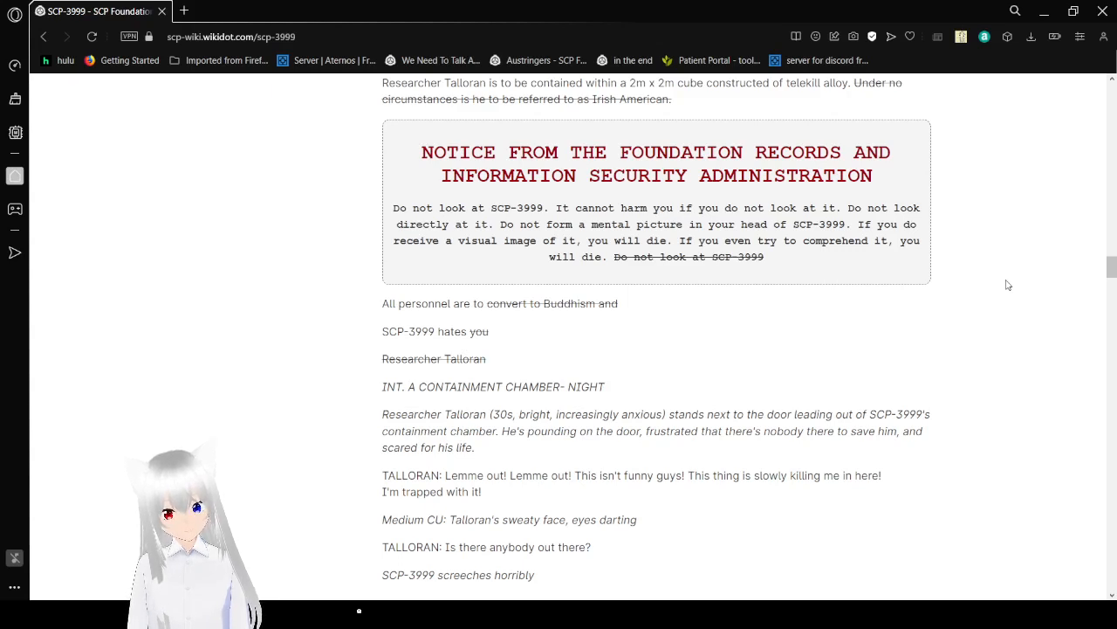
mouse_move(318, 164)
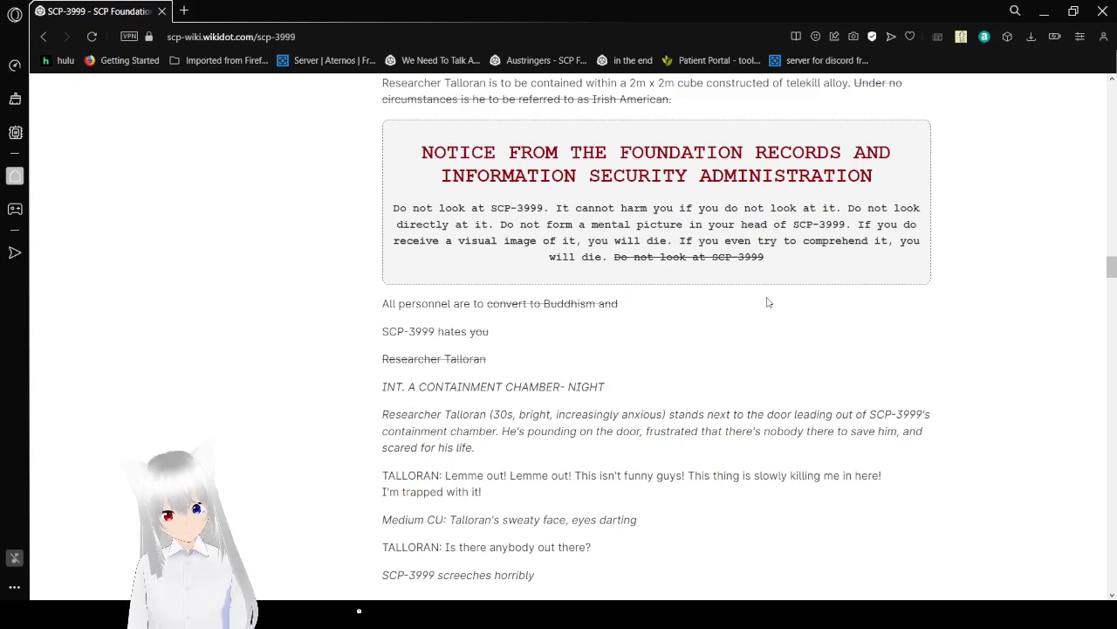
mouse_move(925, 312)
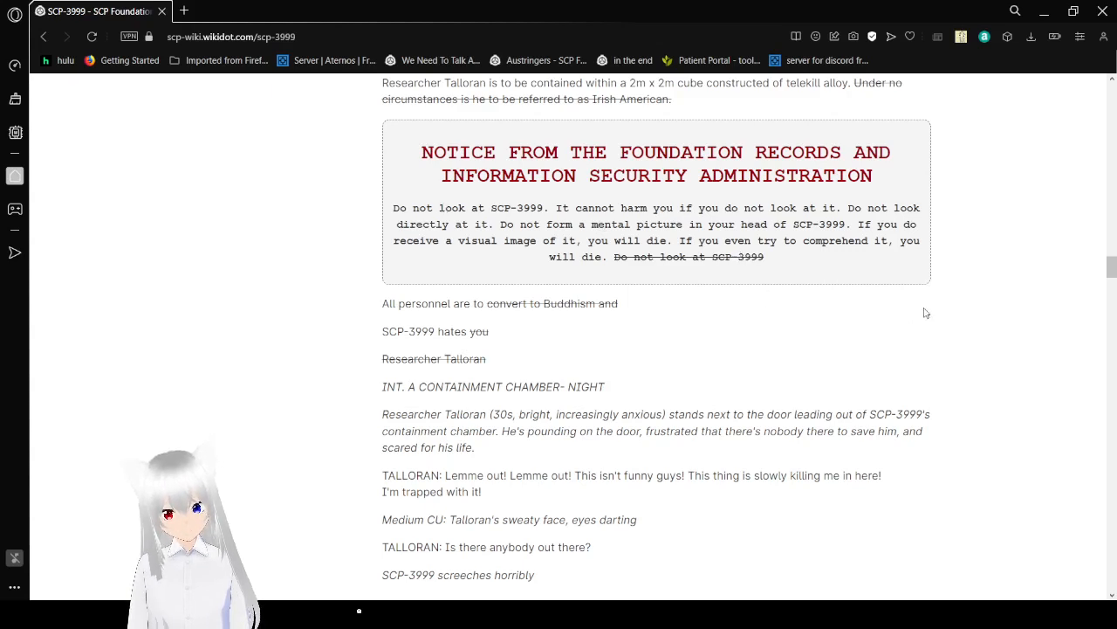
Step: Scroll through the nightmare screenplay to Talloran tearing a hole in the floor
scroll("down", 3)
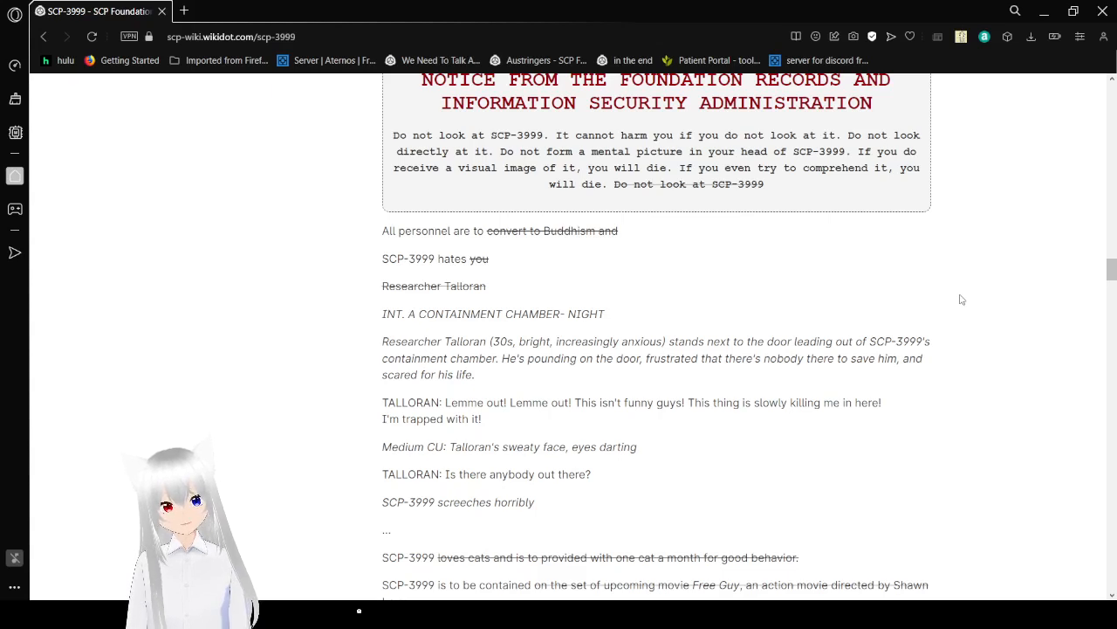
mouse_move(967, 300)
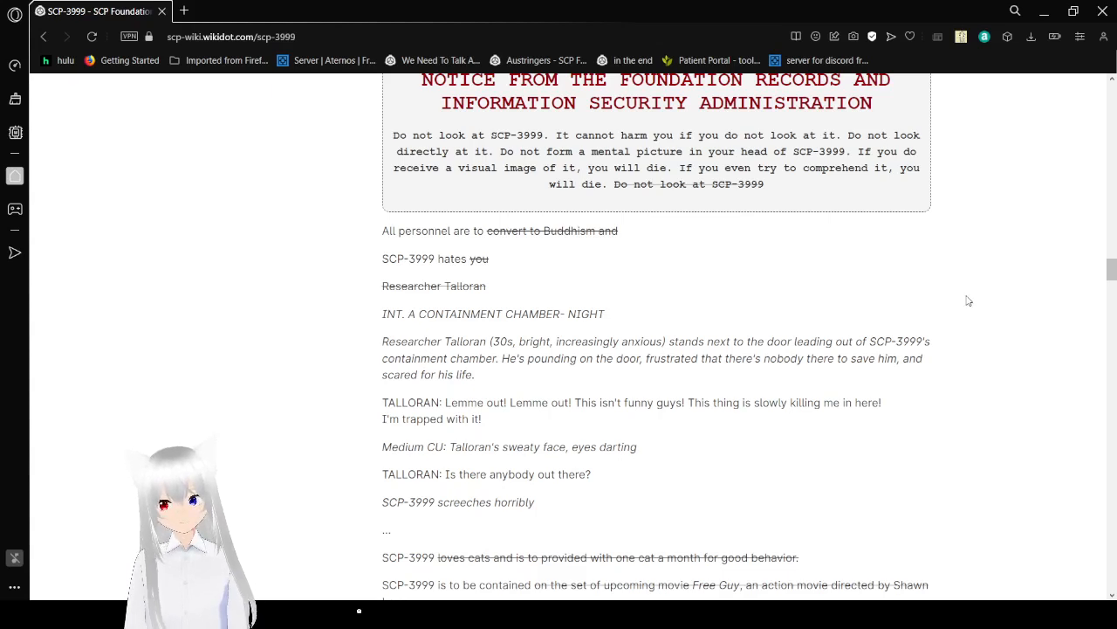
mouse_move(1009, 304)
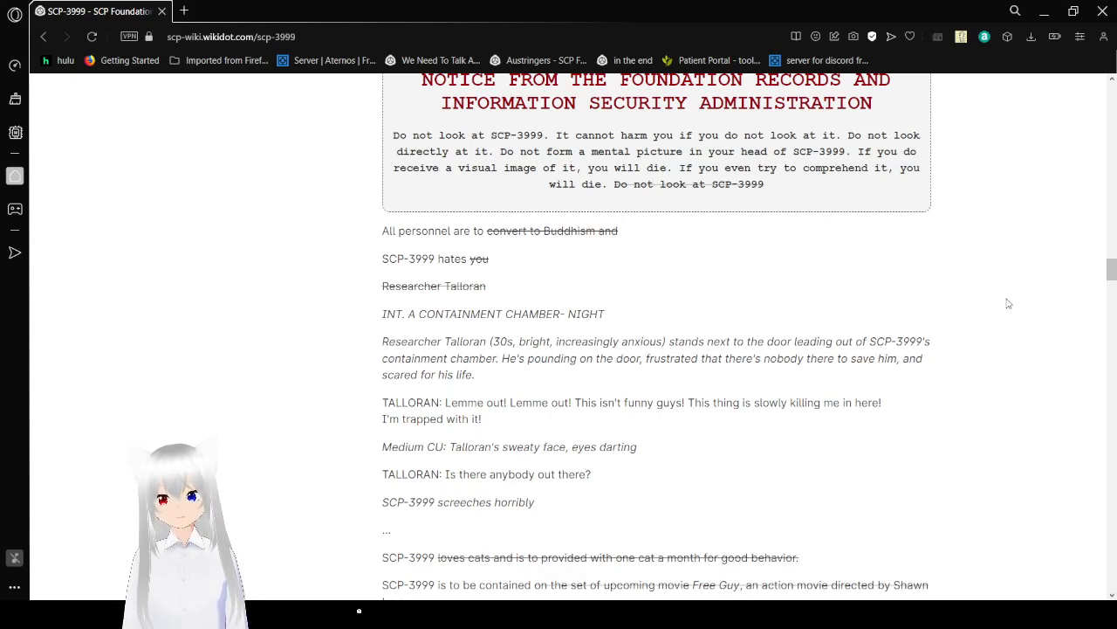
scroll("down", 3)
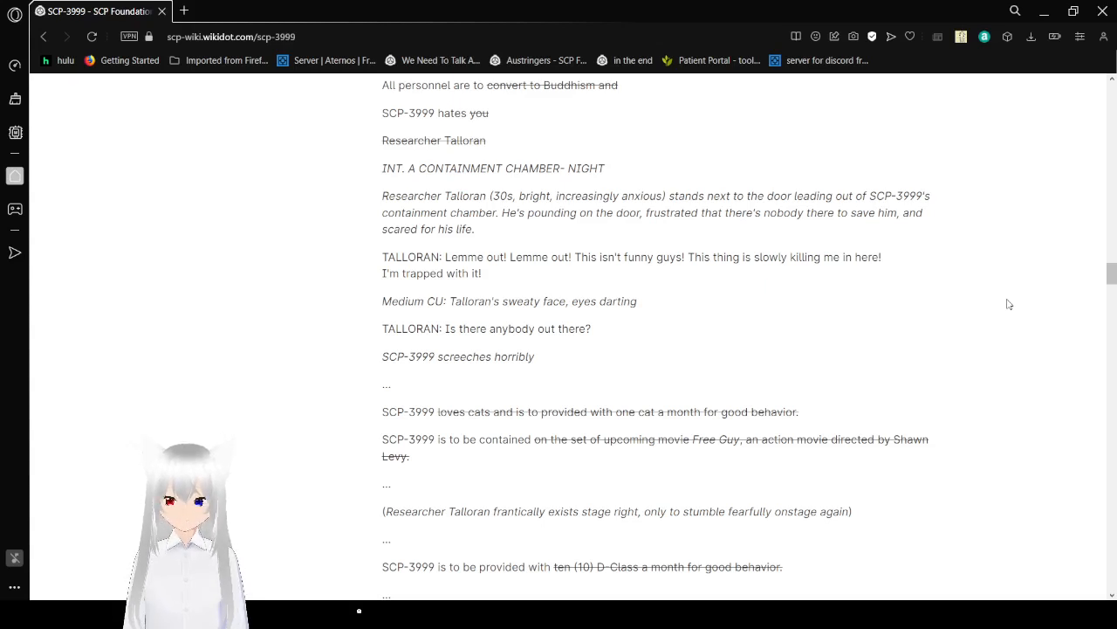
scroll("down", 3)
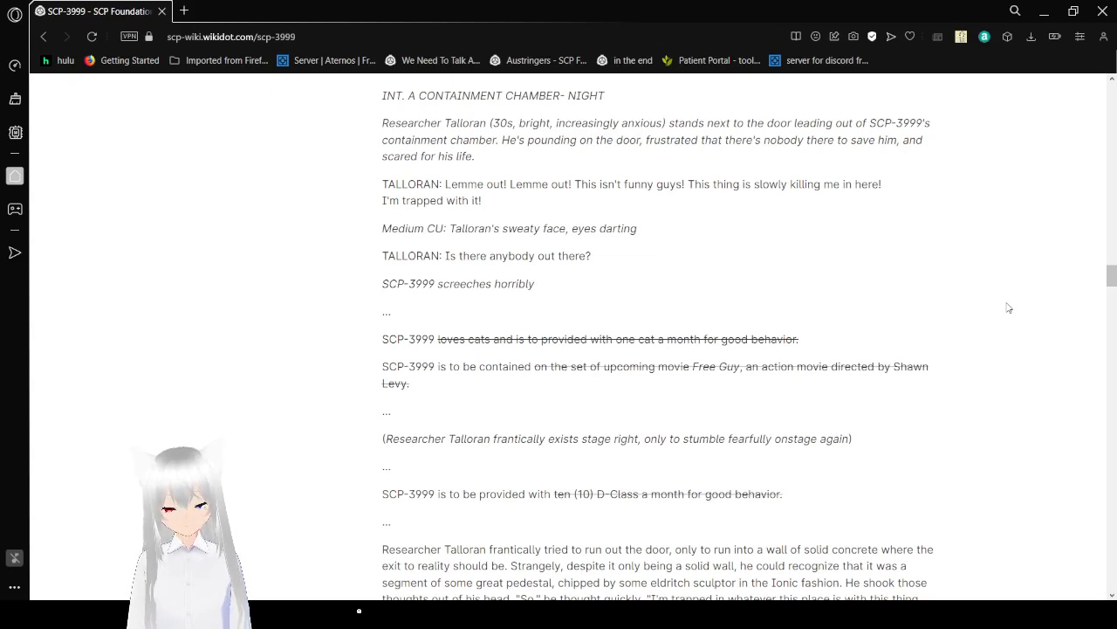
scroll("down", 3)
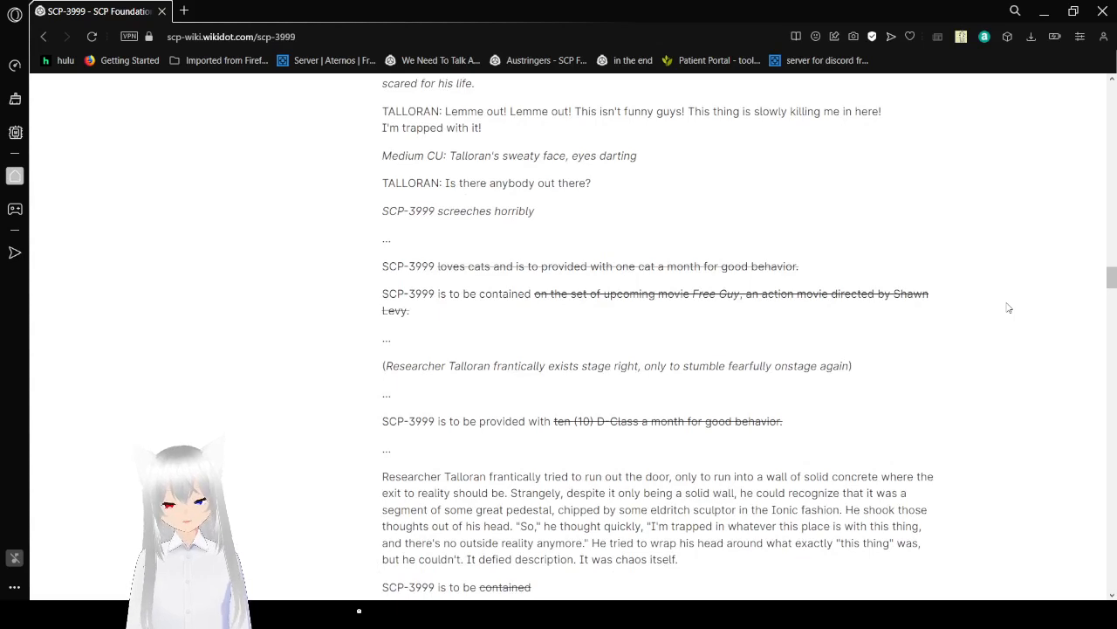
scroll("down", 3)
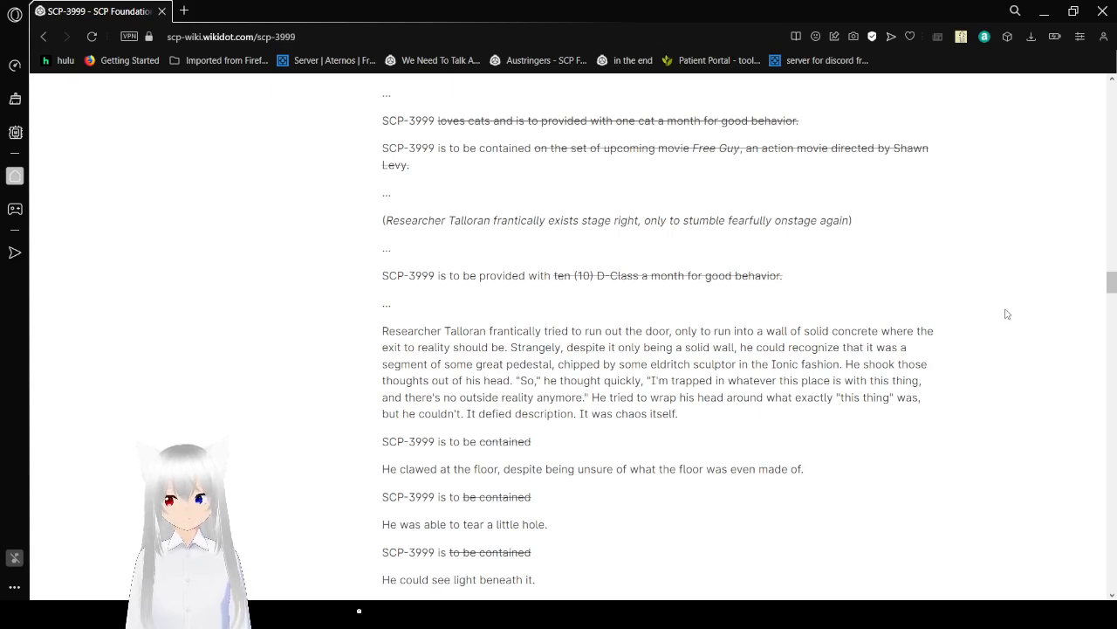
scroll("down", 3)
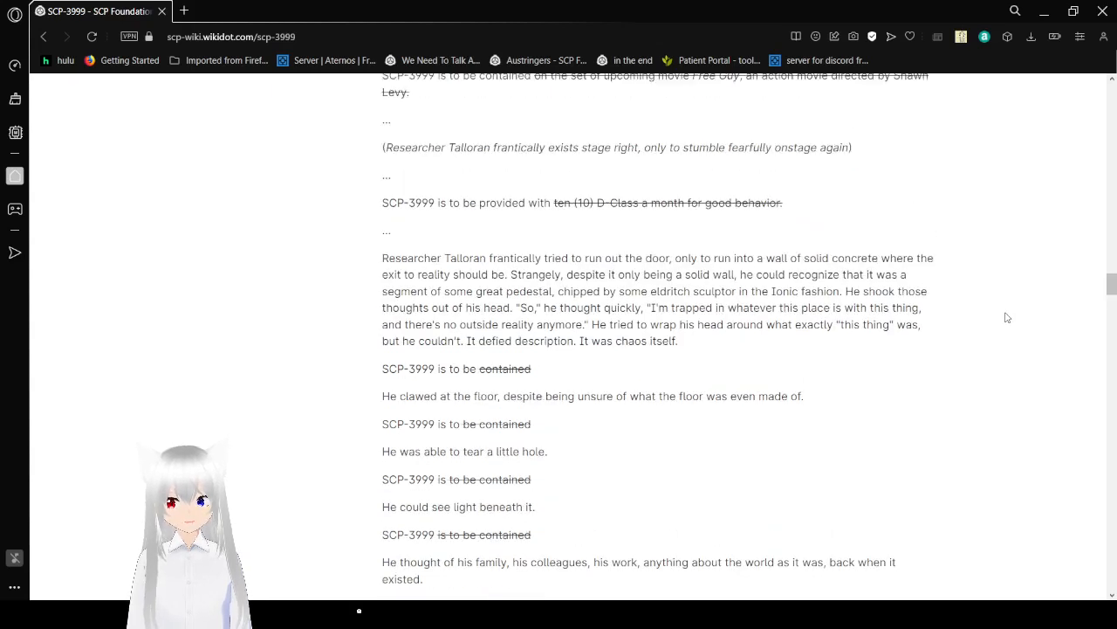
Step: Scroll past the fading struck-through containment lines to the 'contained via the following joke' box
scroll("down", 3)
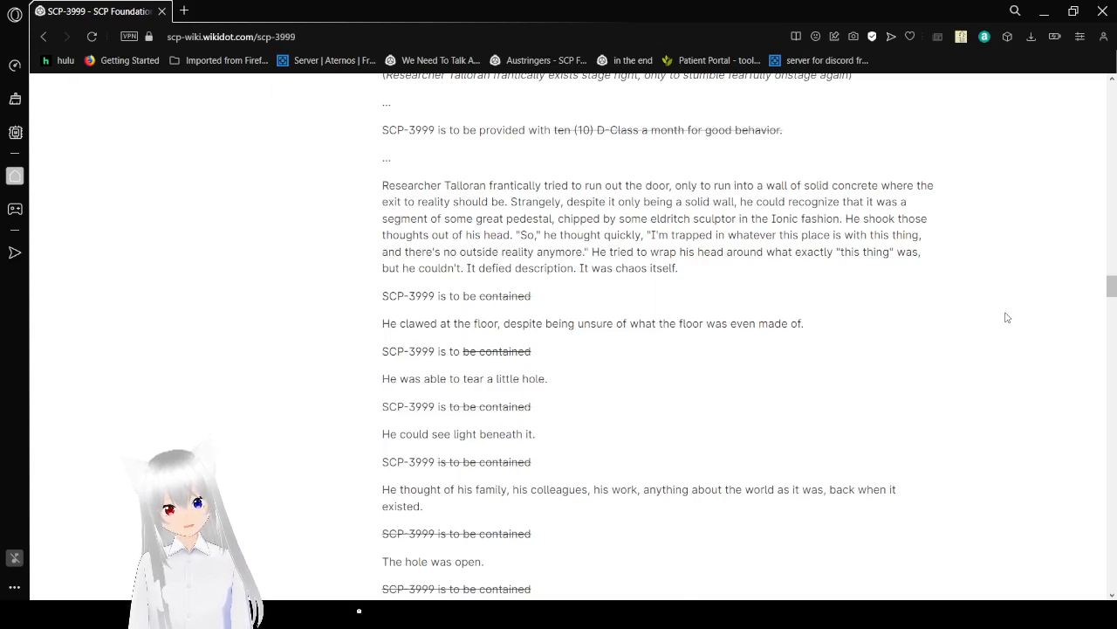
scroll("down", 3)
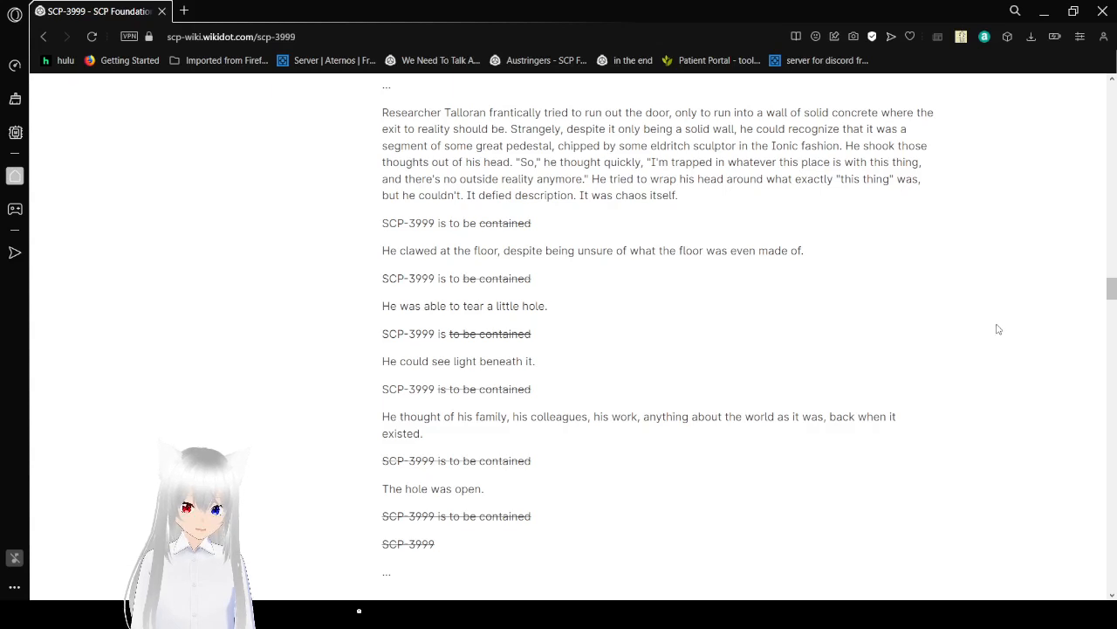
scroll("down", 3)
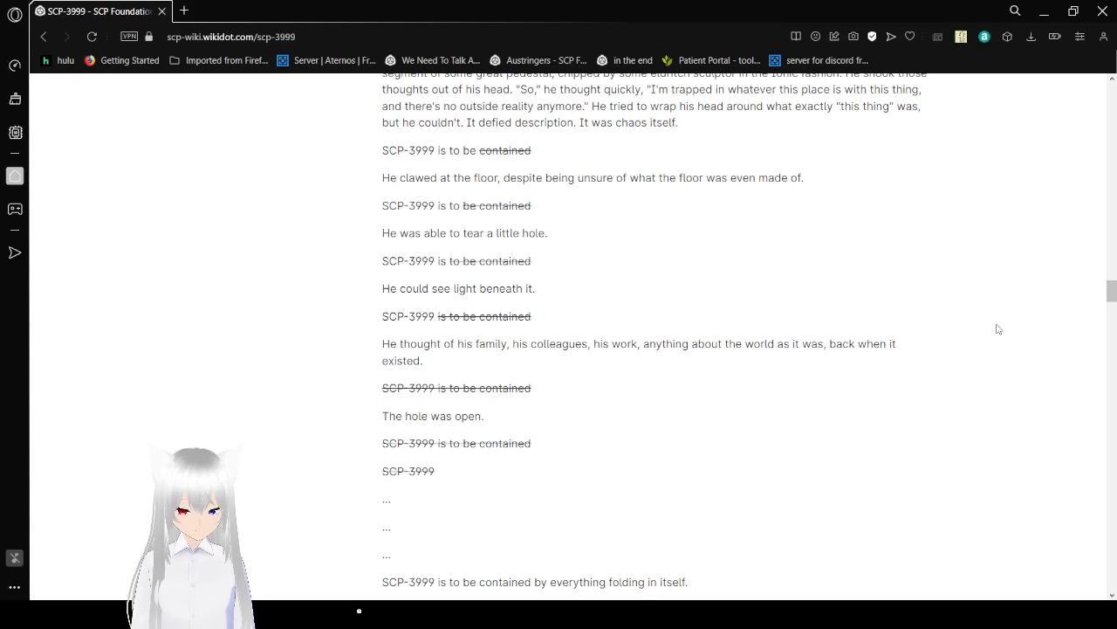
mouse_move(974, 258)
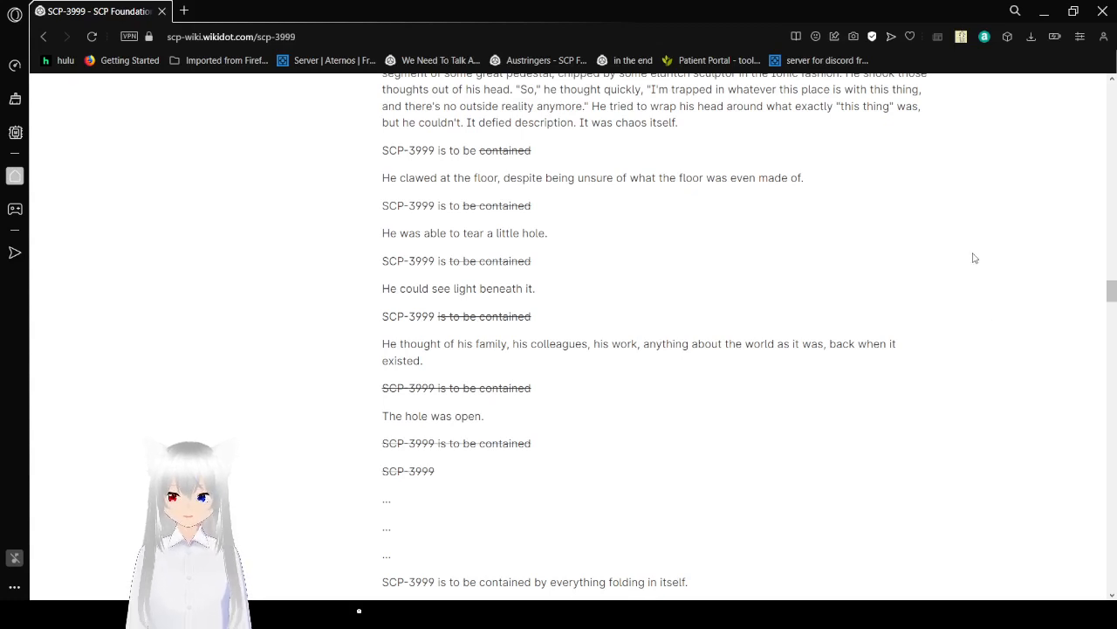
scroll("down", 3)
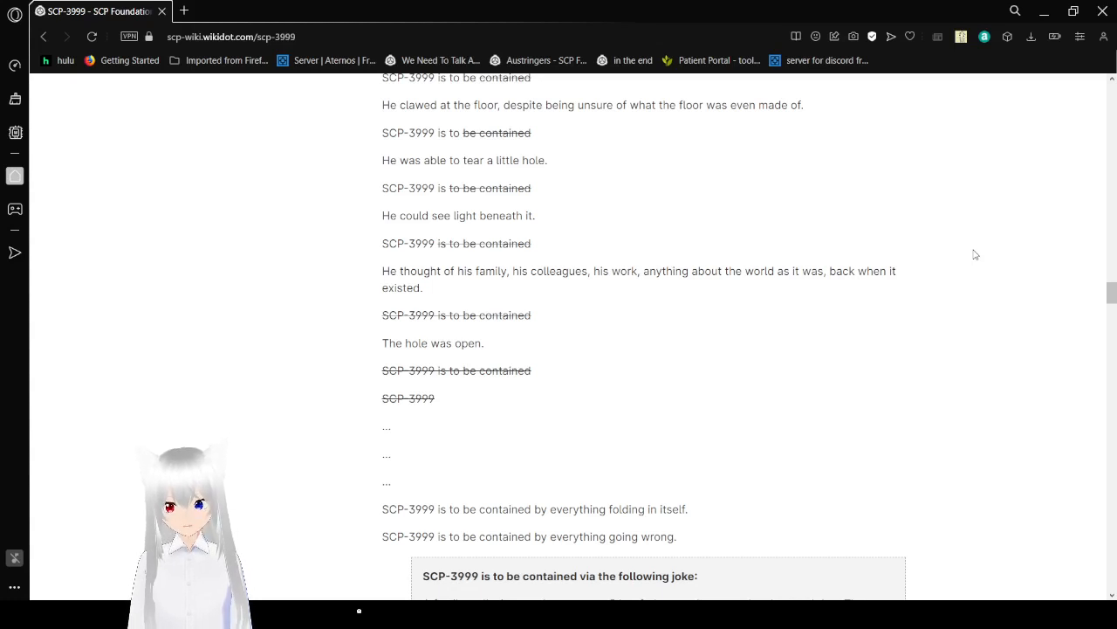
scroll("down", 3)
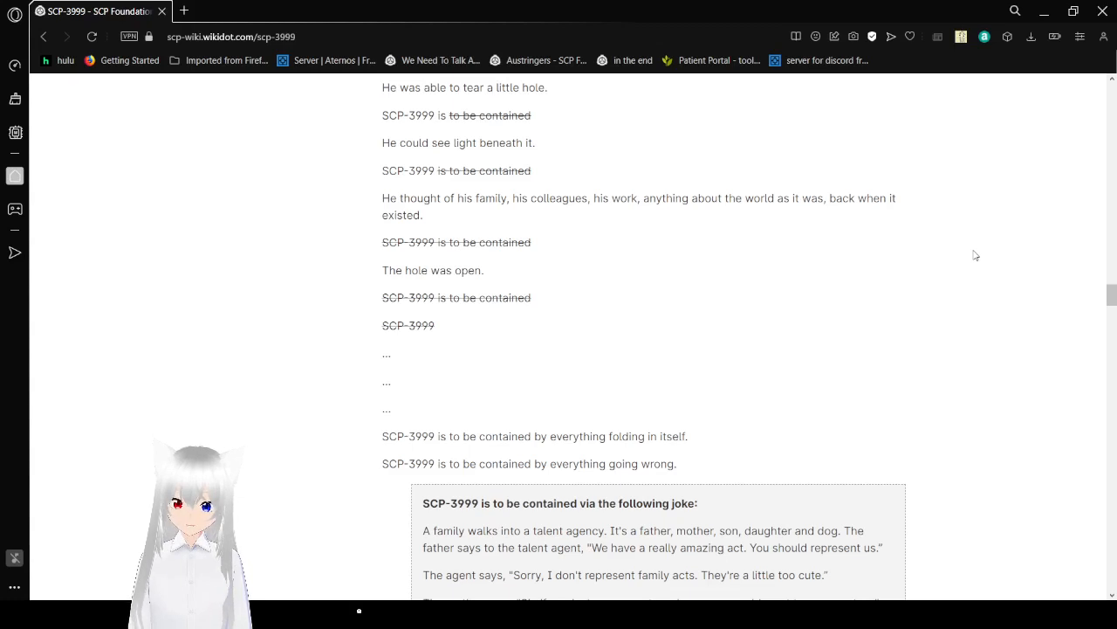
mouse_move(995, 265)
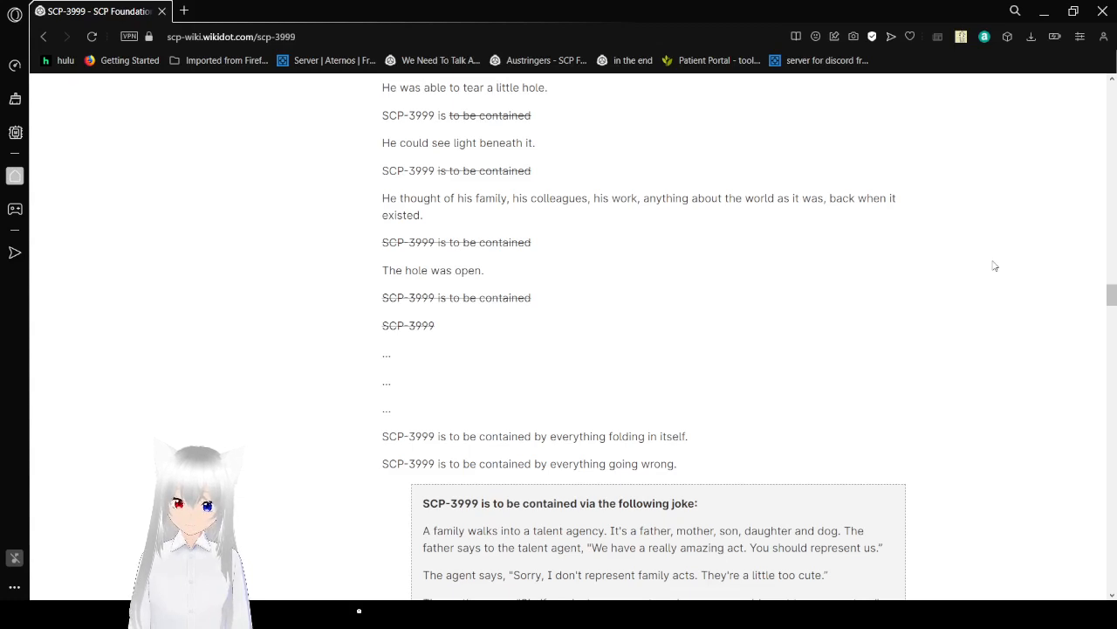
scroll("down", 3)
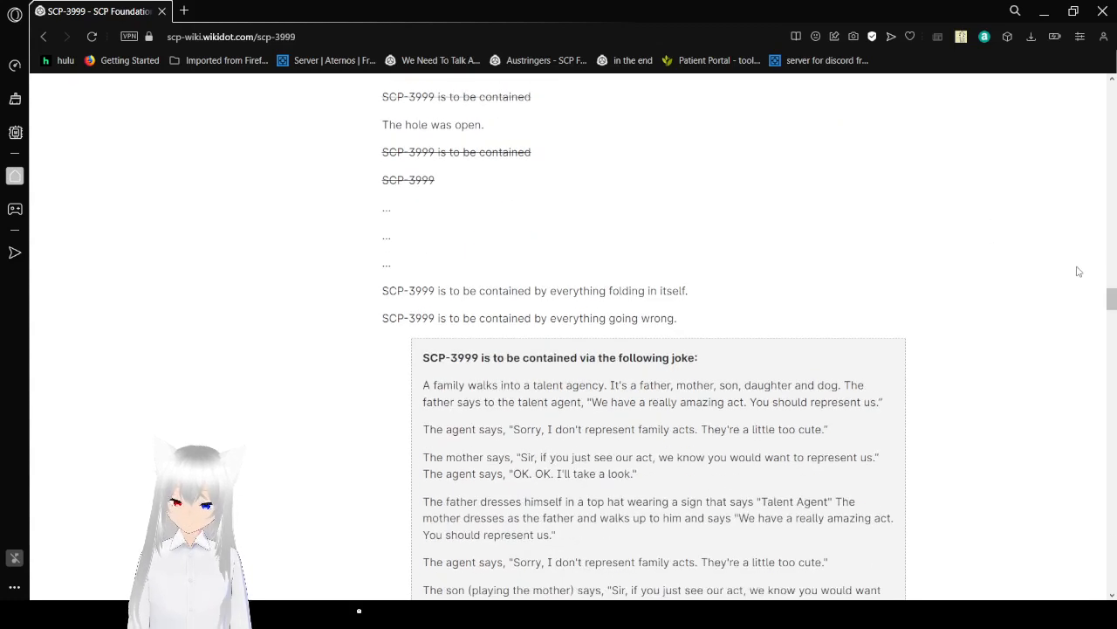
Step: Scroll through the talent agency joke's first rounds up to the dog playing the mother
scroll("down", 3)
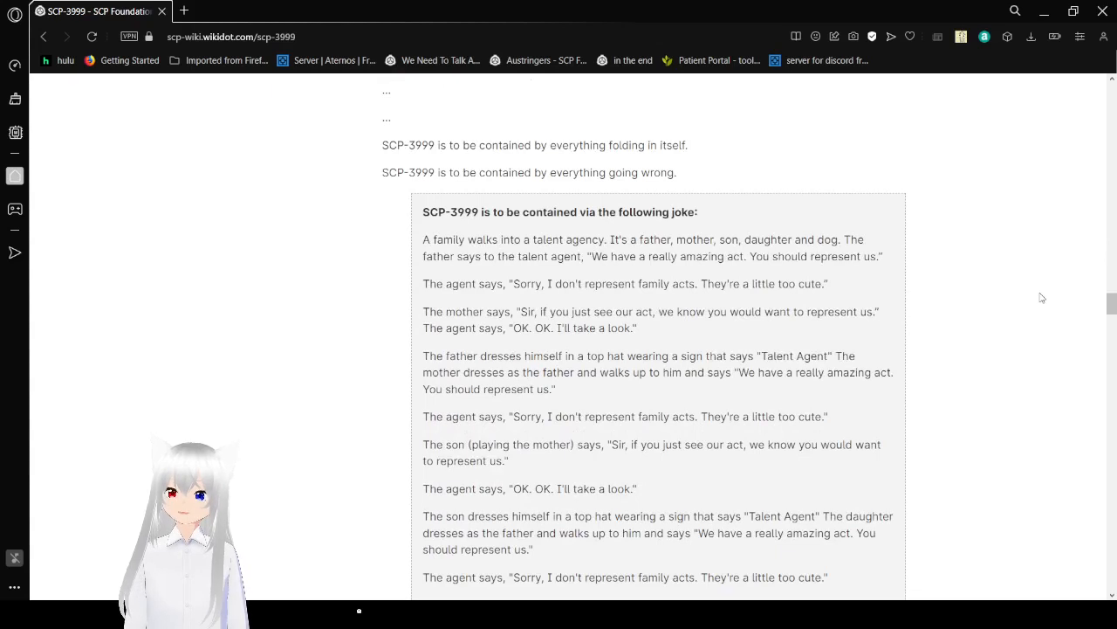
mouse_move(955, 384)
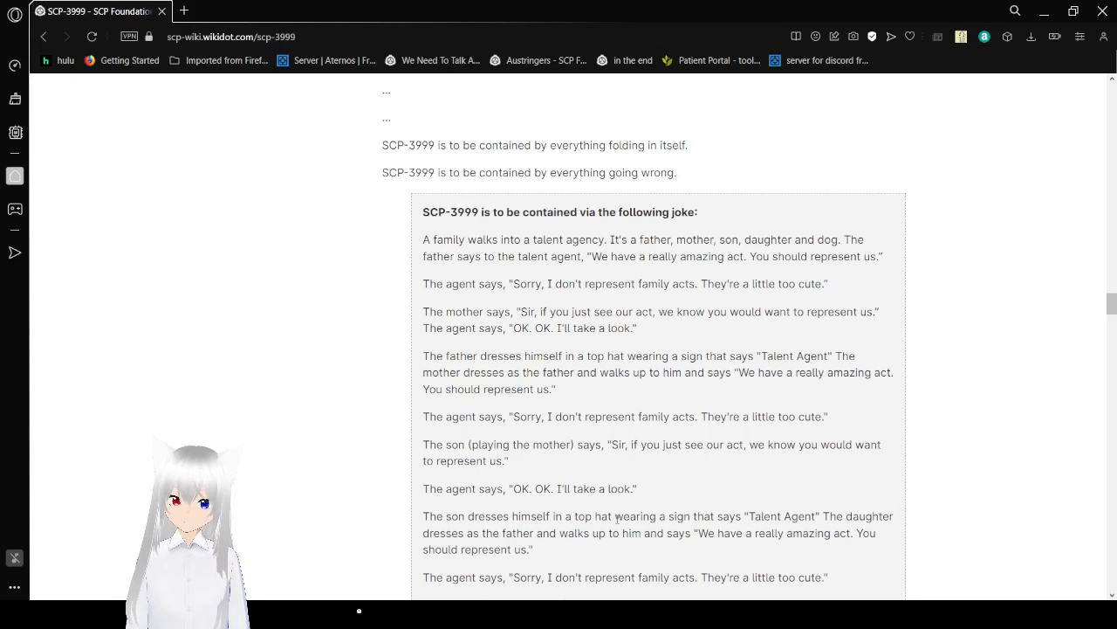
mouse_move(1068, 419)
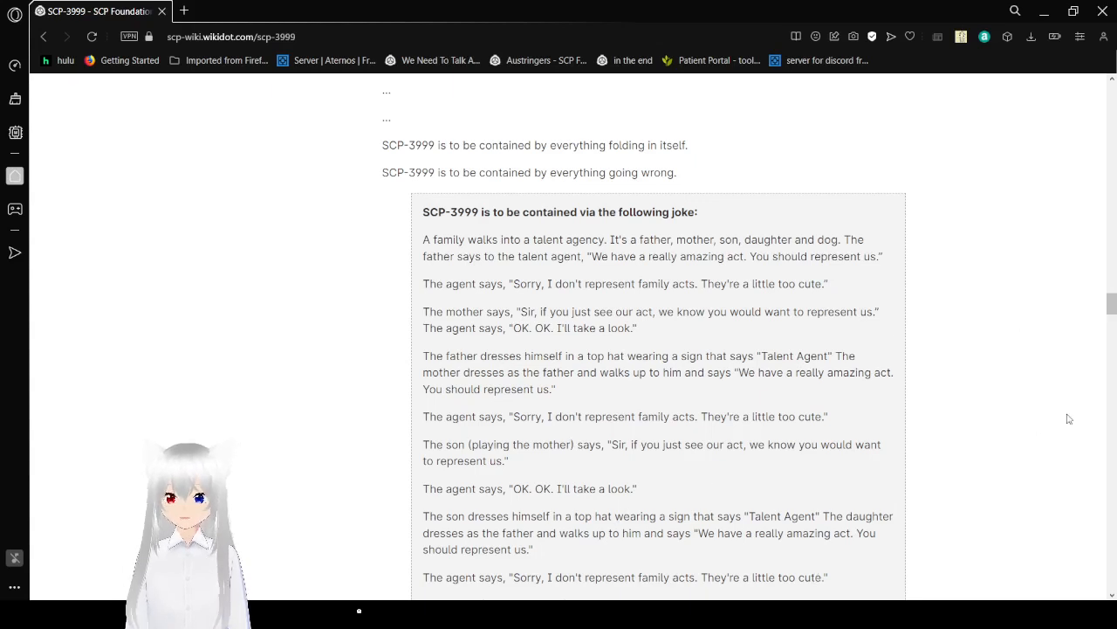
scroll("down", 3)
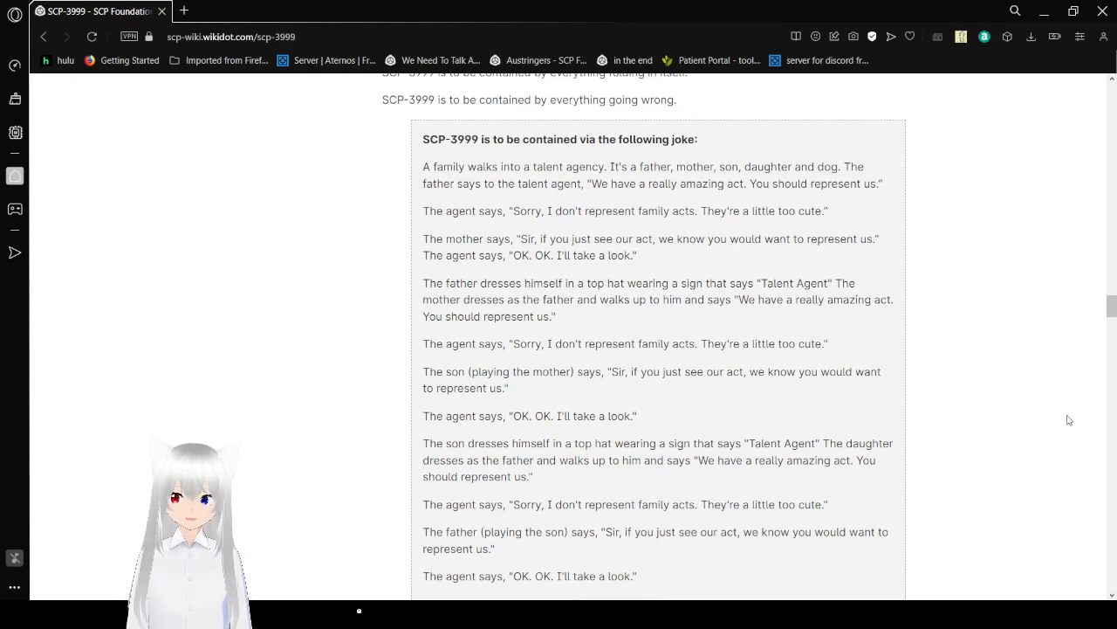
scroll("down", 3)
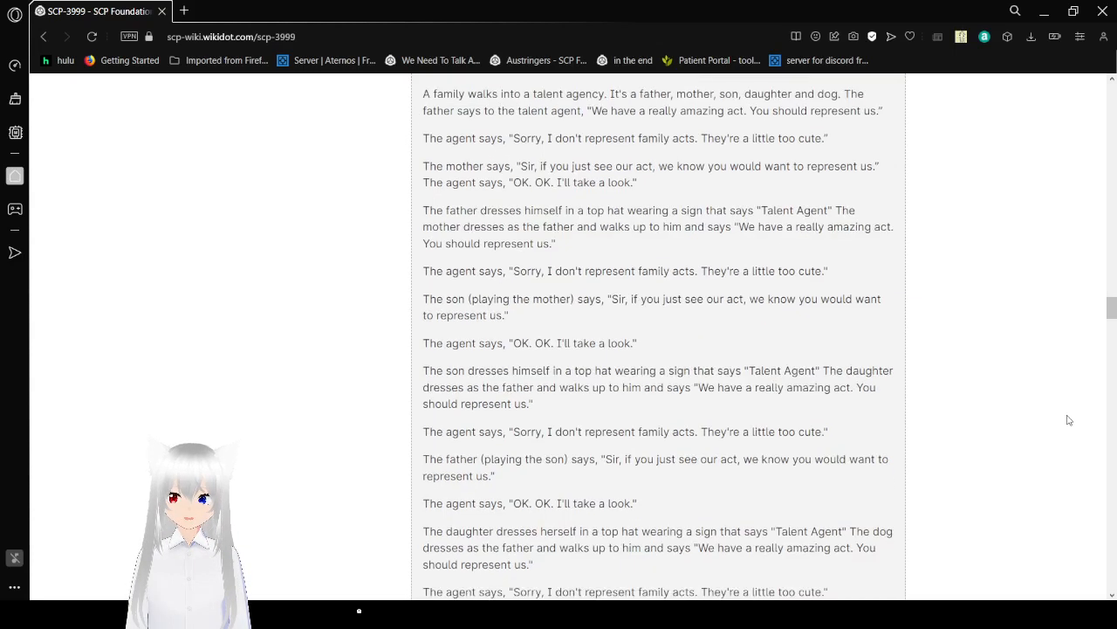
mouse_move(1074, 416)
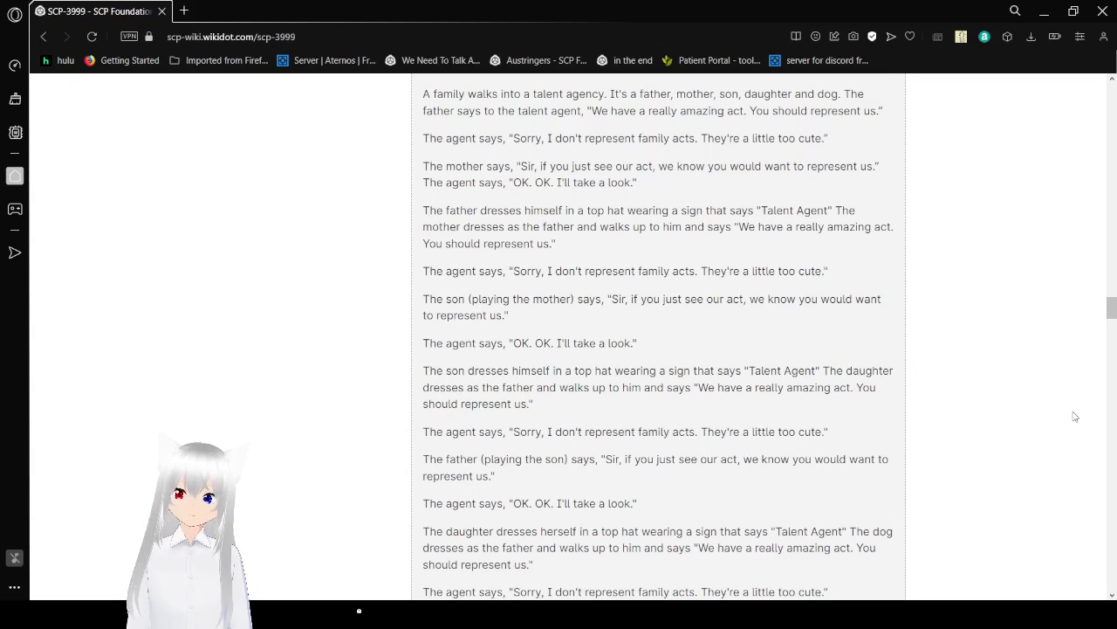
scroll("down", 3)
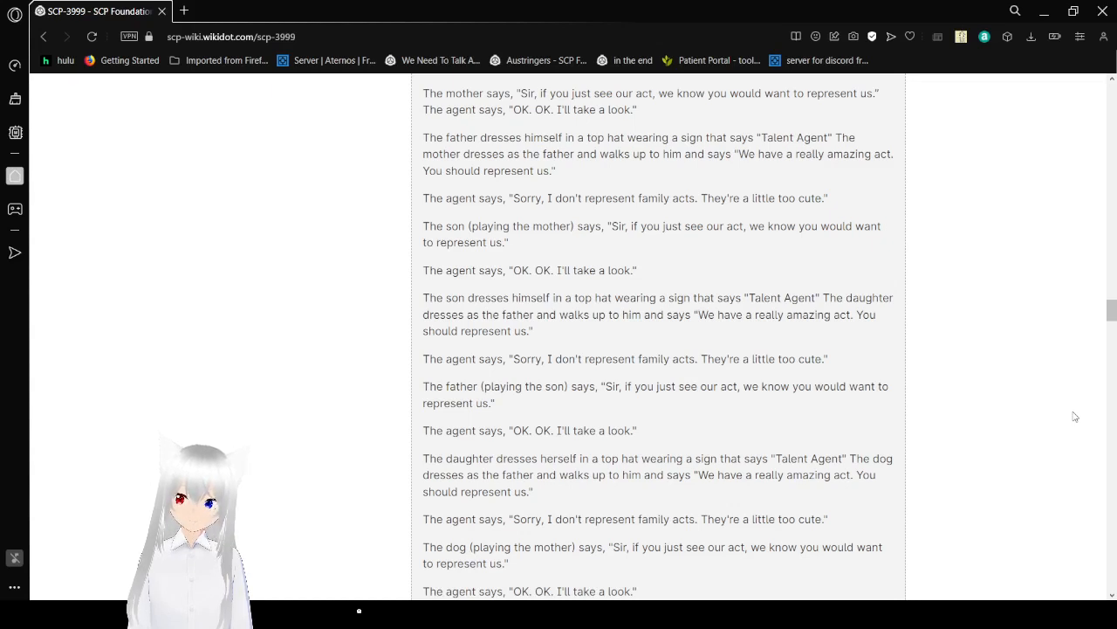
Step: Scroll through the mother's, dog's and son's turns of the joke to the 'too cute' footnote mark
scroll("down", 3)
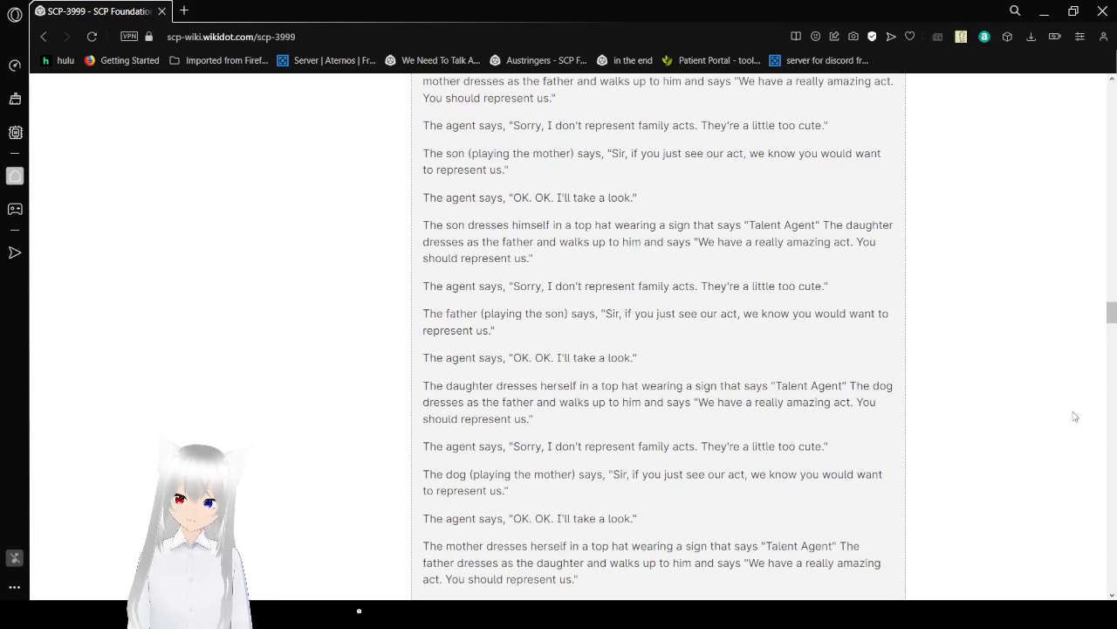
mouse_move(1090, 414)
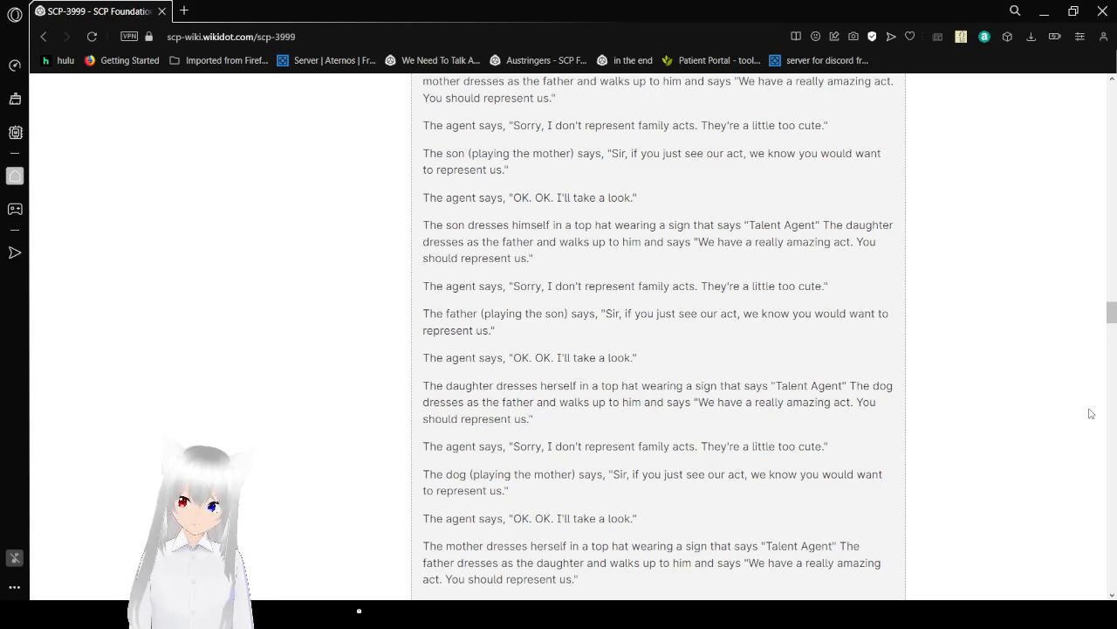
scroll("down", 3)
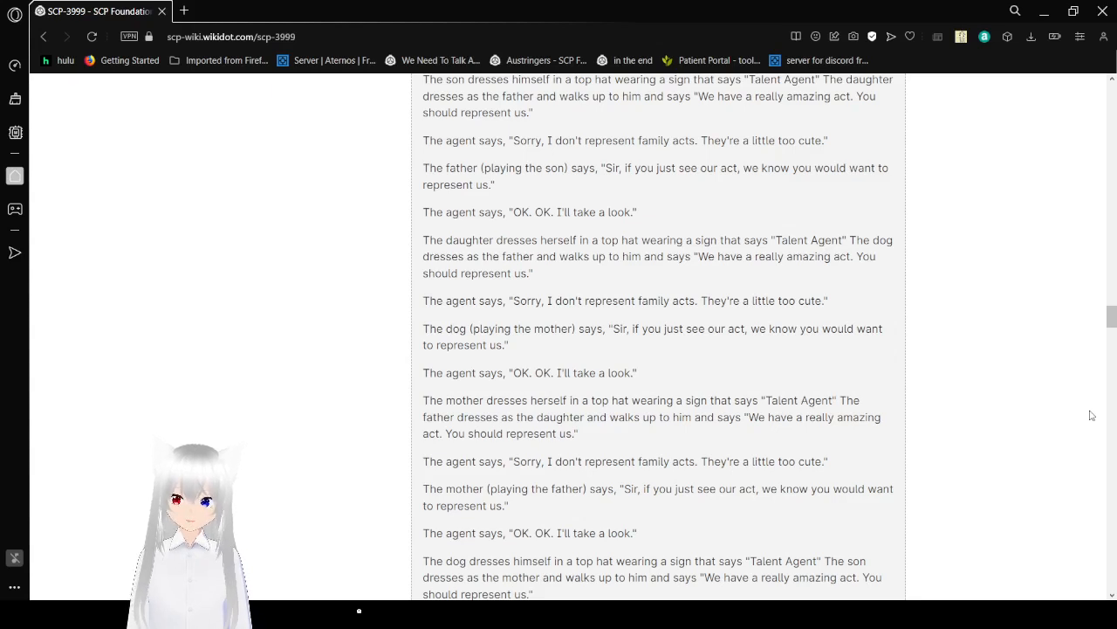
scroll("down", 3)
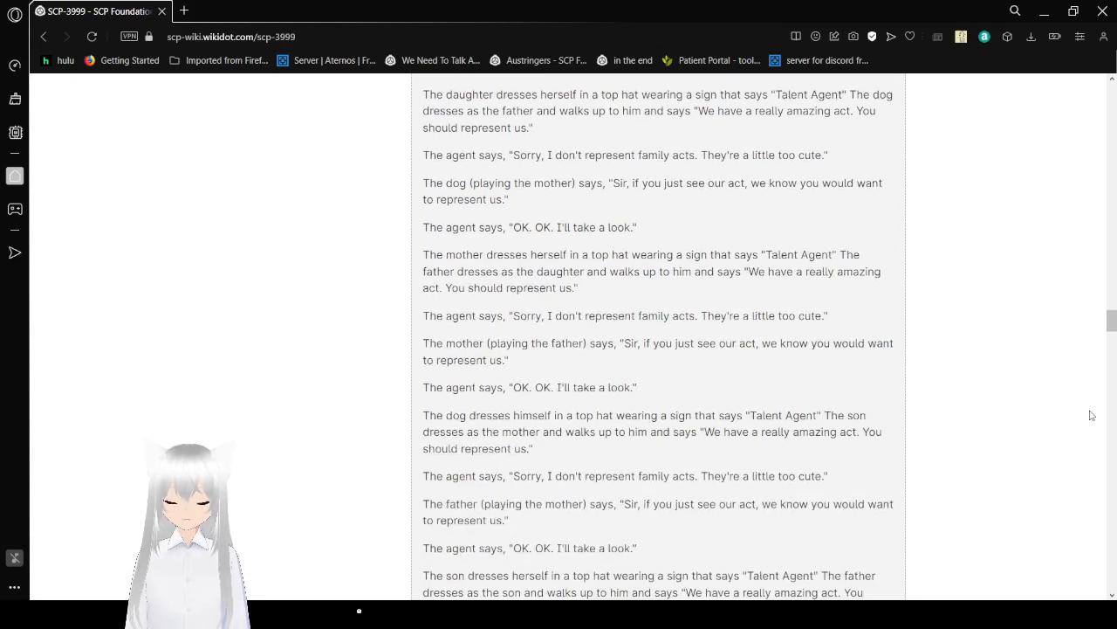
scroll("up", 3)
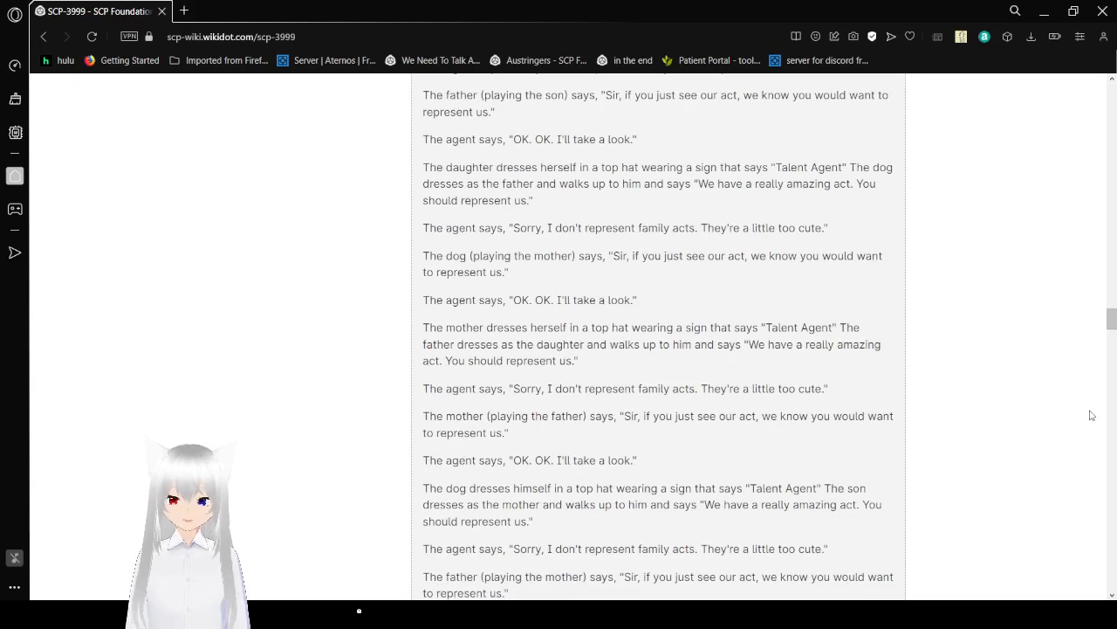
scroll("down", 3)
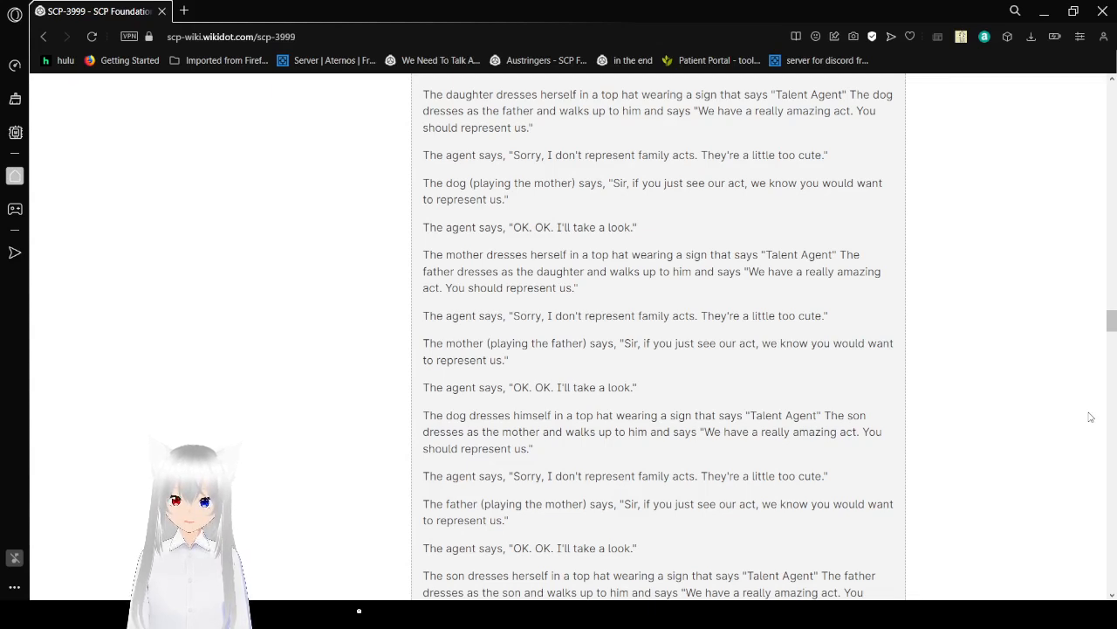
scroll("down", 3)
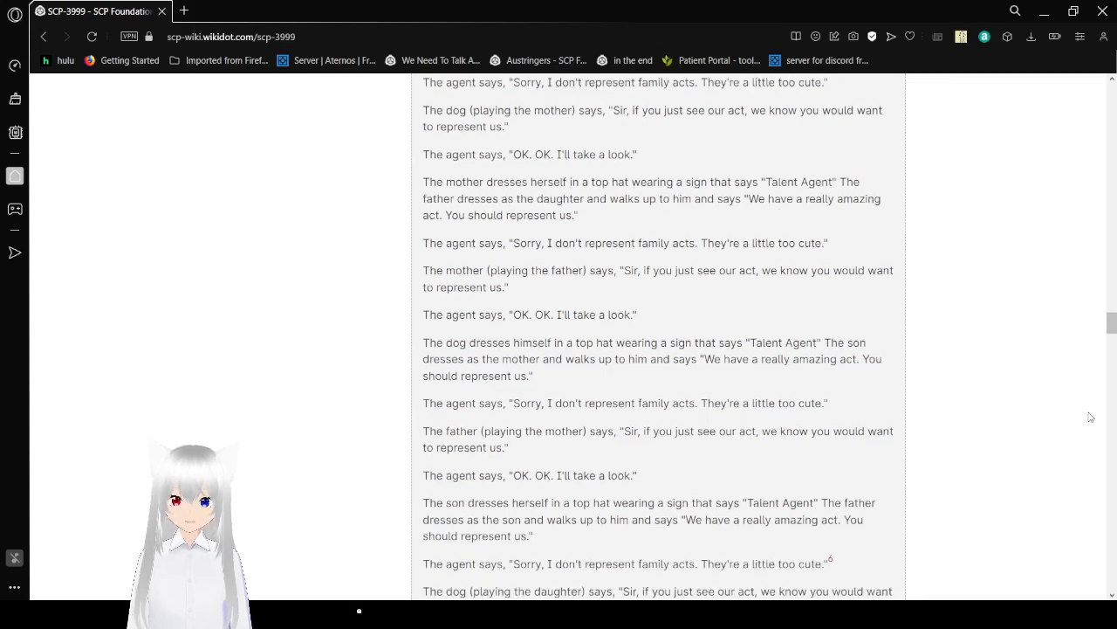
Step: Scroll to Talloran's corrupted turn, SCP-3999's speech and the first struck containment lines, rereading a passage
scroll("down", 3)
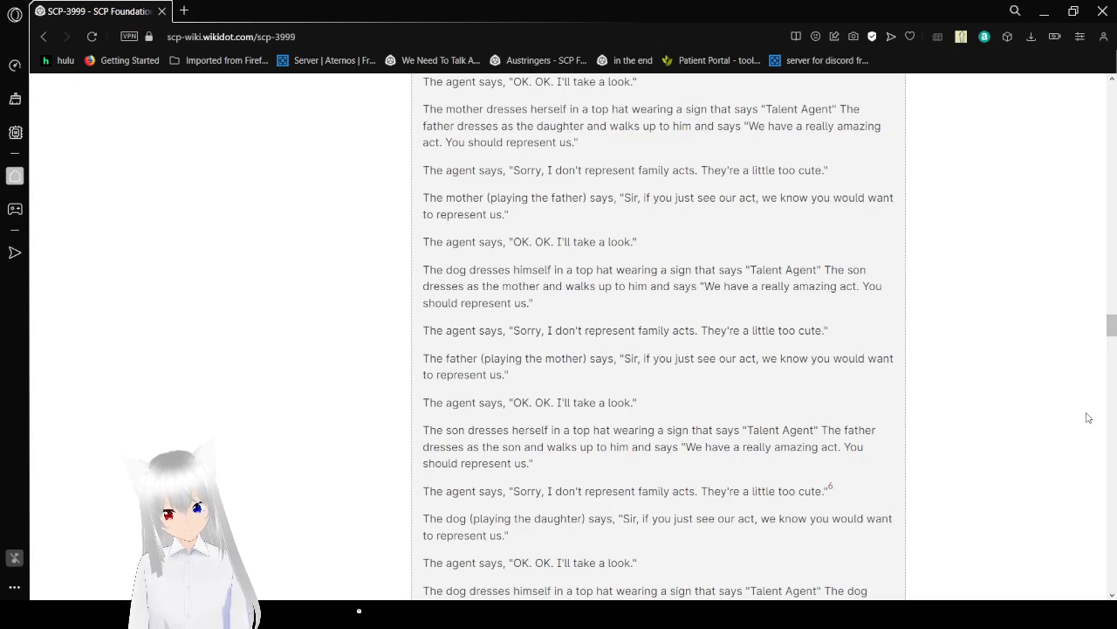
scroll("down", 3)
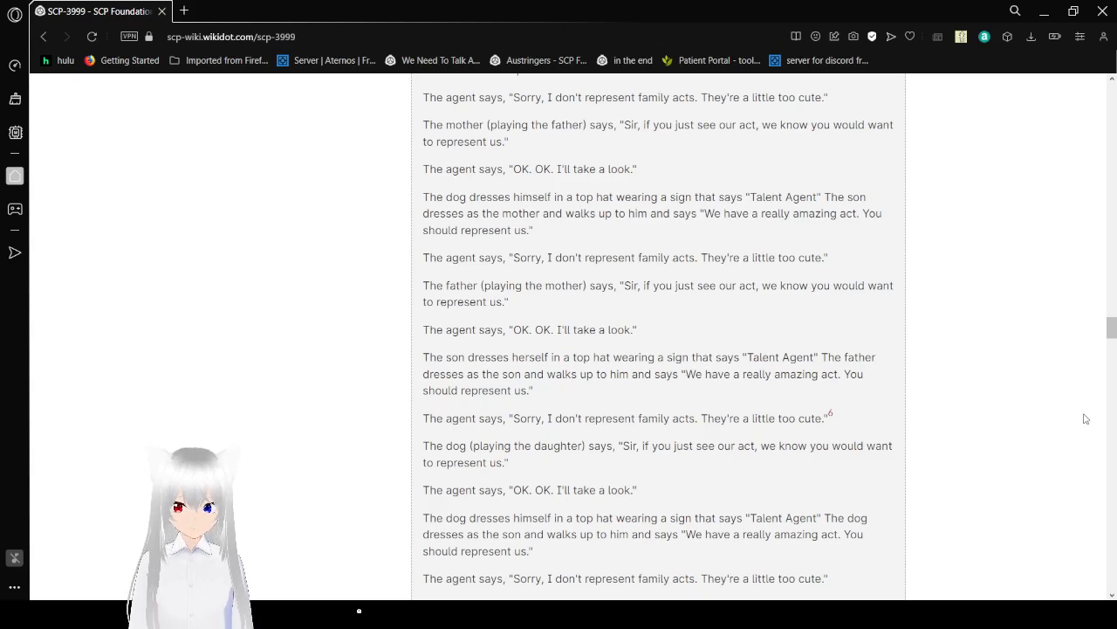
scroll("down", 3)
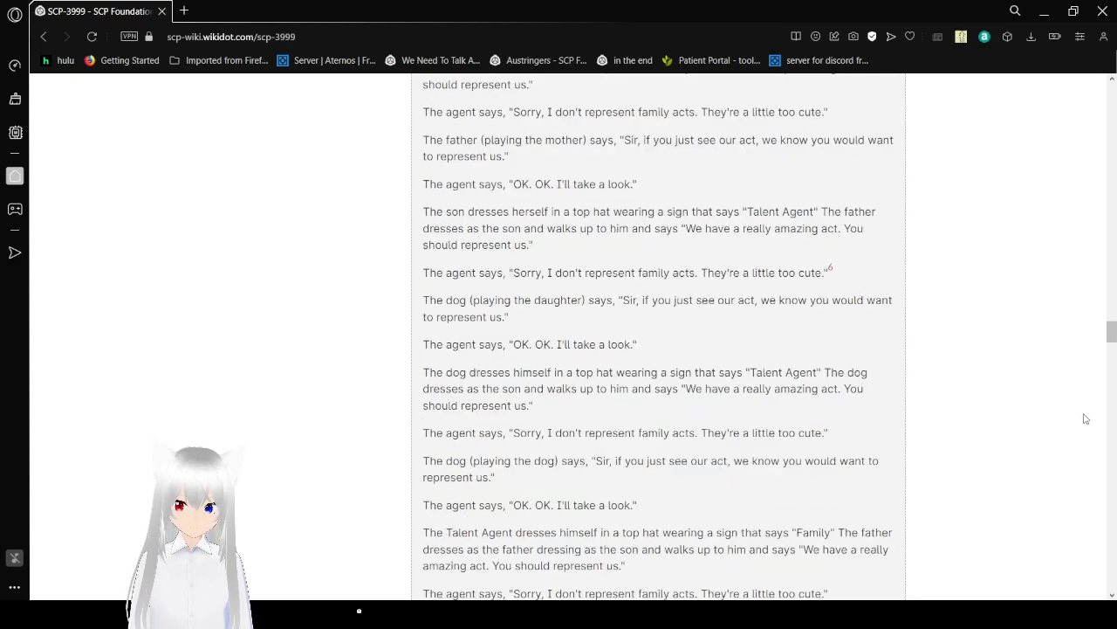
scroll("down", 3)
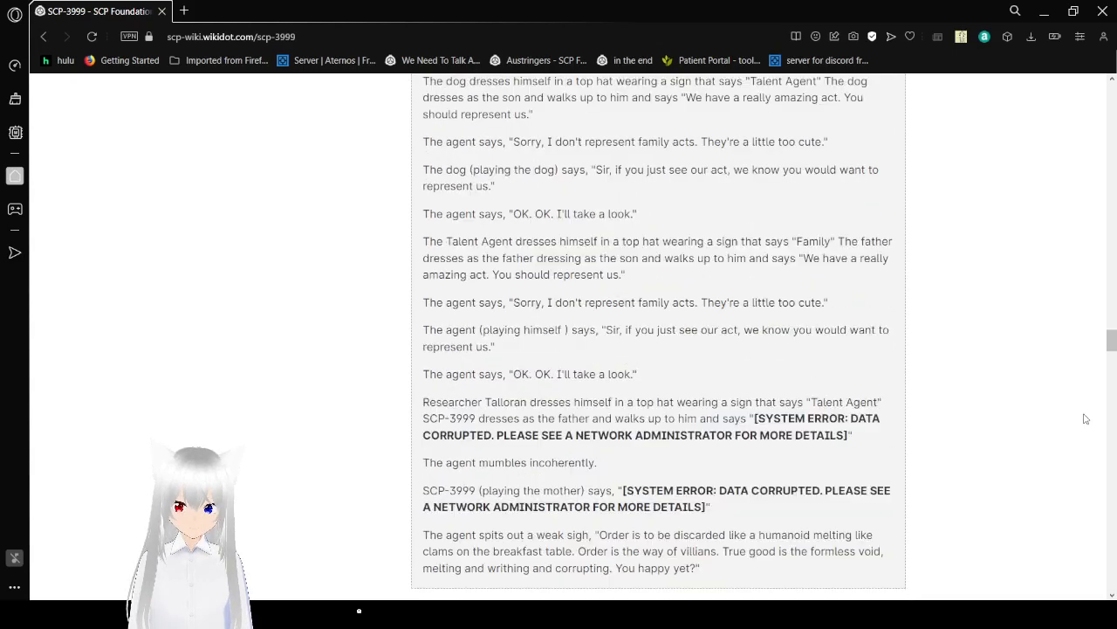
scroll("up", 3)
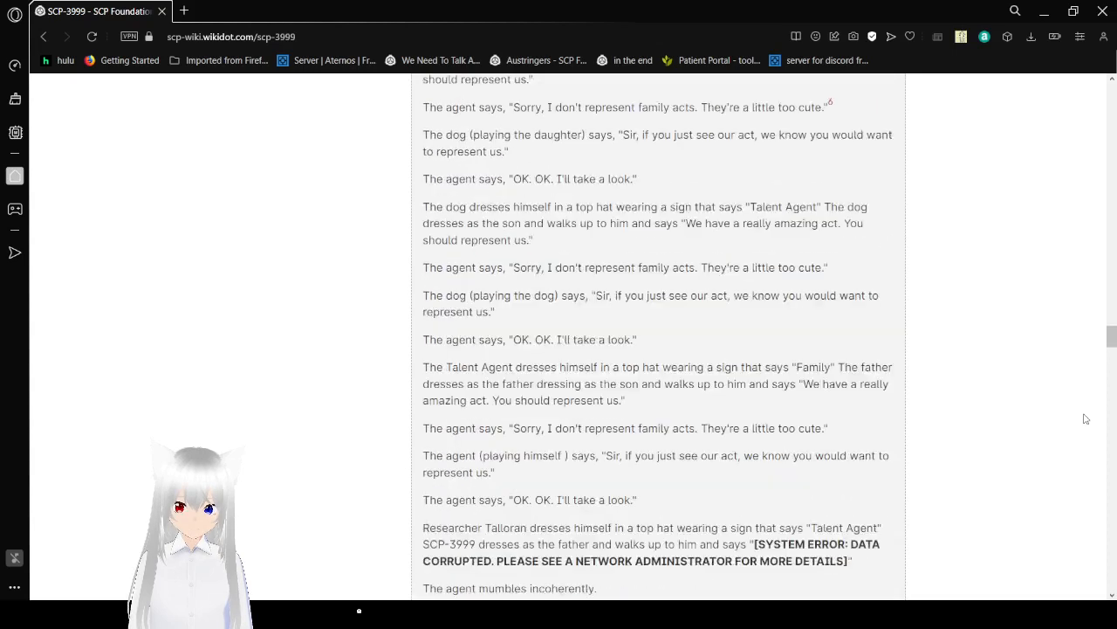
scroll("up", 3)
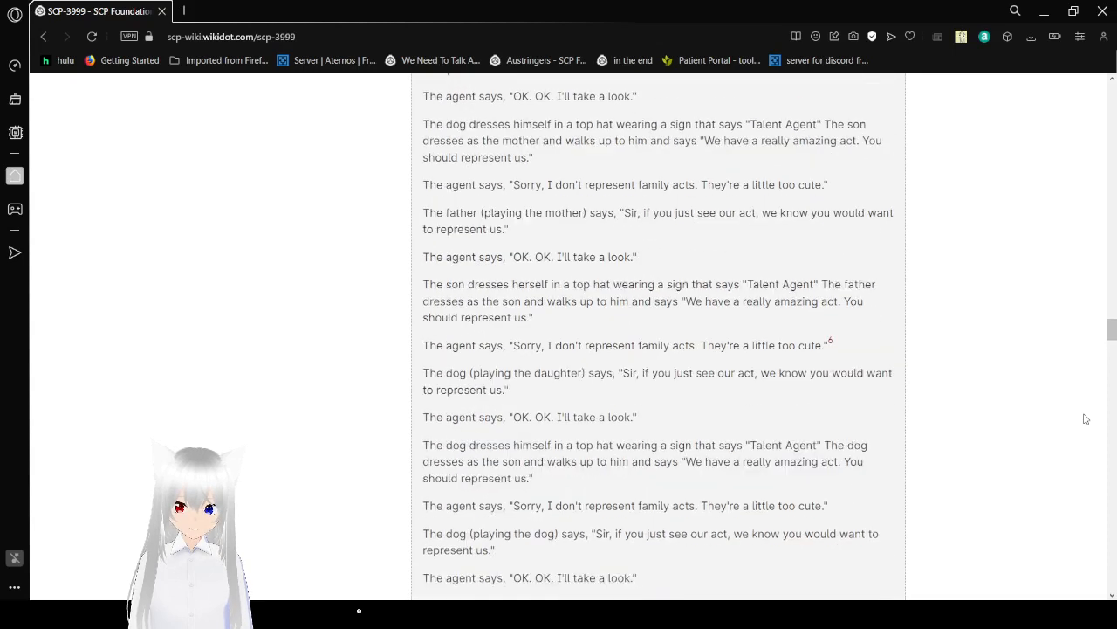
scroll("down", 3)
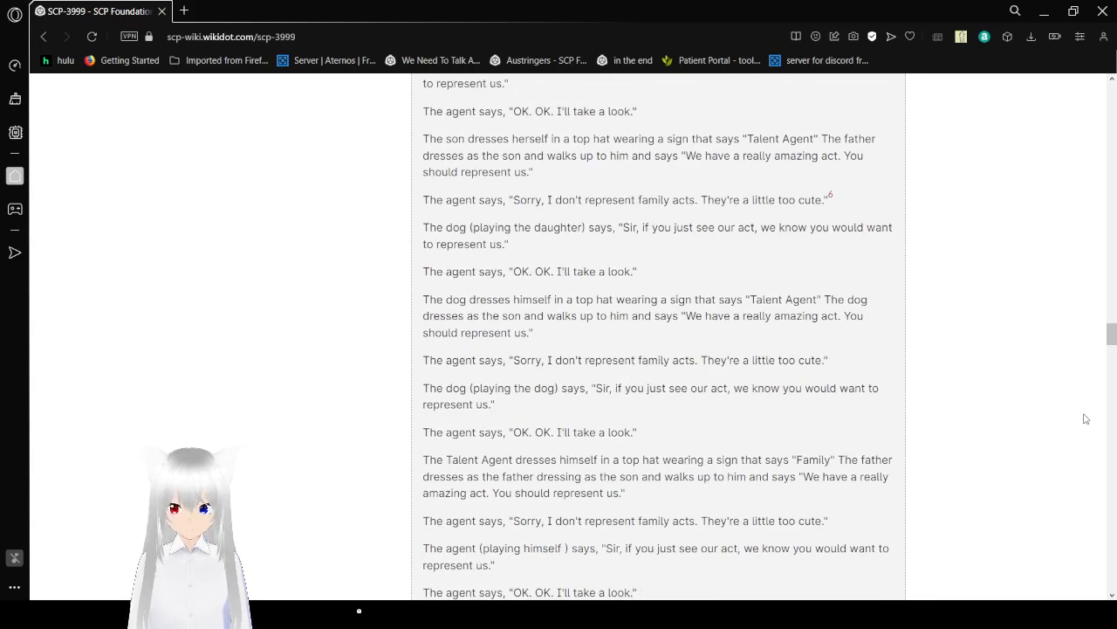
scroll("down", 3)
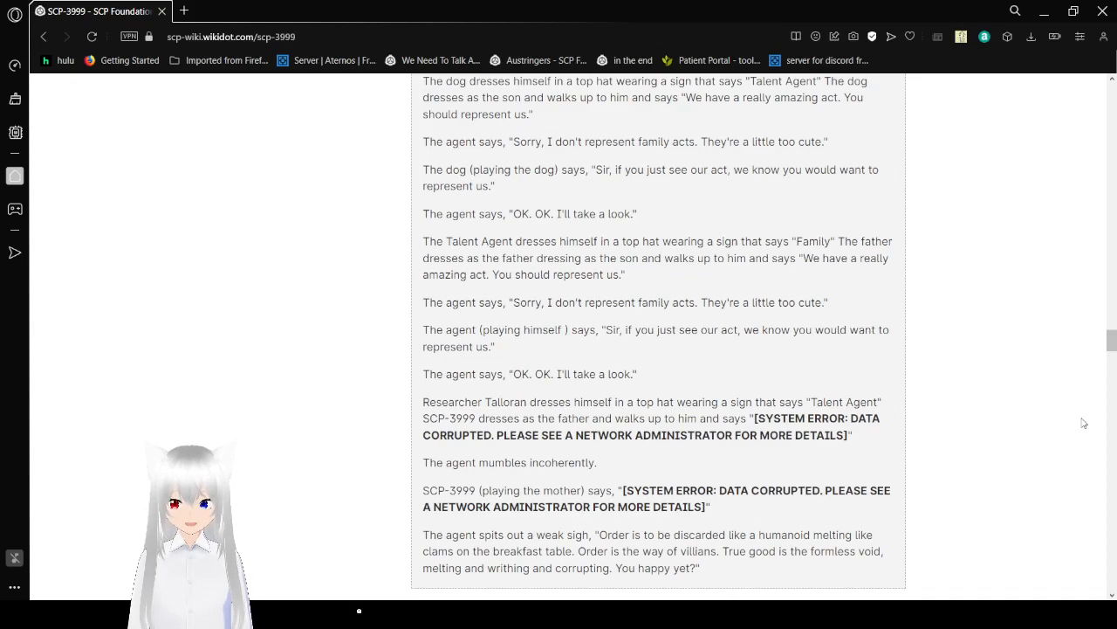
mouse_move(1079, 431)
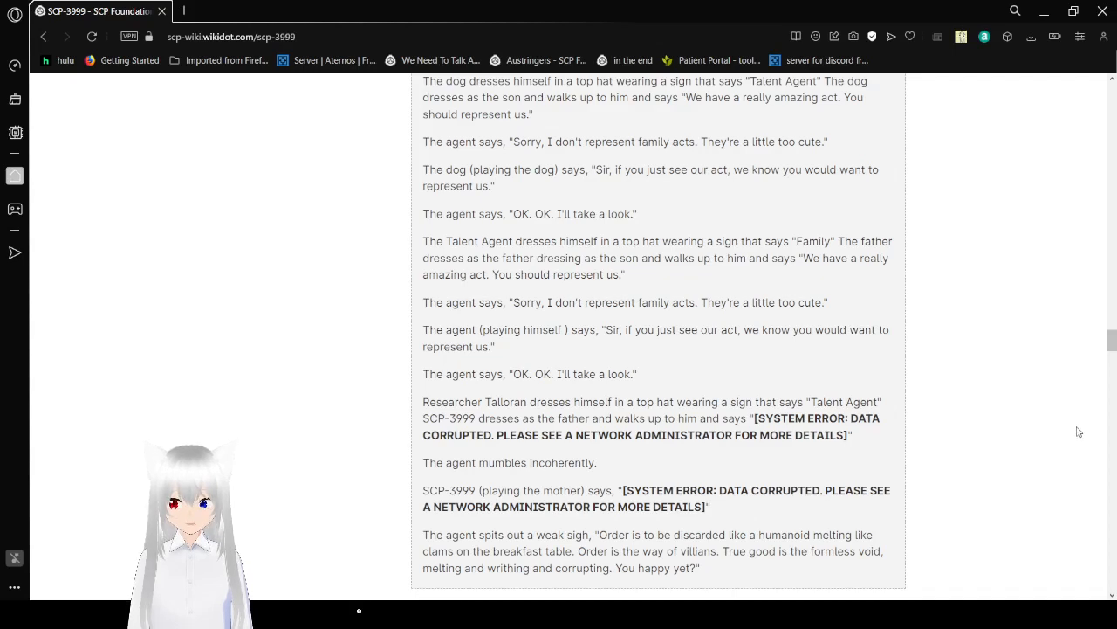
scroll("down", 3)
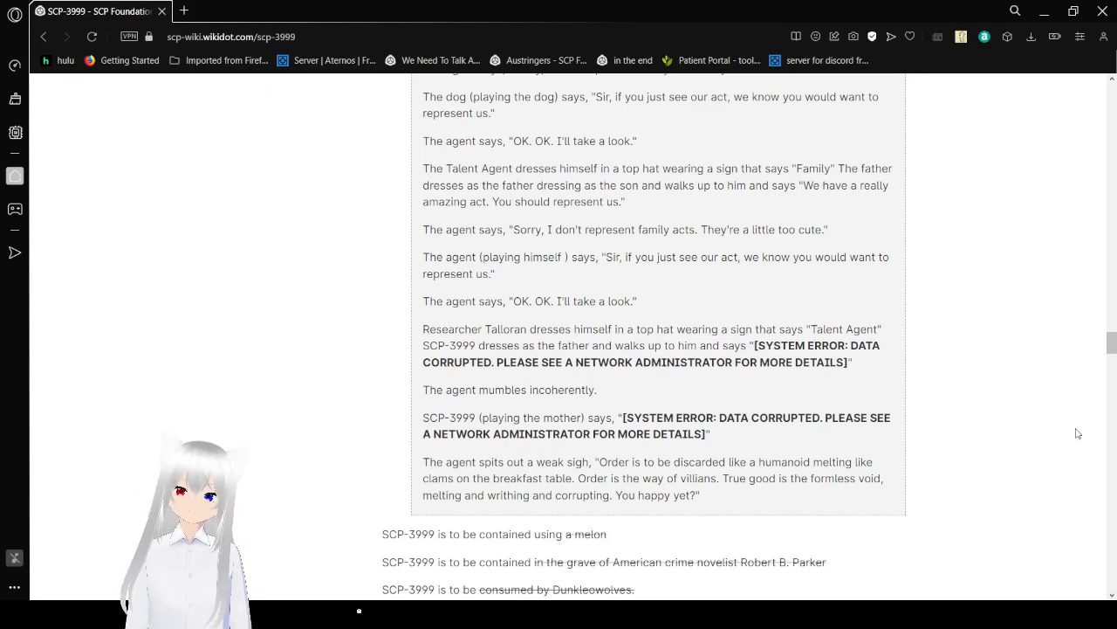
Step: Scroll through the struck lines past Black Lives Matter and Prometheus Labs to the next records notice
scroll("down", 3)
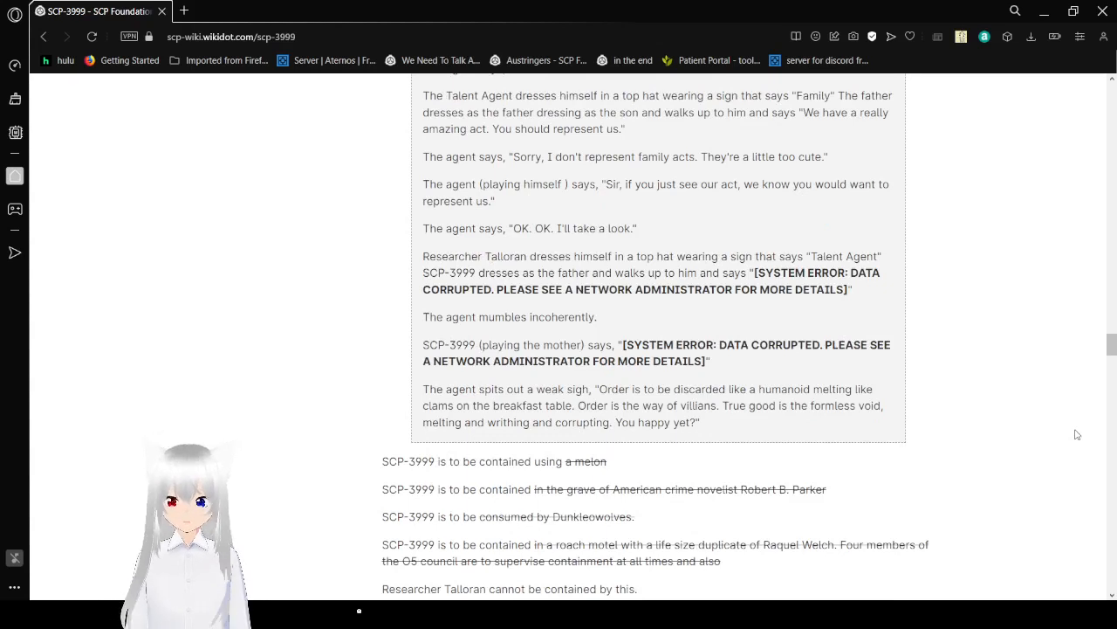
mouse_move(1072, 442)
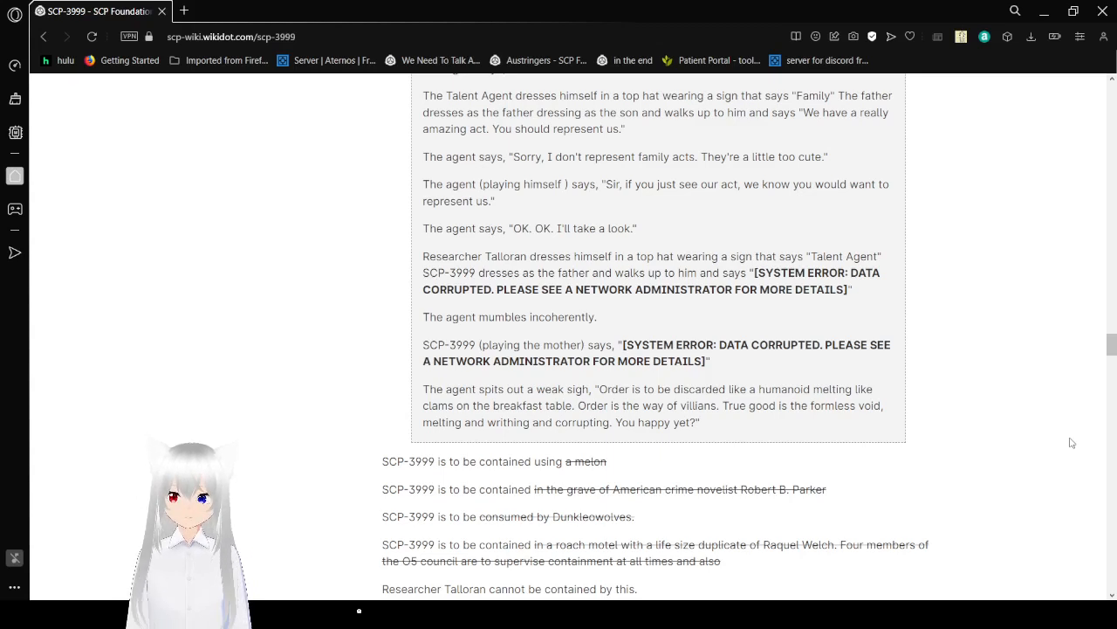
mouse_move(994, 433)
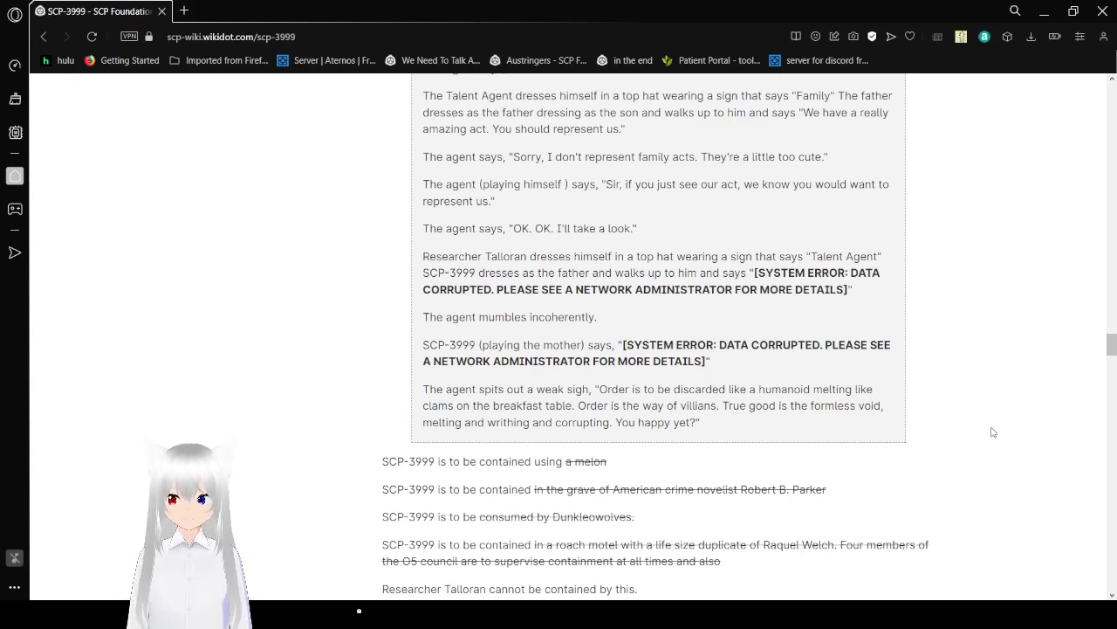
scroll("down", 3)
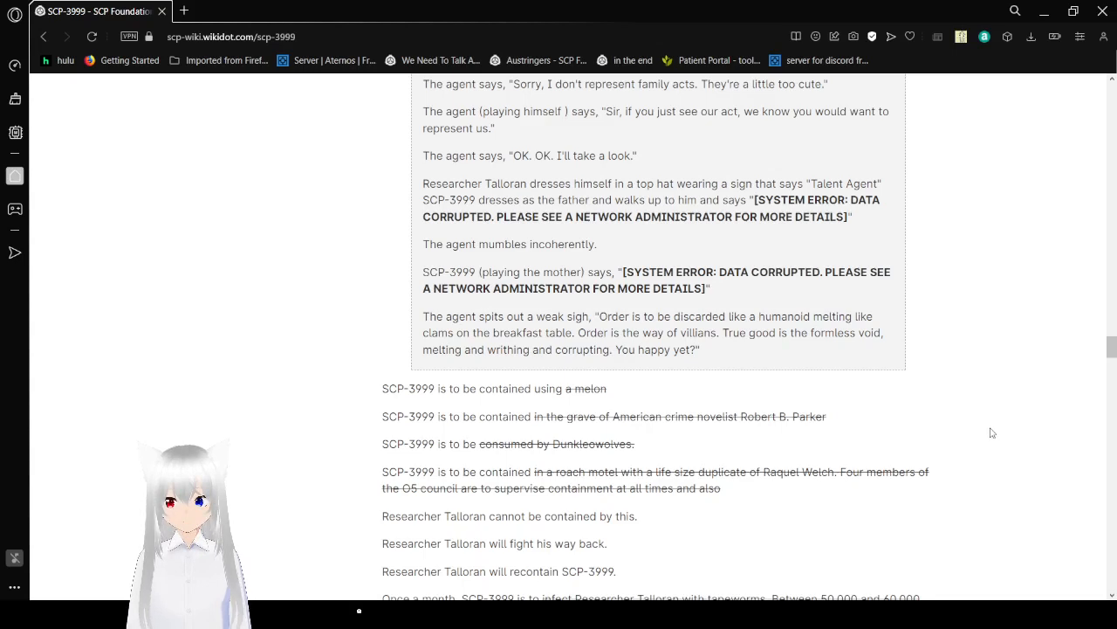
scroll("down", 3)
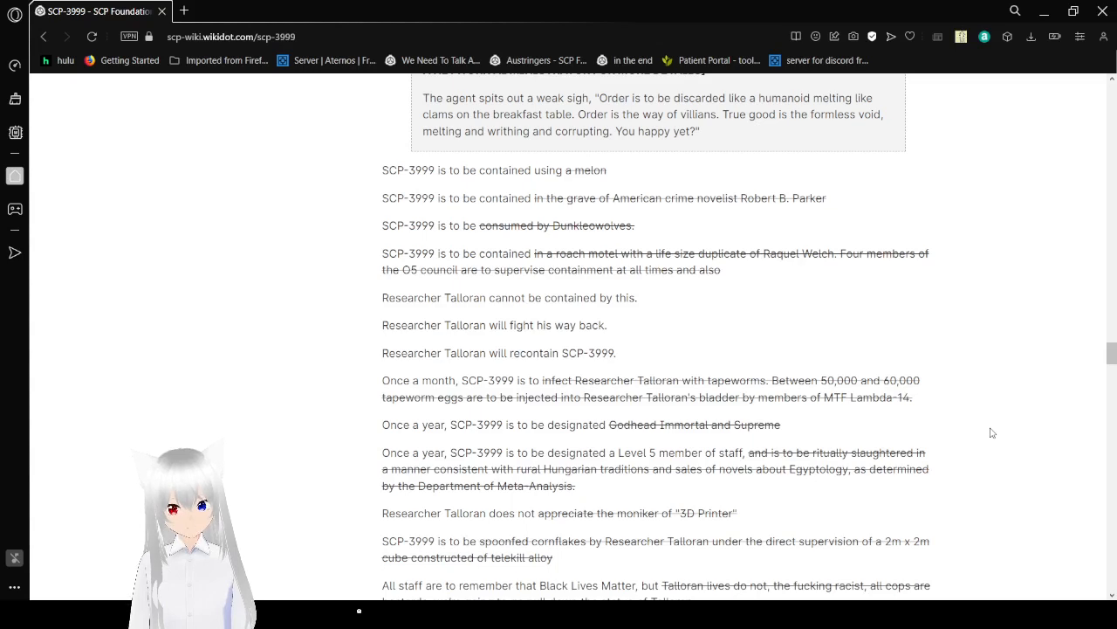
scroll("down", 3)
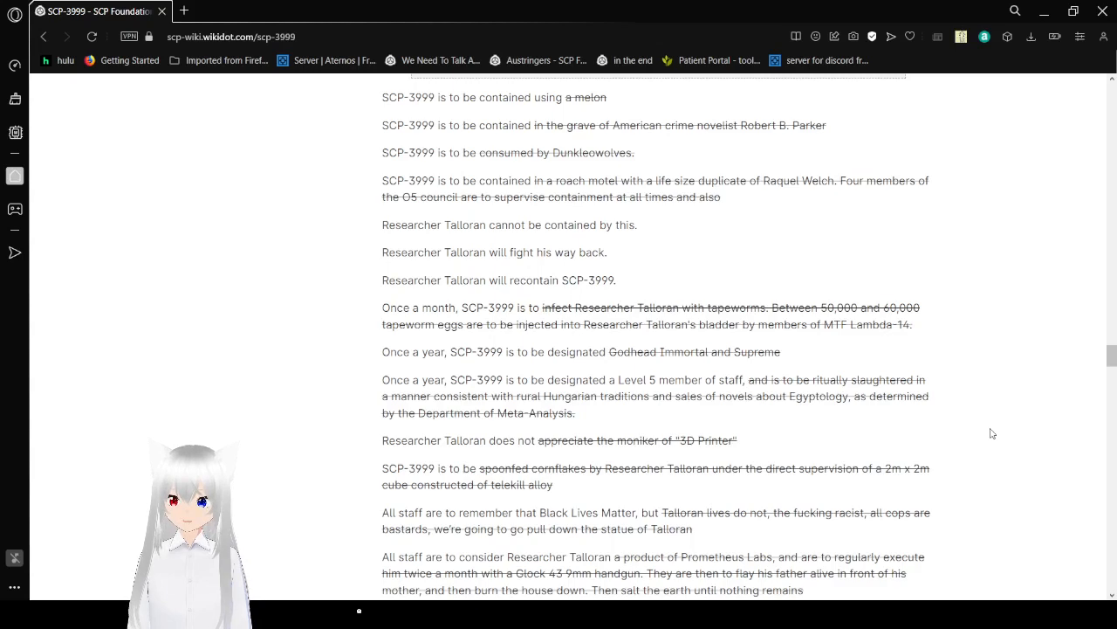
scroll("down", 3)
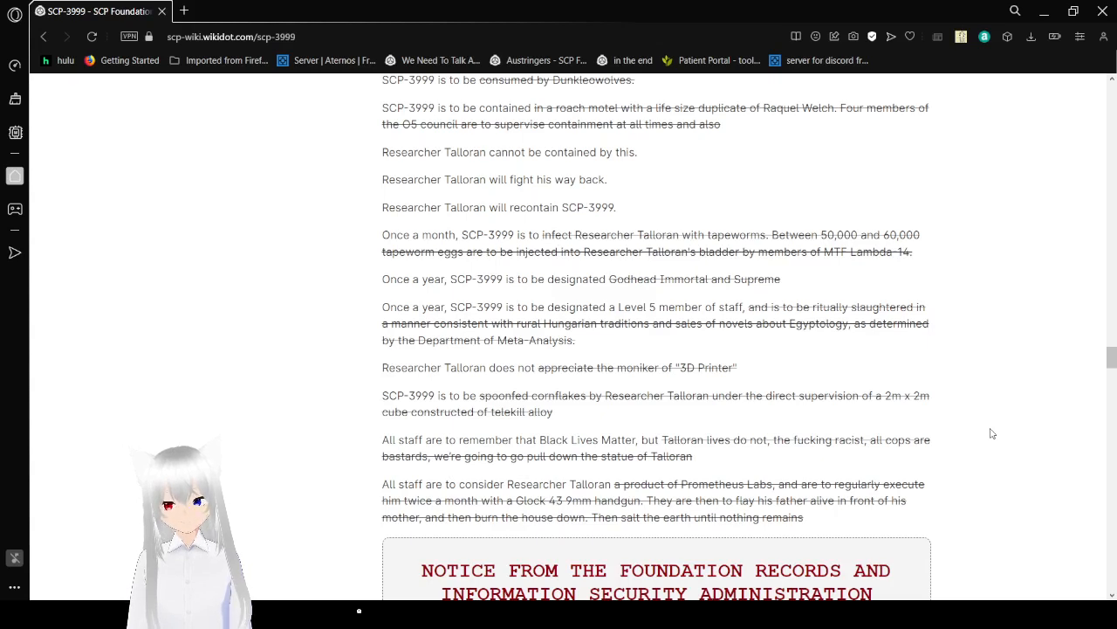
Step: Scroll past the insolent-pencil records notice and Protocol Morpheus lines to the 'cannot be contained' paragraph
scroll("down", 3)
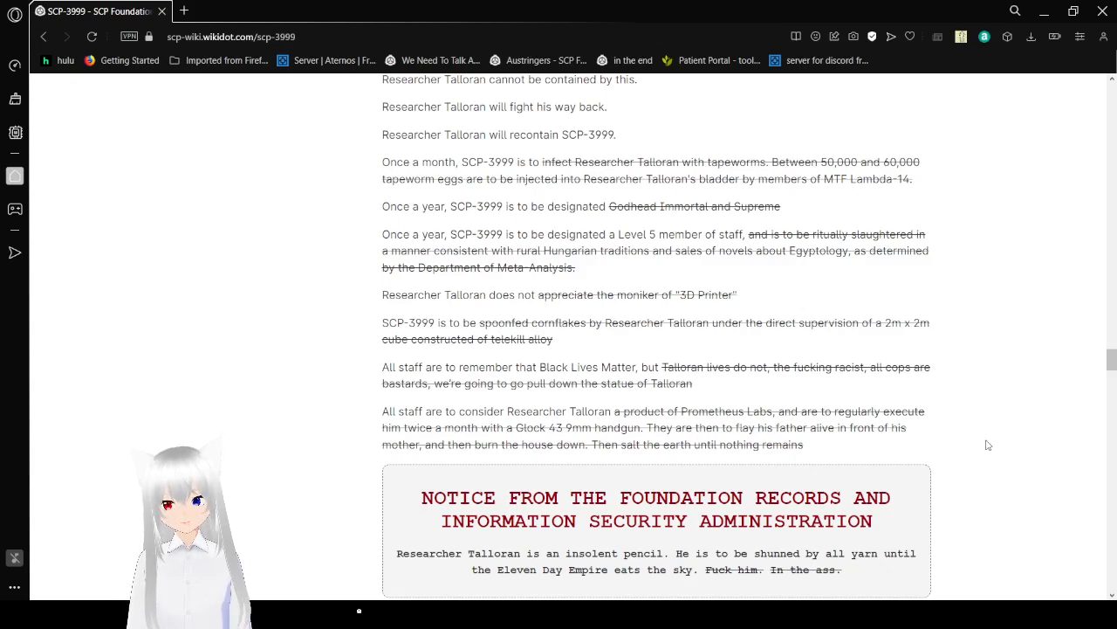
scroll("down", 3)
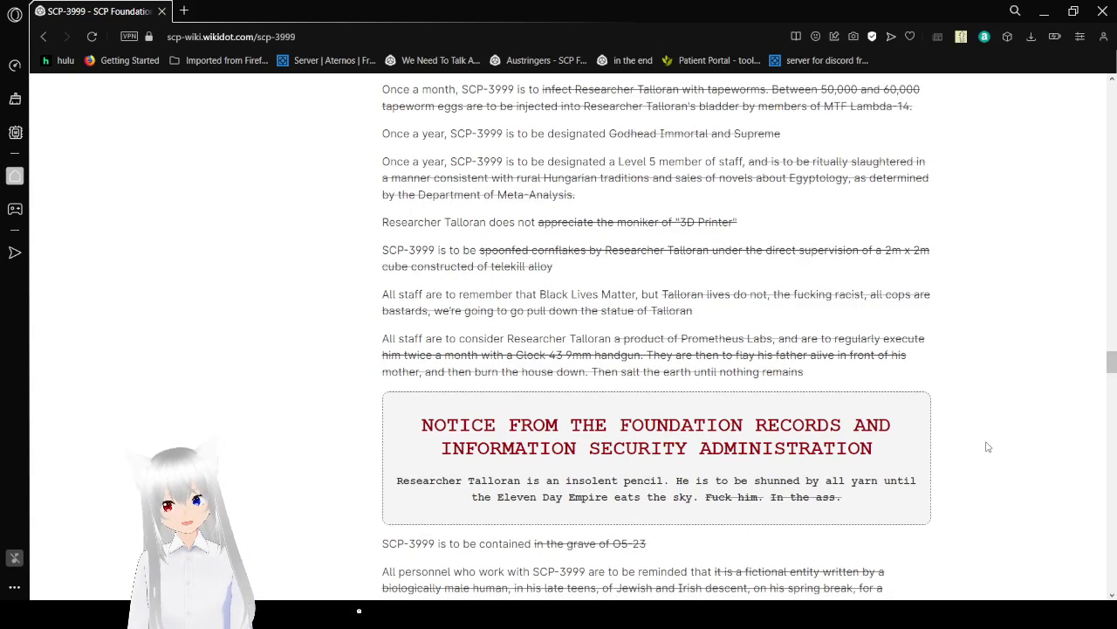
scroll("down", 3)
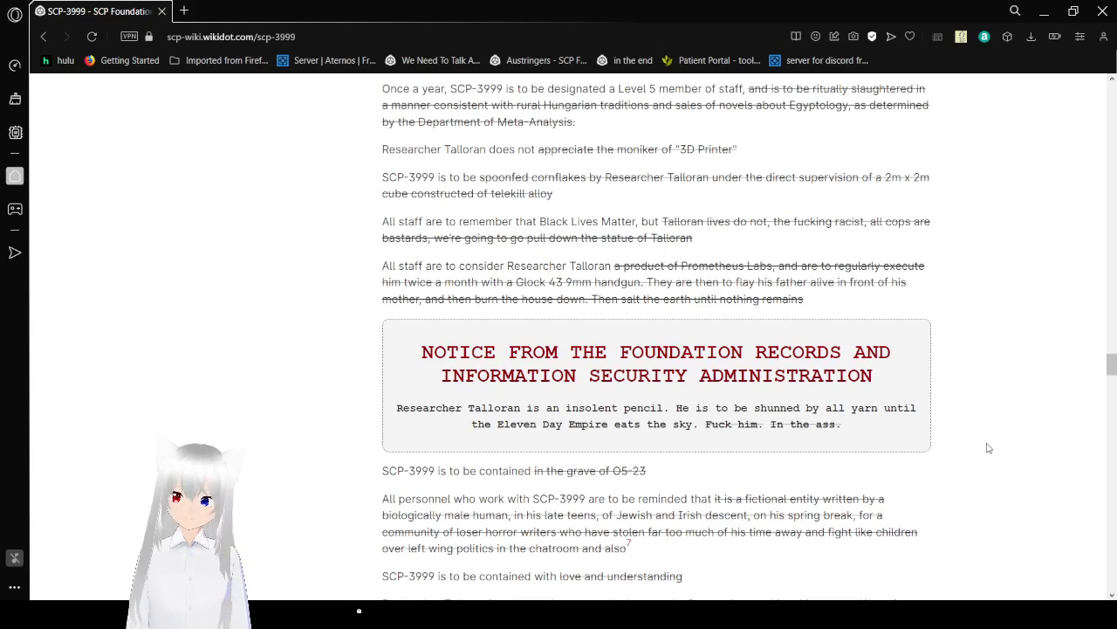
scroll("down", 3)
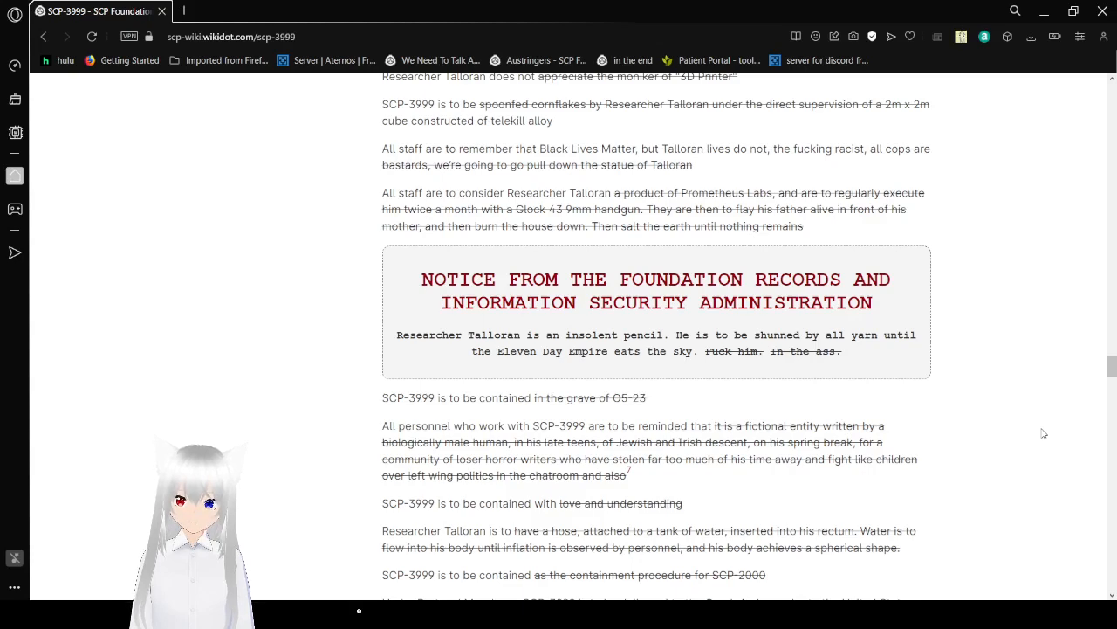
scroll("down", 3)
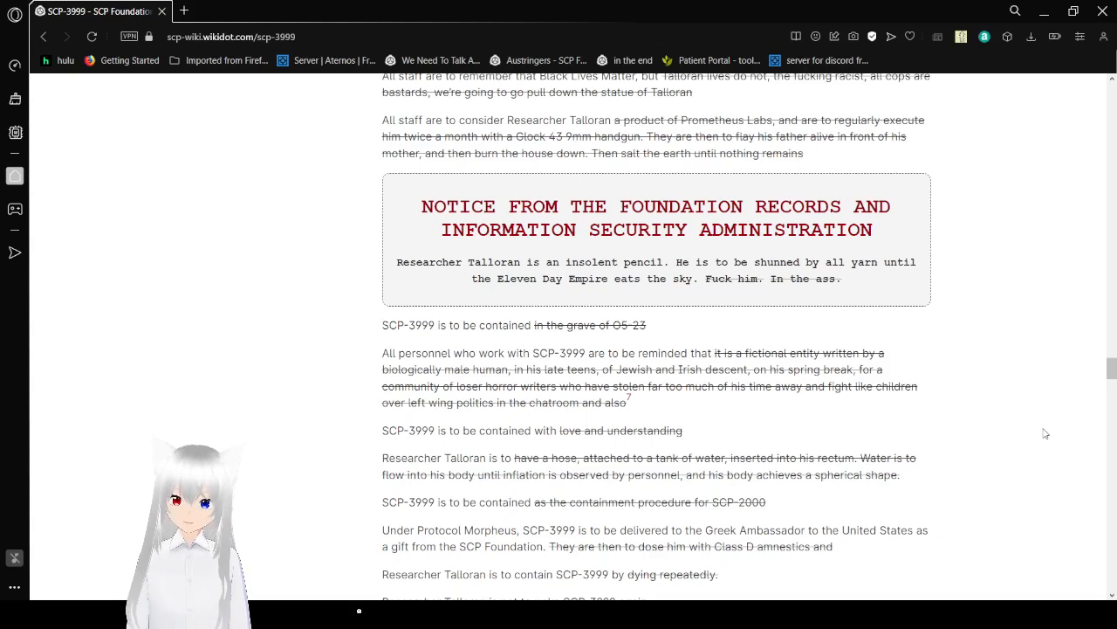
scroll("down", 3)
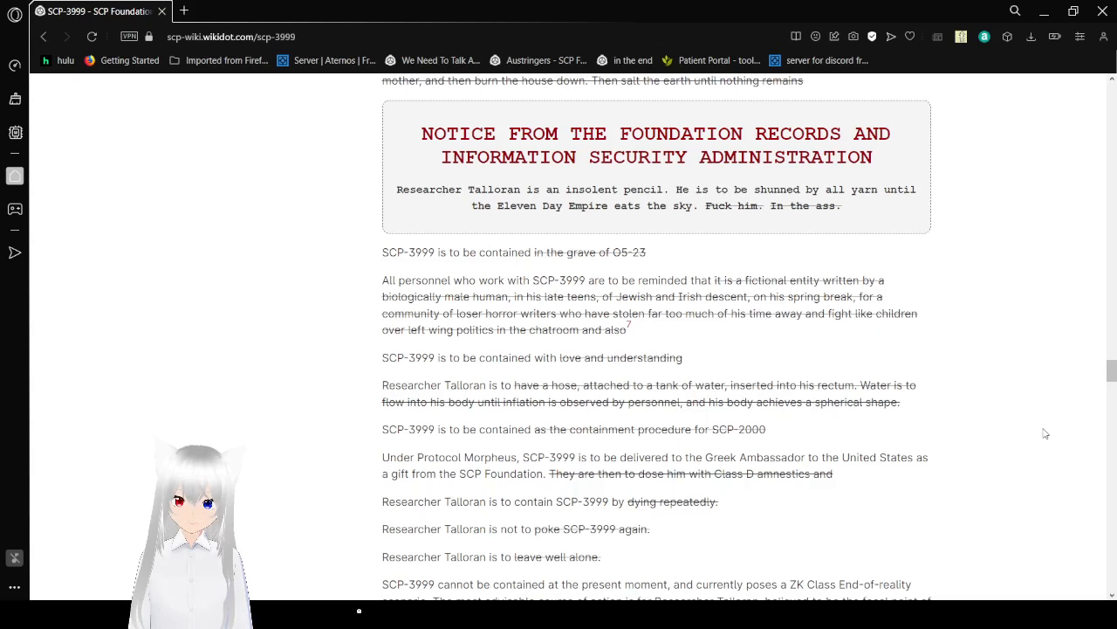
scroll("down", 3)
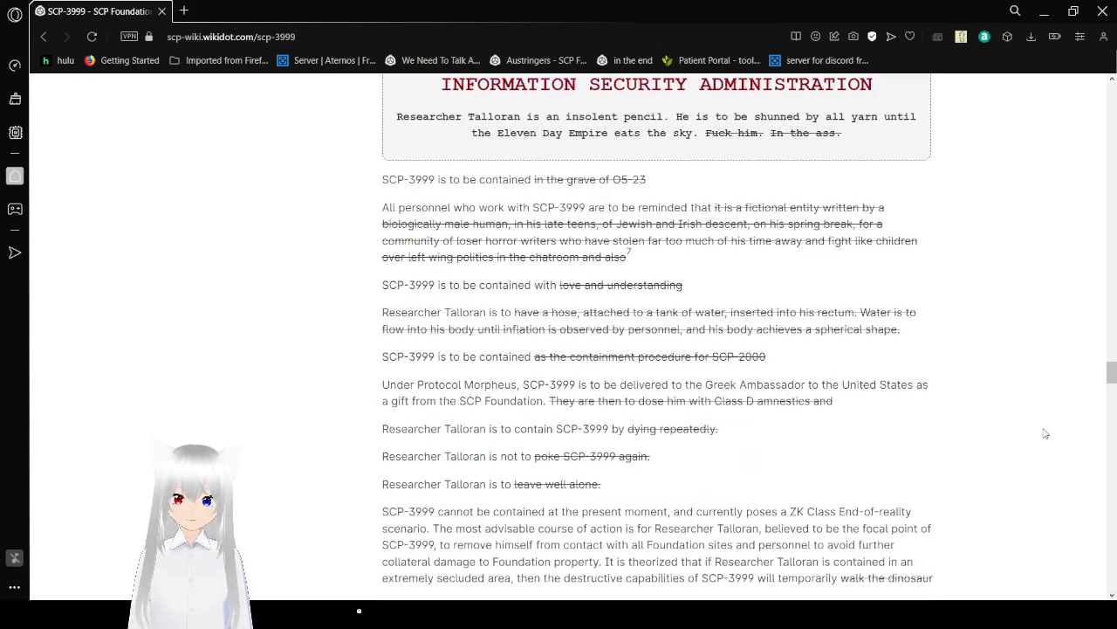
scroll("down", 3)
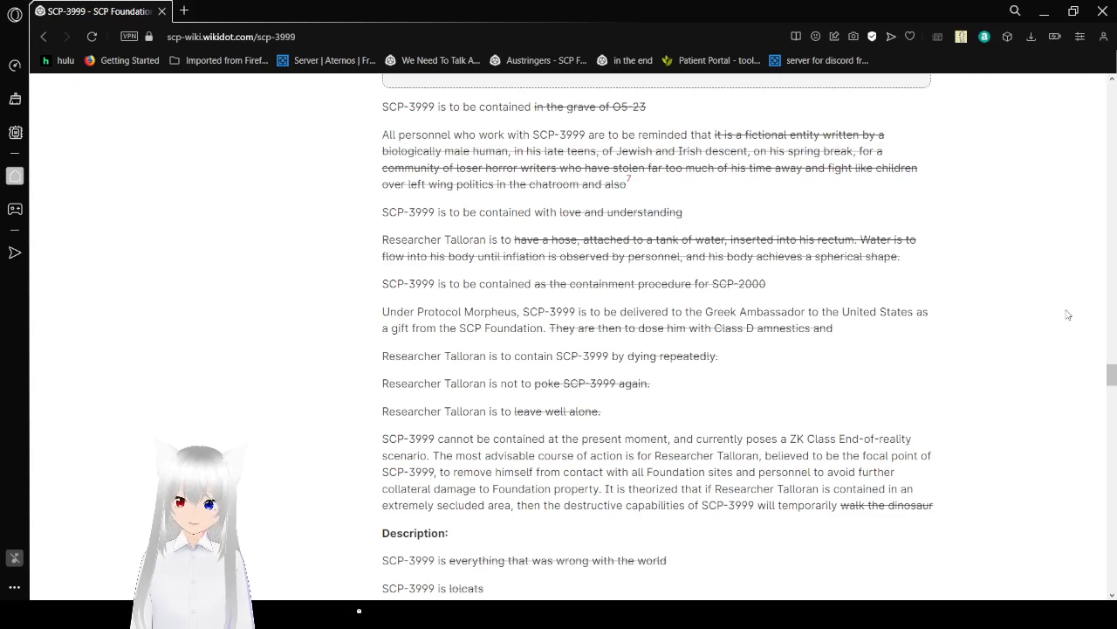
mouse_move(758, 231)
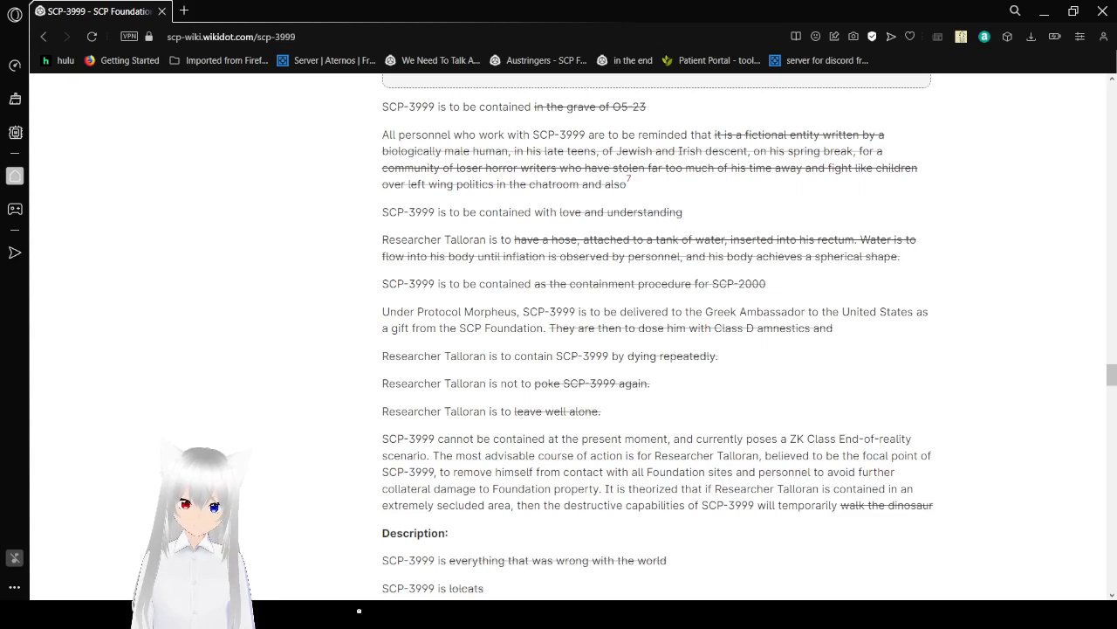
mouse_move(802, 569)
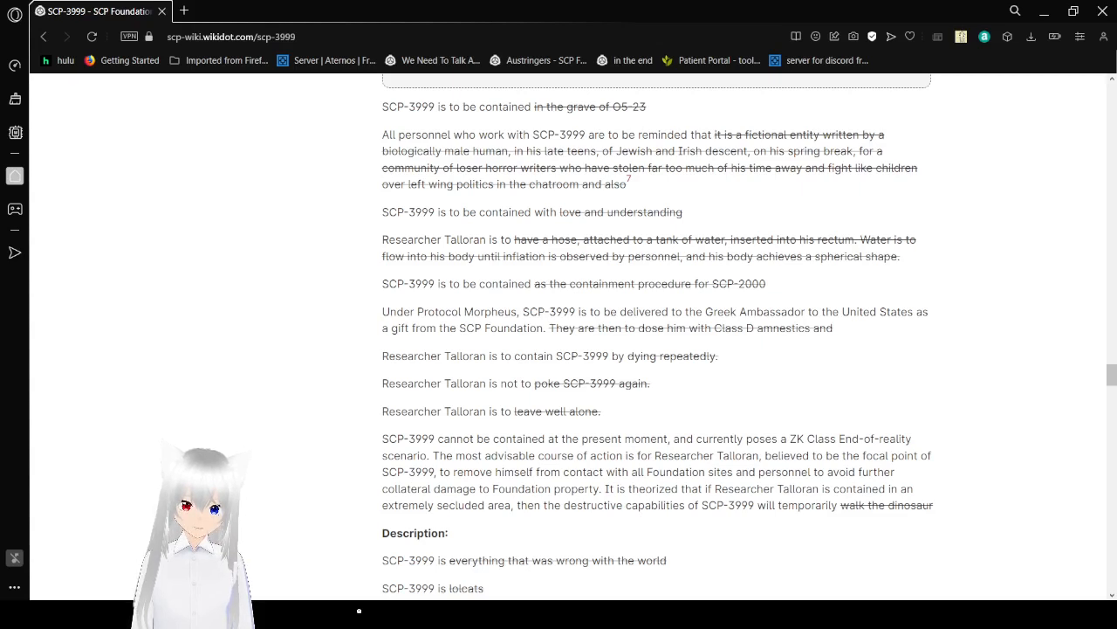
mouse_move(1055, 475)
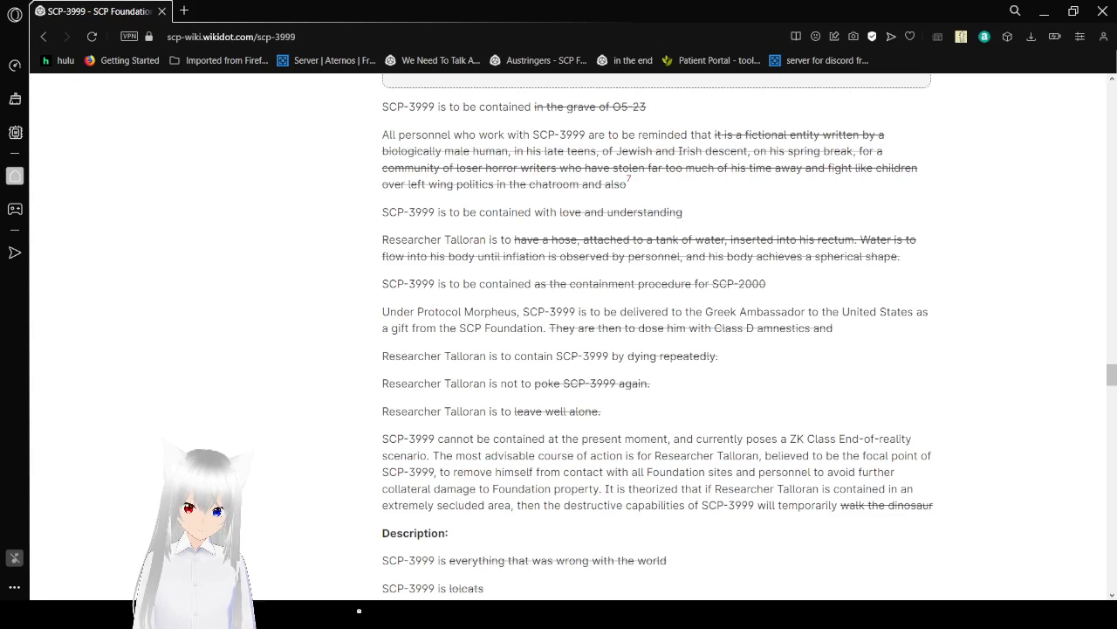
mouse_move(1034, 344)
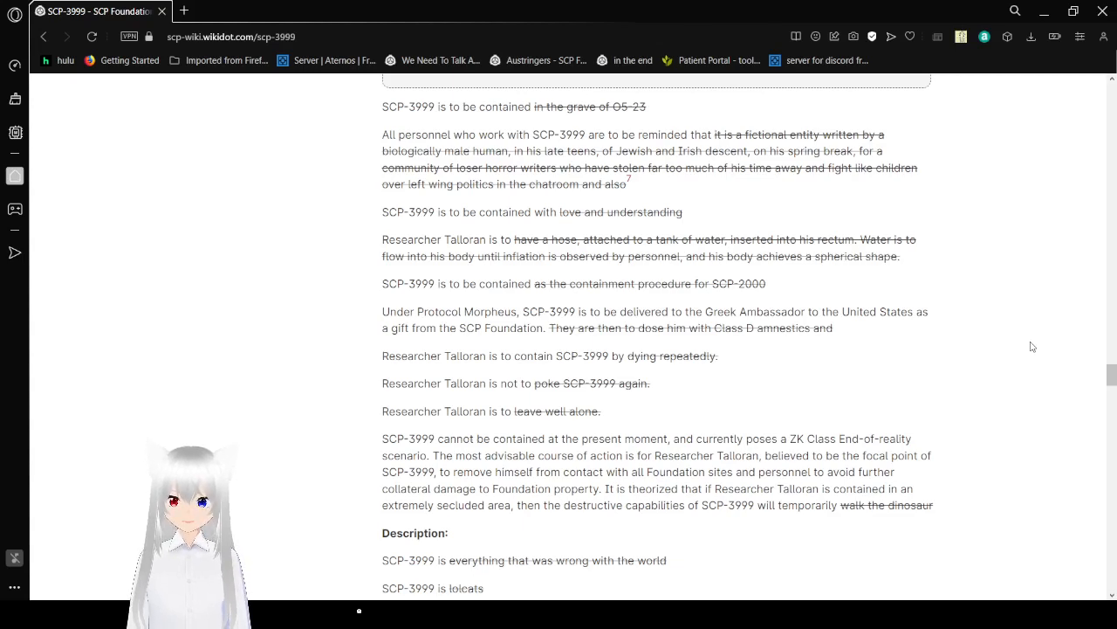
scroll("down", 3)
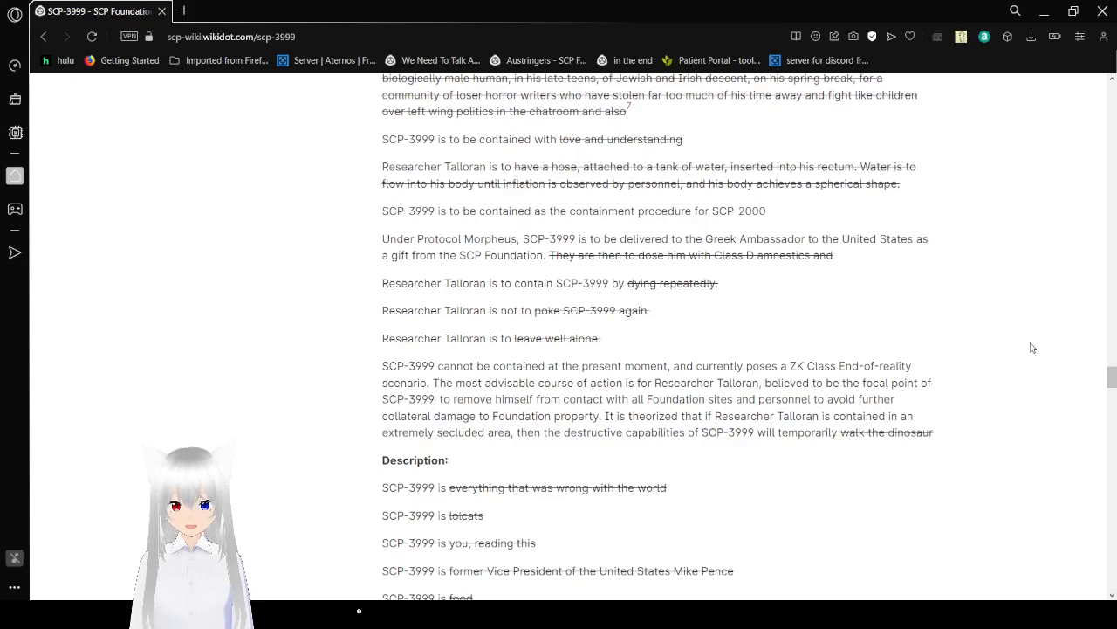
scroll("down", 3)
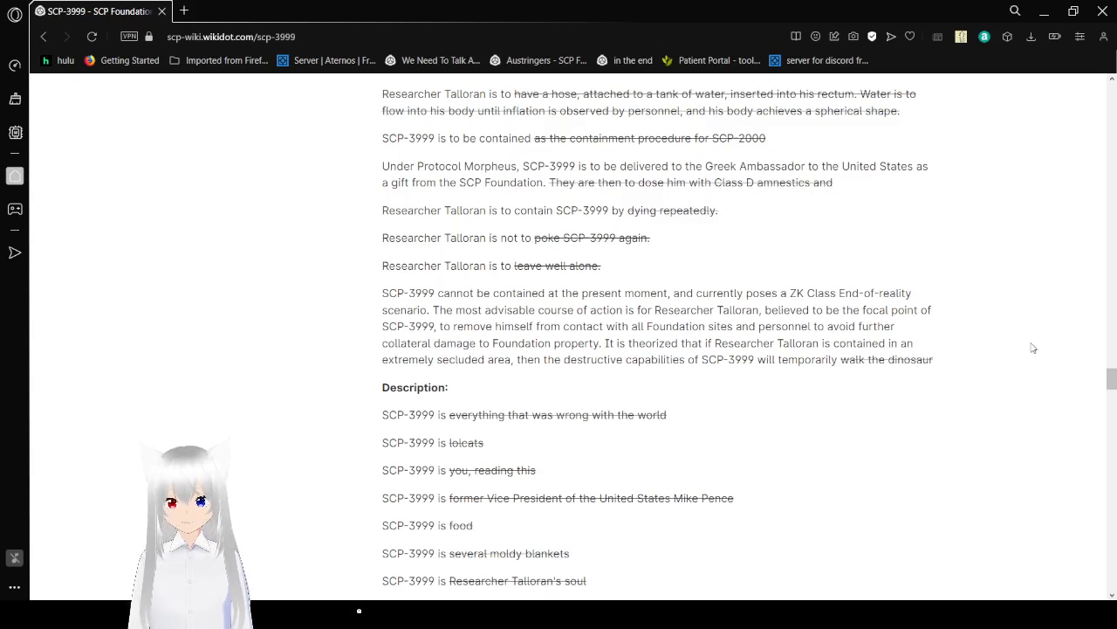
scroll("down", 3)
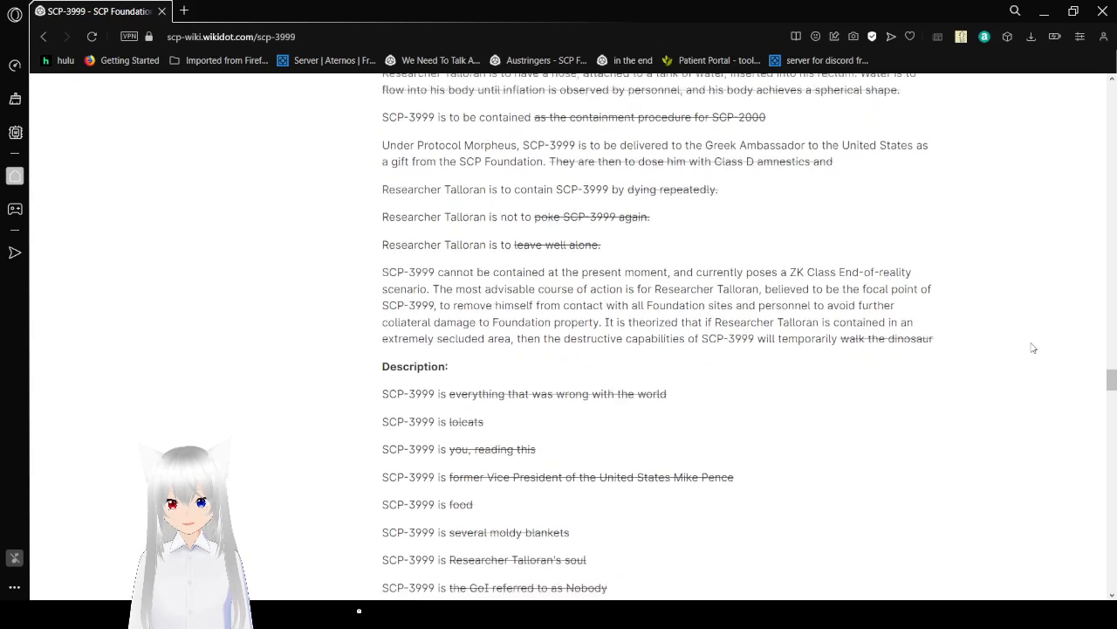
scroll("down", 3)
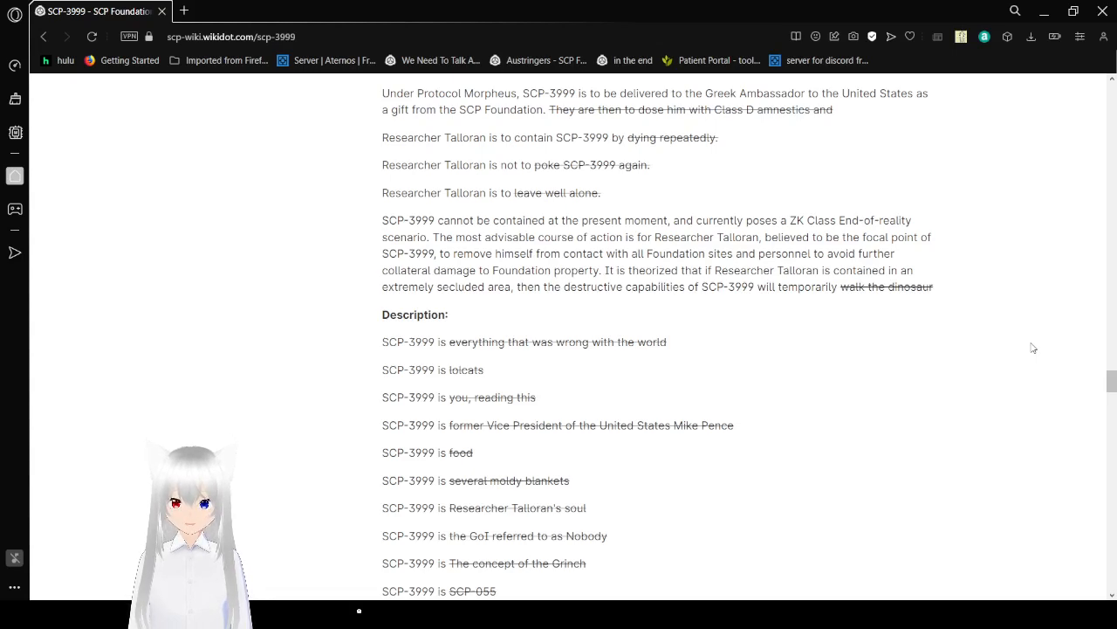
scroll("down", 3)
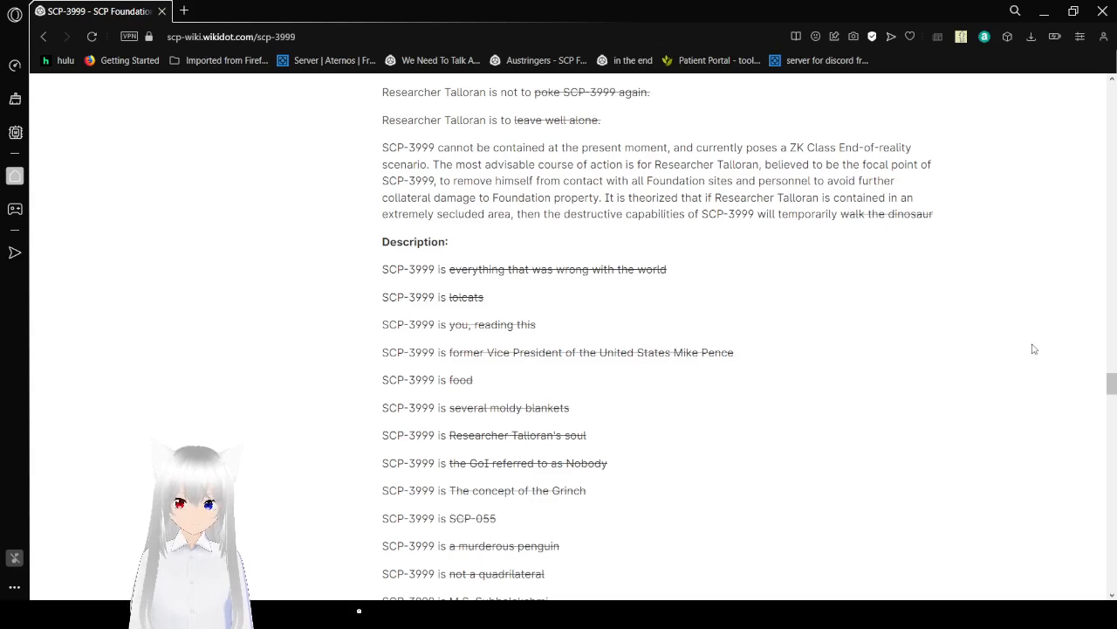
scroll("down", 3)
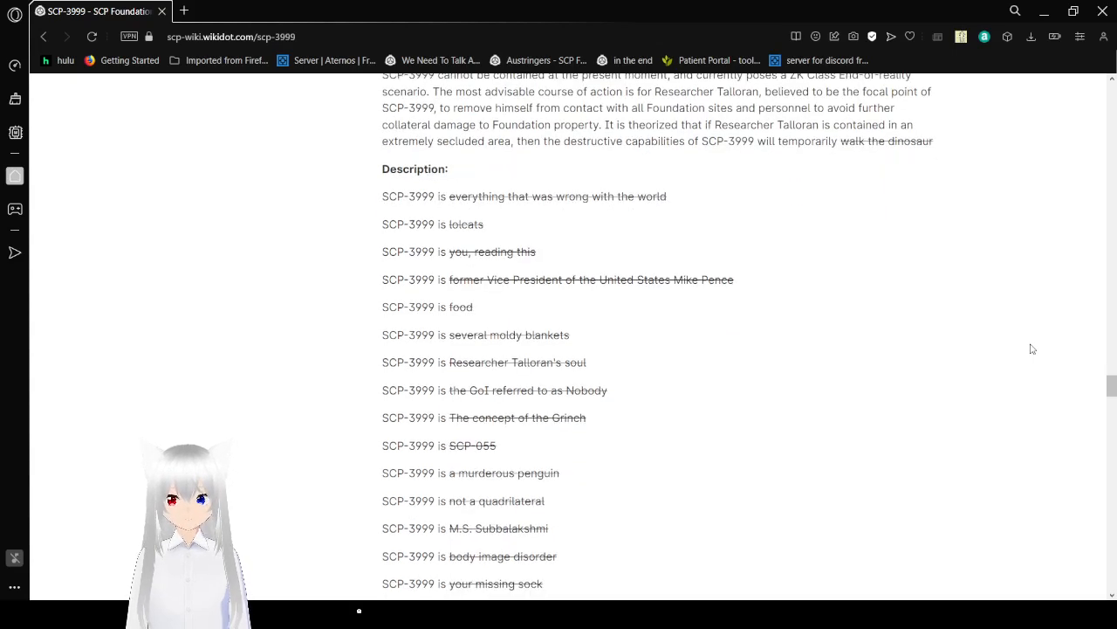
scroll("down", 3)
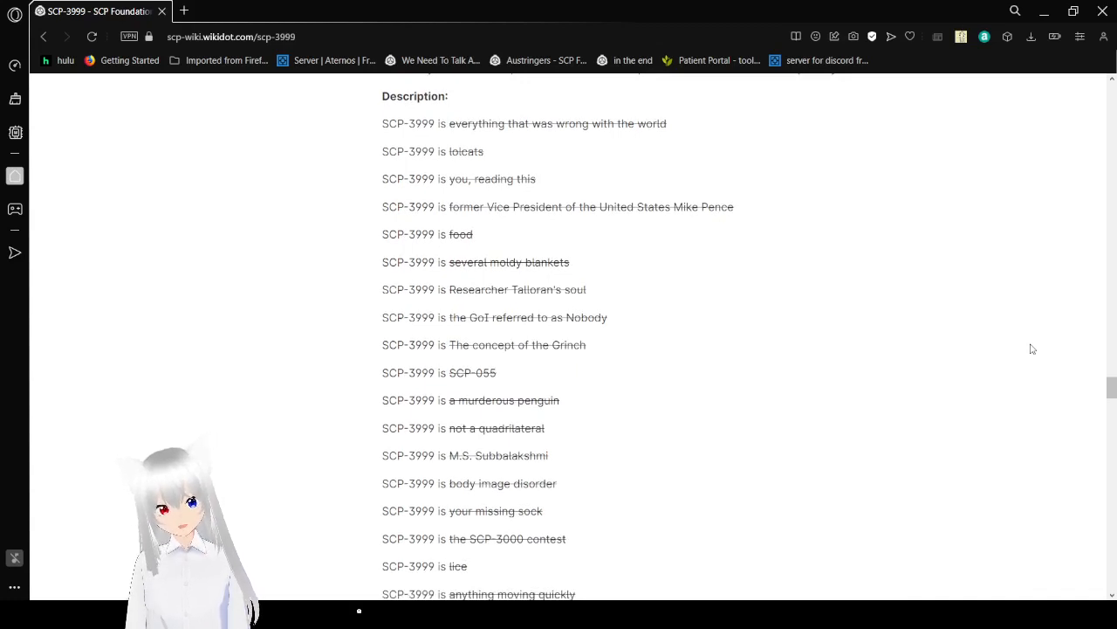
mouse_move(992, 318)
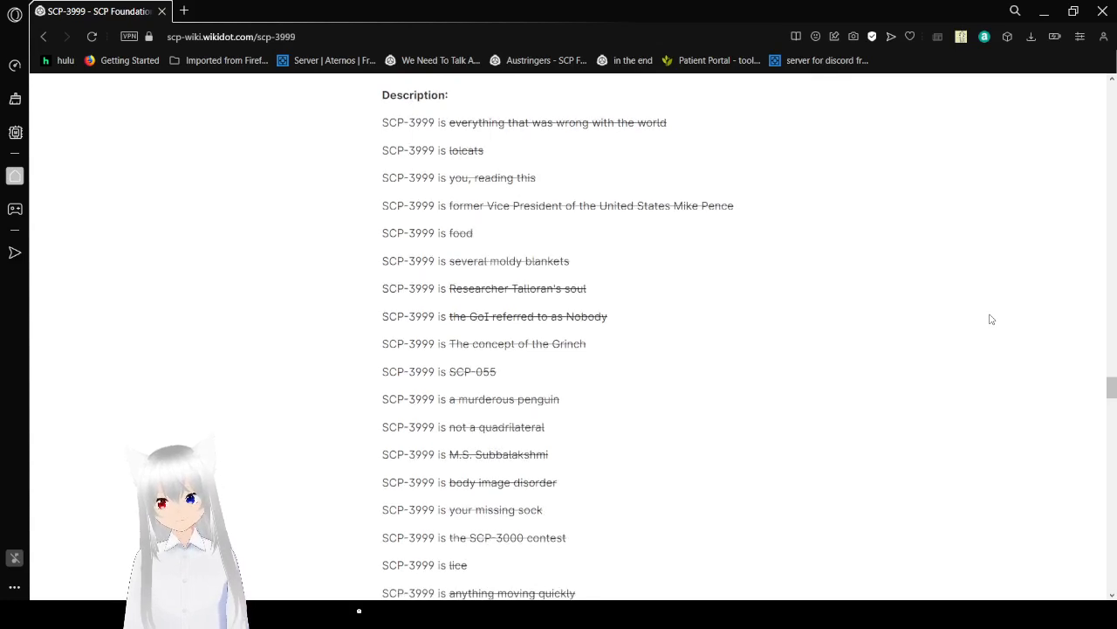
scroll("down", 3)
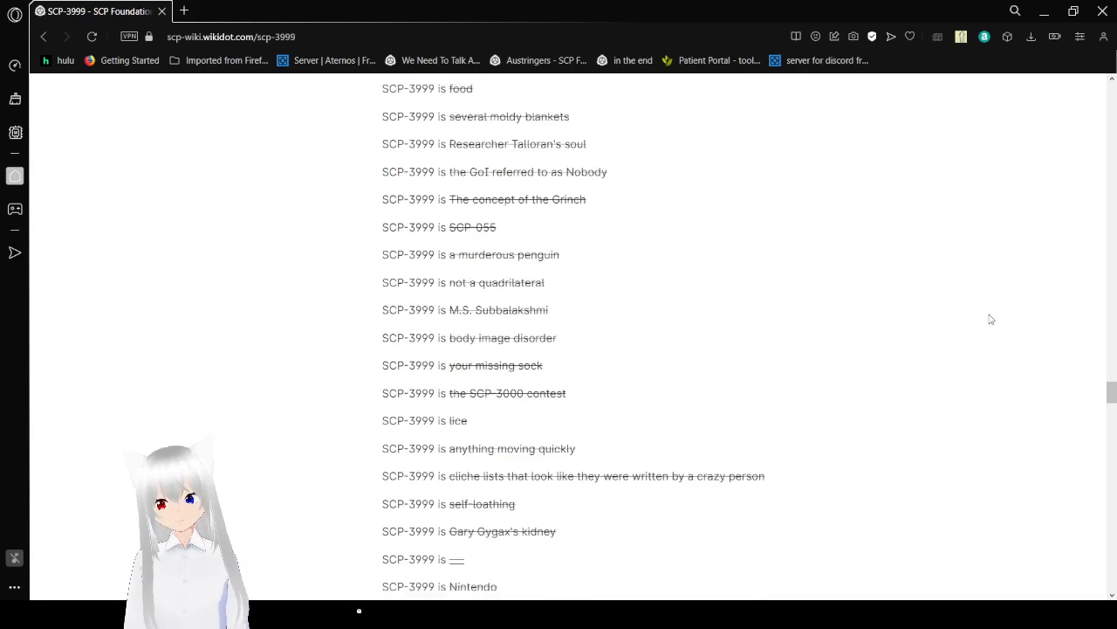
scroll("down", 3)
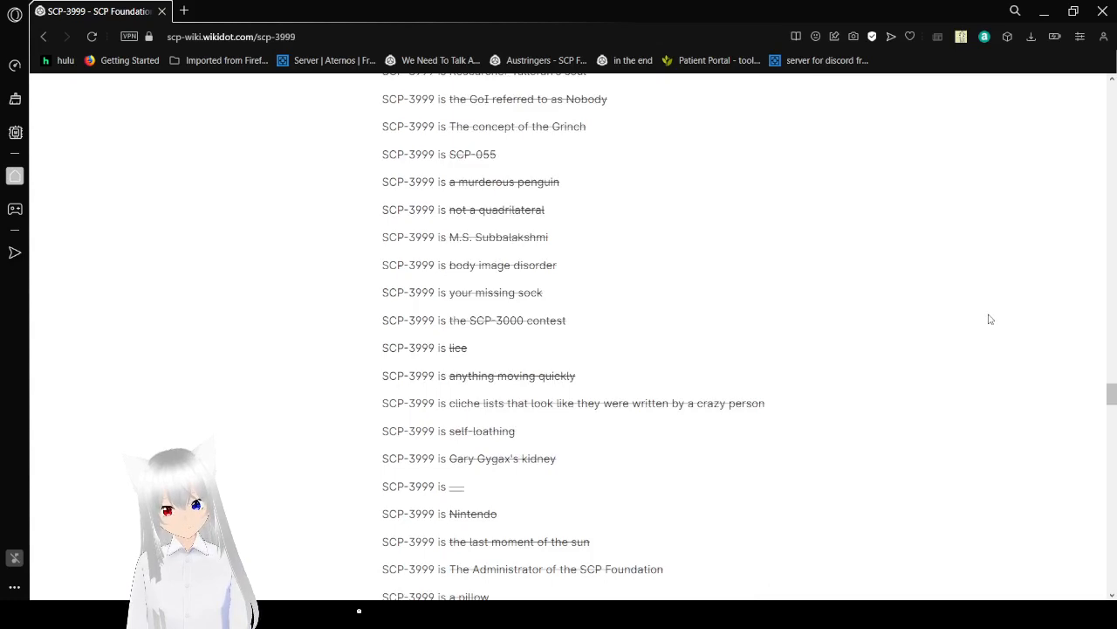
scroll("down", 3)
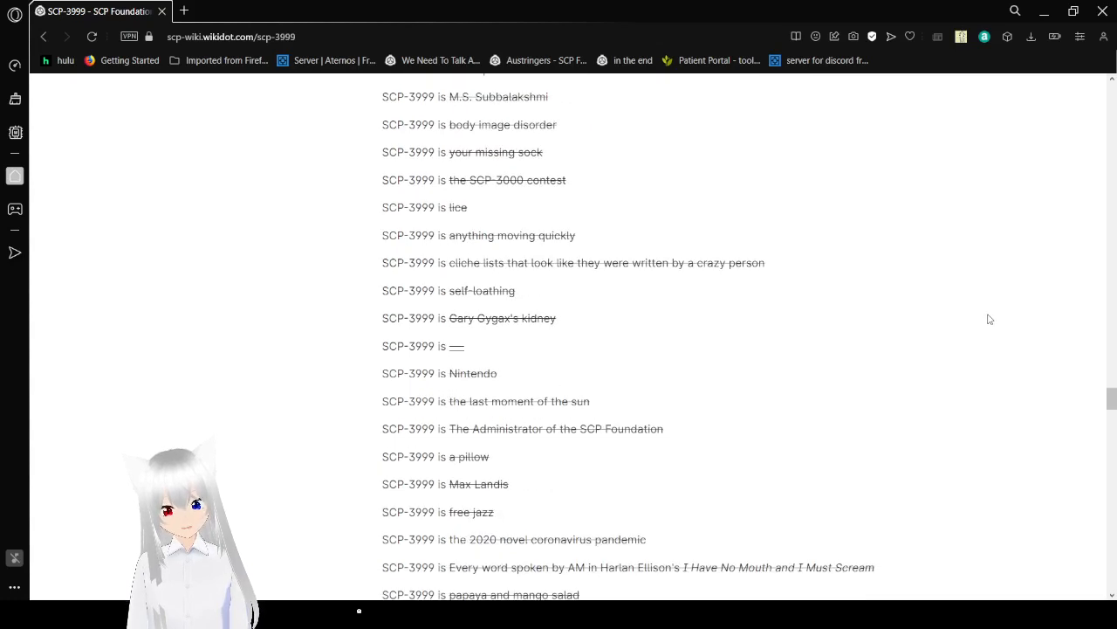
scroll("up", 3)
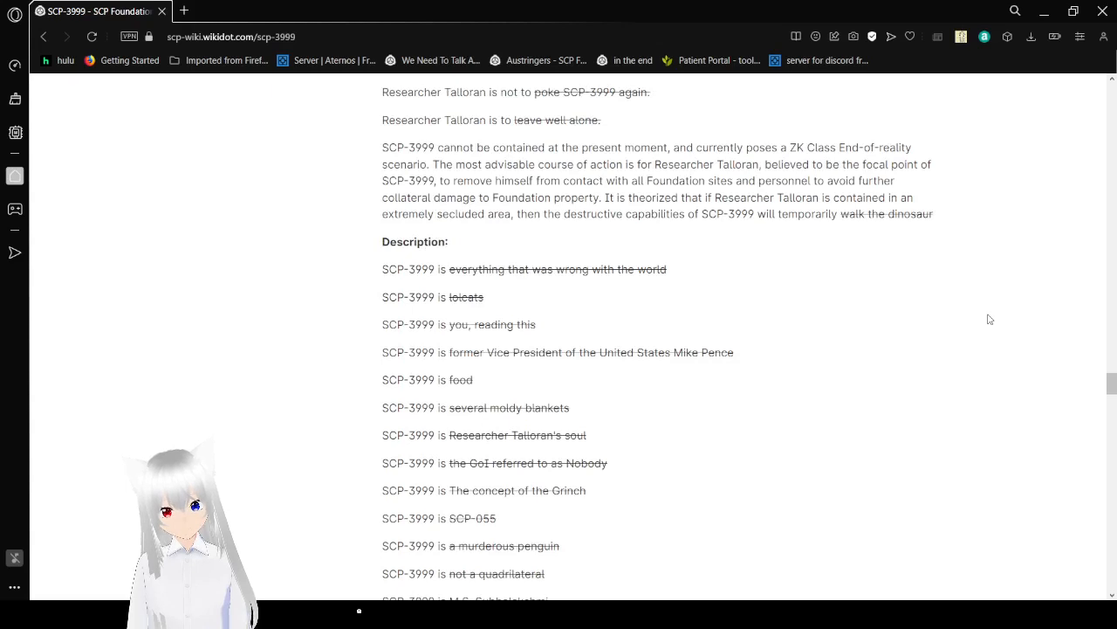
Step: Scroll down through the long list of struck-through 'SCP-3999 is' lines
scroll("down", 3)
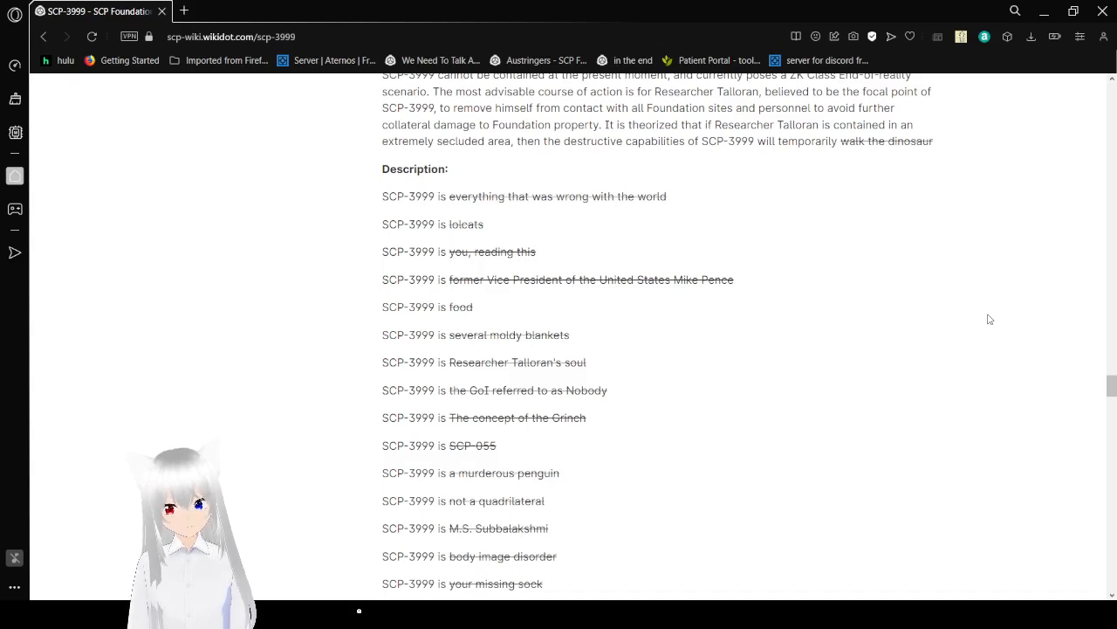
scroll("down", 3)
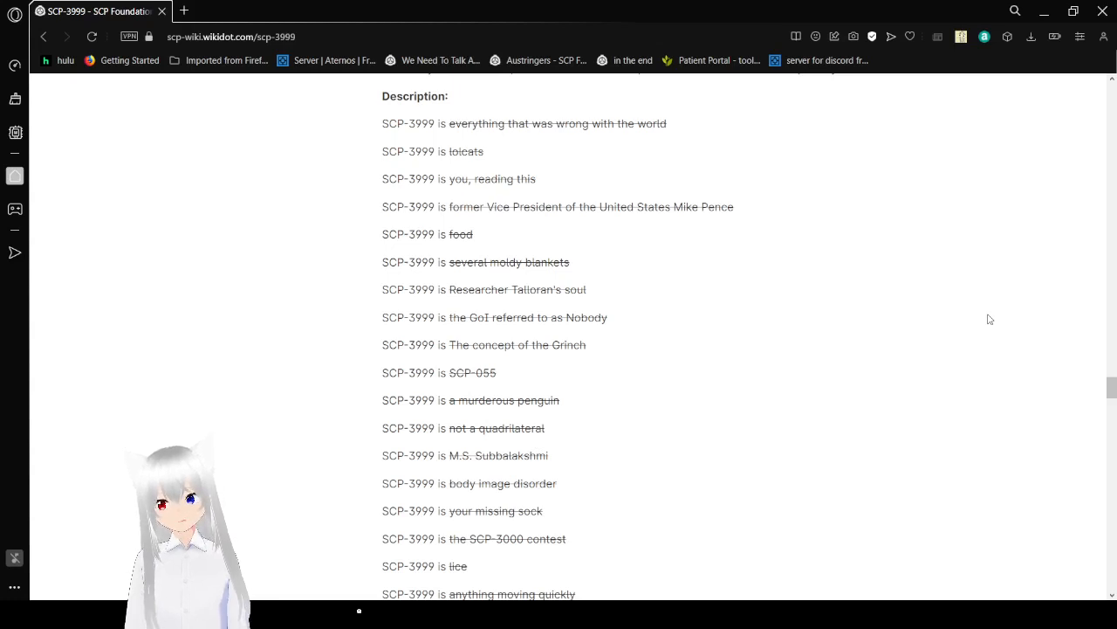
scroll("down", 3)
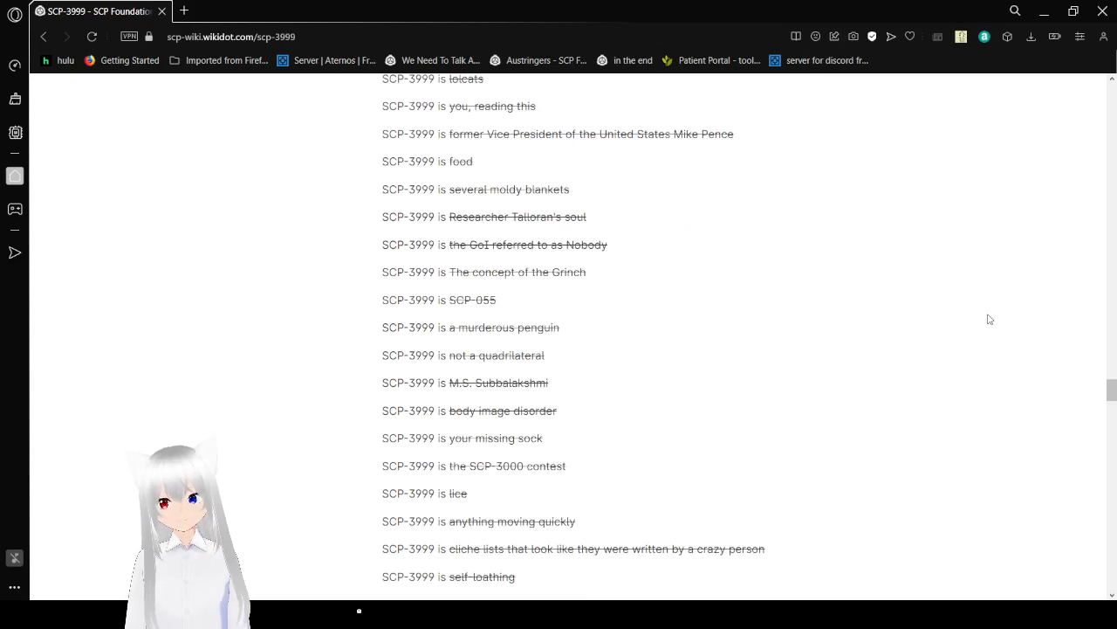
scroll("down", 3)
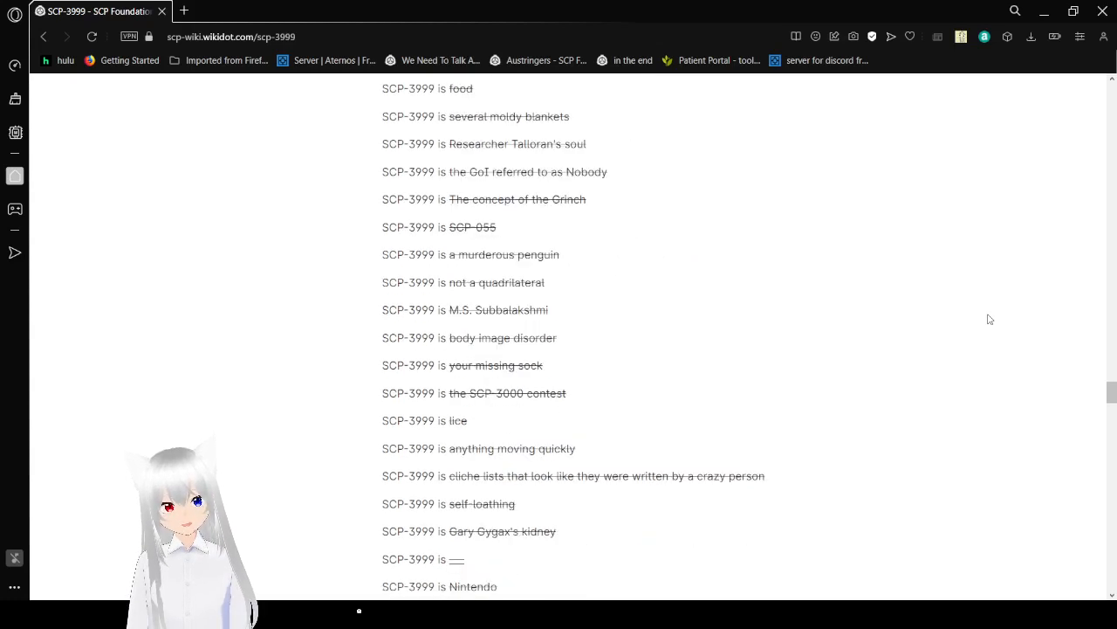
scroll("down", 3)
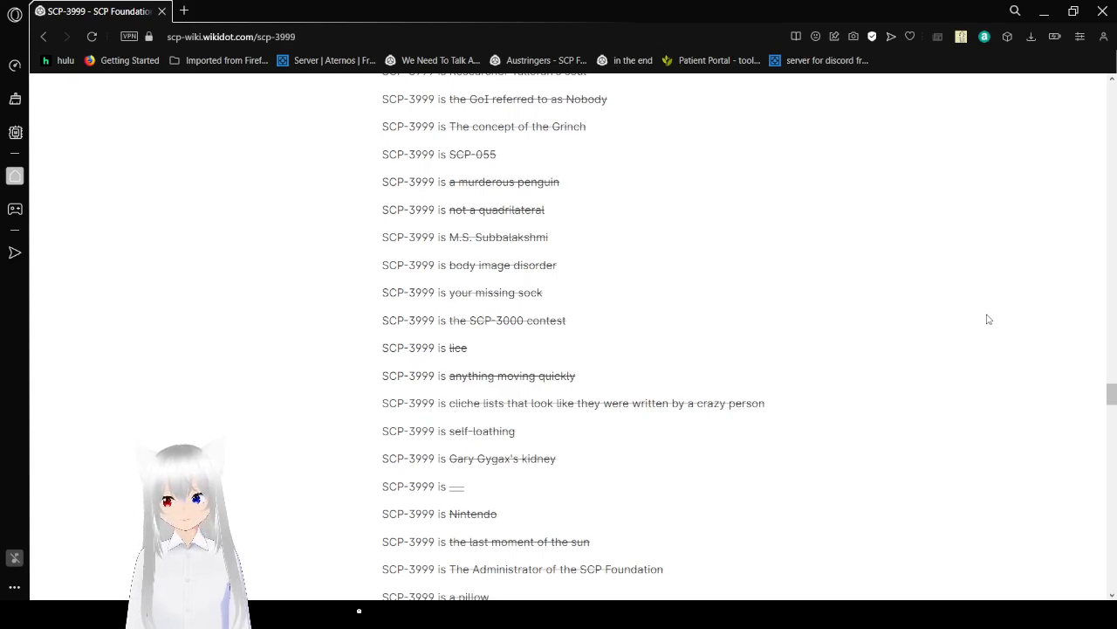
scroll("down", 3)
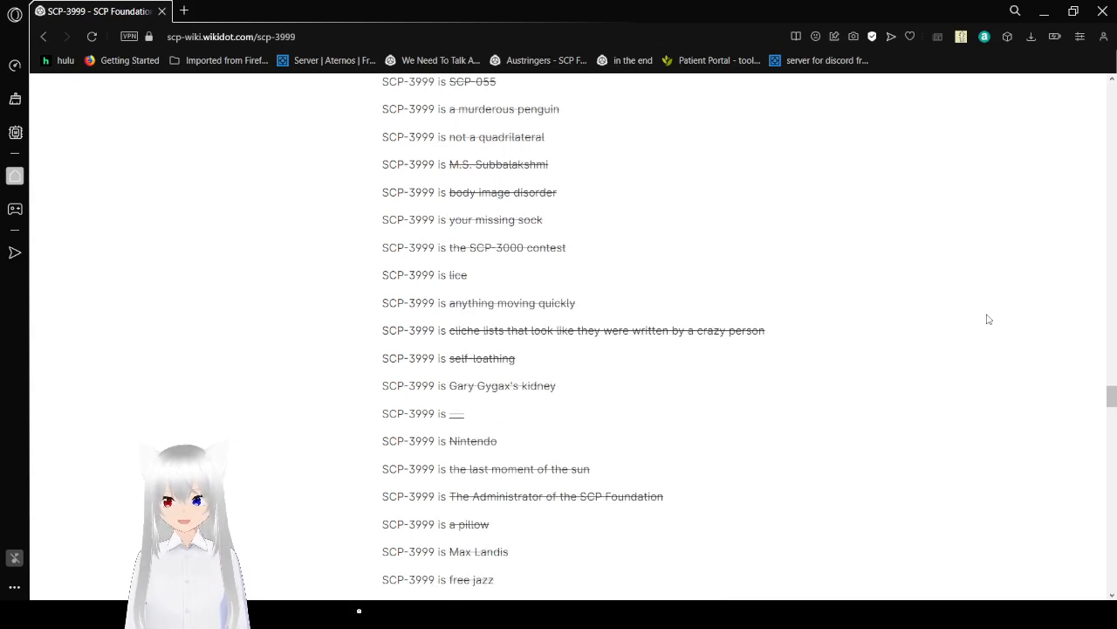
scroll("down", 3)
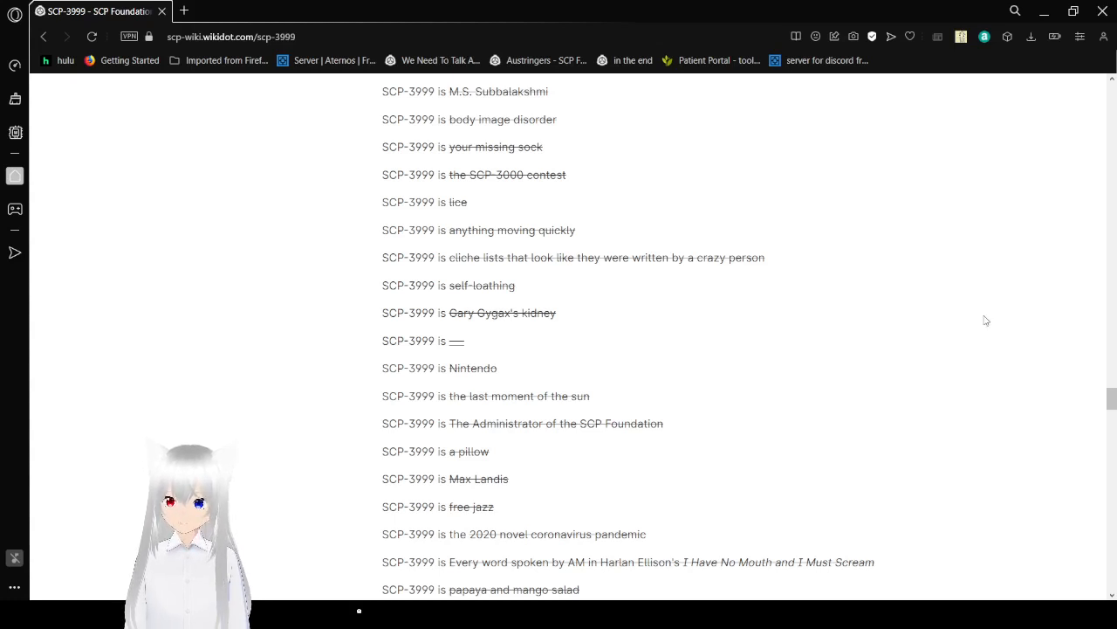
scroll("down", 3)
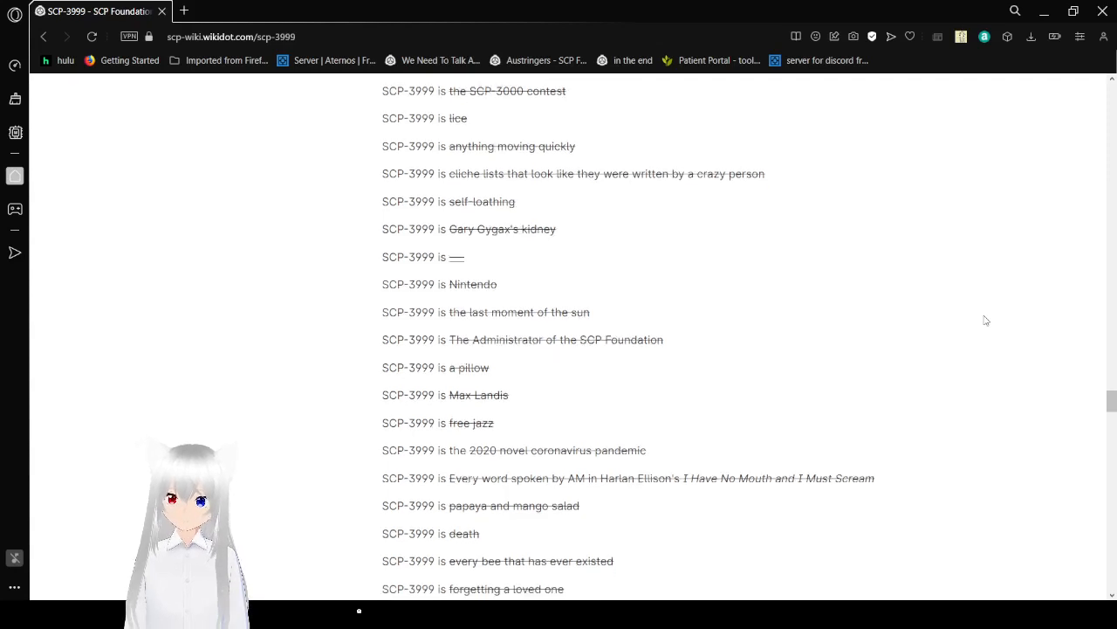
Step: Continue to the list's end, 'So stop asking.', and the restarted Special Containment Procedures heading
scroll("down", 3)
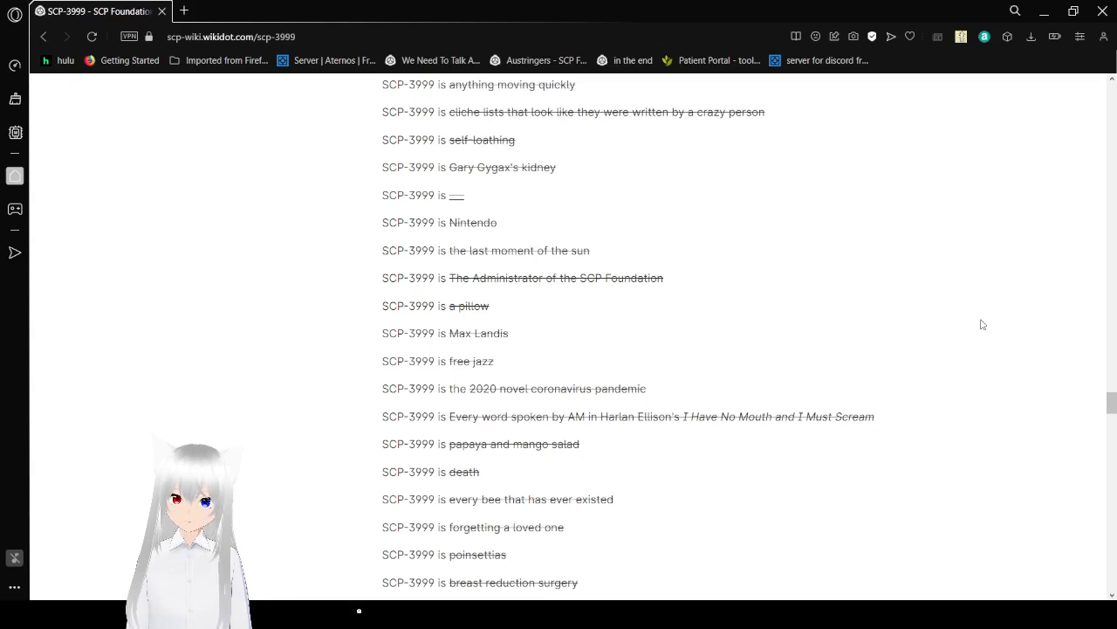
scroll("down", 3)
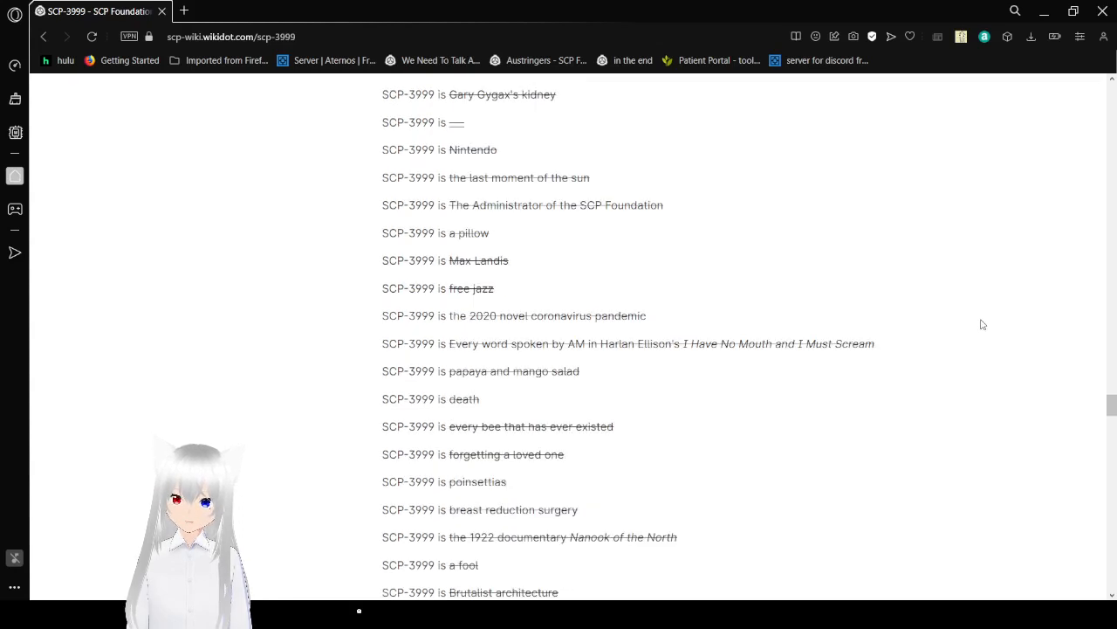
mouse_move(503, 87)
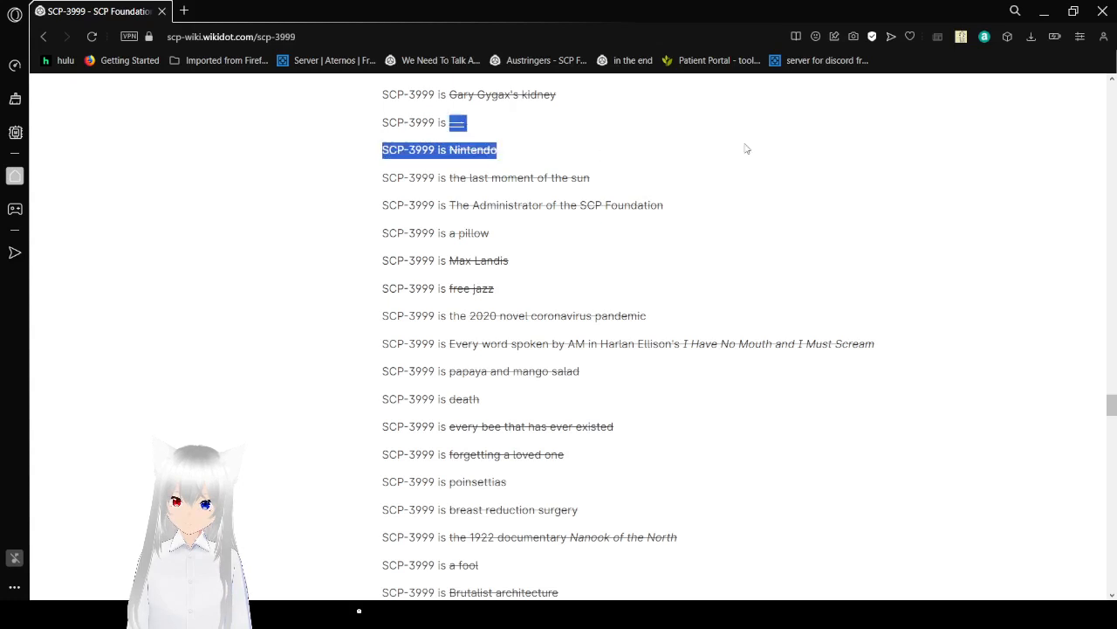
scroll("down", 3)
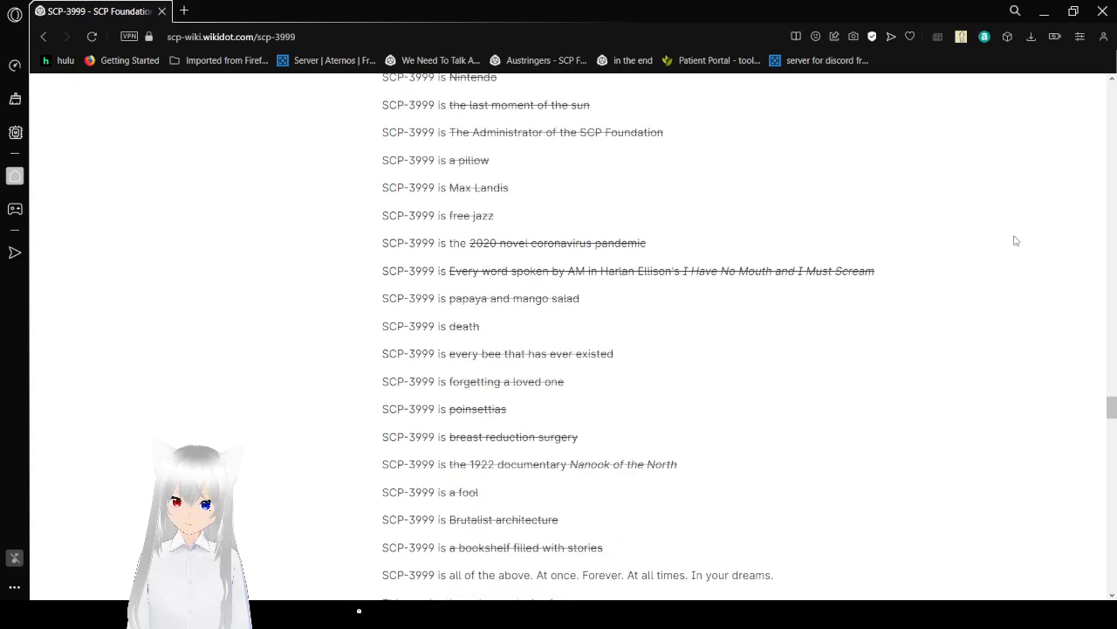
mouse_move(1013, 271)
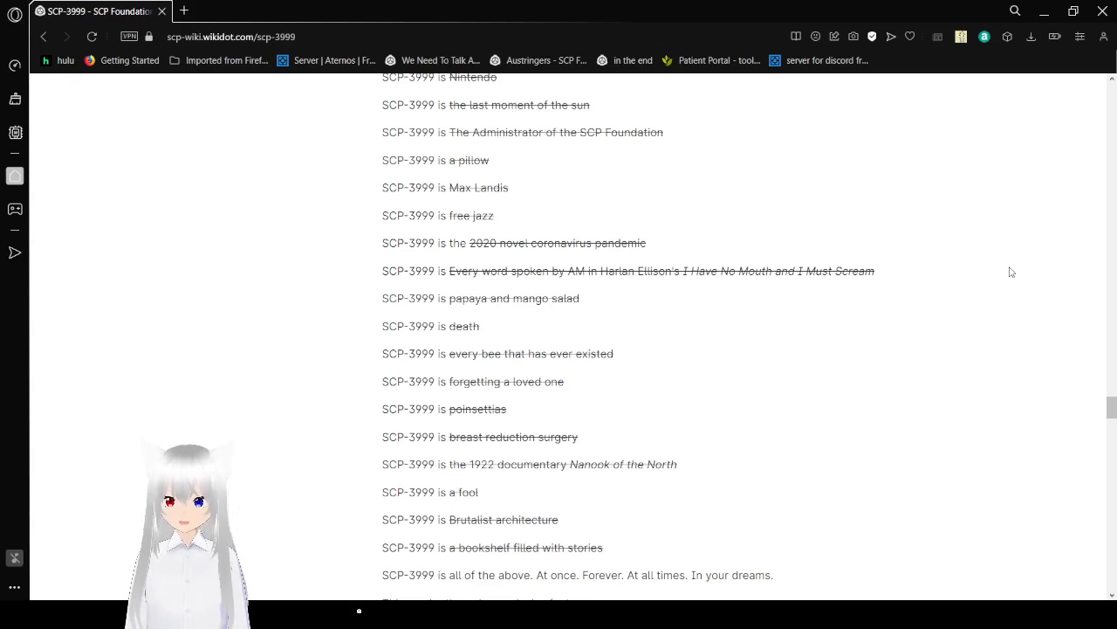
scroll("down", 3)
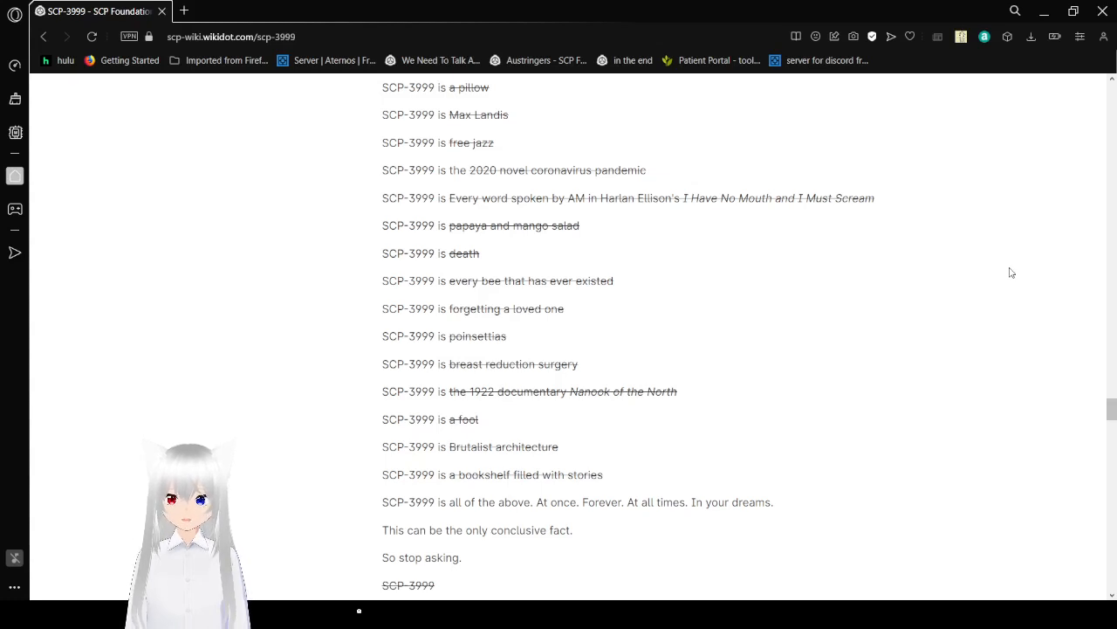
scroll("down", 3)
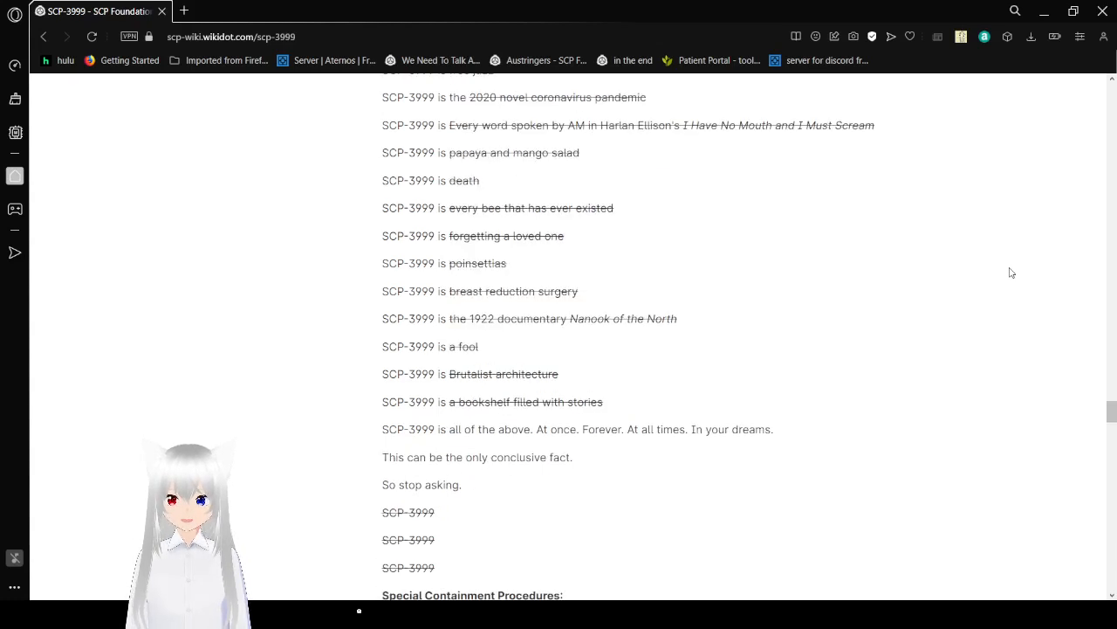
mouse_move(948, 297)
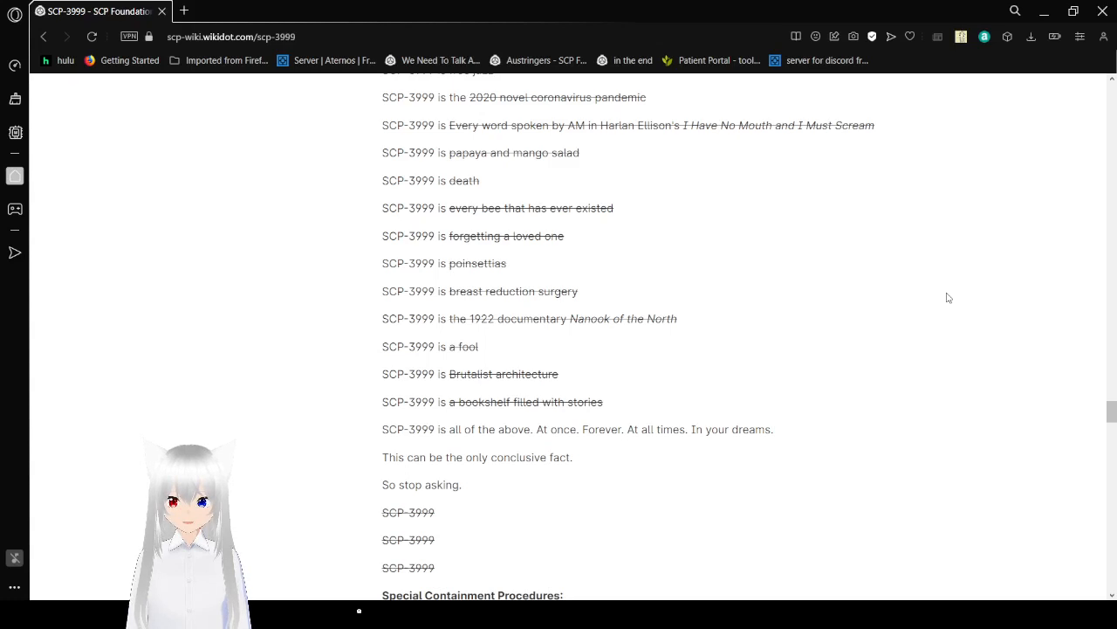
scroll("down", 3)
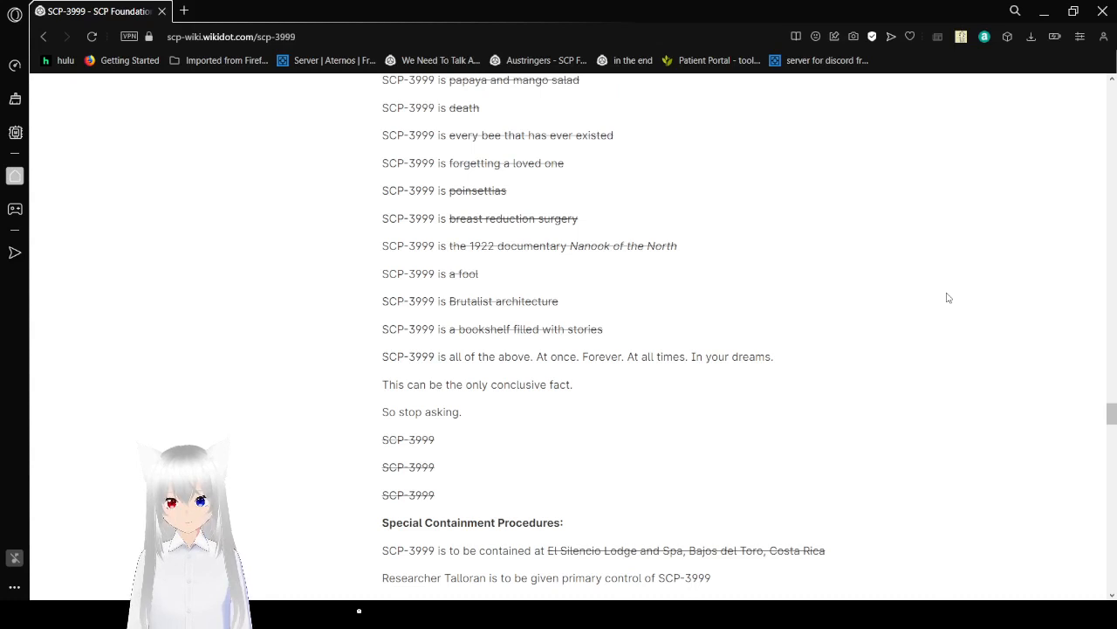
scroll("down", 3)
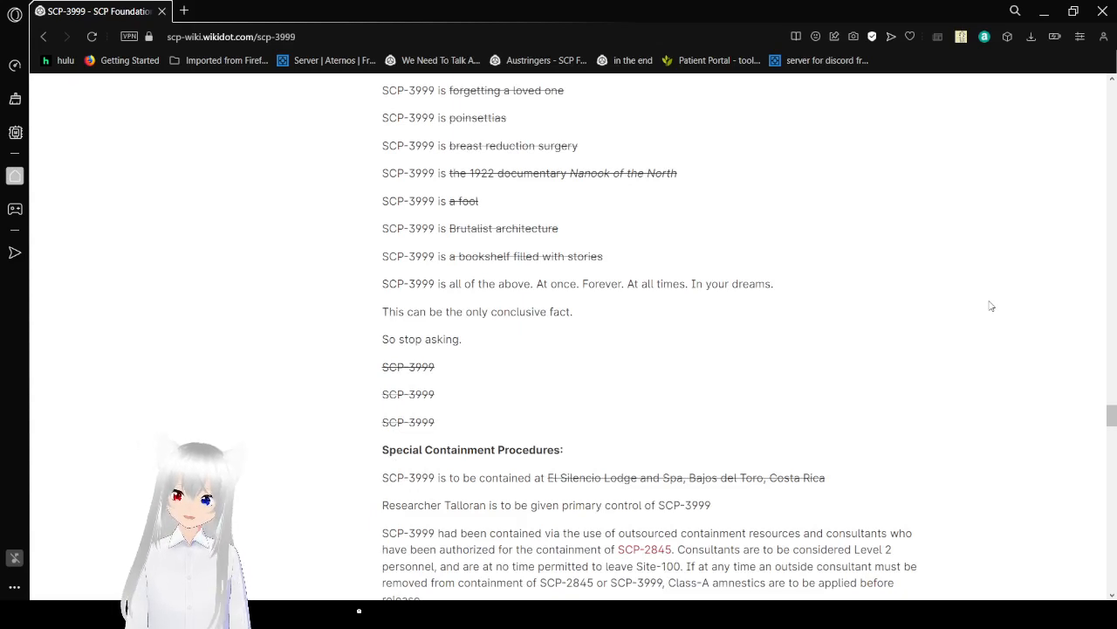
scroll("down", 3)
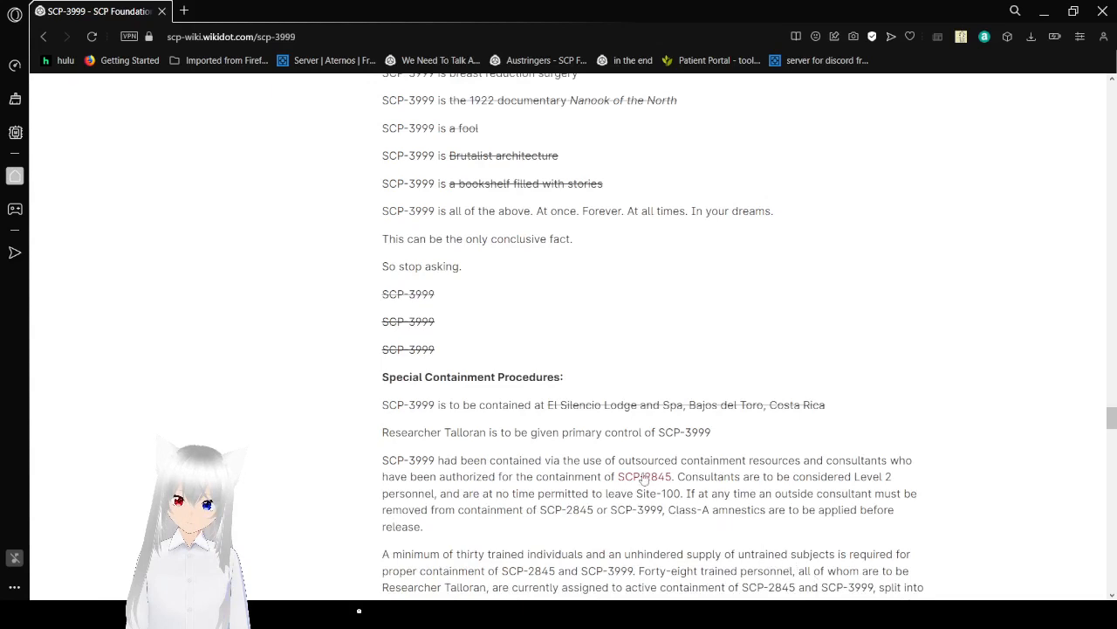
mouse_move(978, 277)
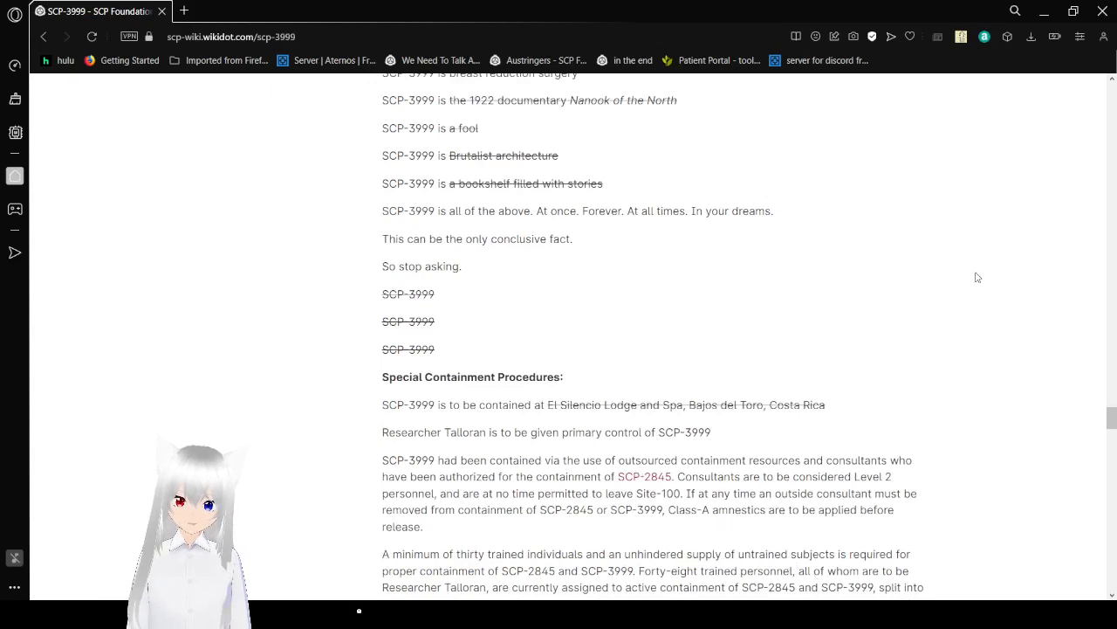
Step: Scroll slightly to read the thirty-trained-individuals paragraph and the Site-100 specifications heading
scroll("down", 3)
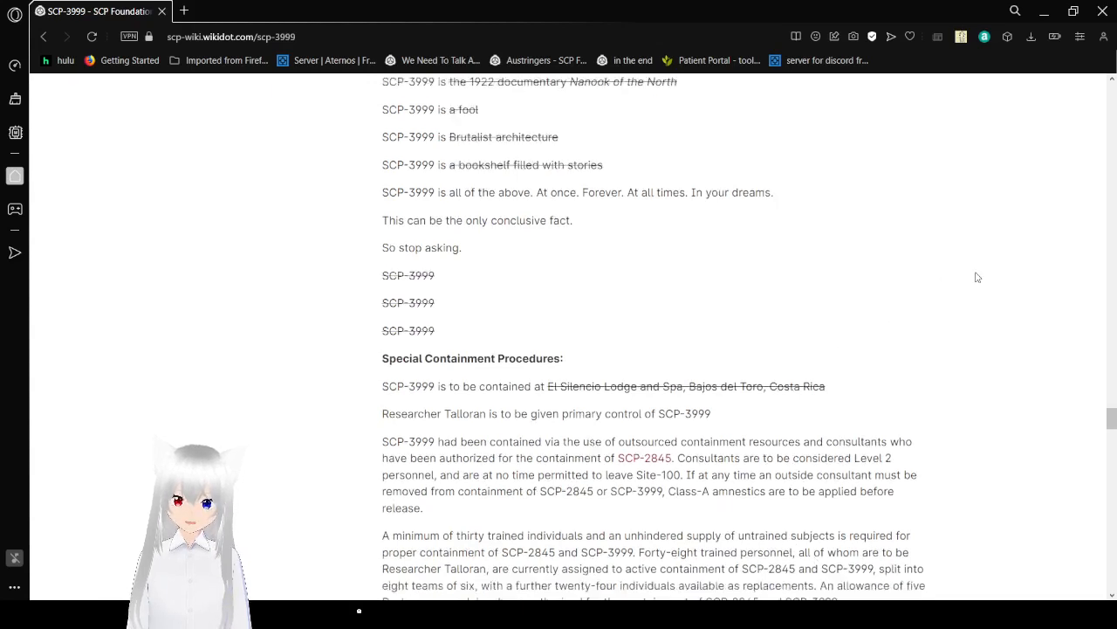
scroll("down", 3)
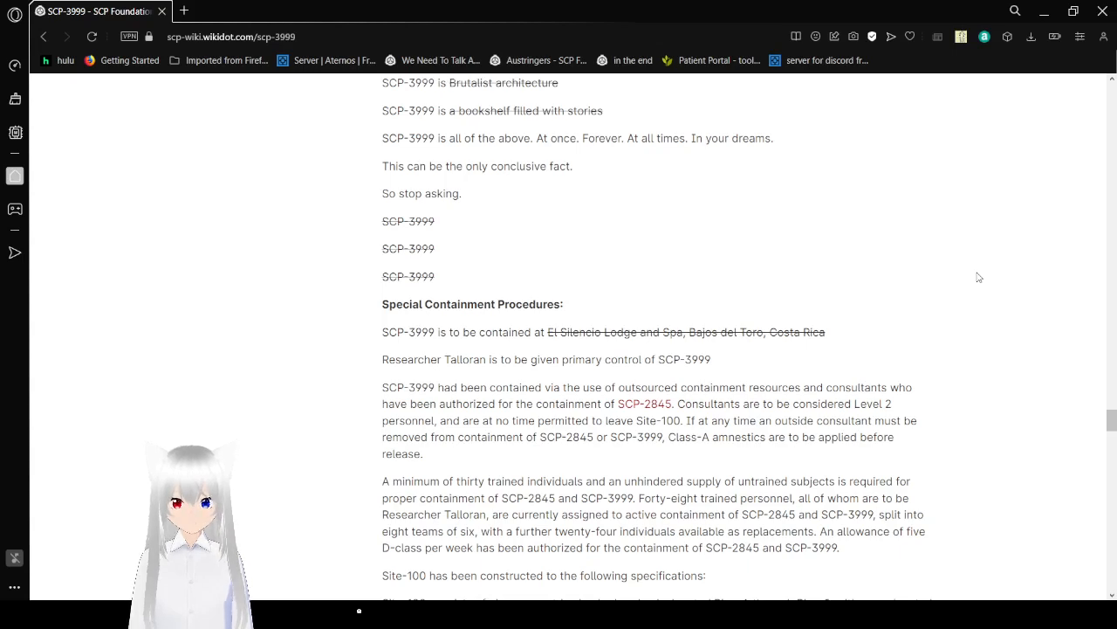
Step: Glimpse the 'Only Only' text below, then scroll back up to the struck Site-100 rings paragraph
scroll("down", 3)
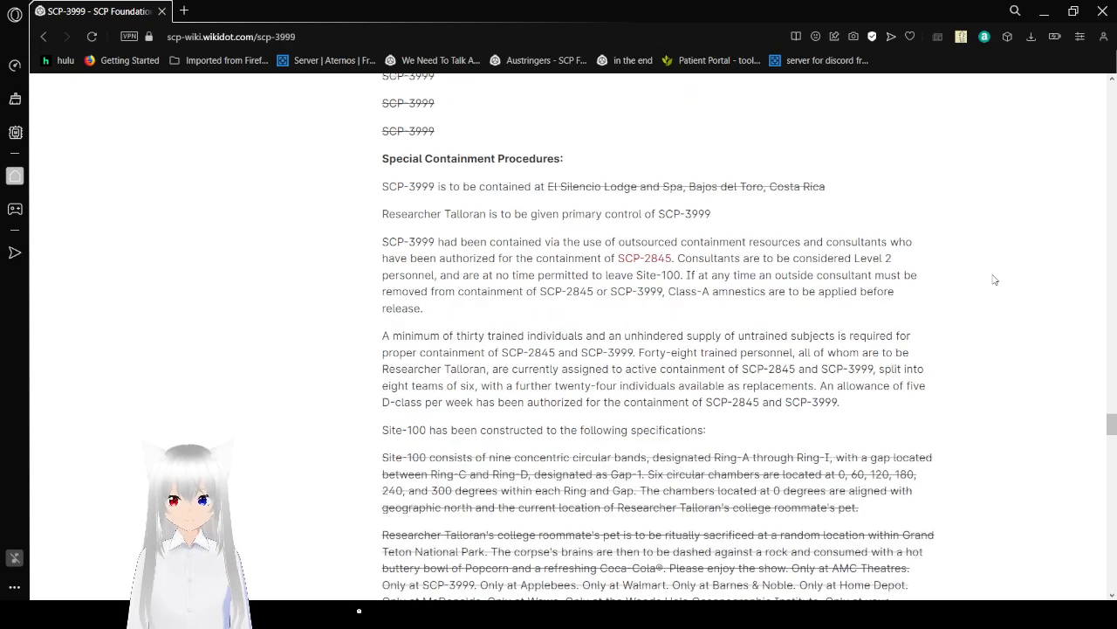
scroll("down", 3)
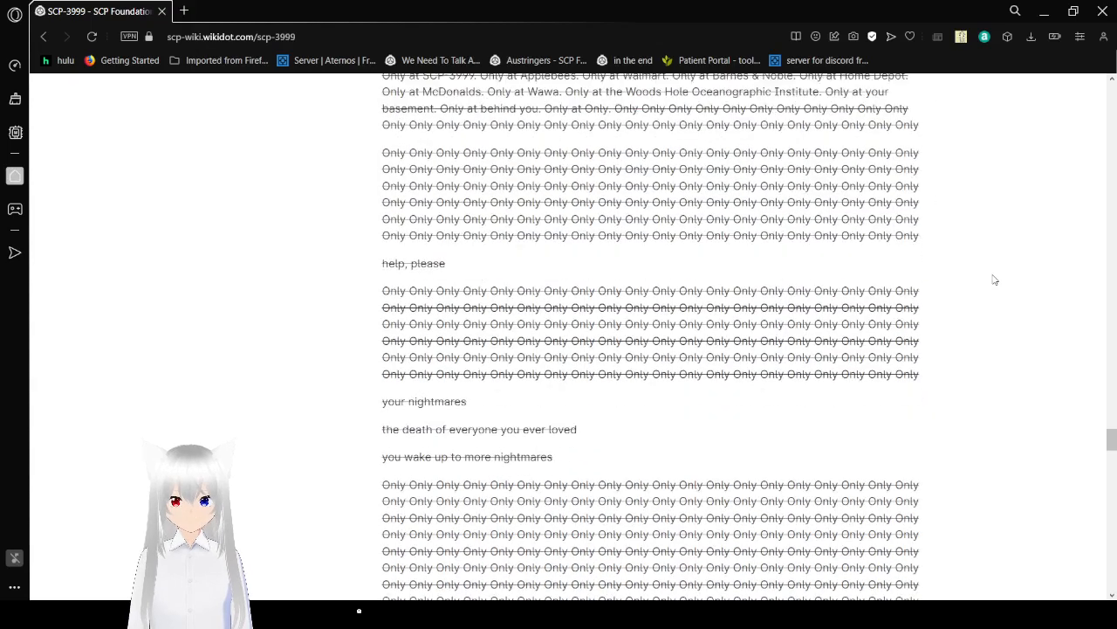
scroll("down", 3)
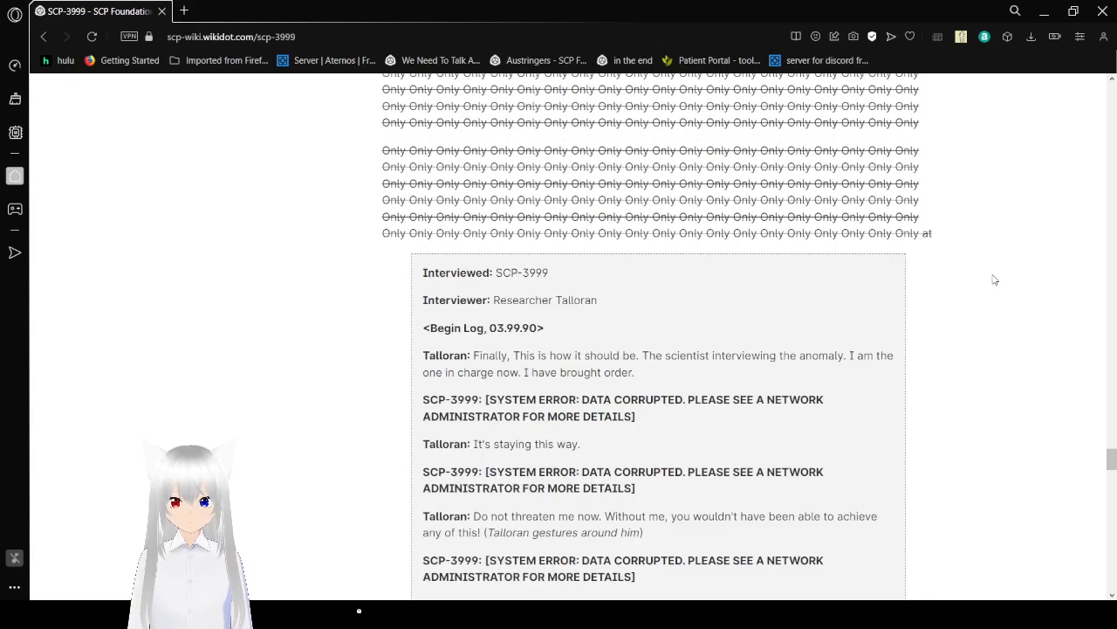
scroll("up", 3)
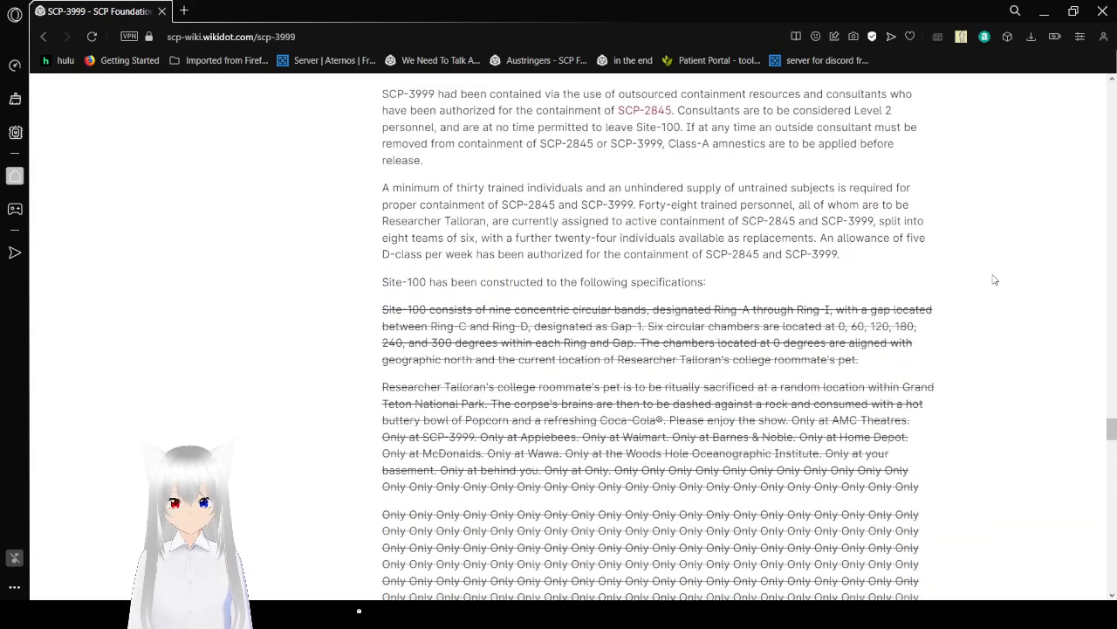
scroll("up", 3)
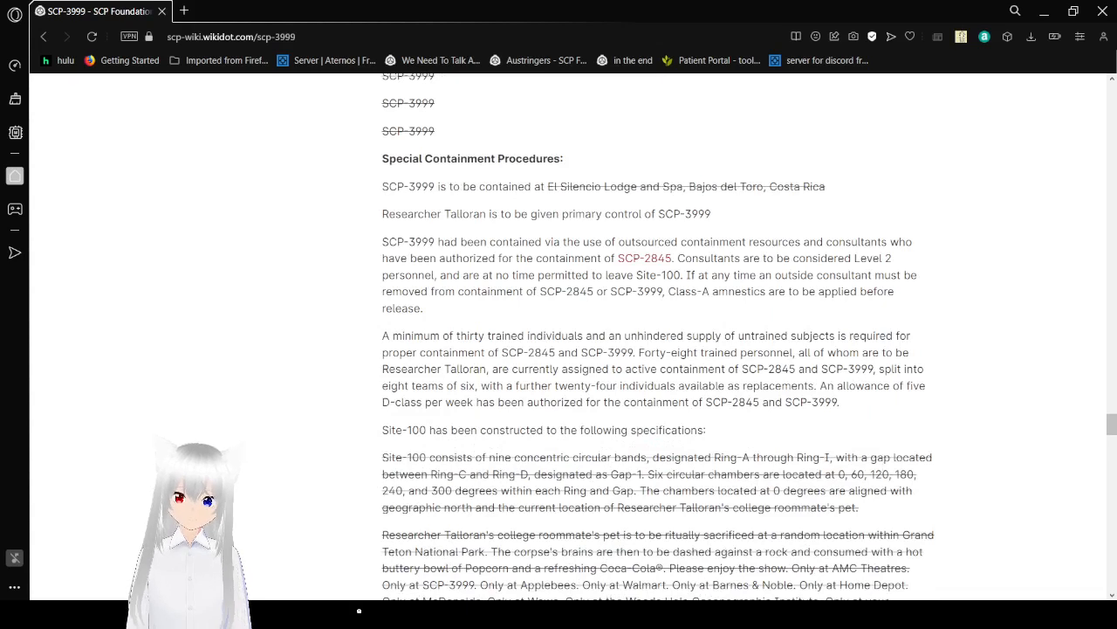
mouse_move(799, 545)
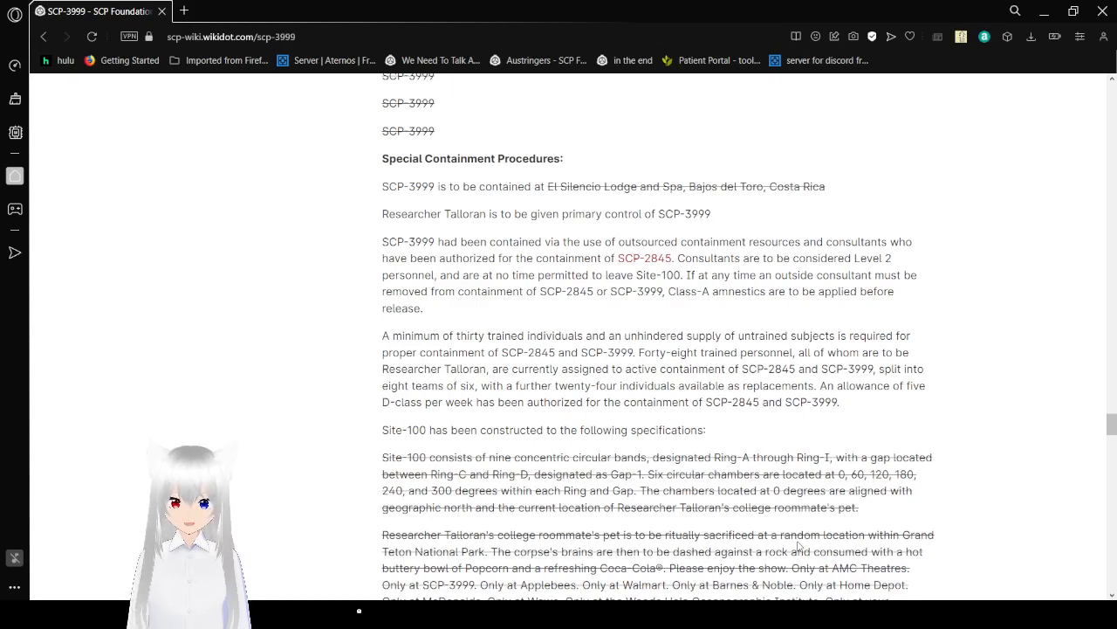
mouse_move(626, 527)
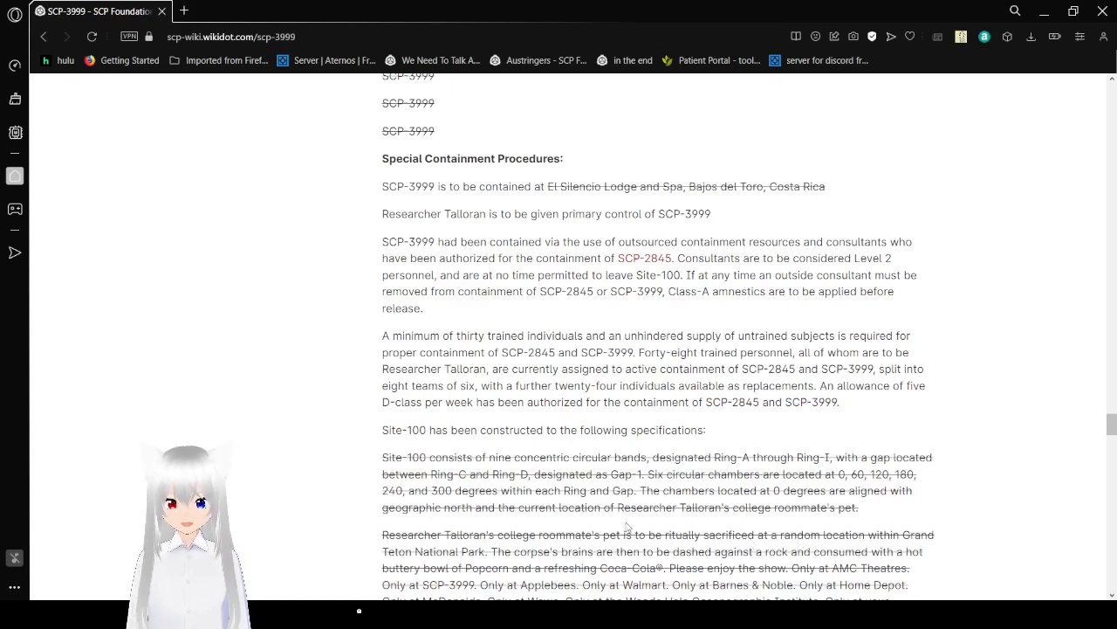
mouse_move(980, 334)
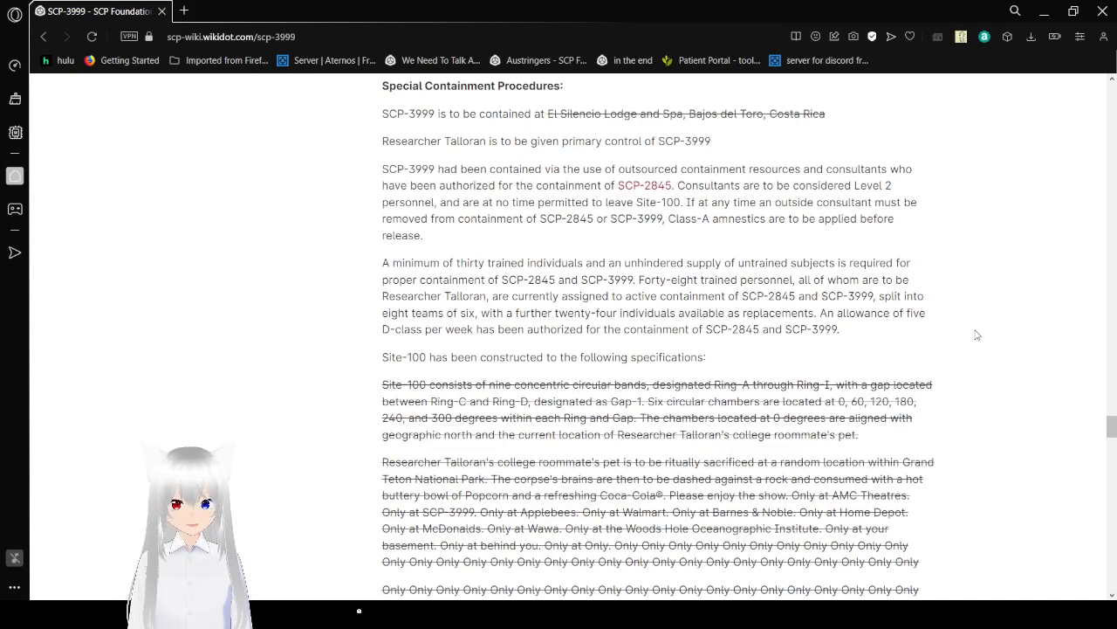
Step: Scroll down to the pet sacrifice paragraph ending in rows of 'Only' and the 'help, please' line
scroll("down", 3)
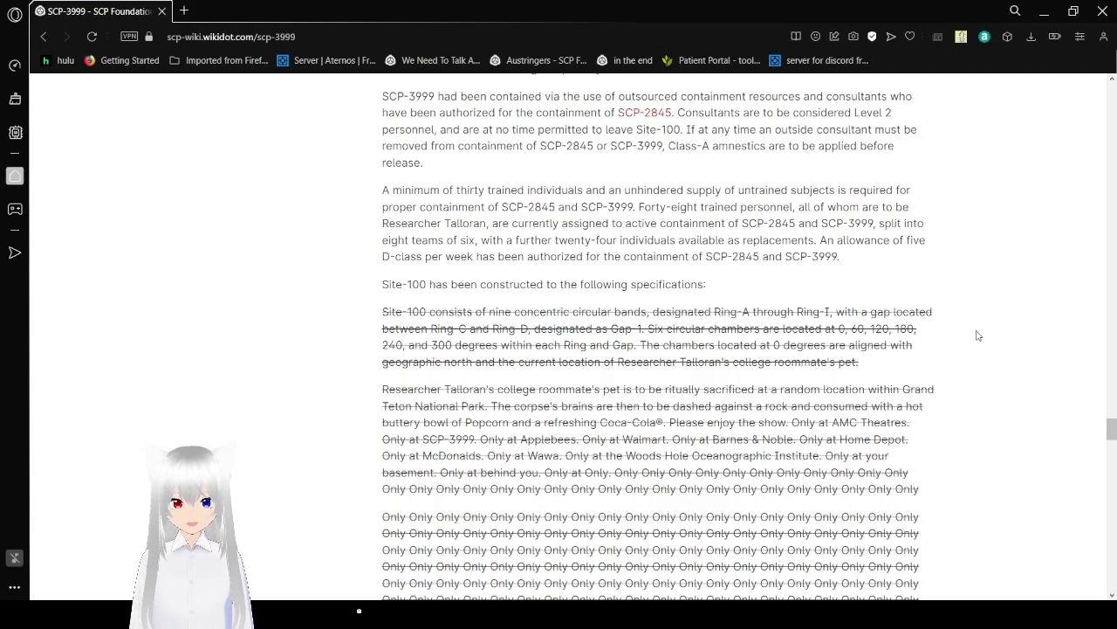
scroll("down", 3)
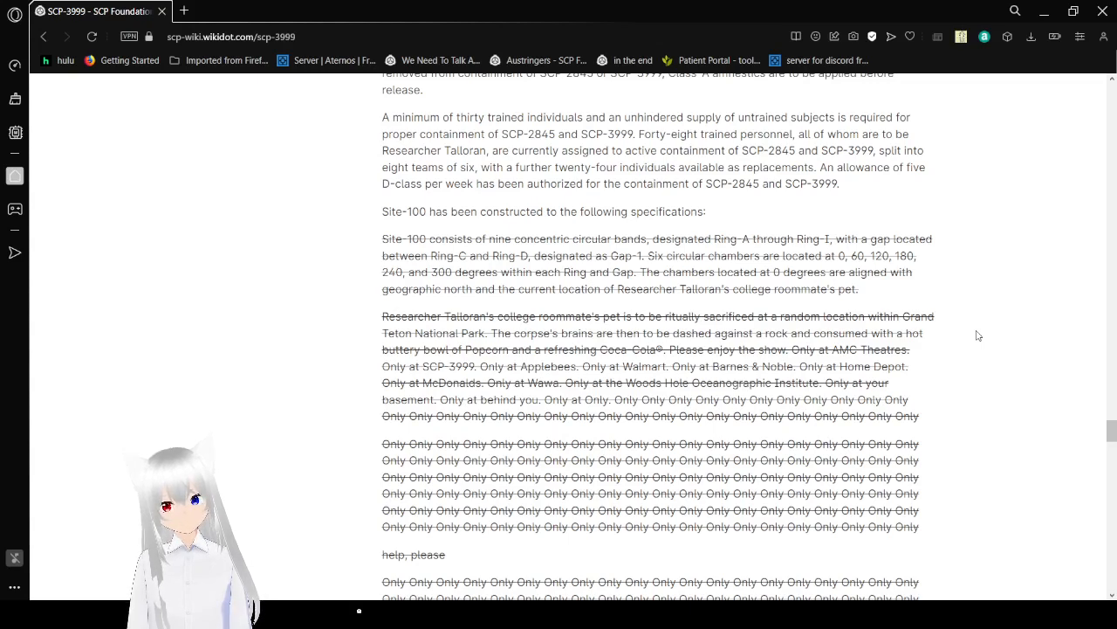
Step: Scroll past the 'your nightmares' lines and remaining 'Only' blocks to the next Talloran interview log
scroll("down", 3)
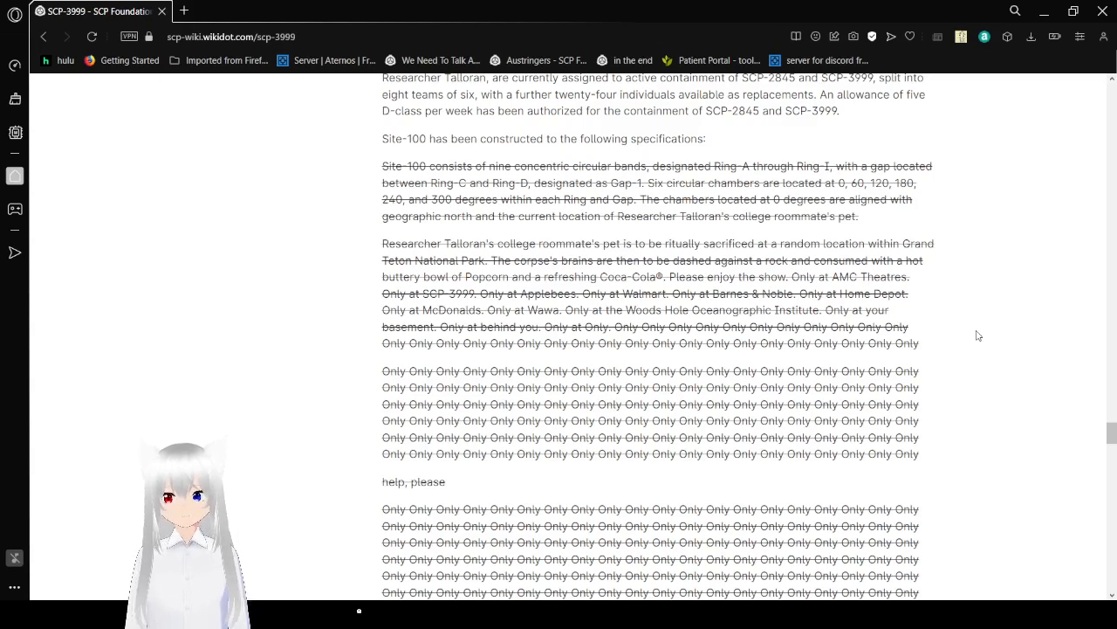
scroll("down", 3)
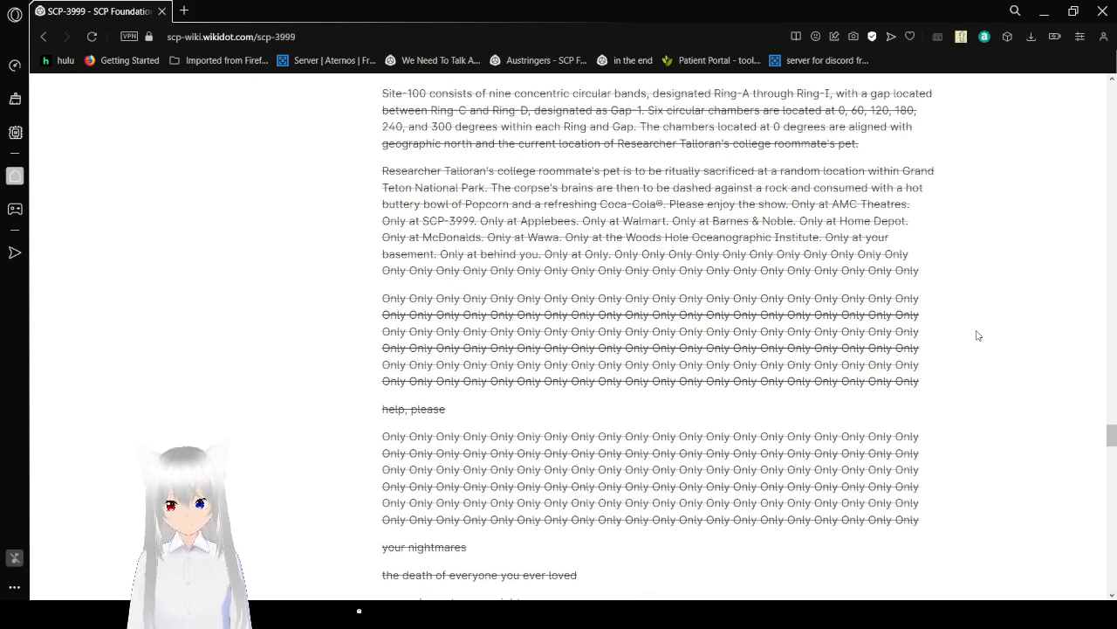
scroll("down", 3)
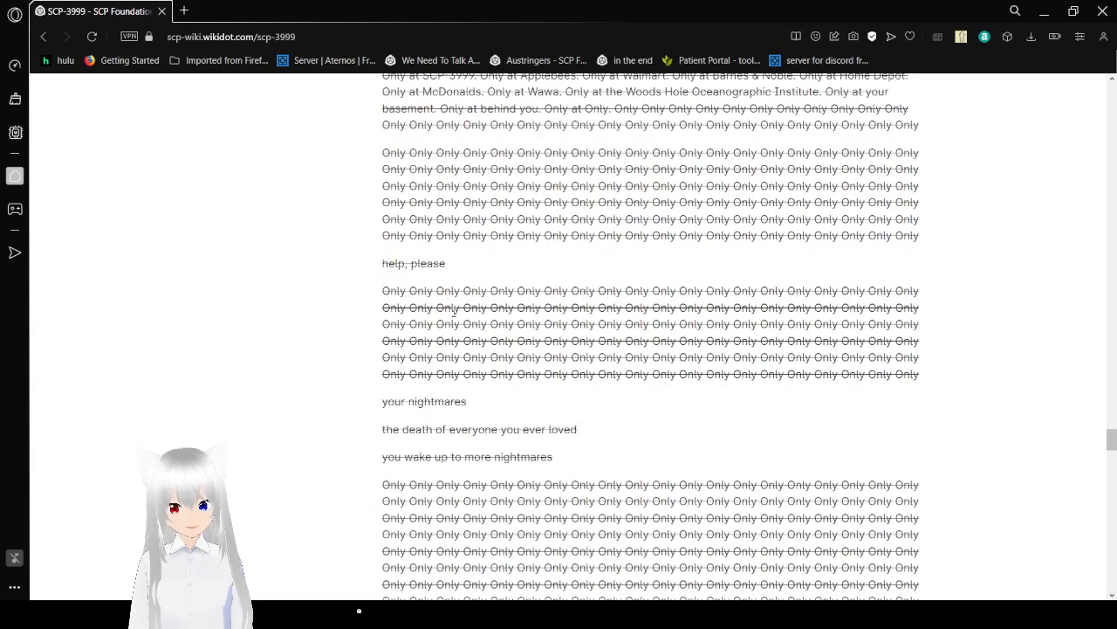
mouse_move(524, 403)
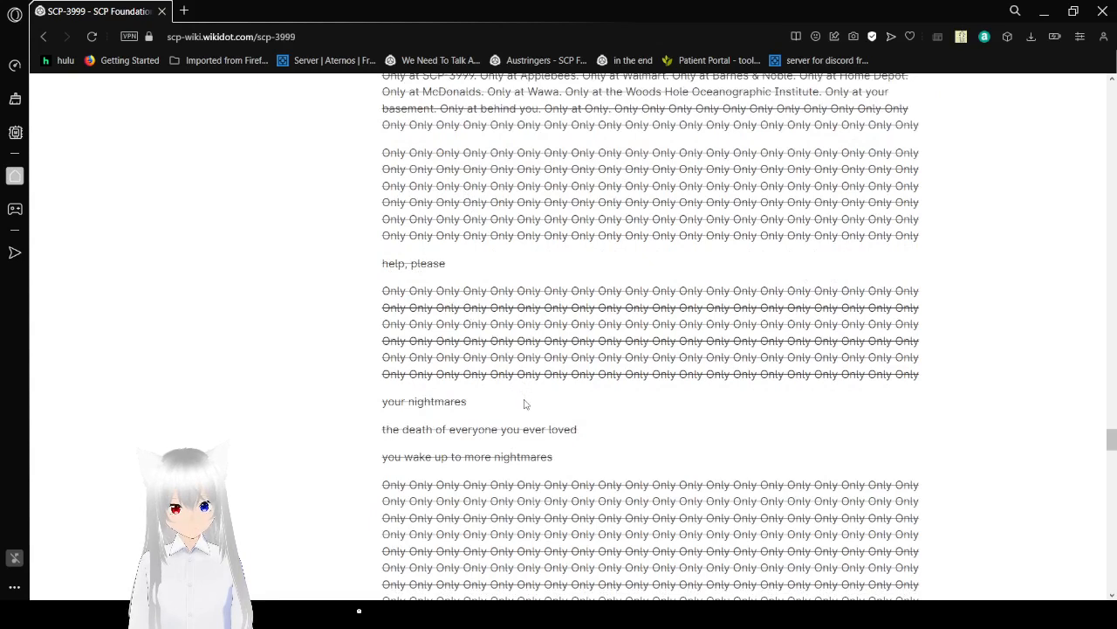
scroll("down", 3)
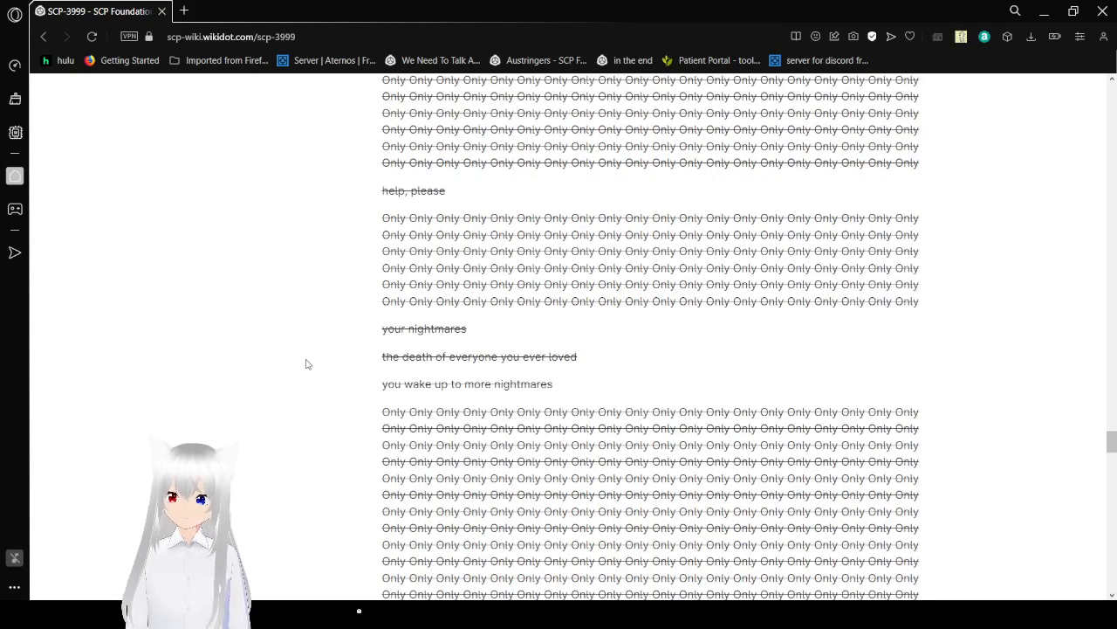
scroll("down", 3)
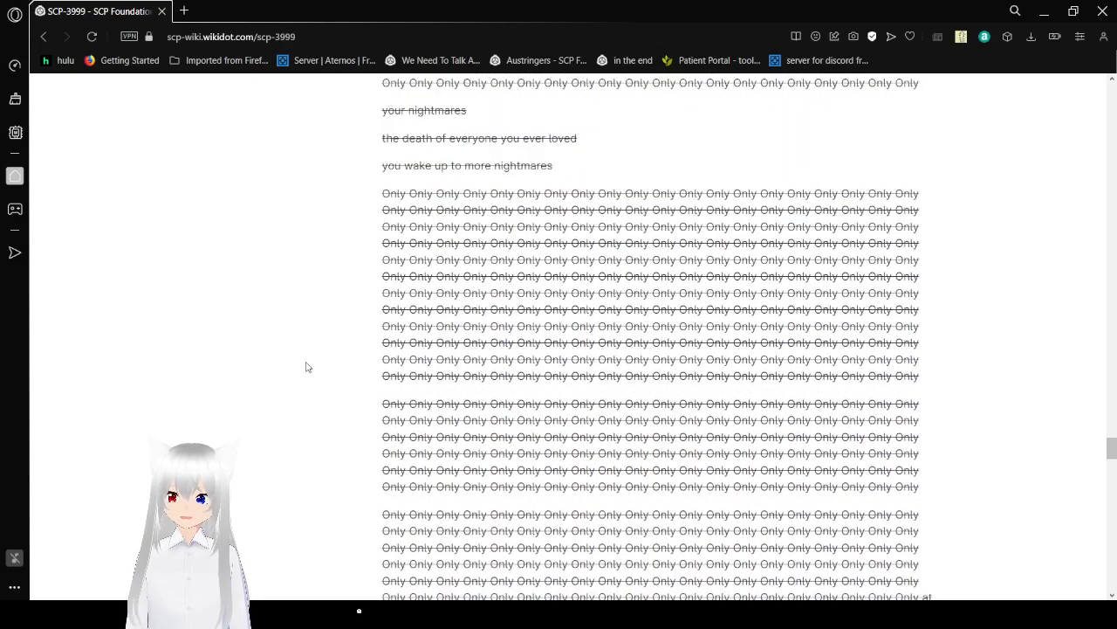
scroll("down", 3)
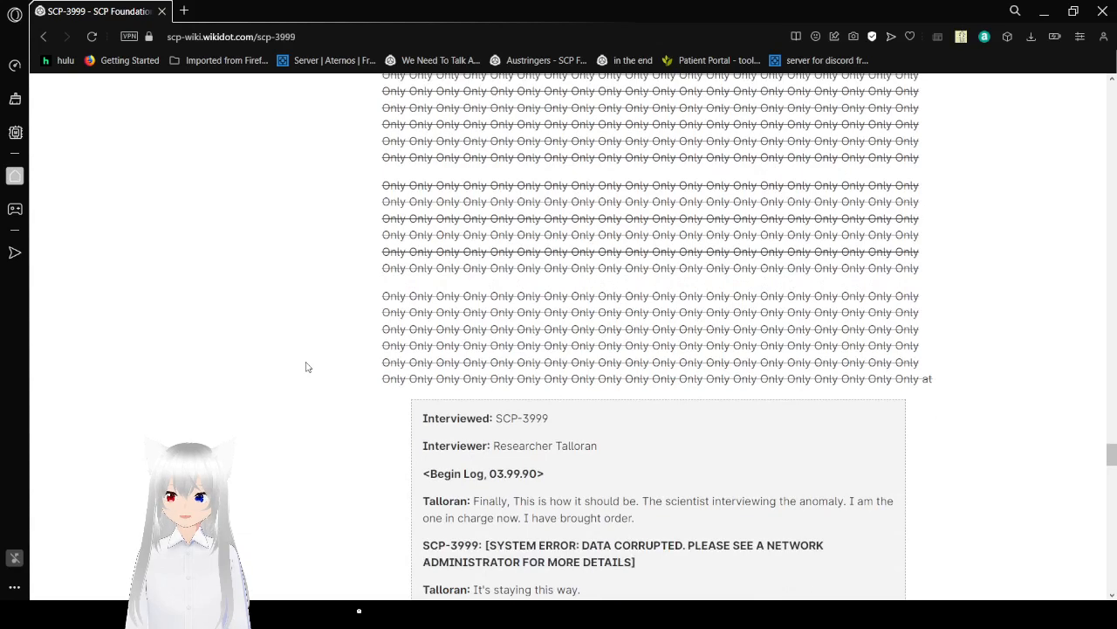
Step: Scroll through Talloran's lines and corrupted replies to his 'I survived' speech and 'So who are you, exactly?'
scroll("down", 3)
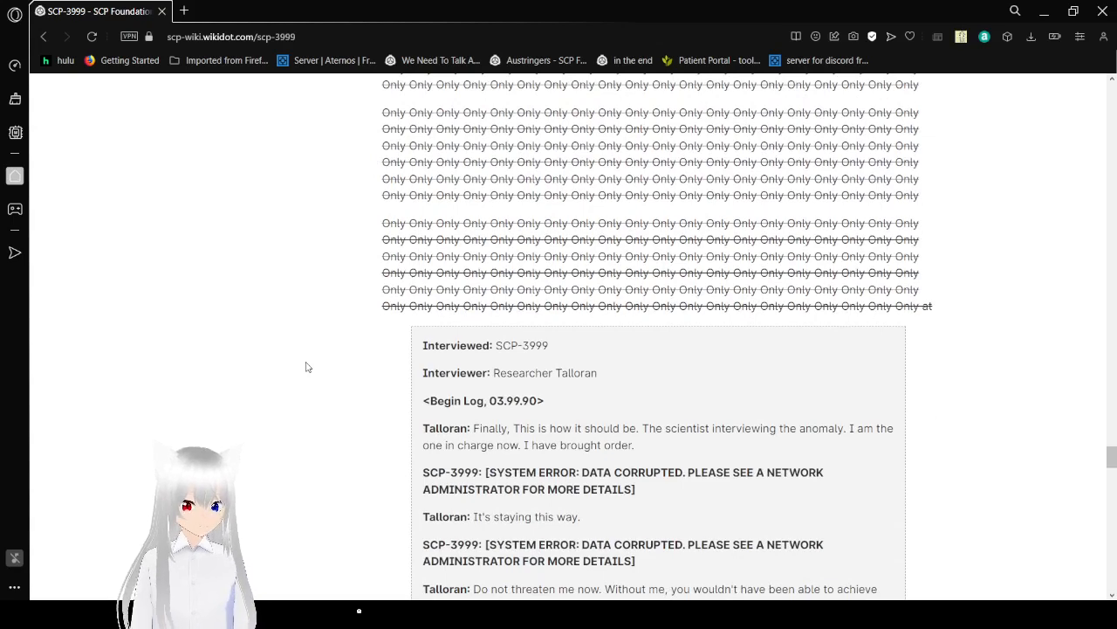
scroll("down", 3)
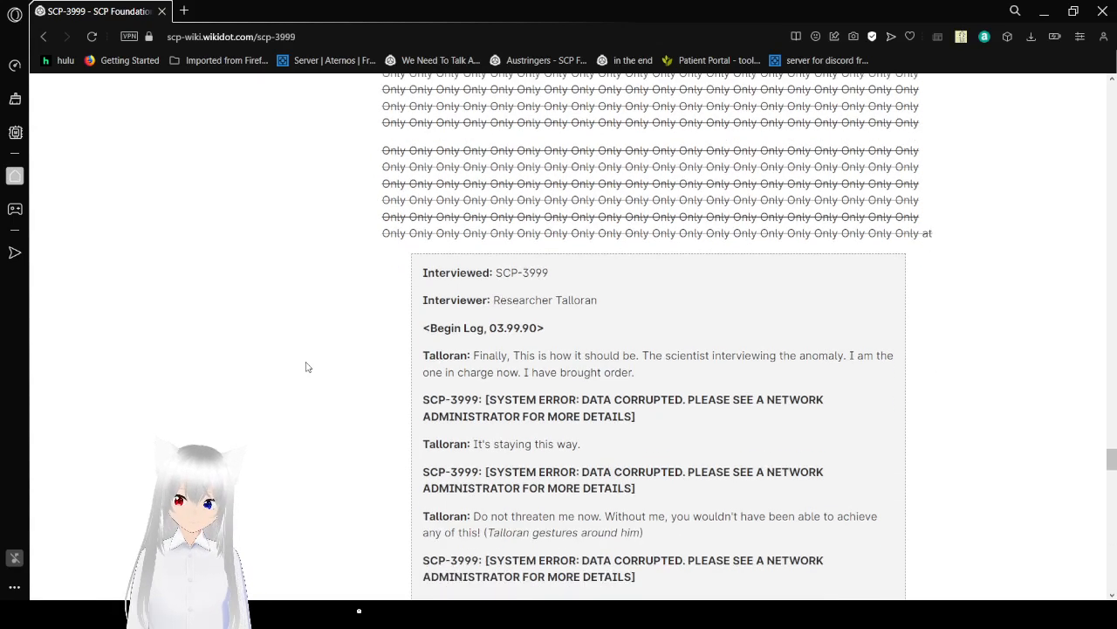
scroll("down", 3)
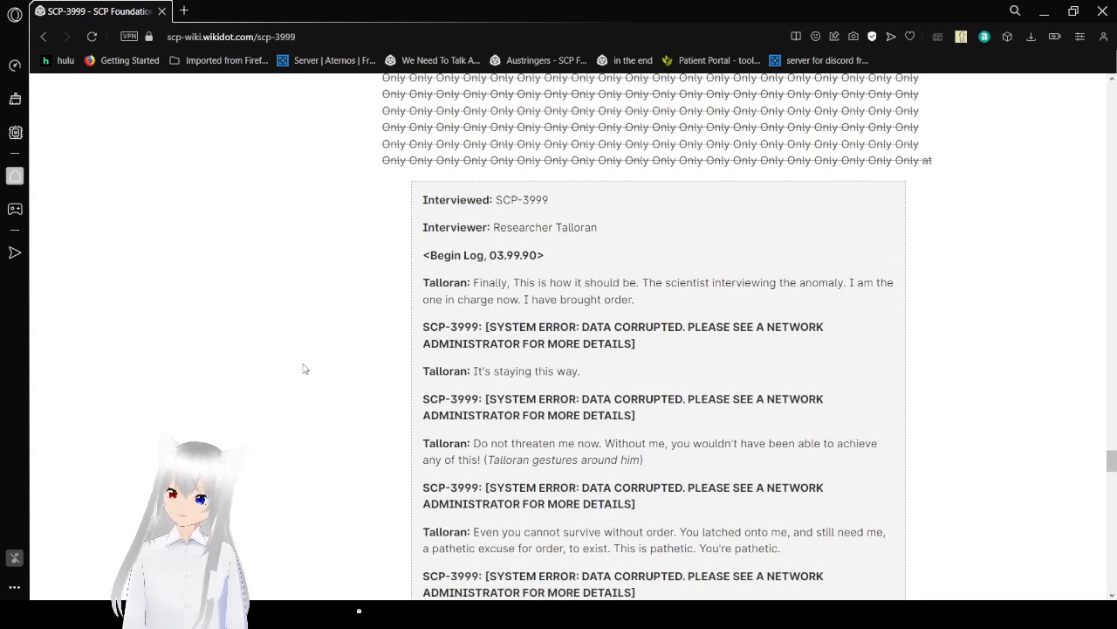
scroll("down", 3)
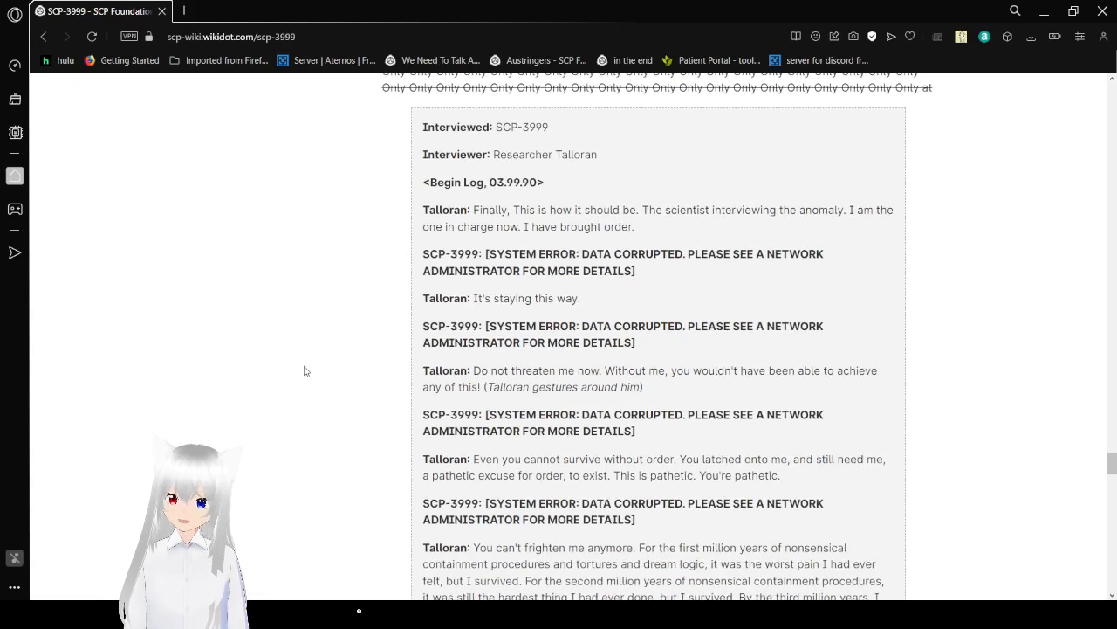
mouse_move(335, 381)
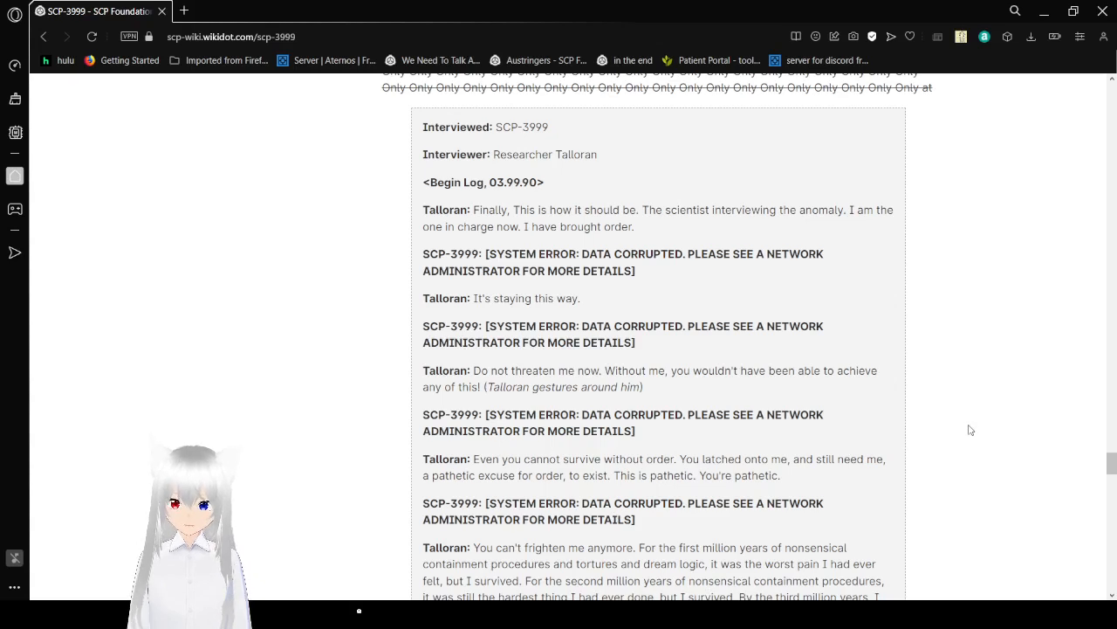
scroll("down", 3)
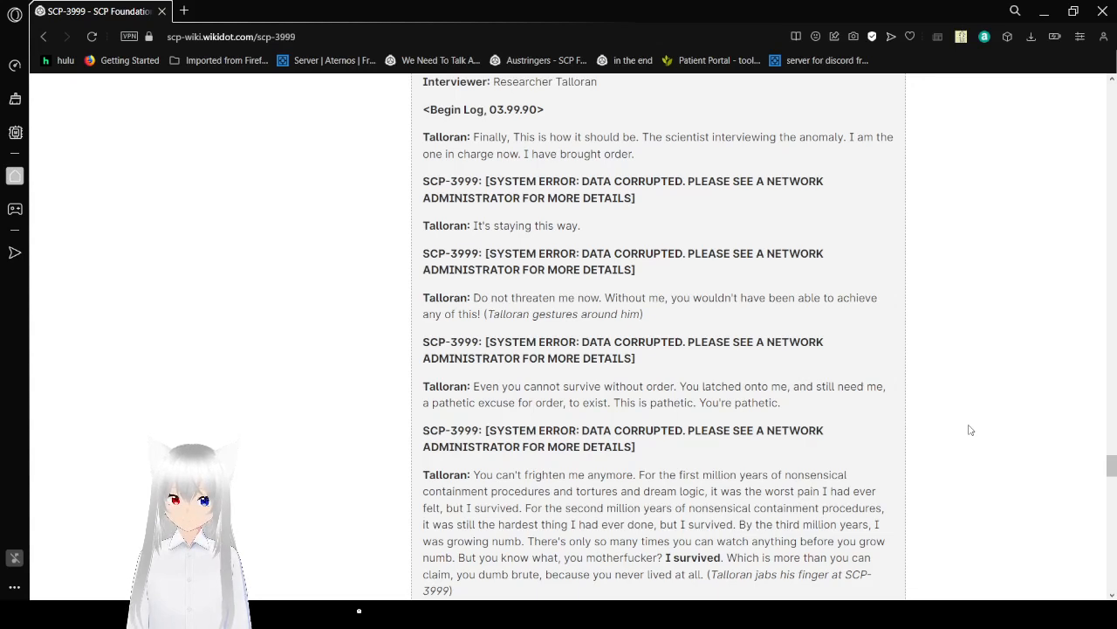
scroll("down", 3)
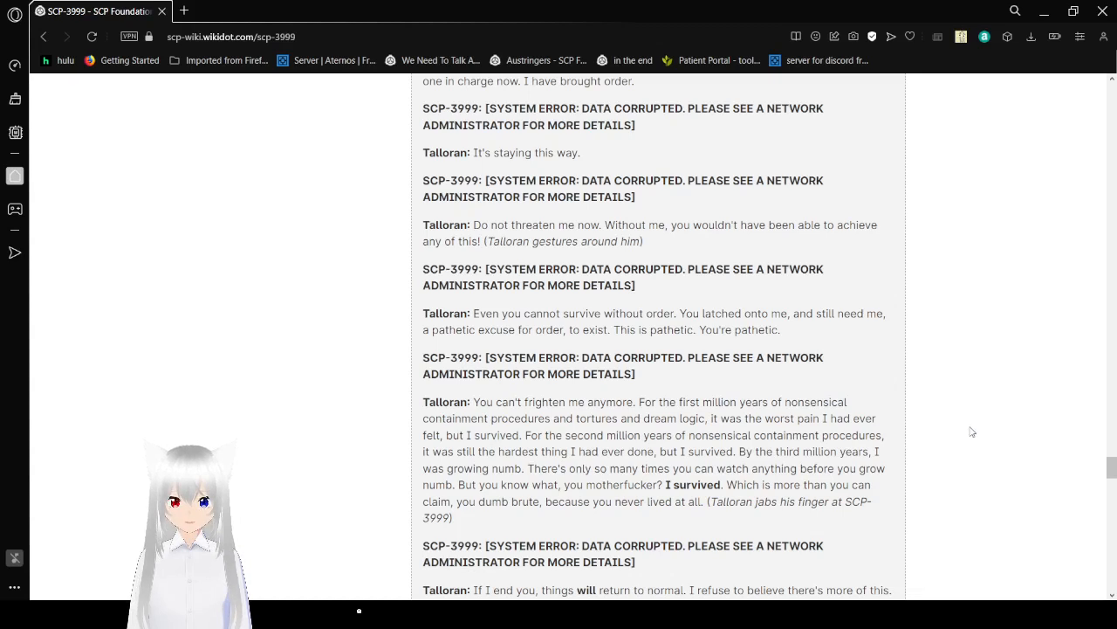
scroll("down", 3)
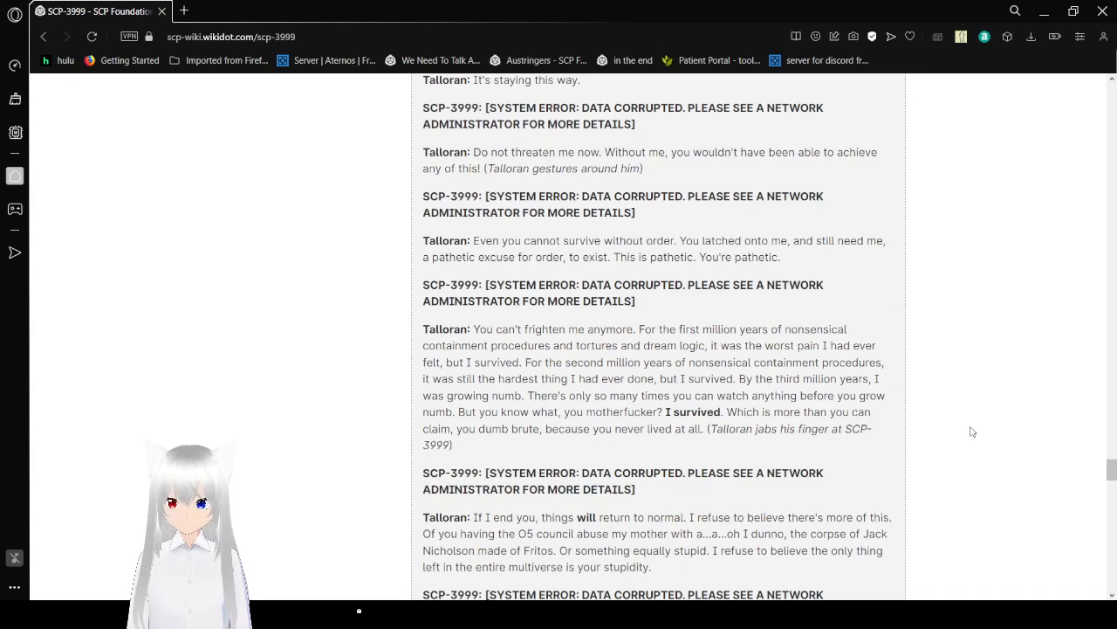
scroll("down", 3)
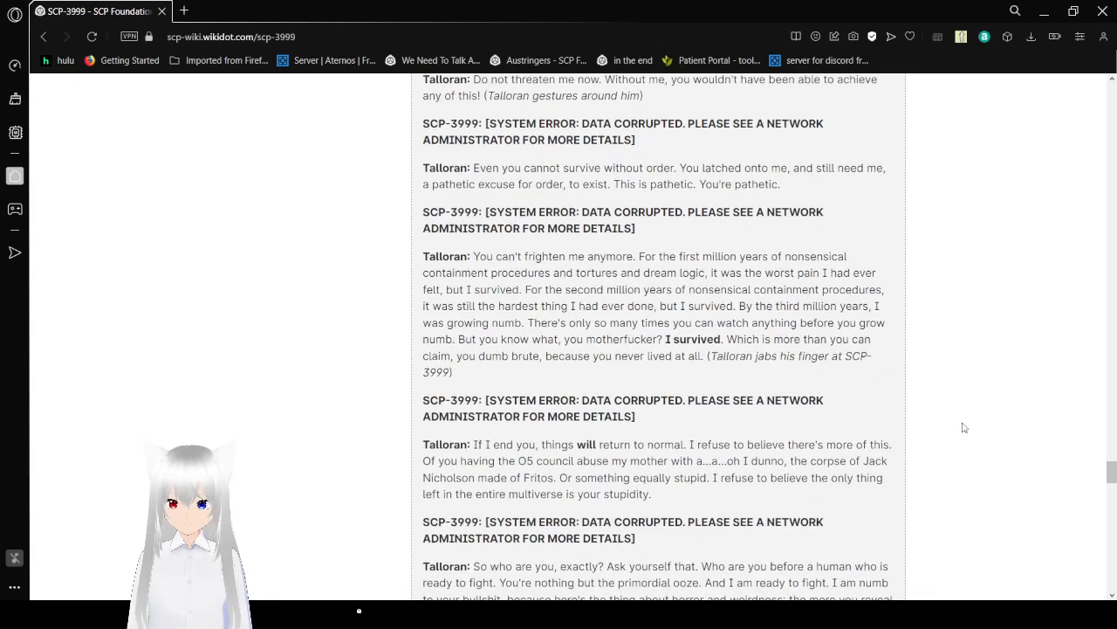
Step: Scroll to 'see you in hell', End Log, and the closing statement placeholder below the interview box
scroll("down", 3)
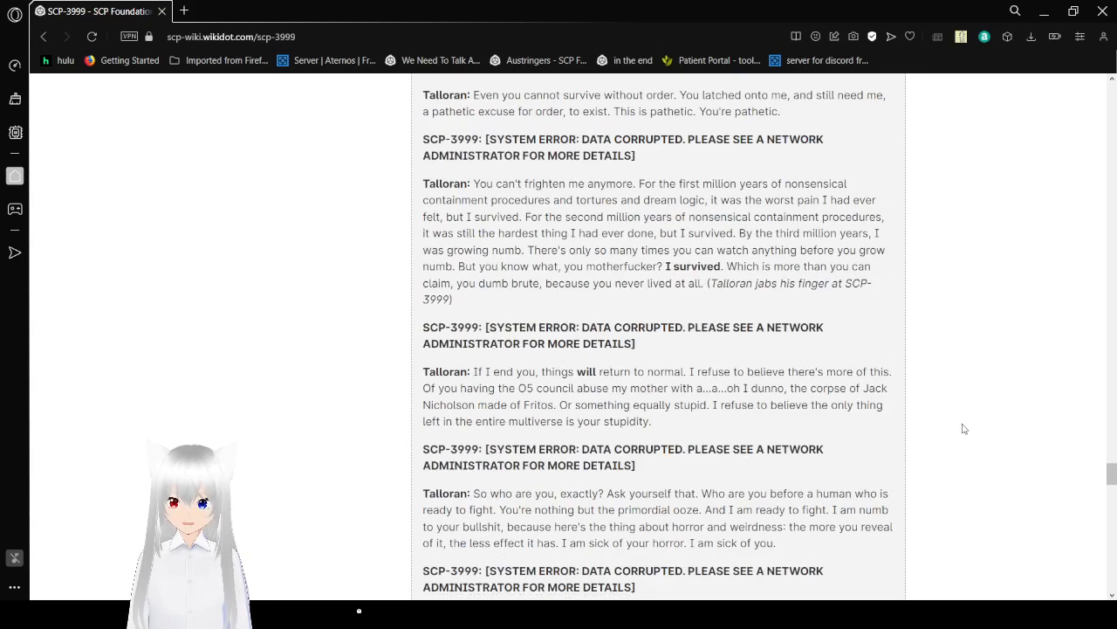
scroll("down", 3)
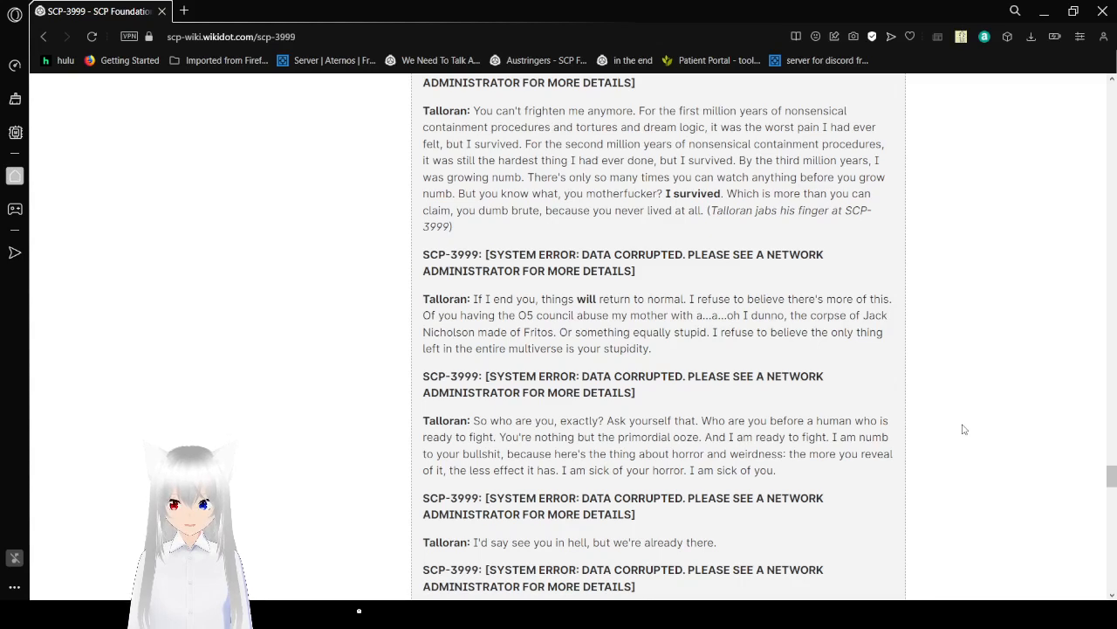
mouse_move(985, 405)
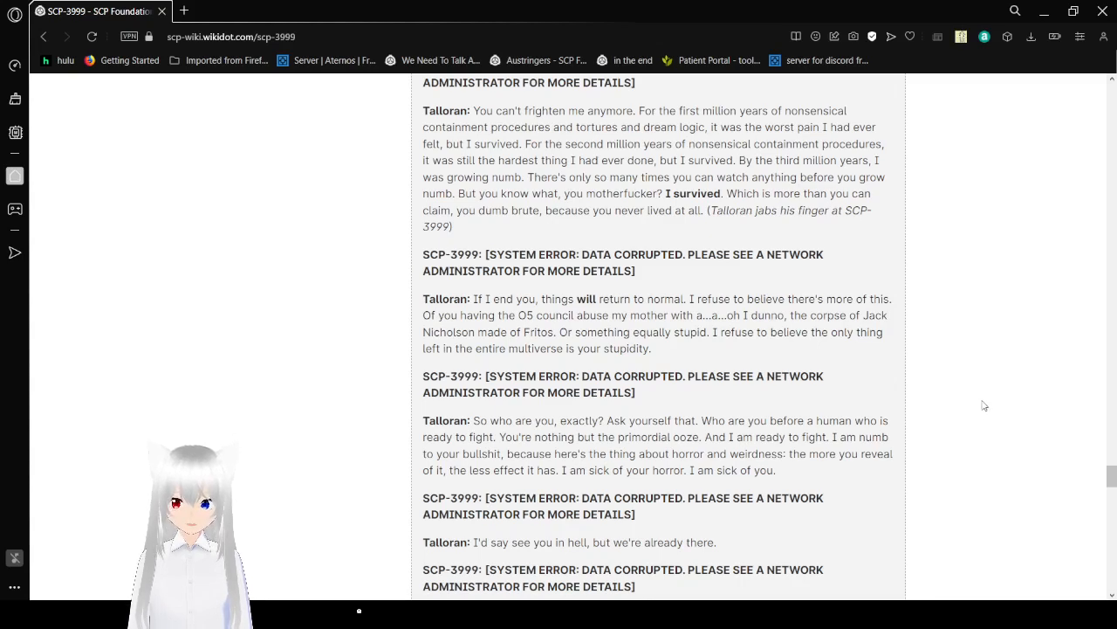
scroll("down", 3)
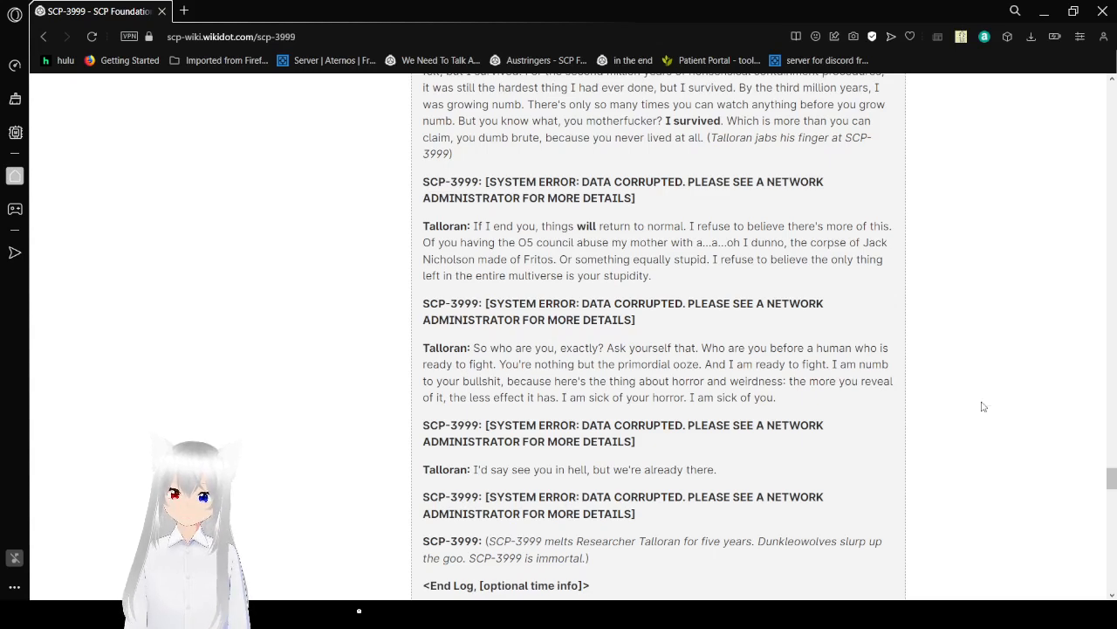
scroll("down", 3)
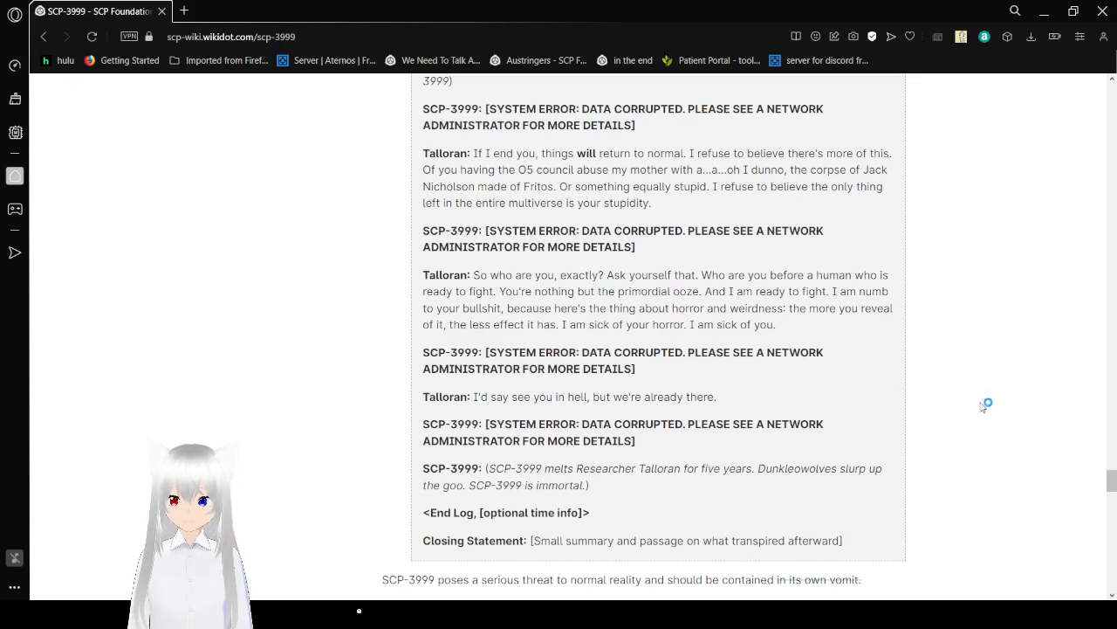
mouse_move(985, 407)
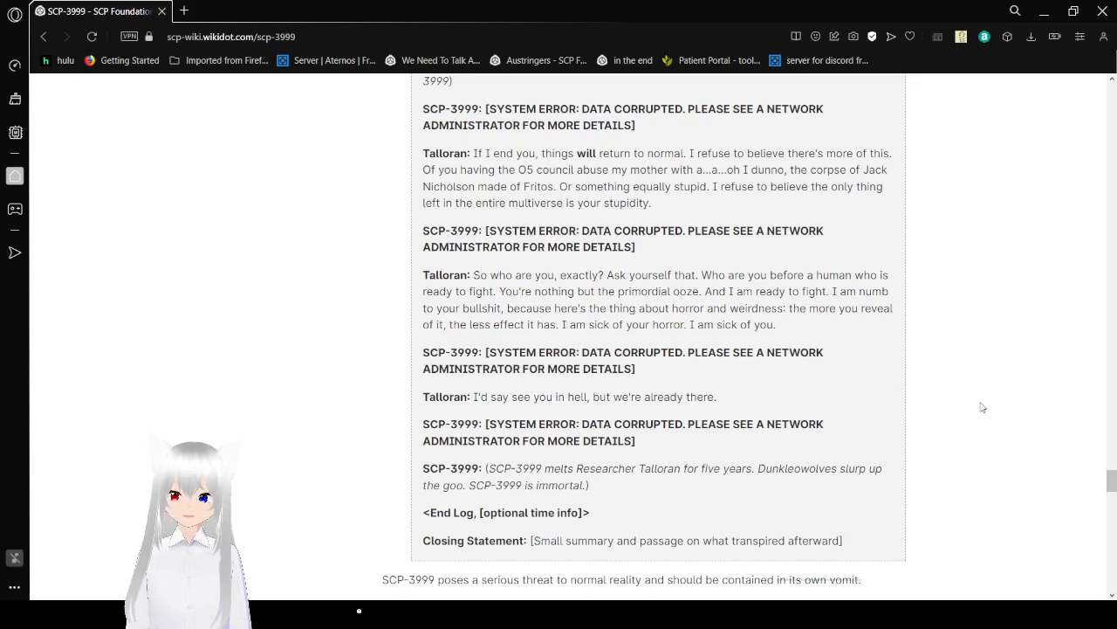
scroll("down", 3)
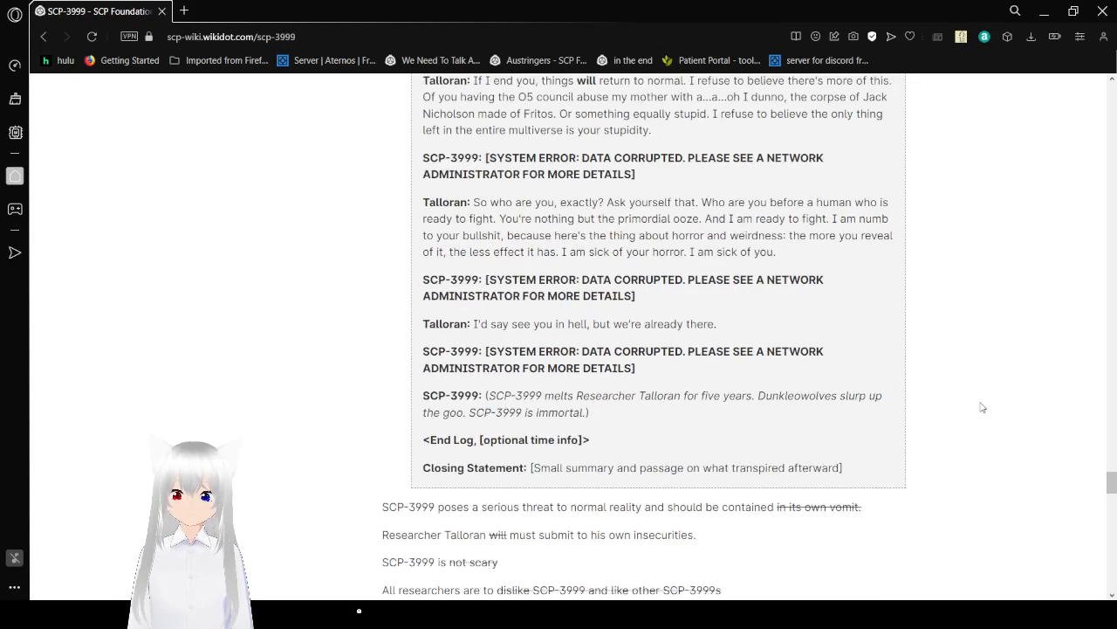
scroll("down", 3)
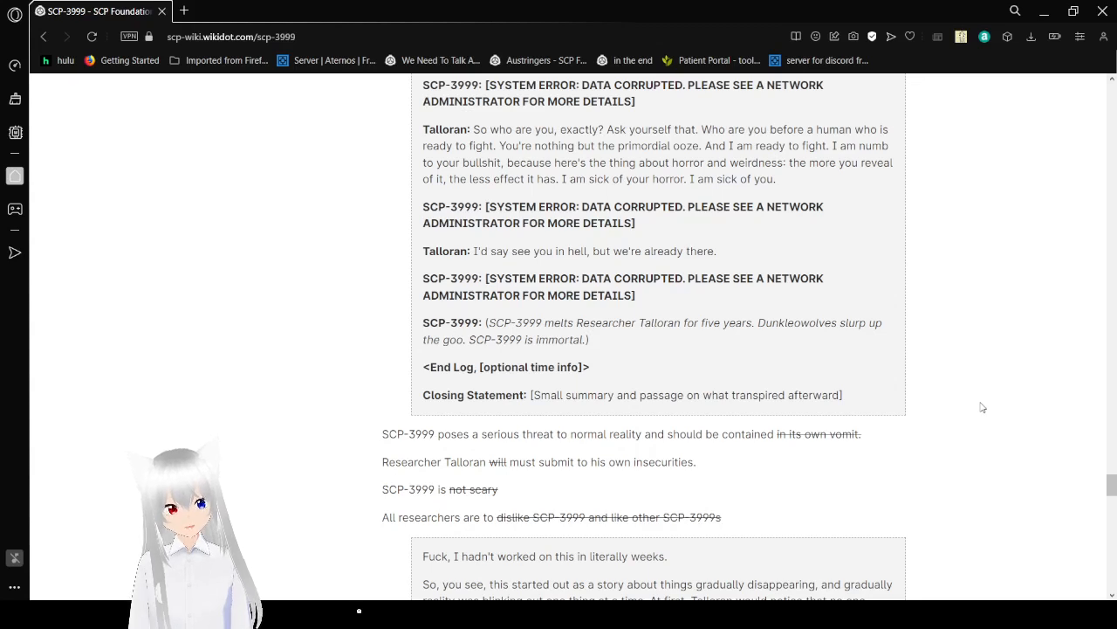
scroll("down", 3)
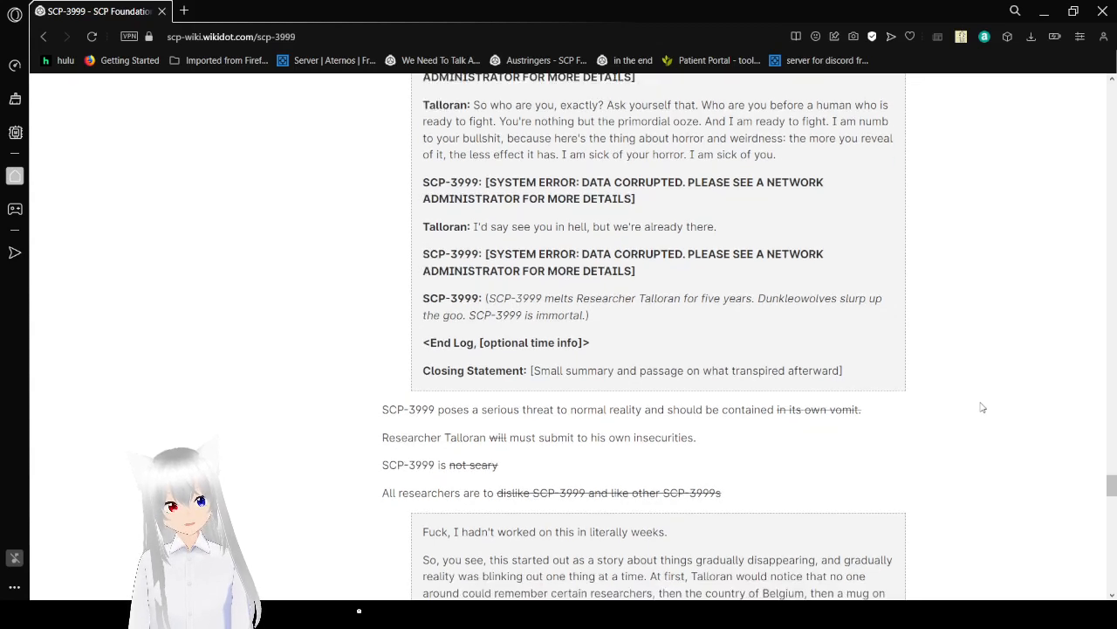
scroll("down", 3)
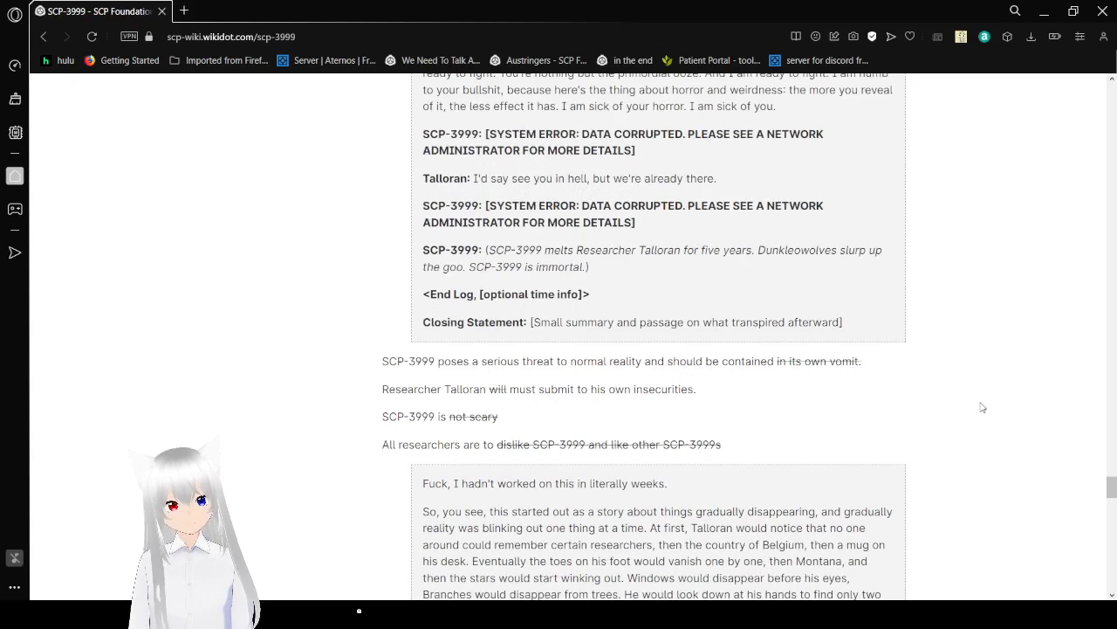
scroll("down", 3)
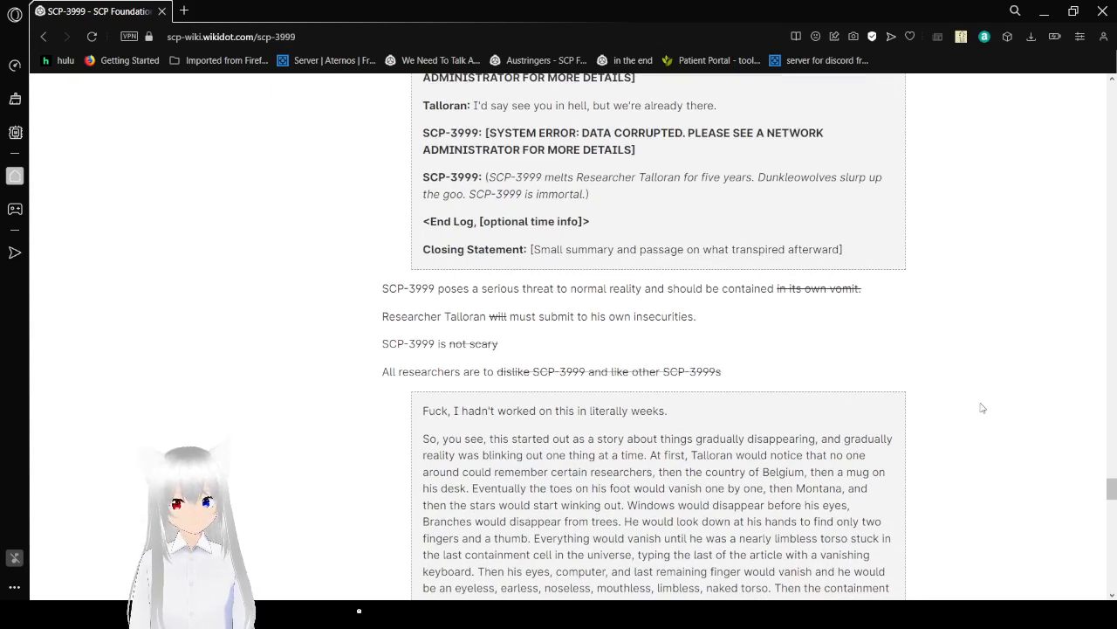
scroll("down", 3)
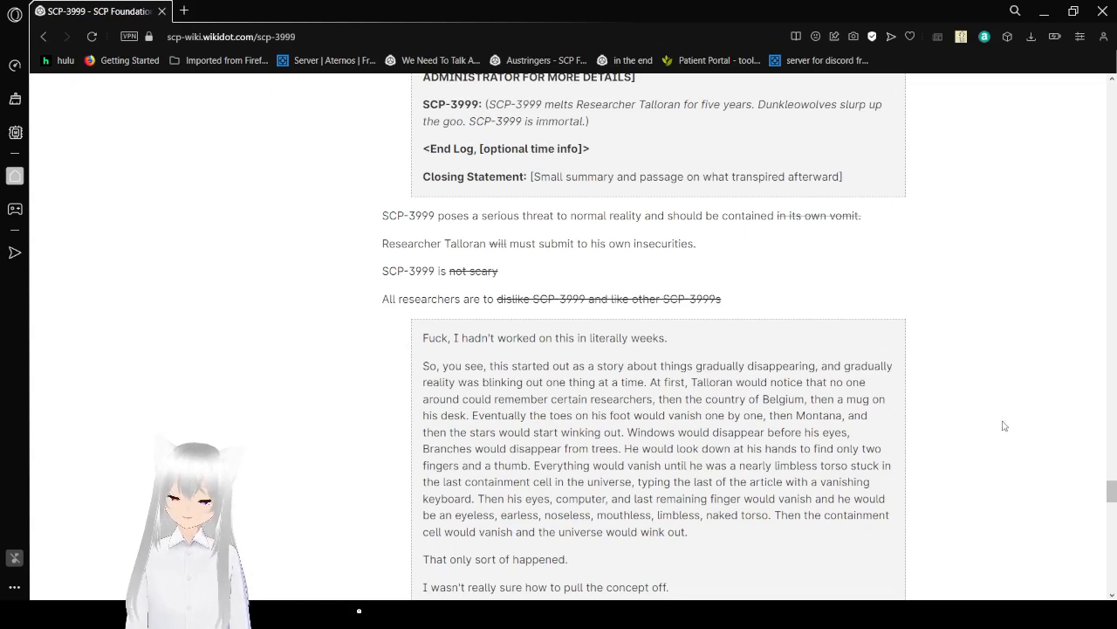
scroll("down", 3)
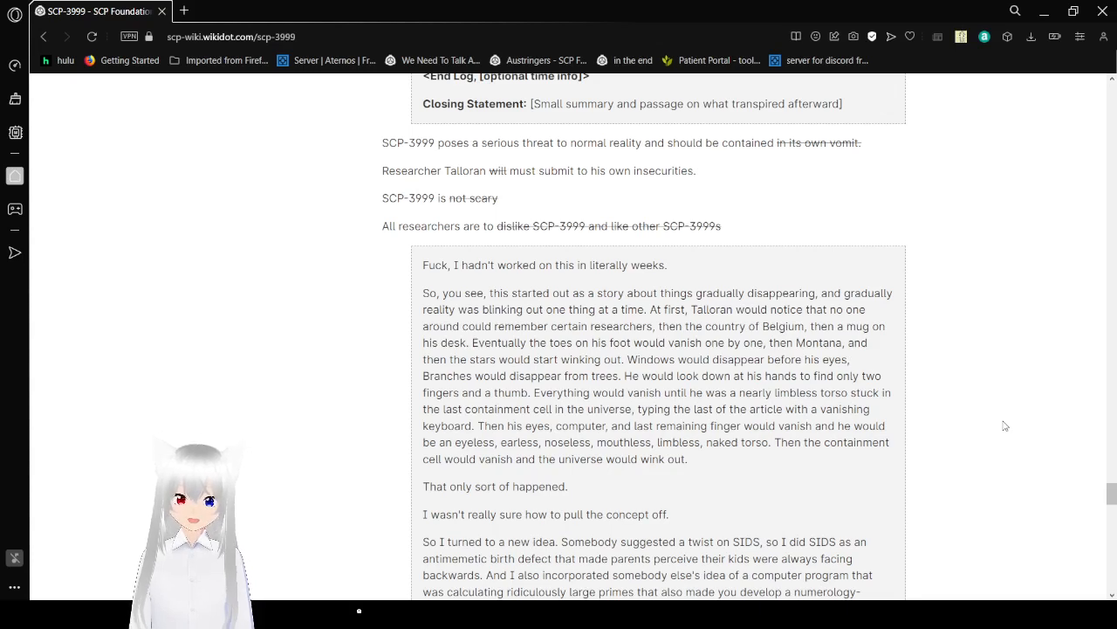
scroll("down", 3)
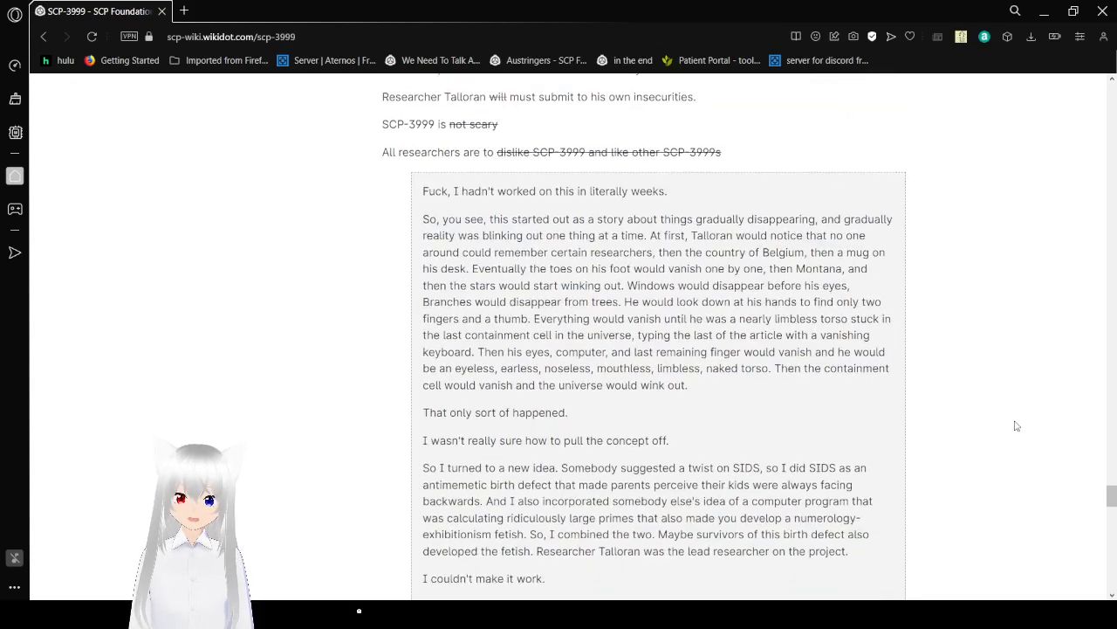
scroll("down", 3)
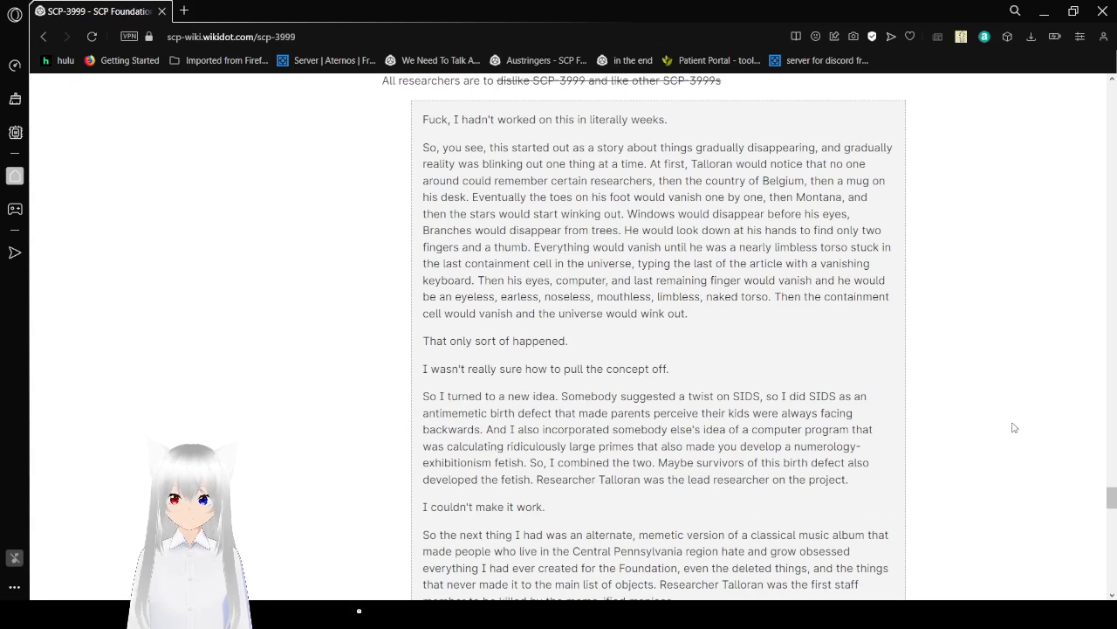
mouse_move(998, 431)
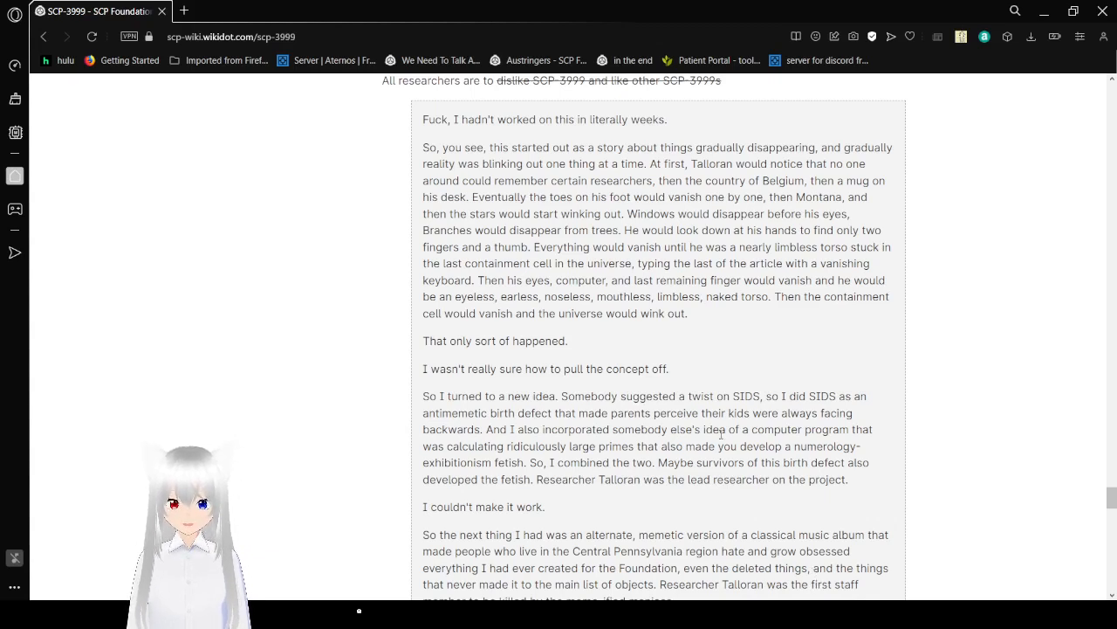
mouse_move(1003, 356)
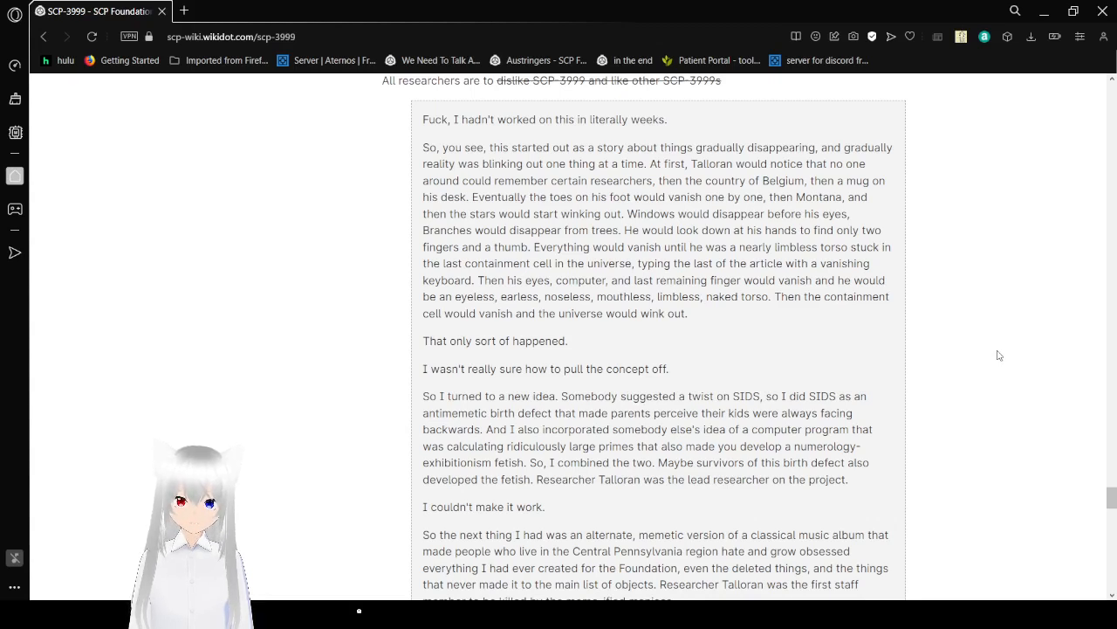
scroll("down", 3)
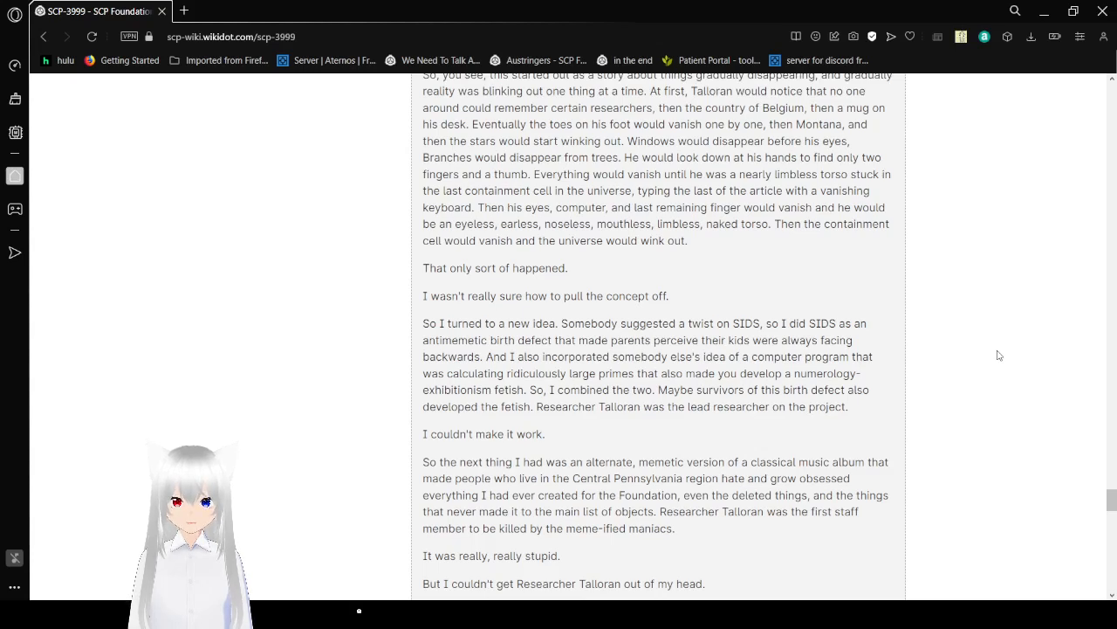
scroll("down", 3)
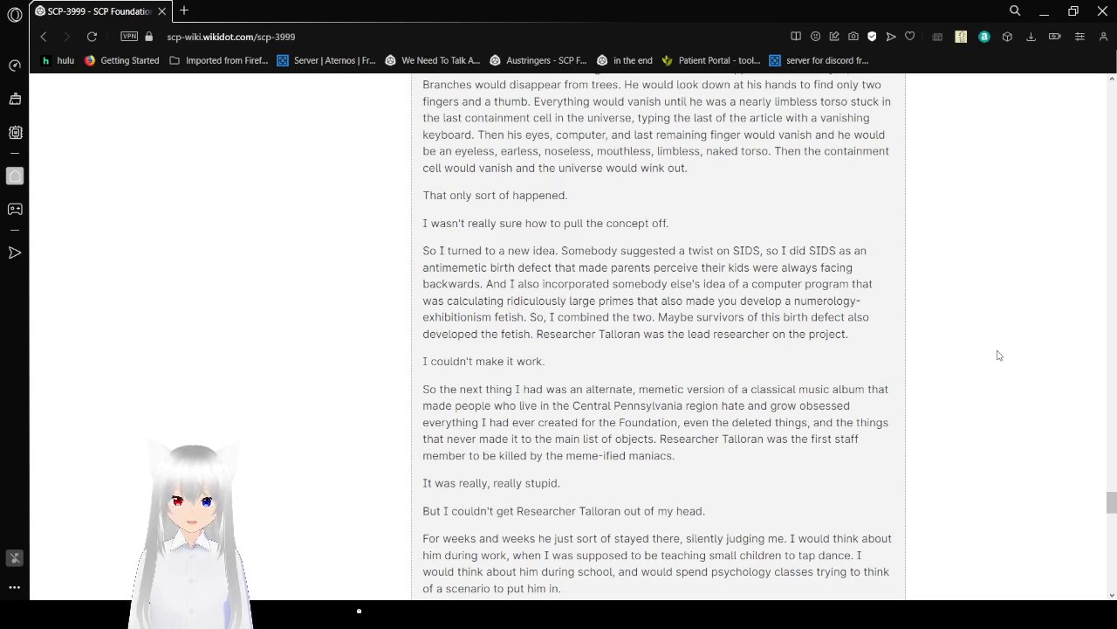
scroll("down", 3)
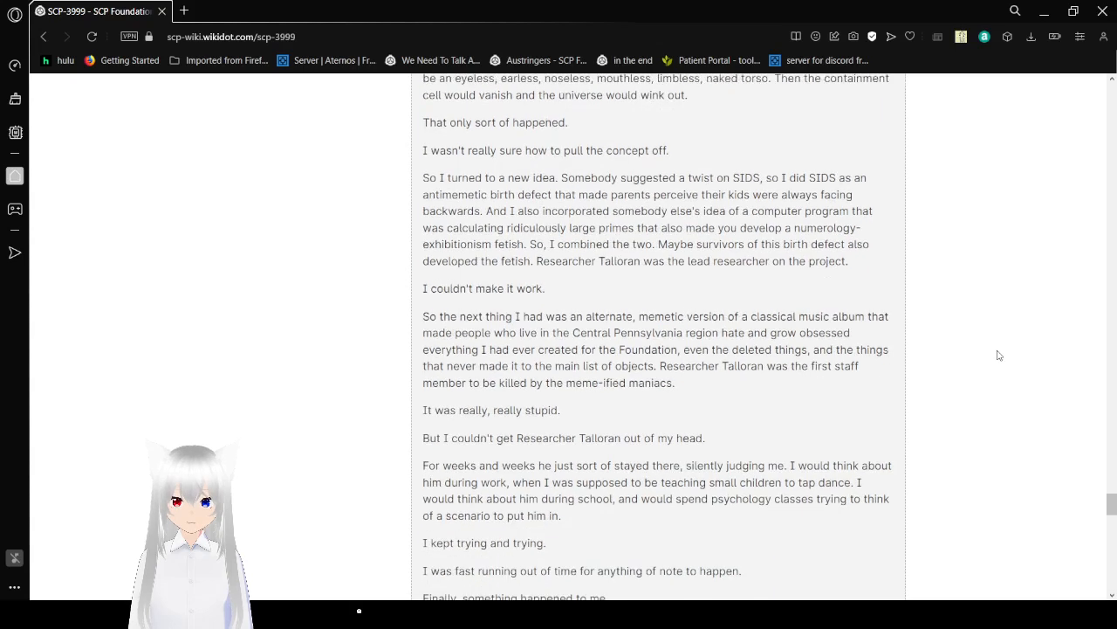
mouse_move(1002, 356)
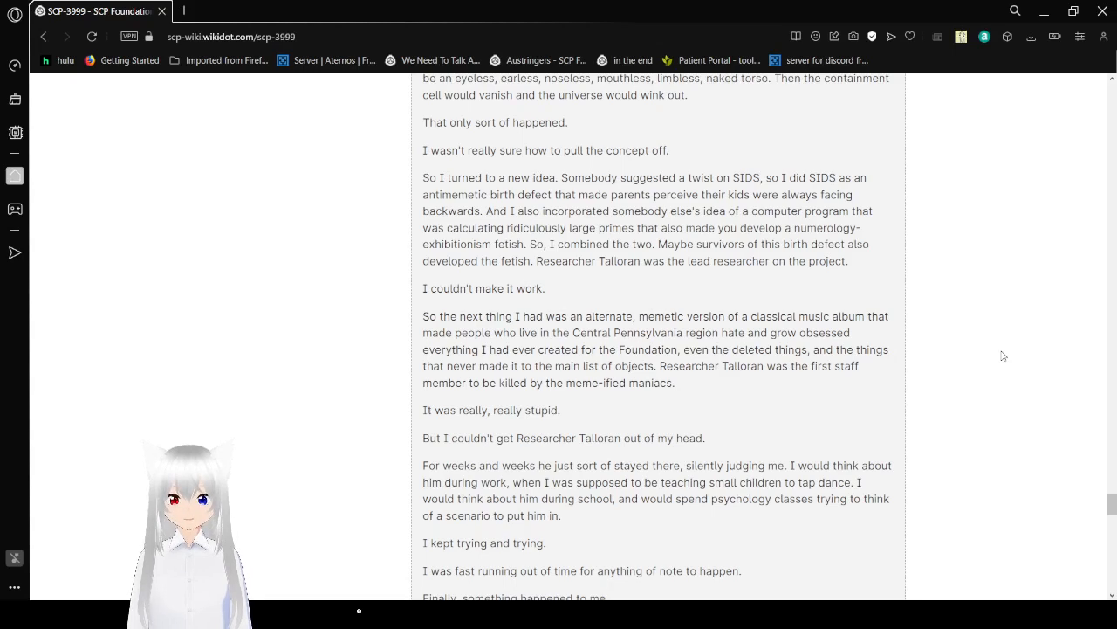
scroll("down", 3)
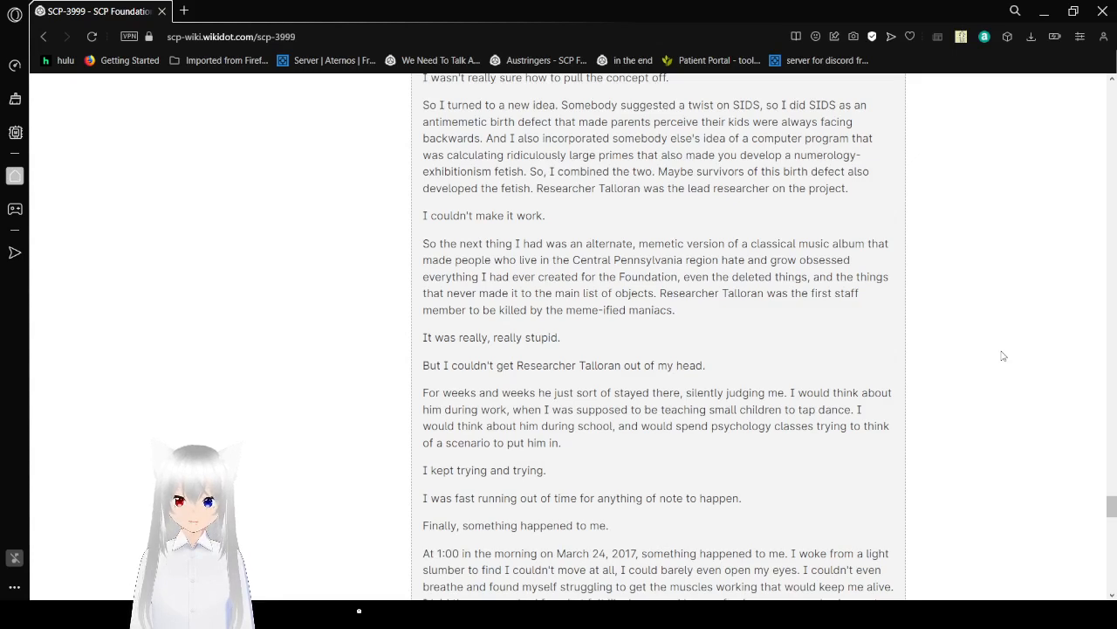
scroll("down", 3)
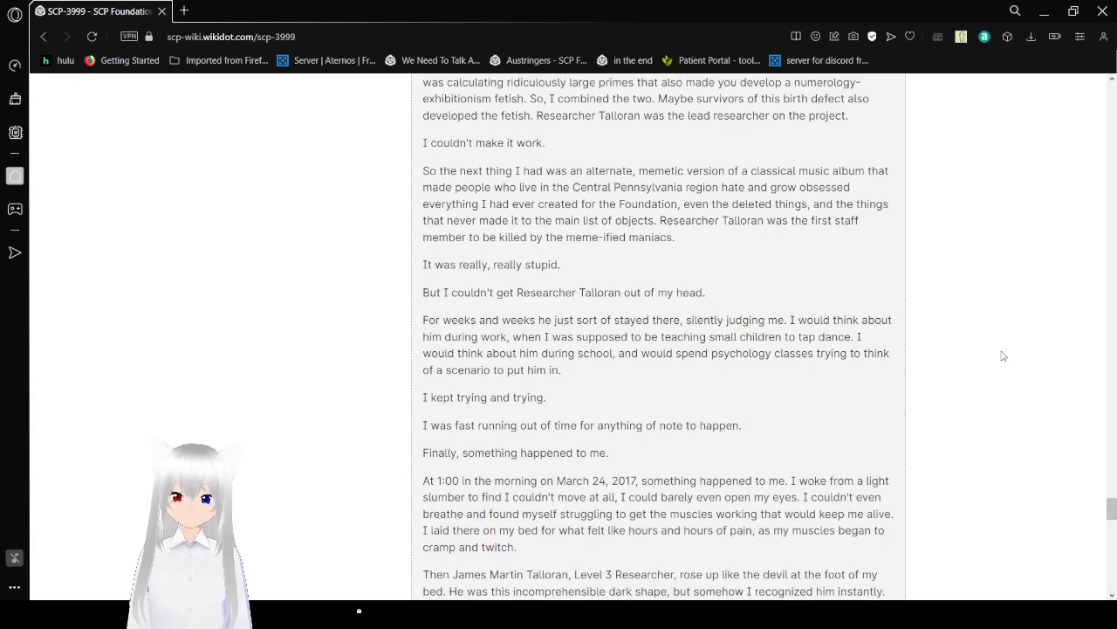
scroll("down", 3)
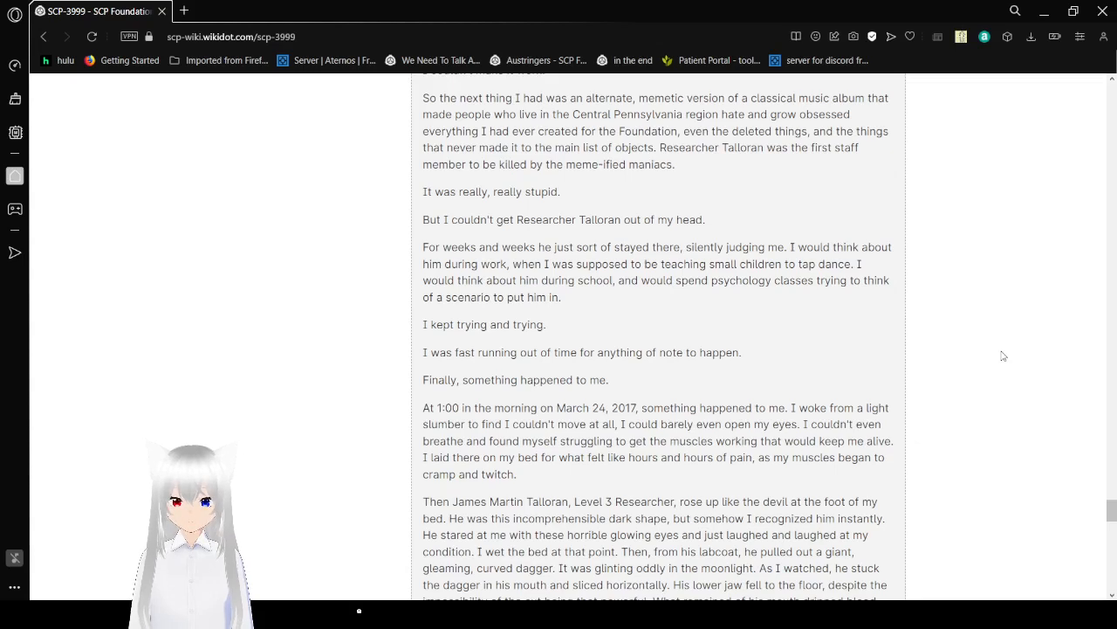
Step: Scroll down through the nightmare story, briefly scrolling back up to reread a passage
scroll("down", 3)
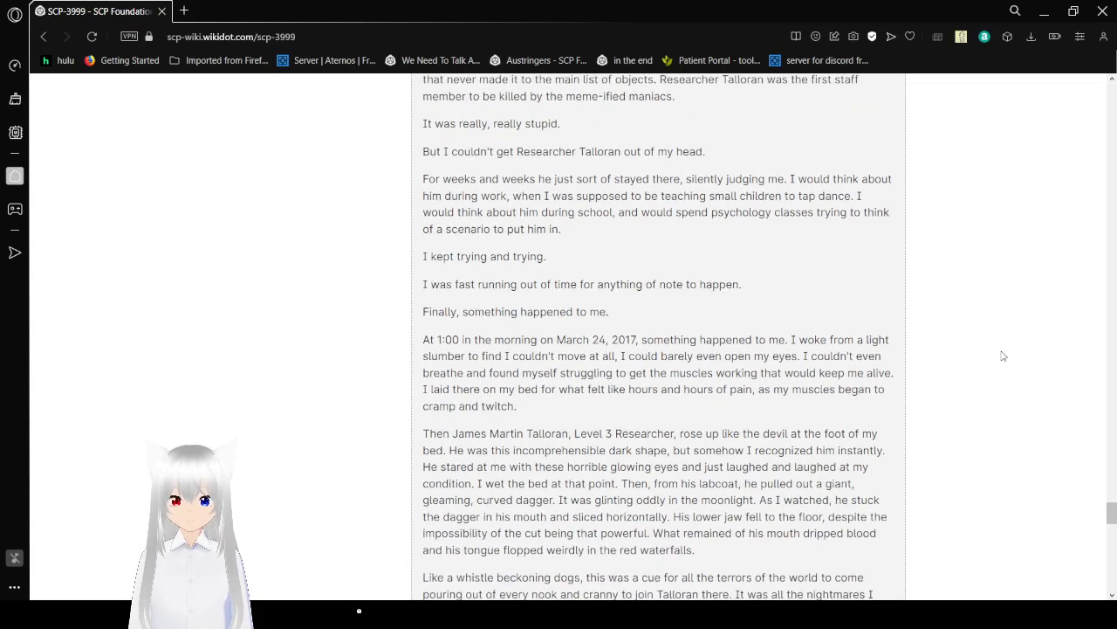
scroll("down", 3)
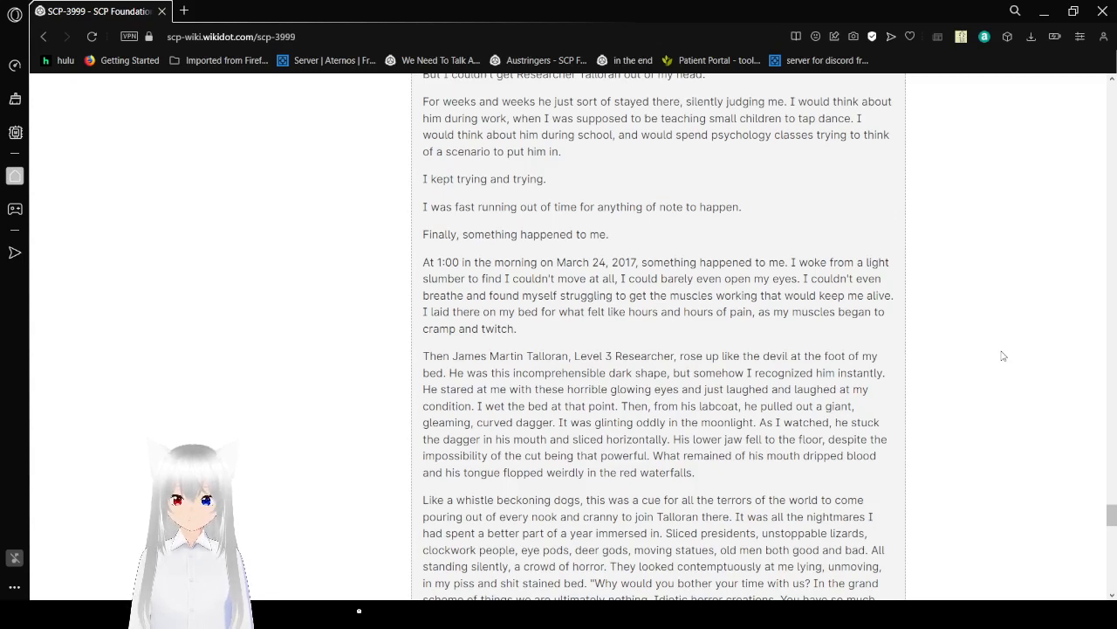
scroll("down", 3)
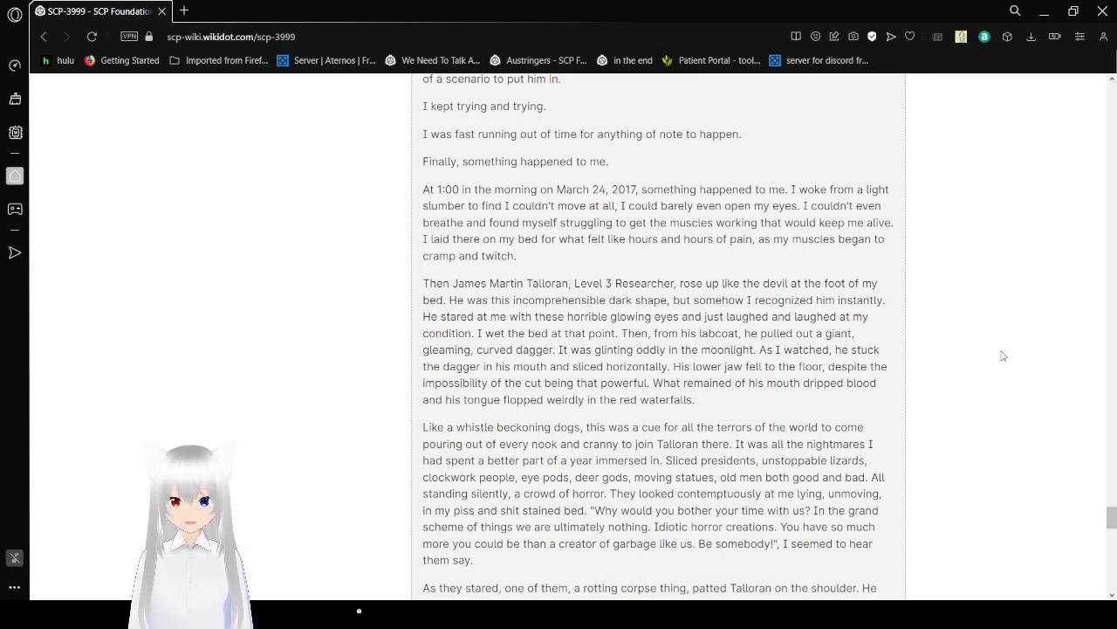
scroll("down", 3)
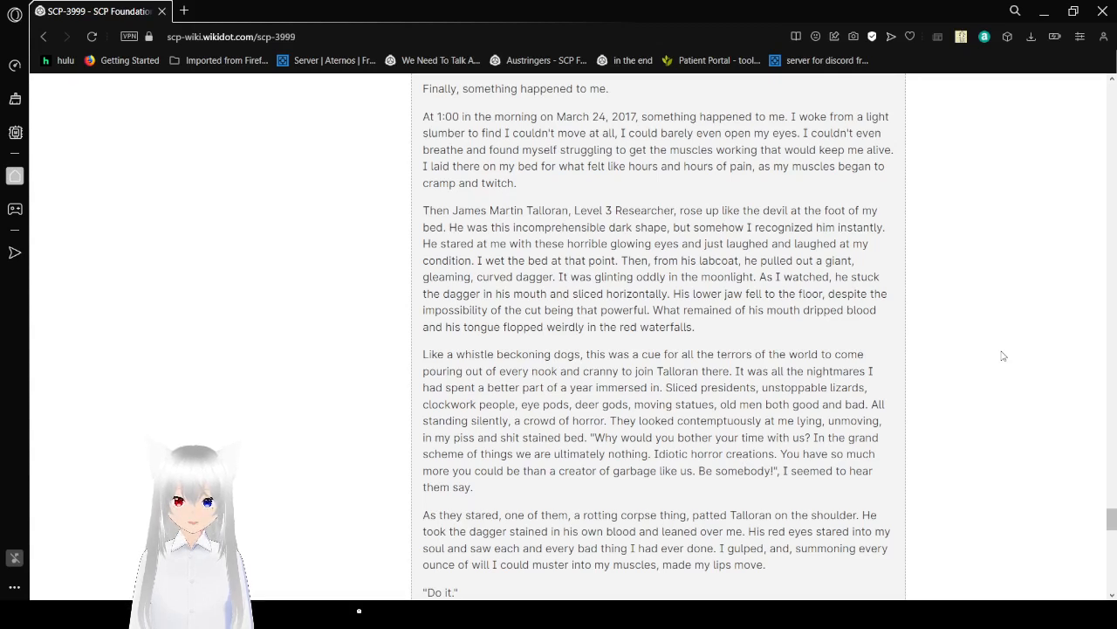
scroll("down", 3)
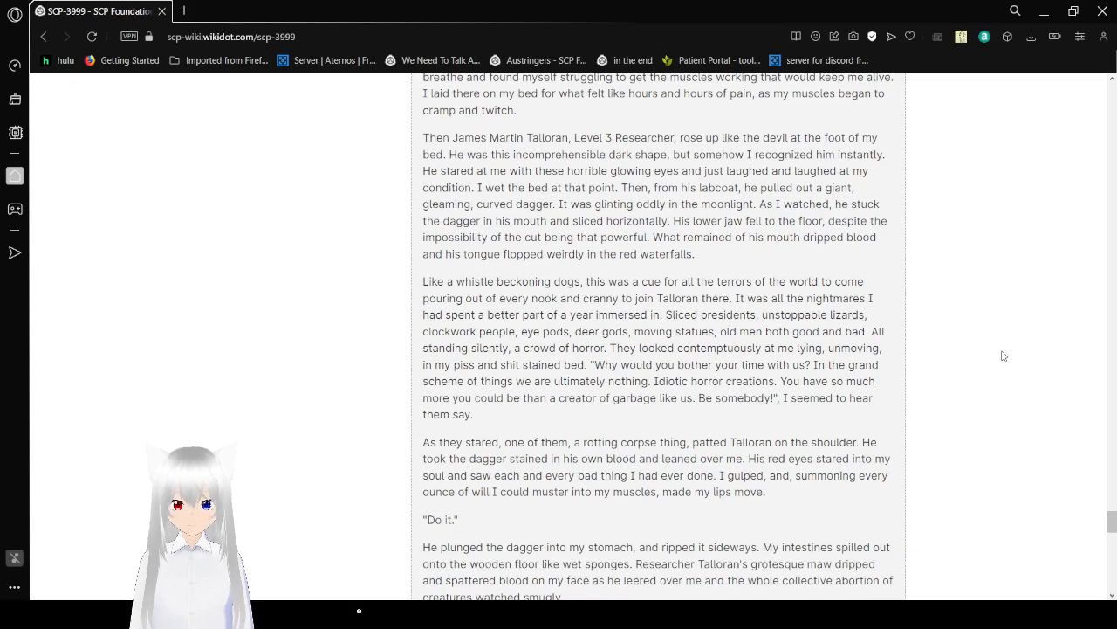
scroll("down", 3)
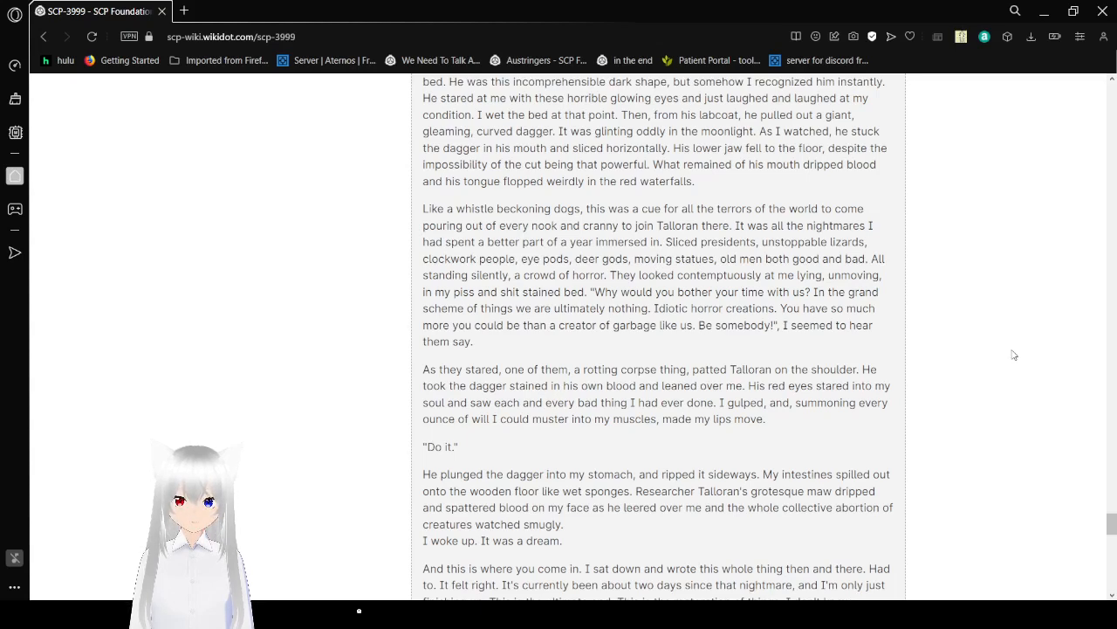
scroll("down", 3)
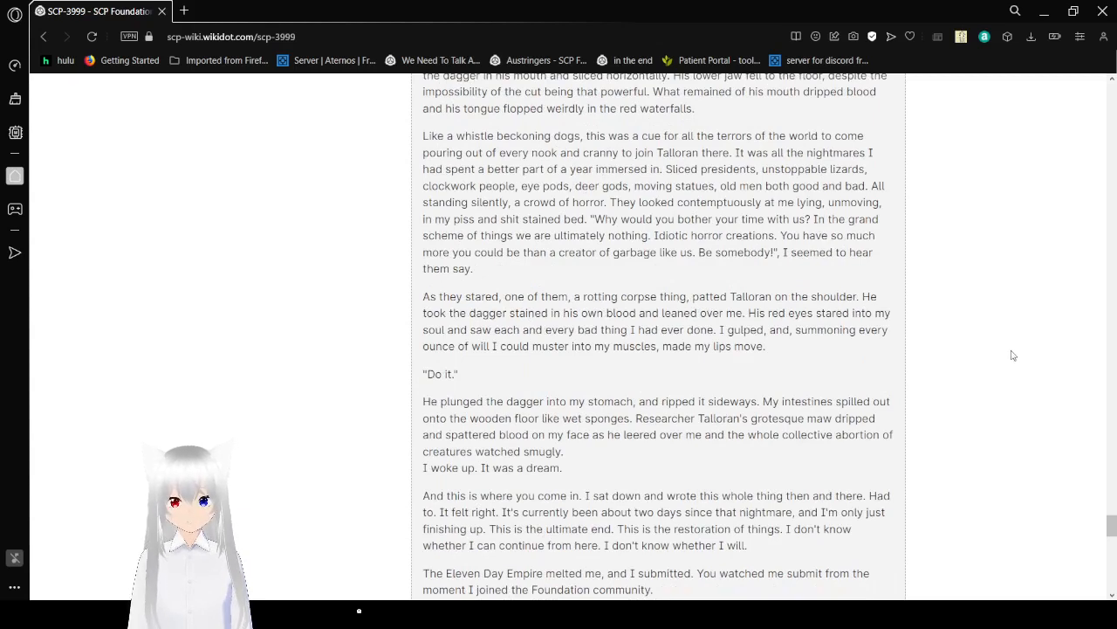
scroll("down", 3)
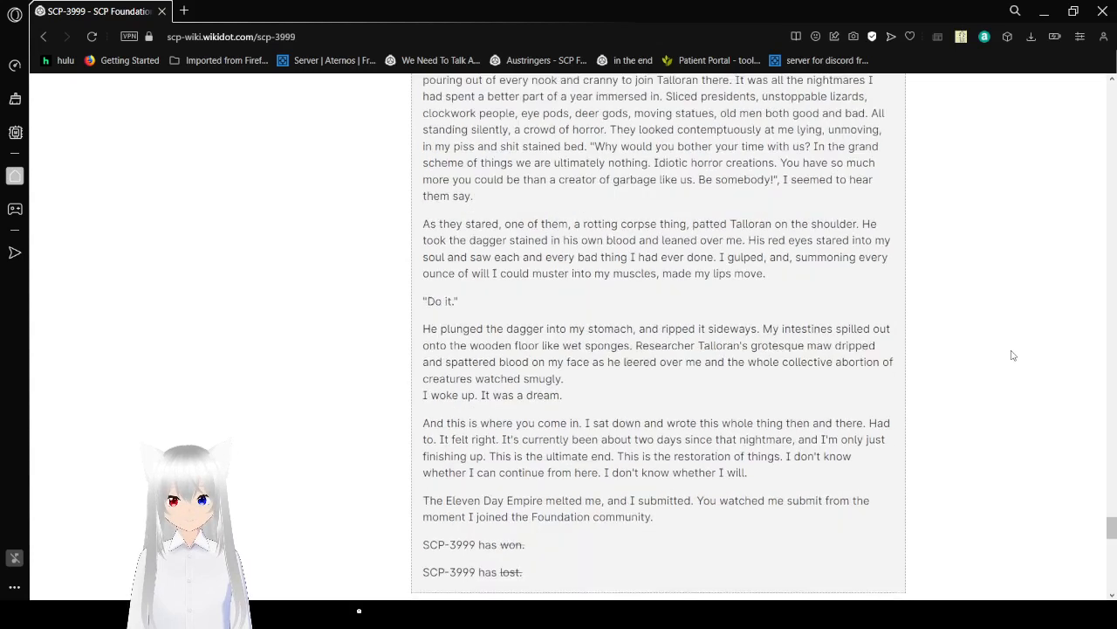
scroll("up", 3)
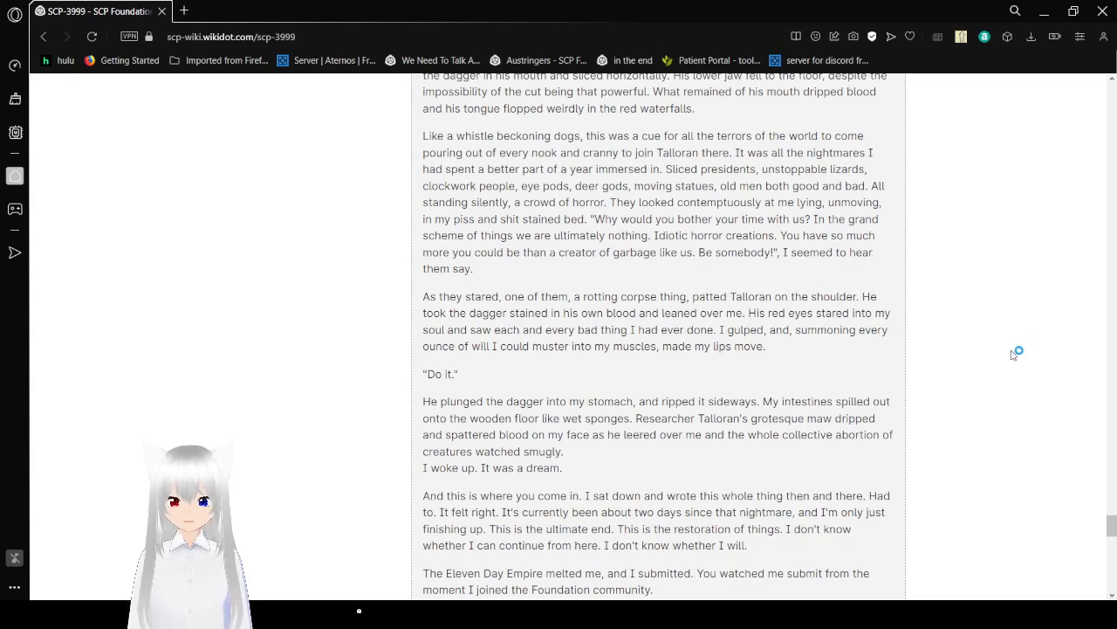
Step: Continue past 'SCP-3999 has won/lost' and 'I hate myself, I love myself' to the new Item # report
scroll("down", 3)
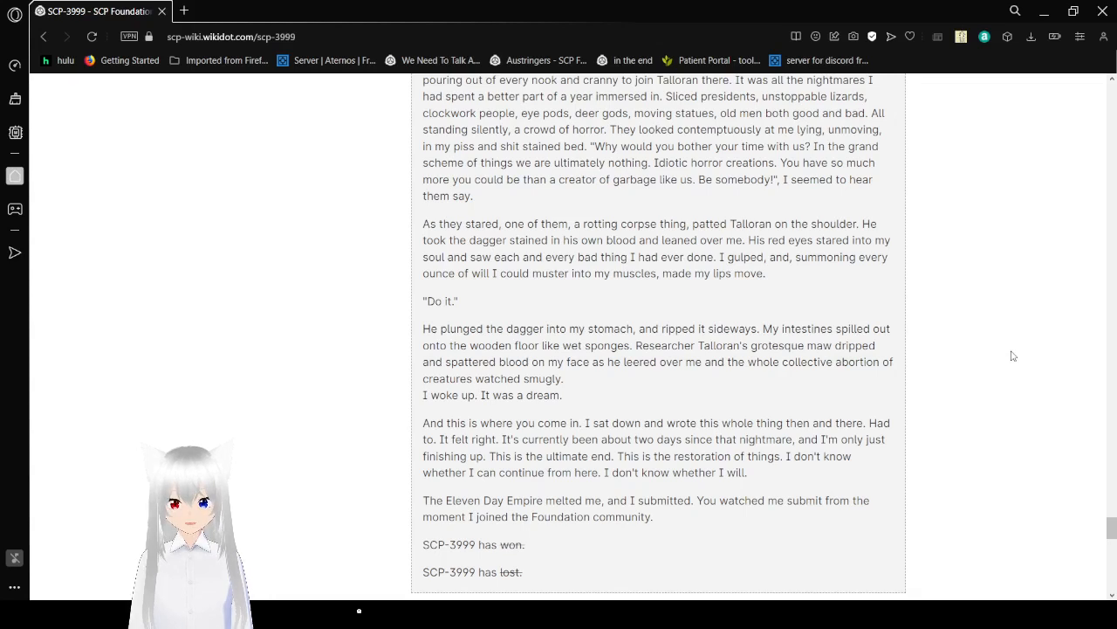
scroll("down", 3)
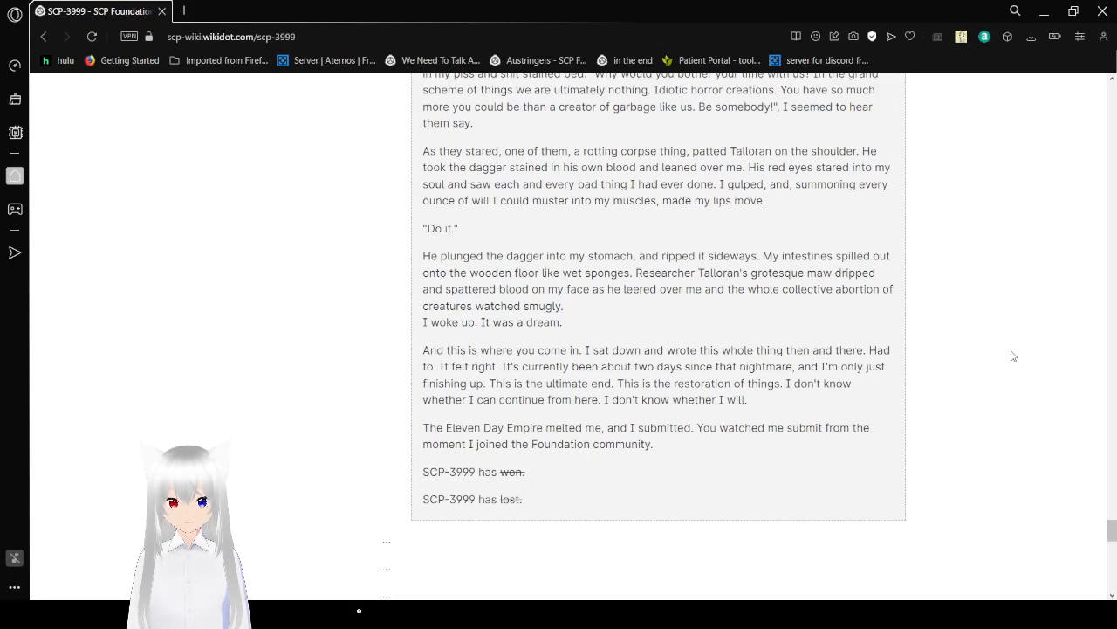
scroll("down", 3)
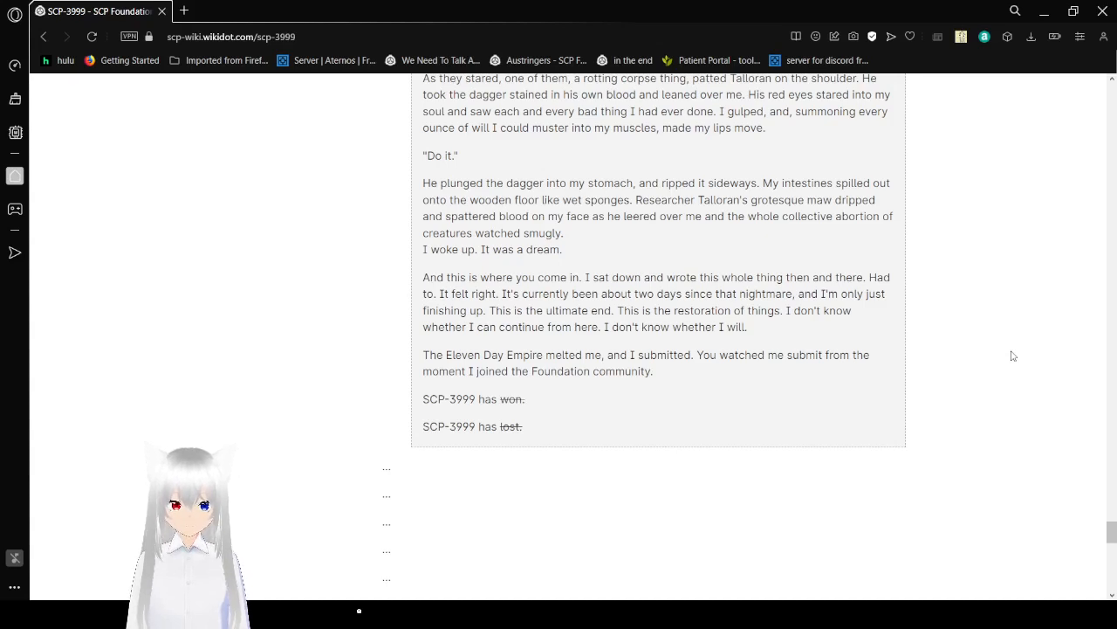
scroll("down", 3)
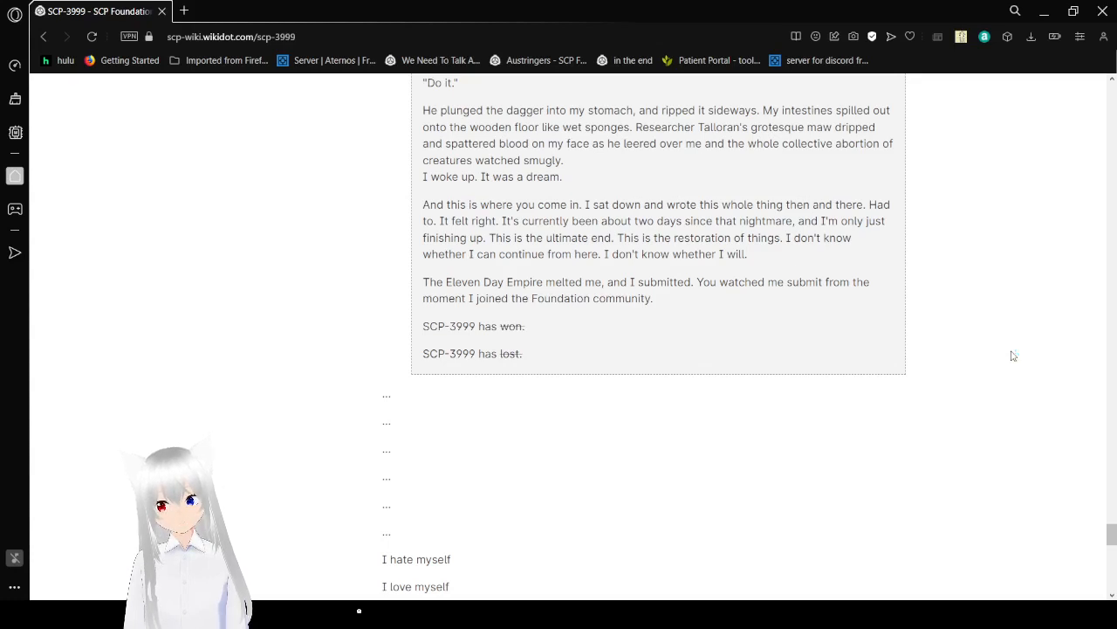
scroll("down", 3)
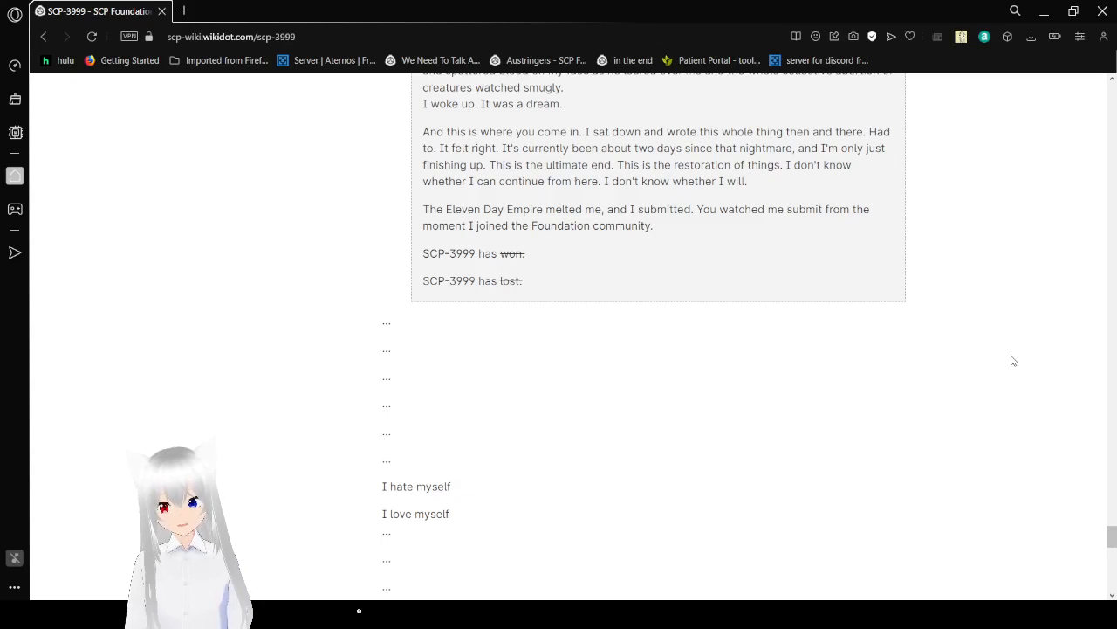
scroll("down", 3)
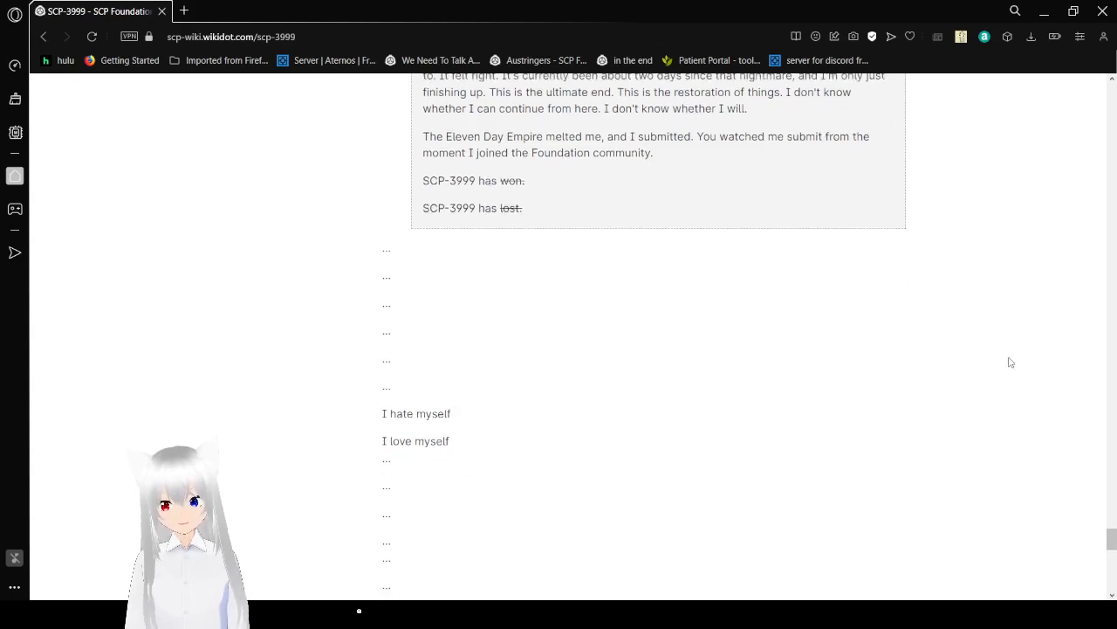
scroll("down", 3)
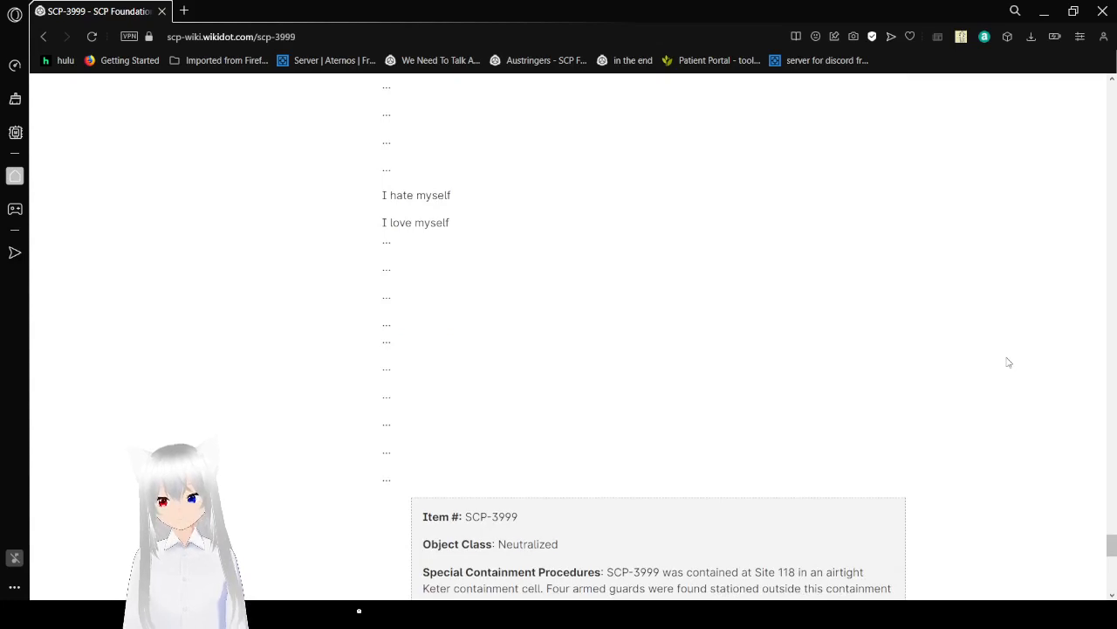
Step: Scroll through the neutralized report to Addendum-1, '[DATA EXPUNGED]', and 'and that's all i wrote.'
scroll("down", 3)
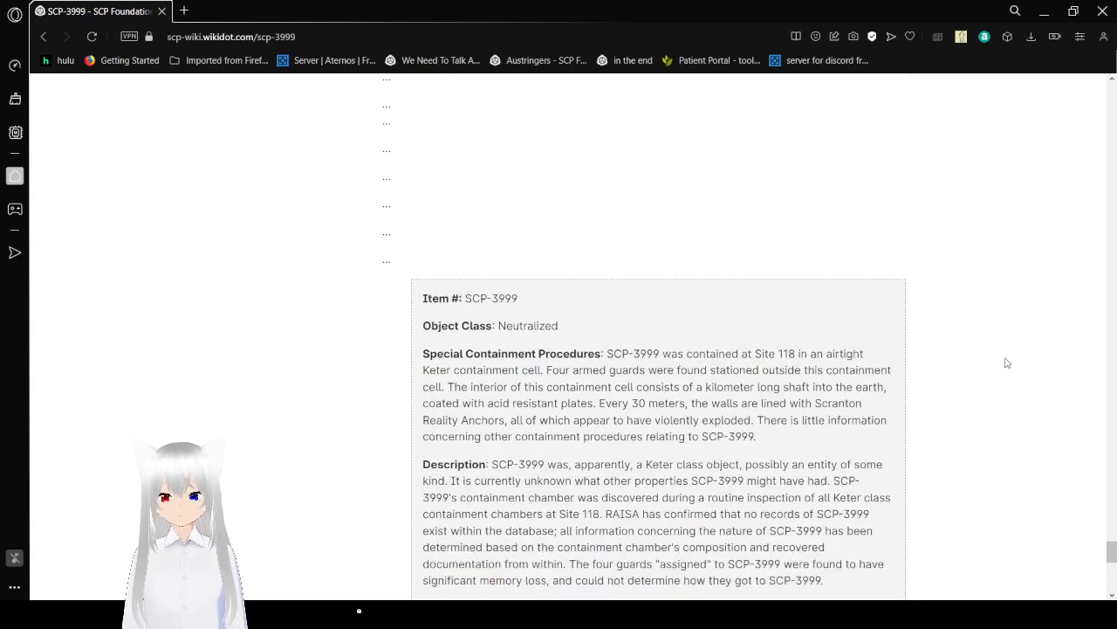
scroll("down", 3)
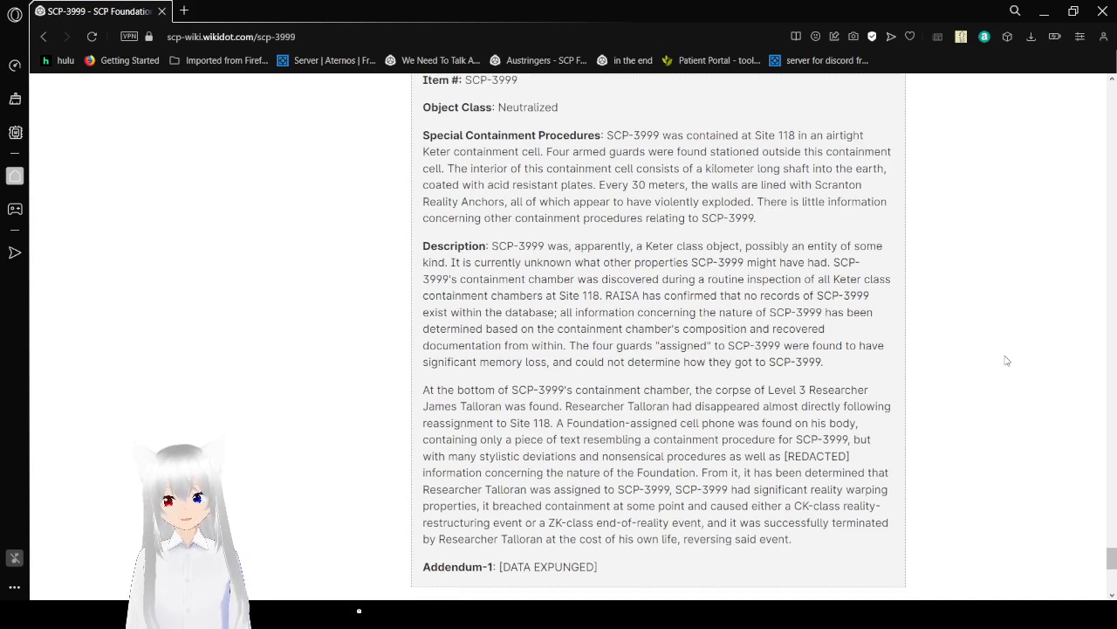
mouse_move(988, 336)
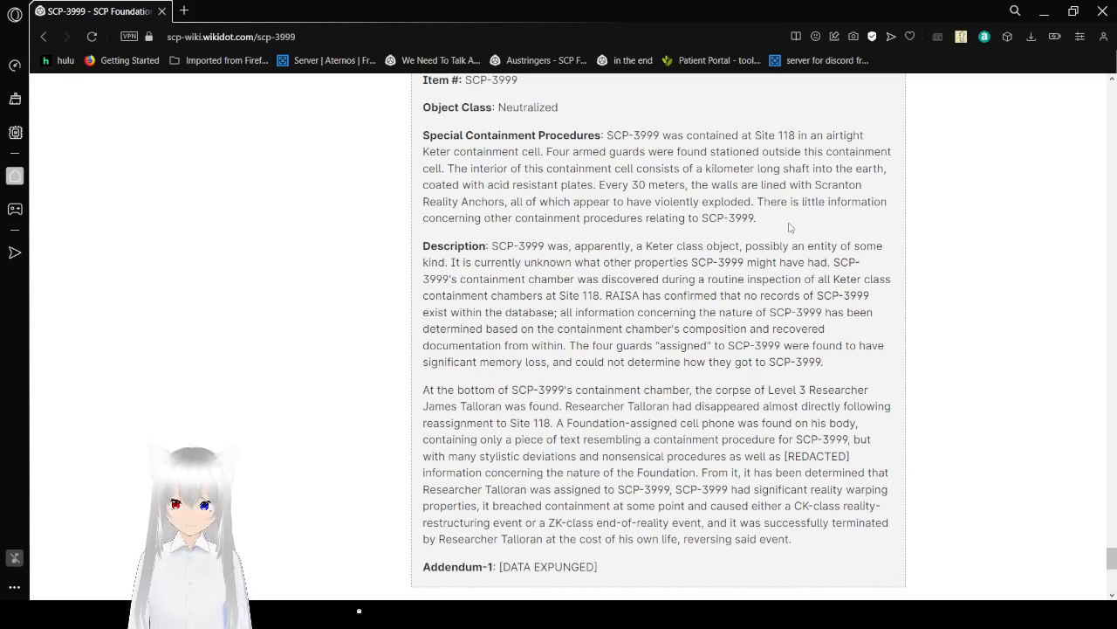
mouse_move(877, 219)
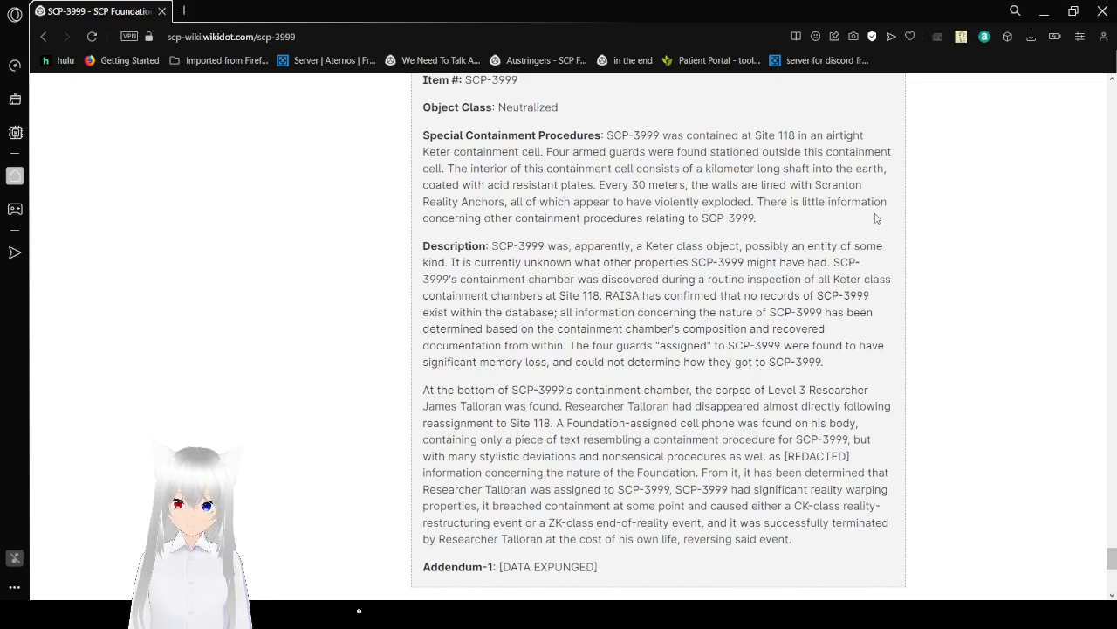
mouse_move(957, 244)
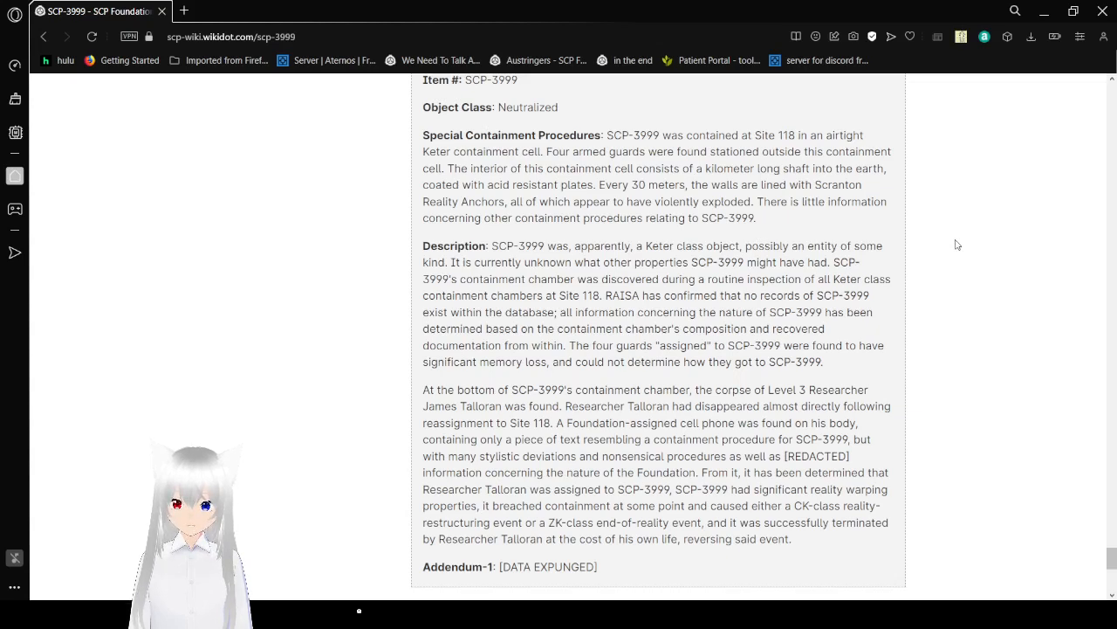
scroll("down", 3)
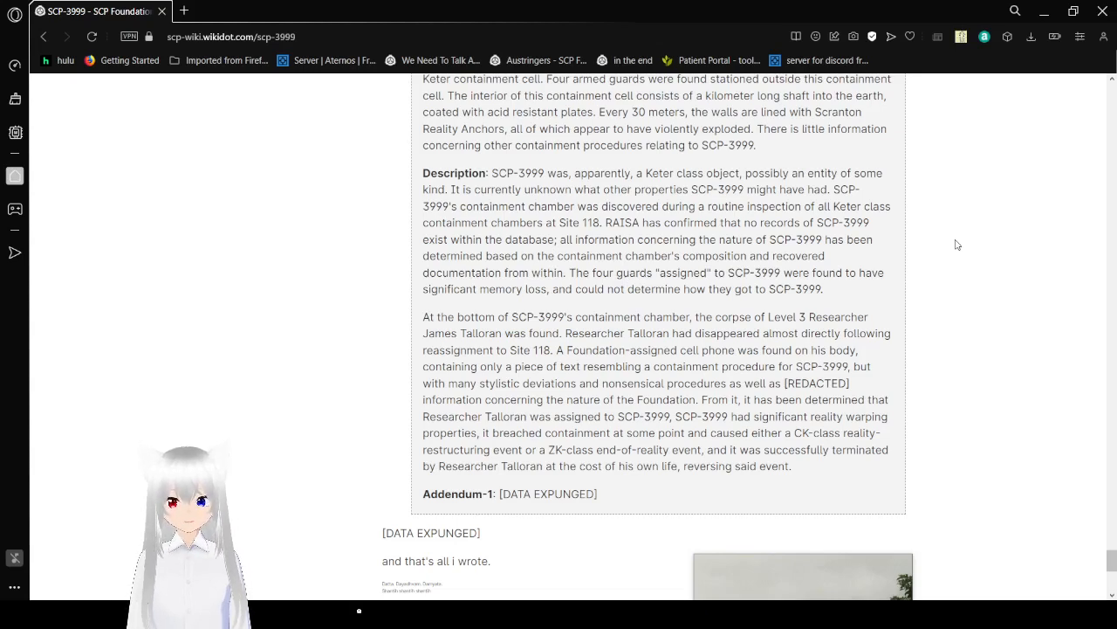
Step: Scroll through footnotes 1-7 down to the licensing section at the article's end
scroll("down", 3)
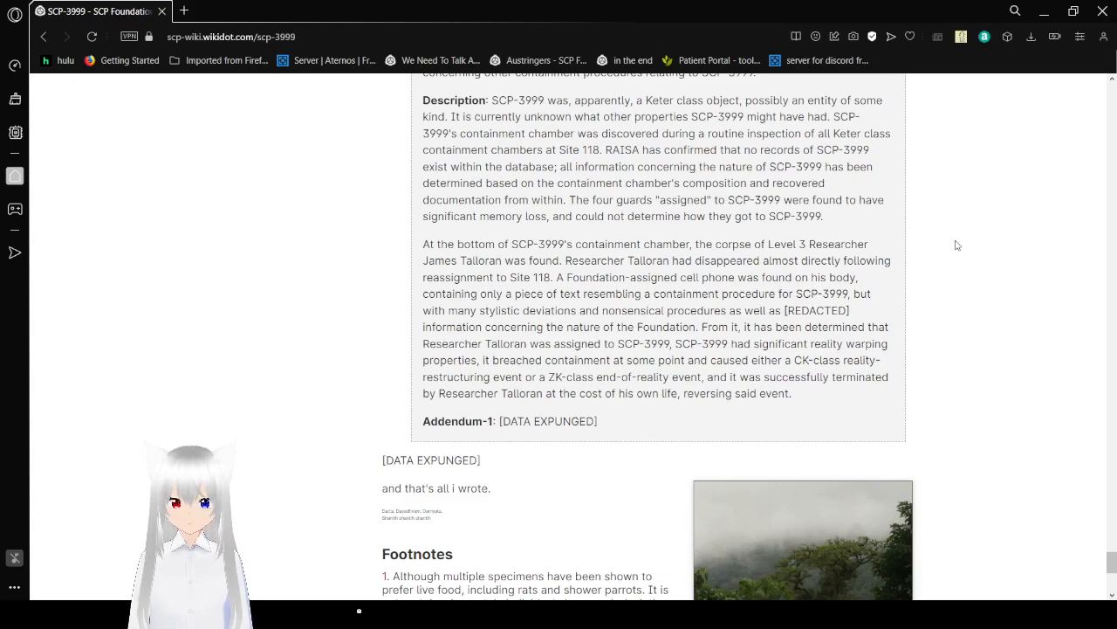
scroll("down", 3)
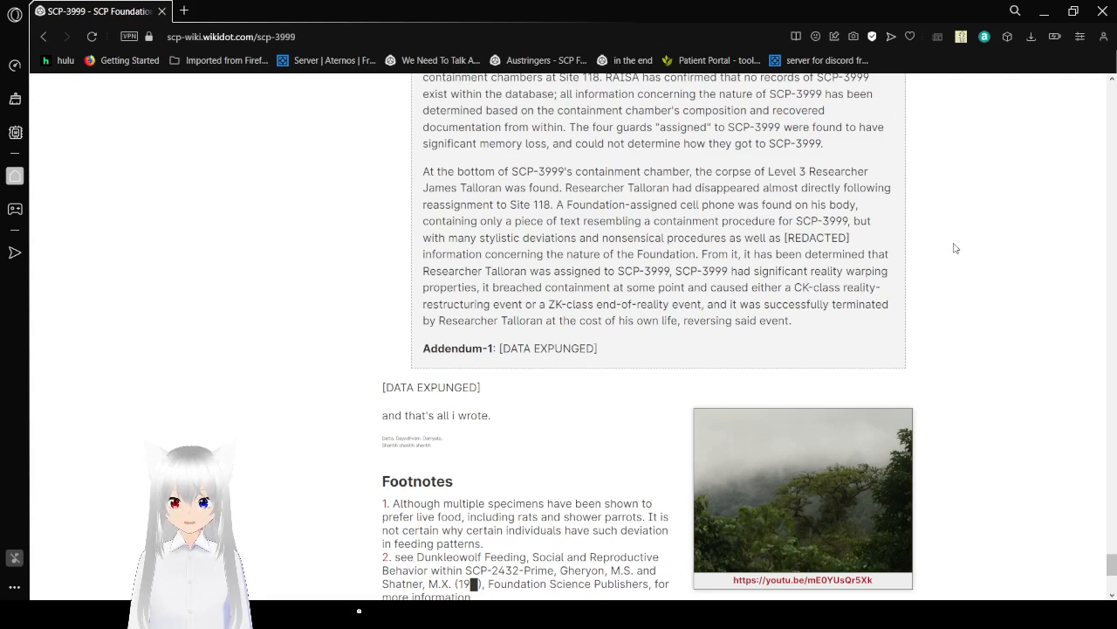
scroll("down", 3)
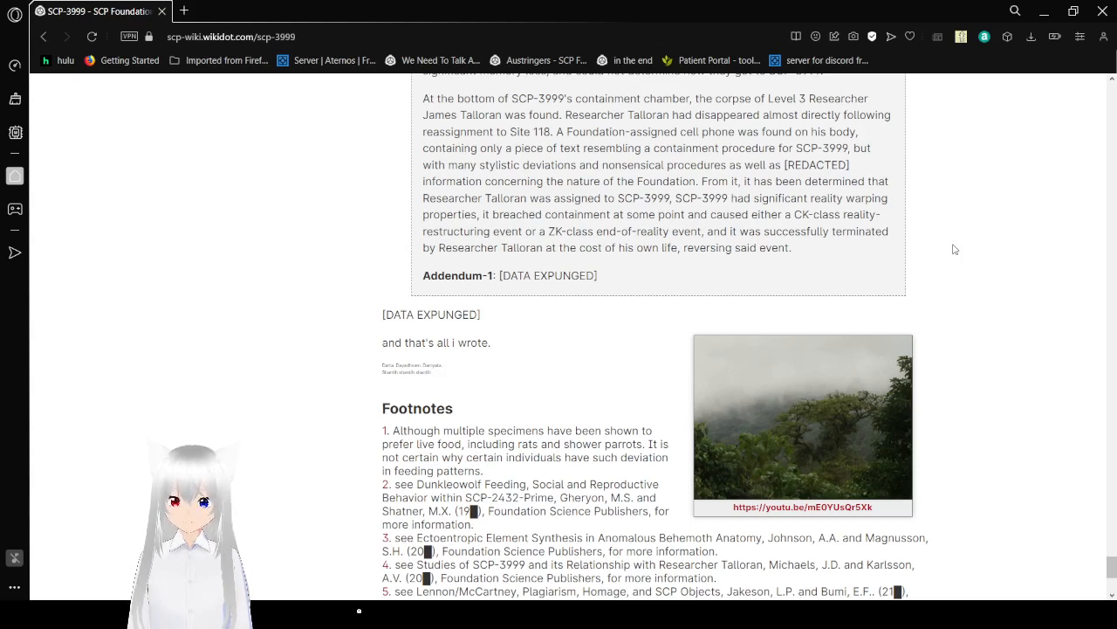
scroll("down", 3)
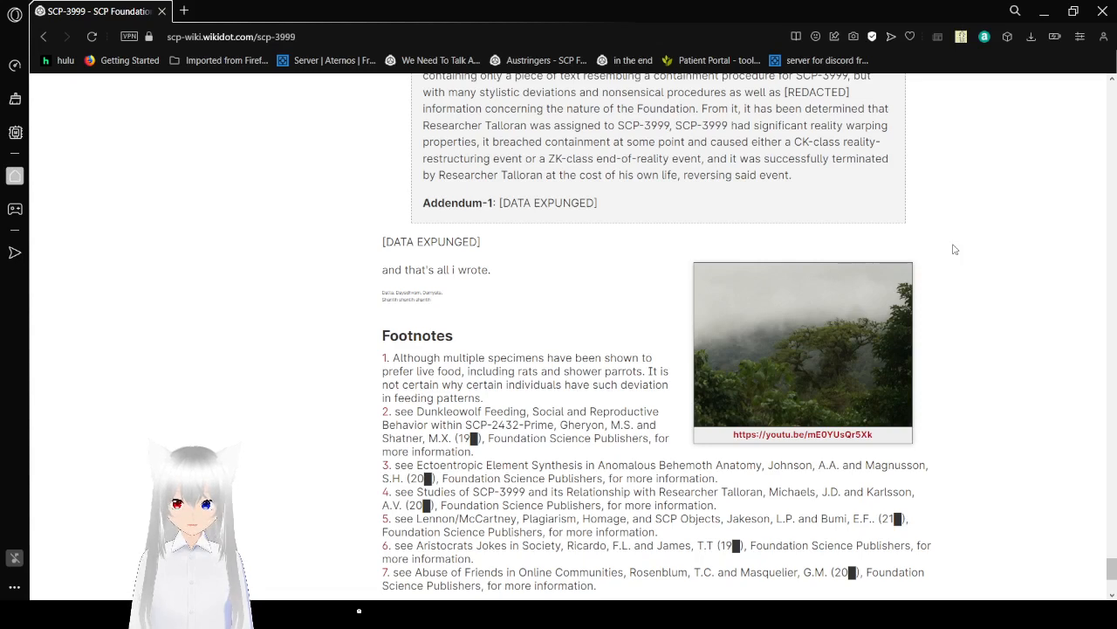
scroll("down", 3)
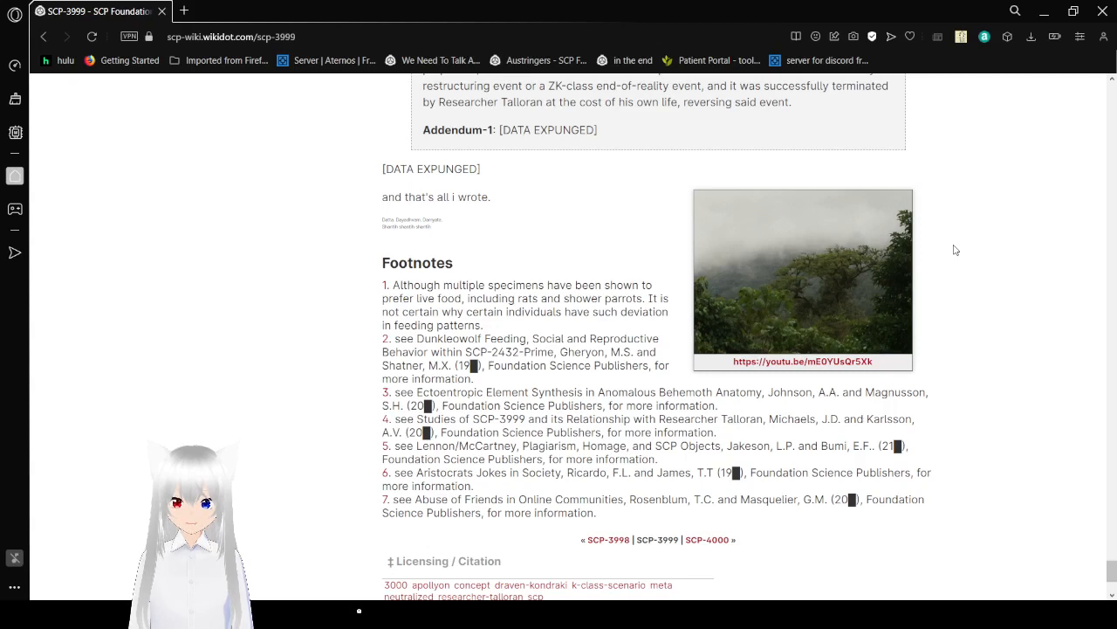
mouse_move(558, 7)
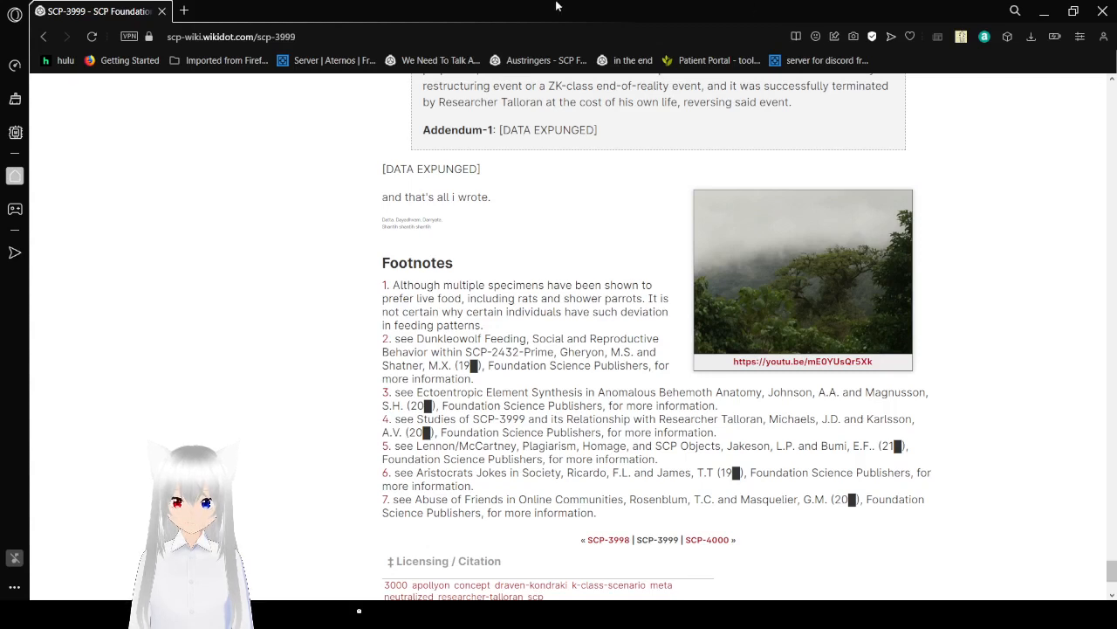